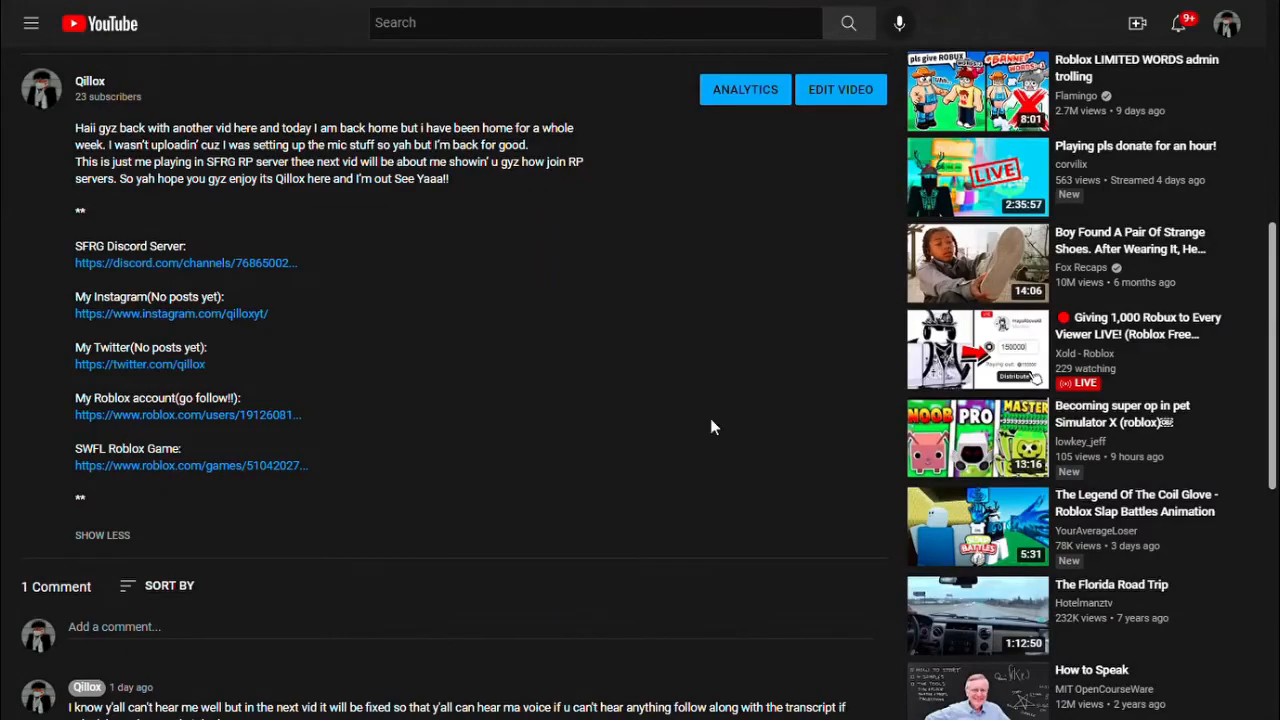
mouse_move(530, 540)
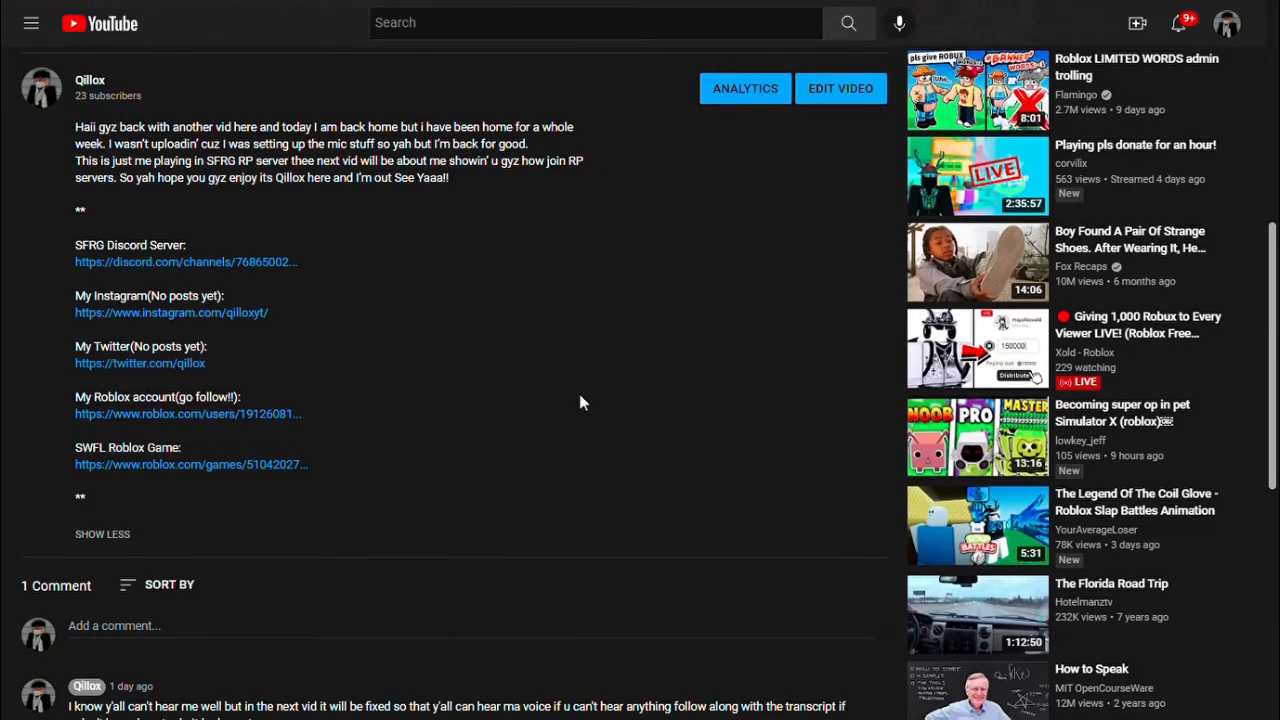
Leave the channel-less server for Discord's Friends home, then return to the YouTube video
scroll(down, 3)
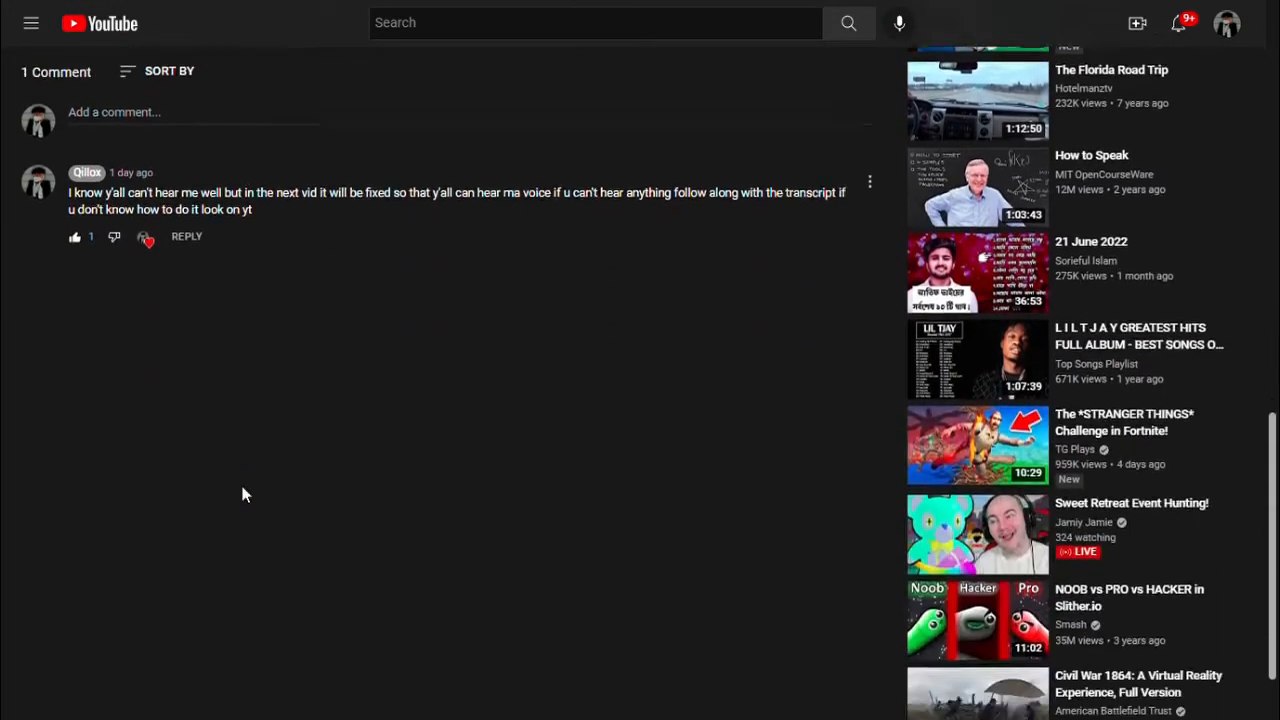
scroll(up, 3)
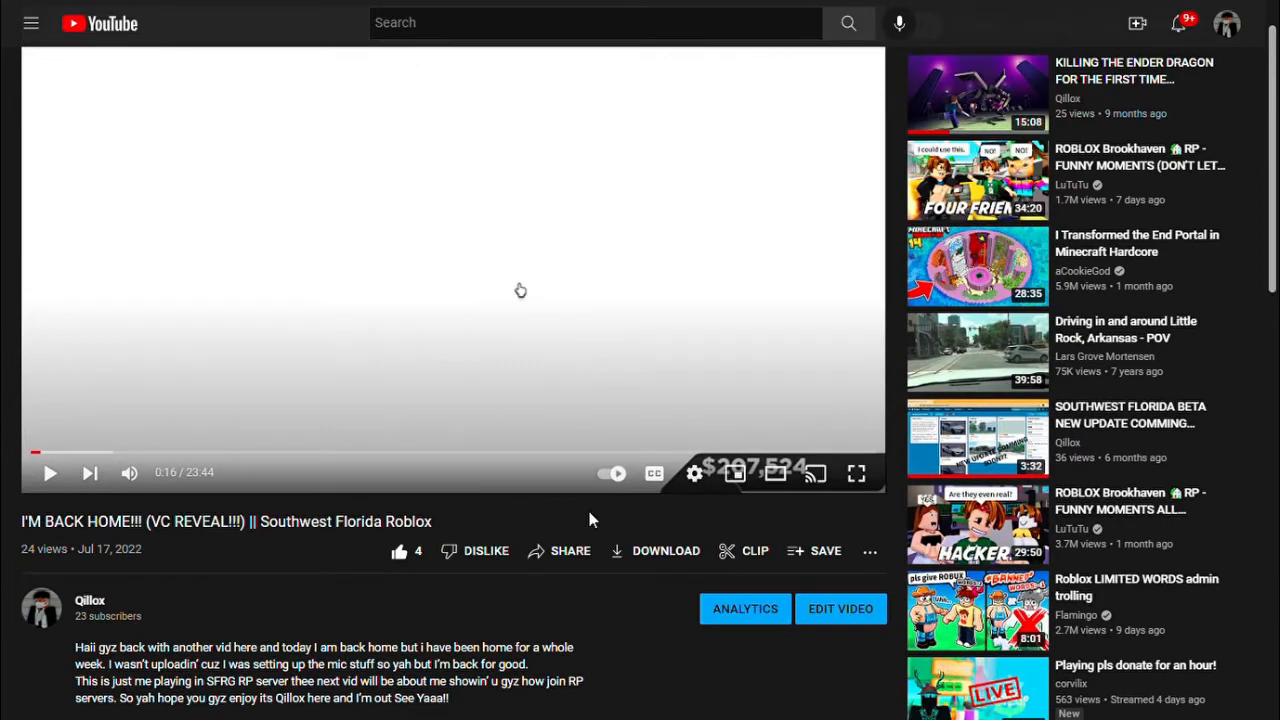
scroll(down, 3)
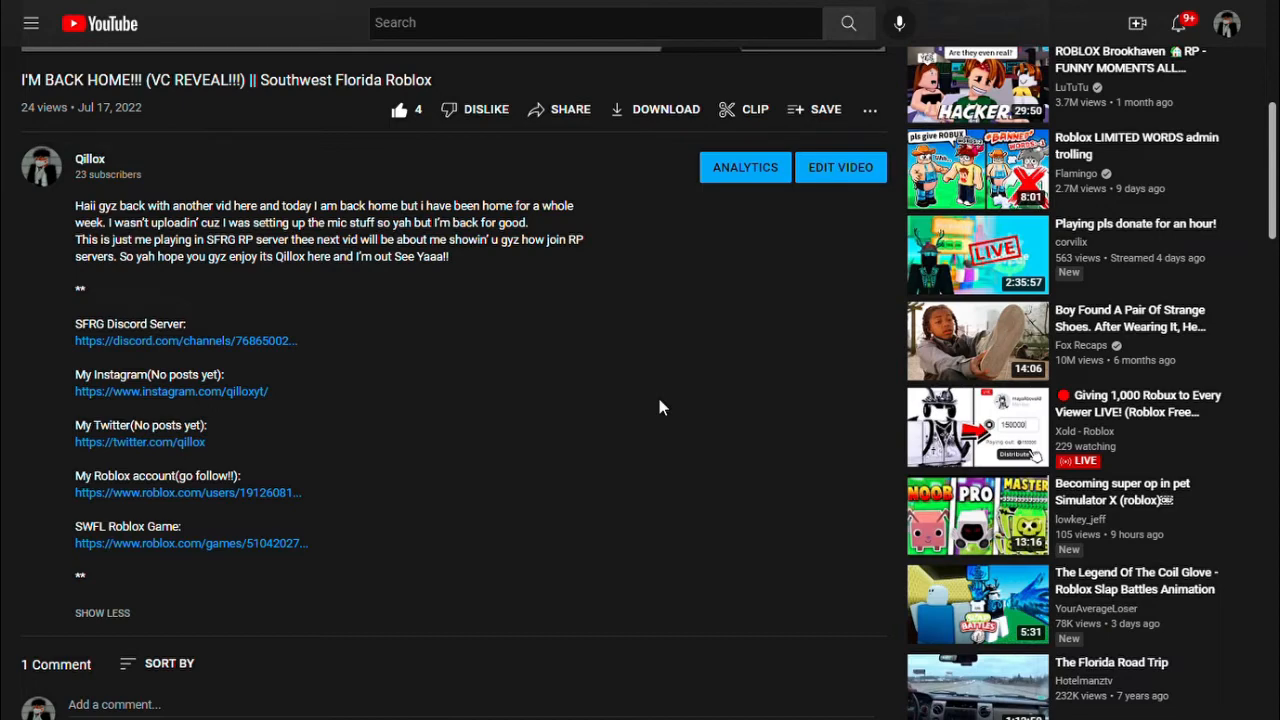
mouse_move(548, 653)
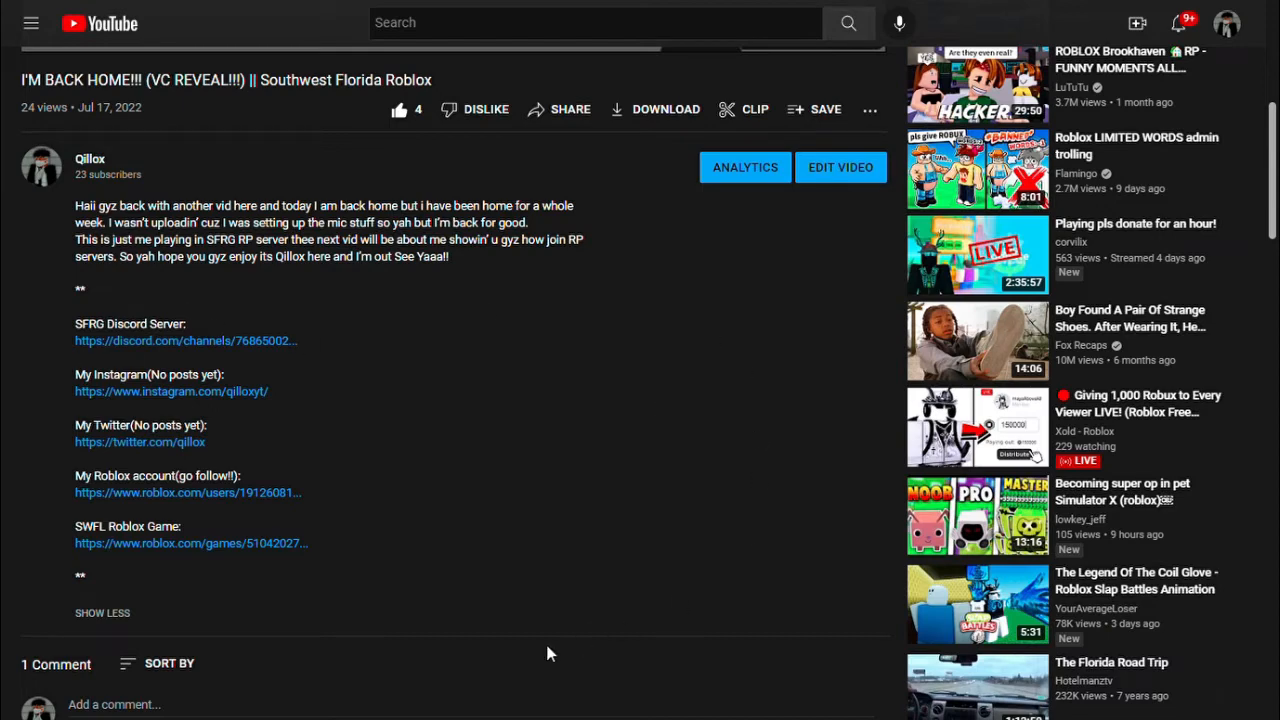
scroll(up, 3)
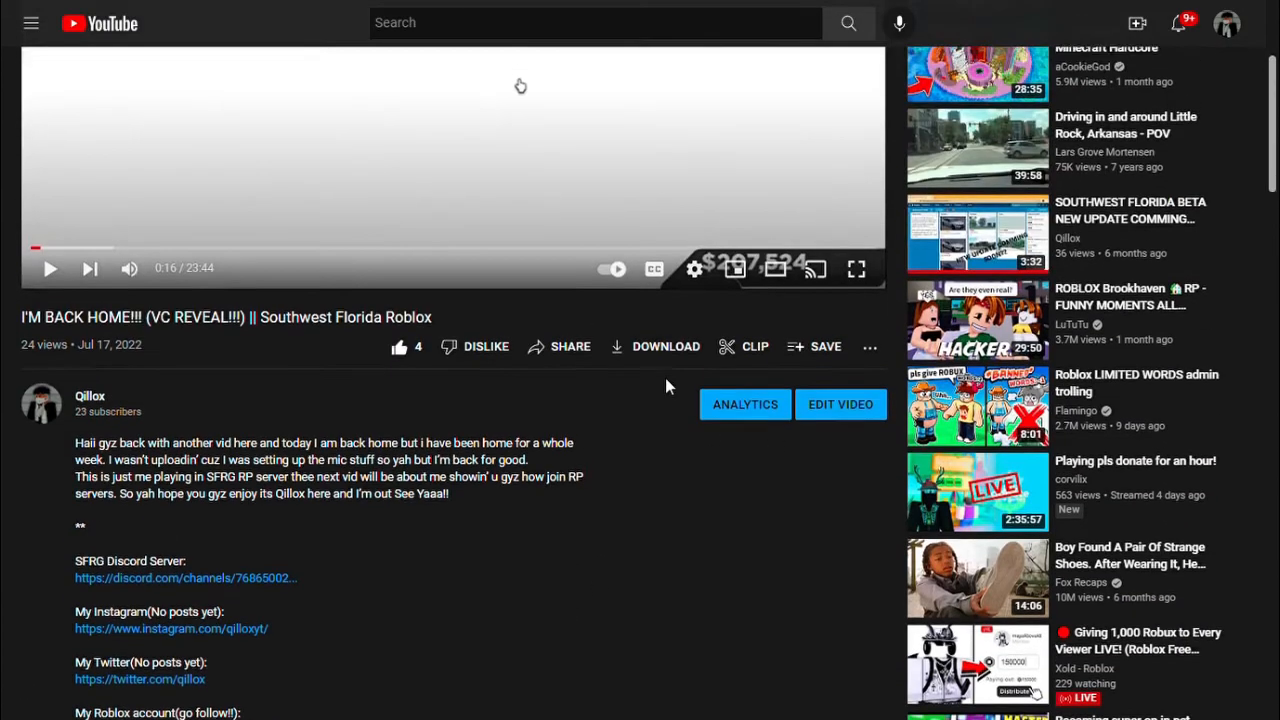
scroll(down, 3)
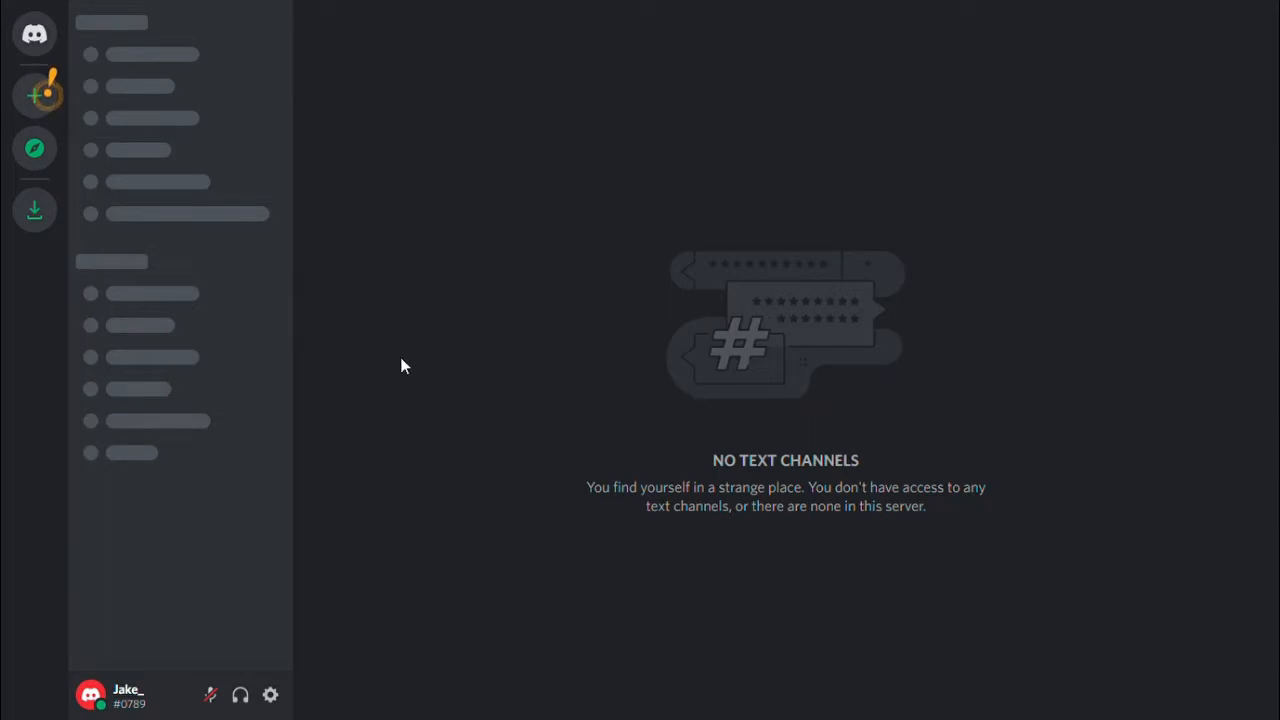
click(34, 34)
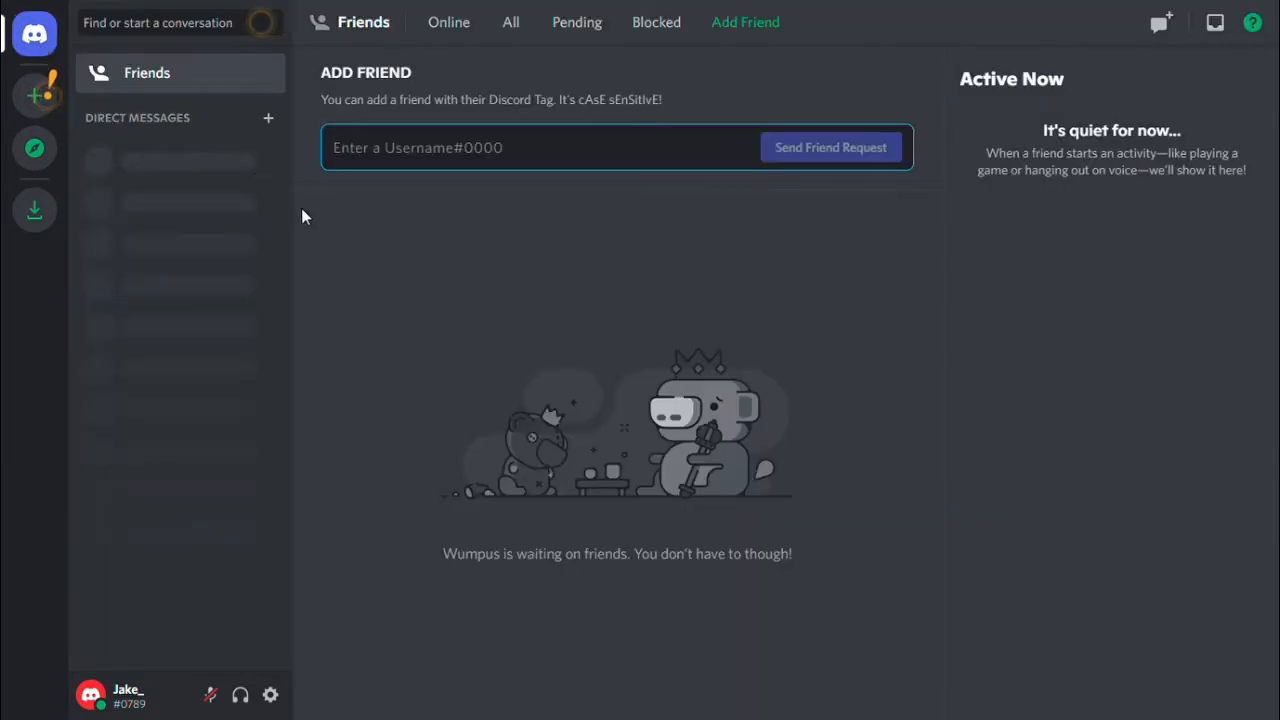
mouse_move(712, 364)
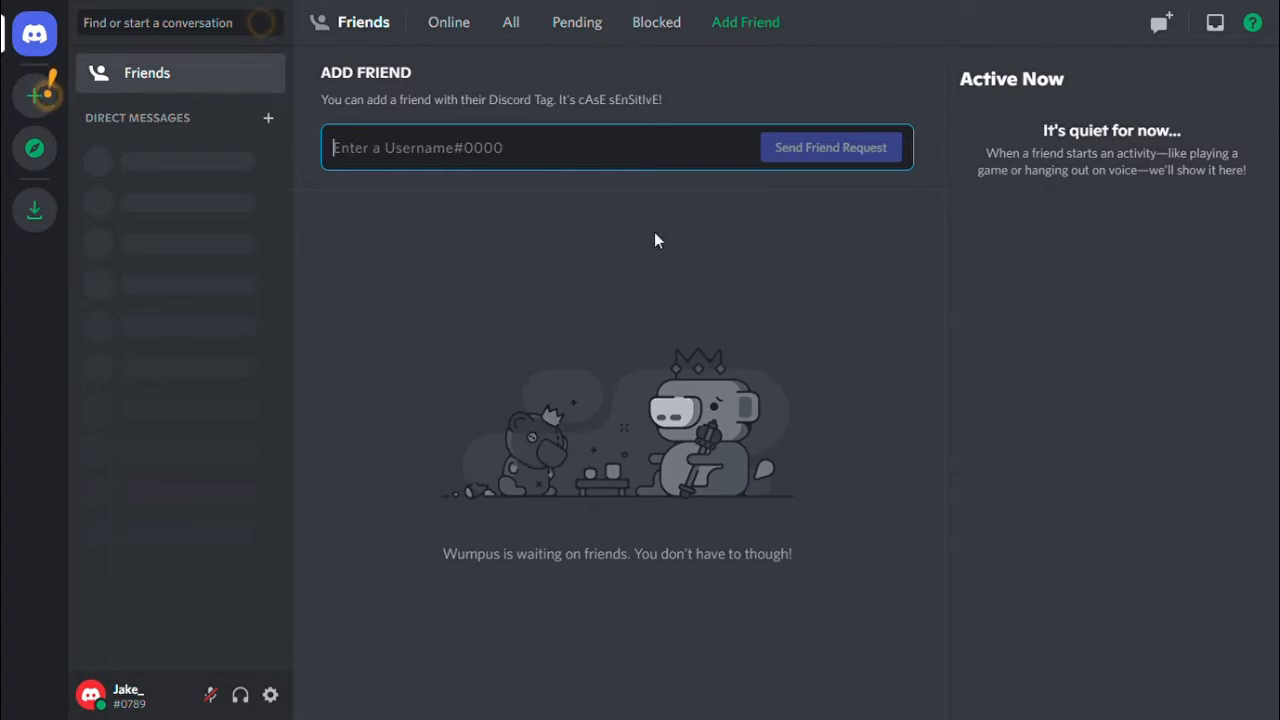
key(alt+tab)
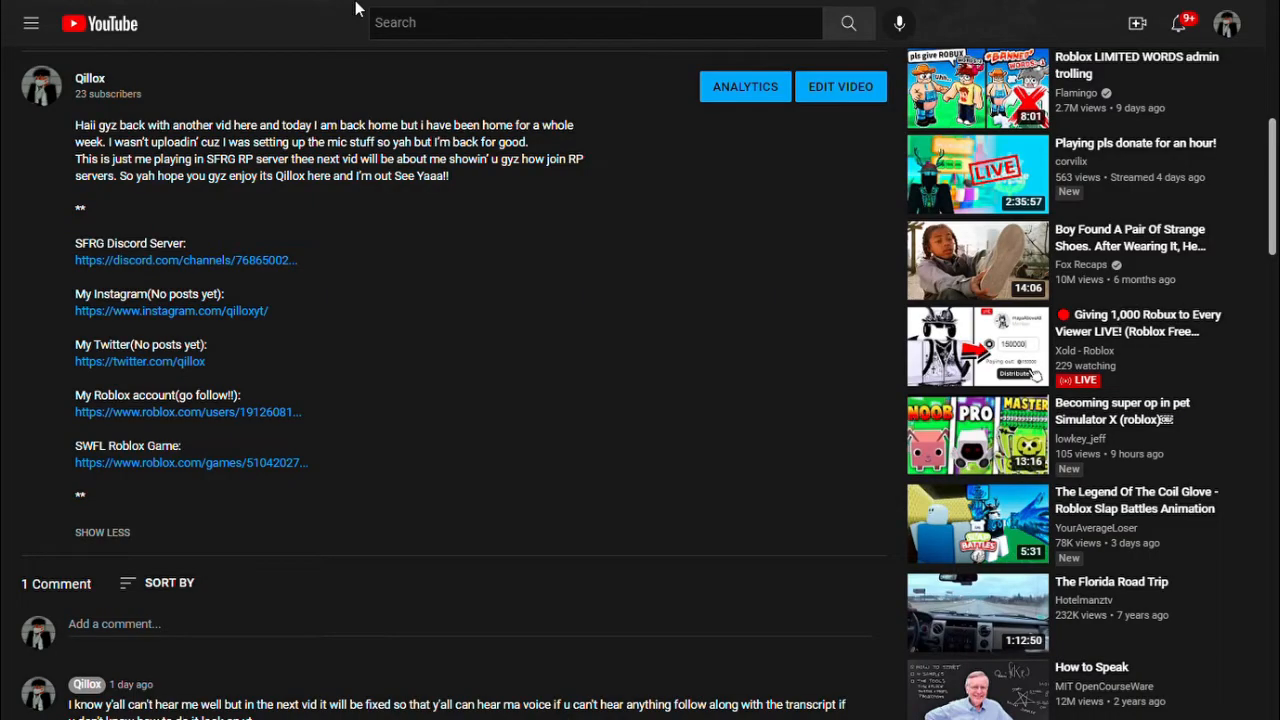
scroll(down, 3)
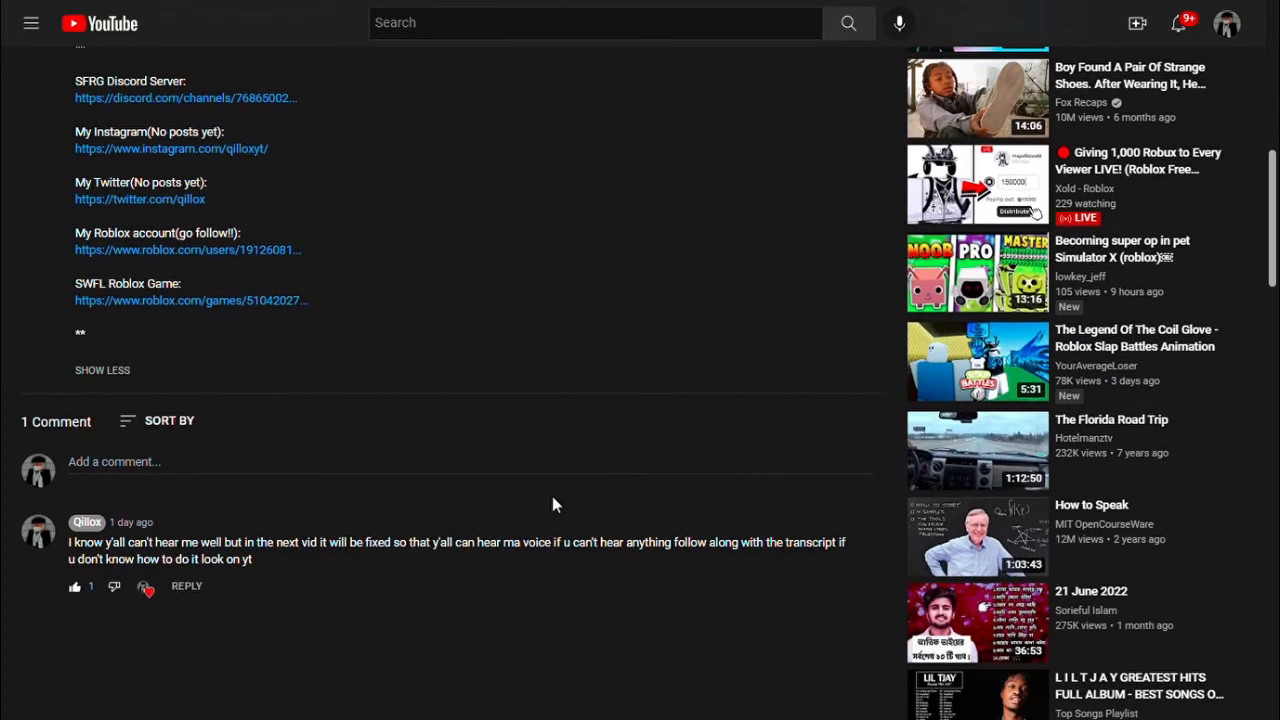
scroll(down, 3)
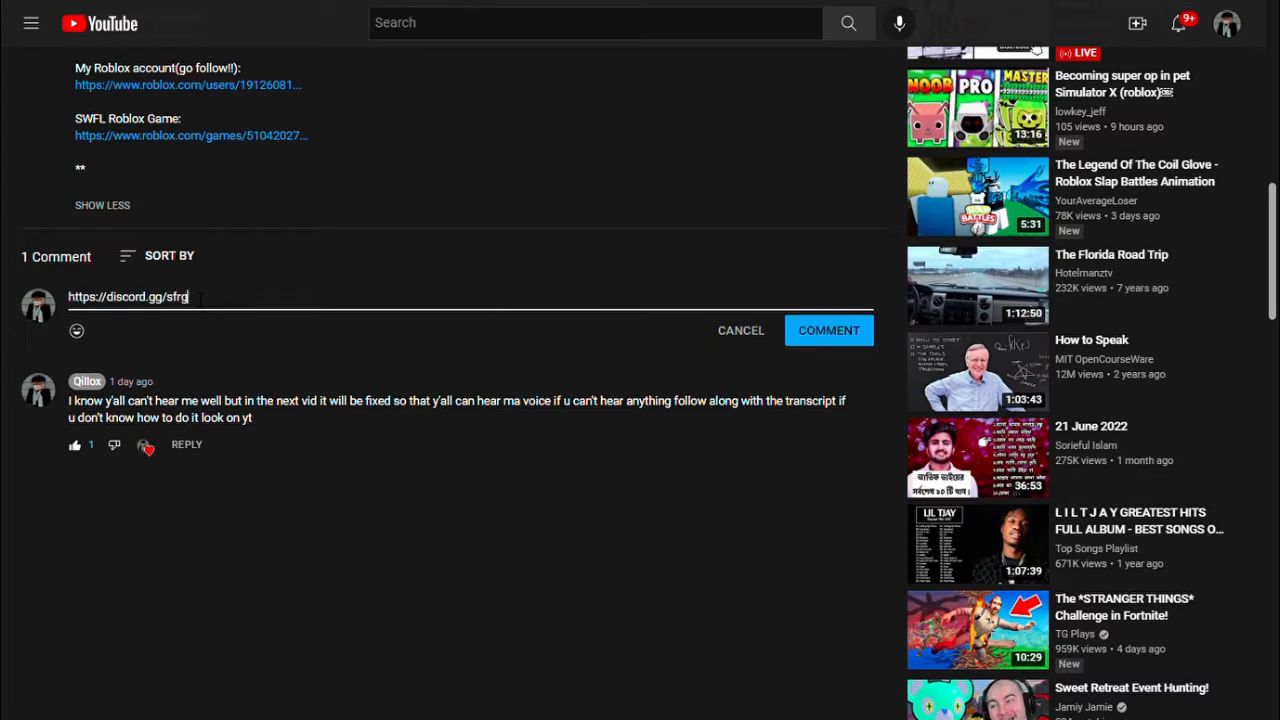
mouse_move(808, 350)
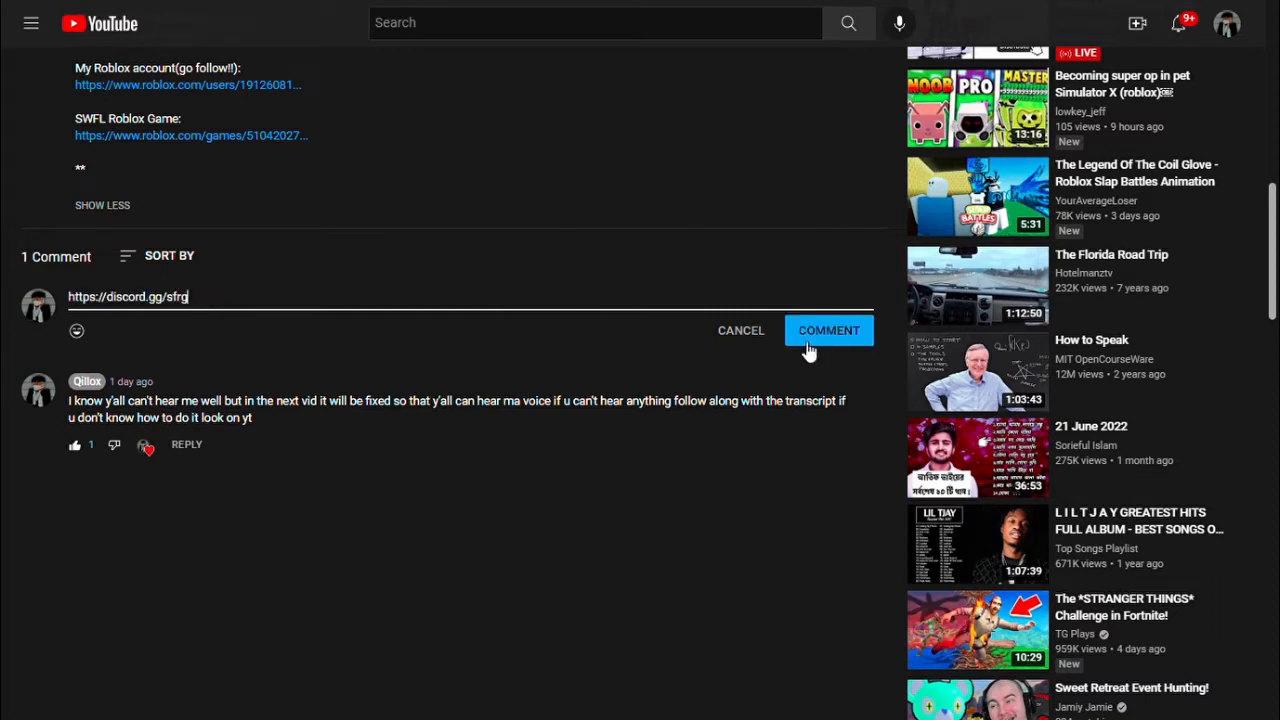
click(828, 330)
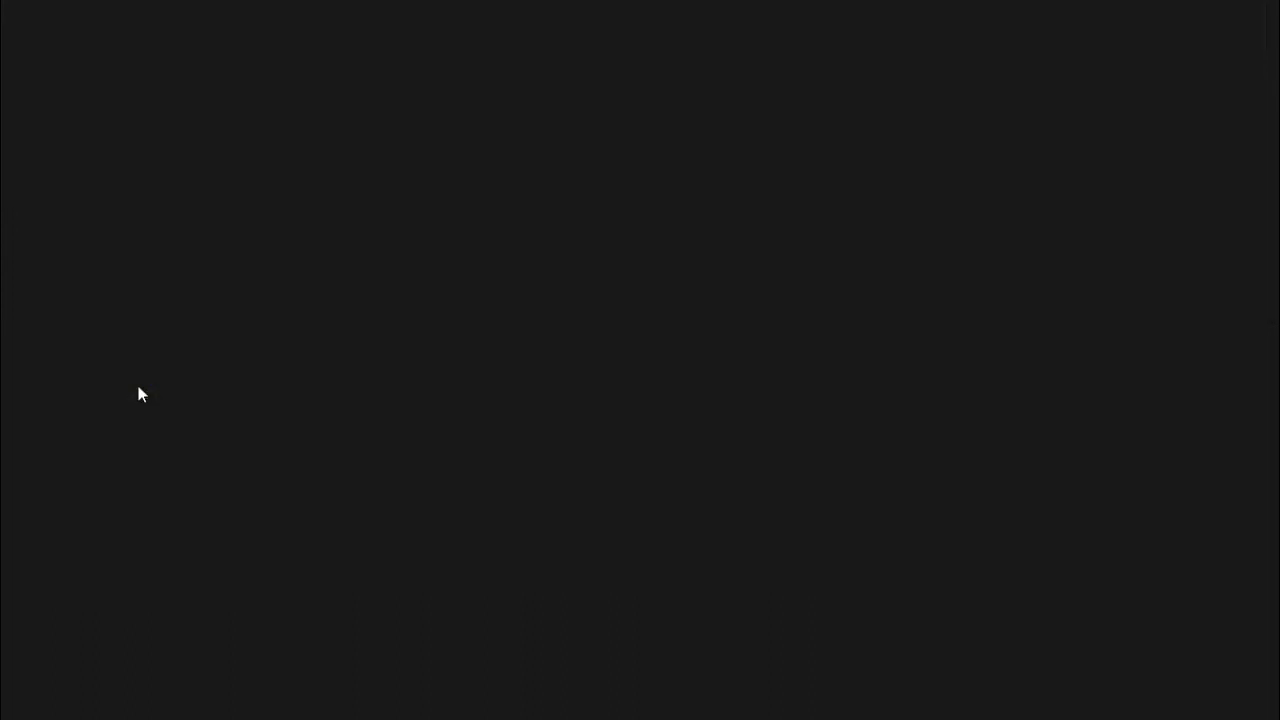
mouse_move(360, 485)
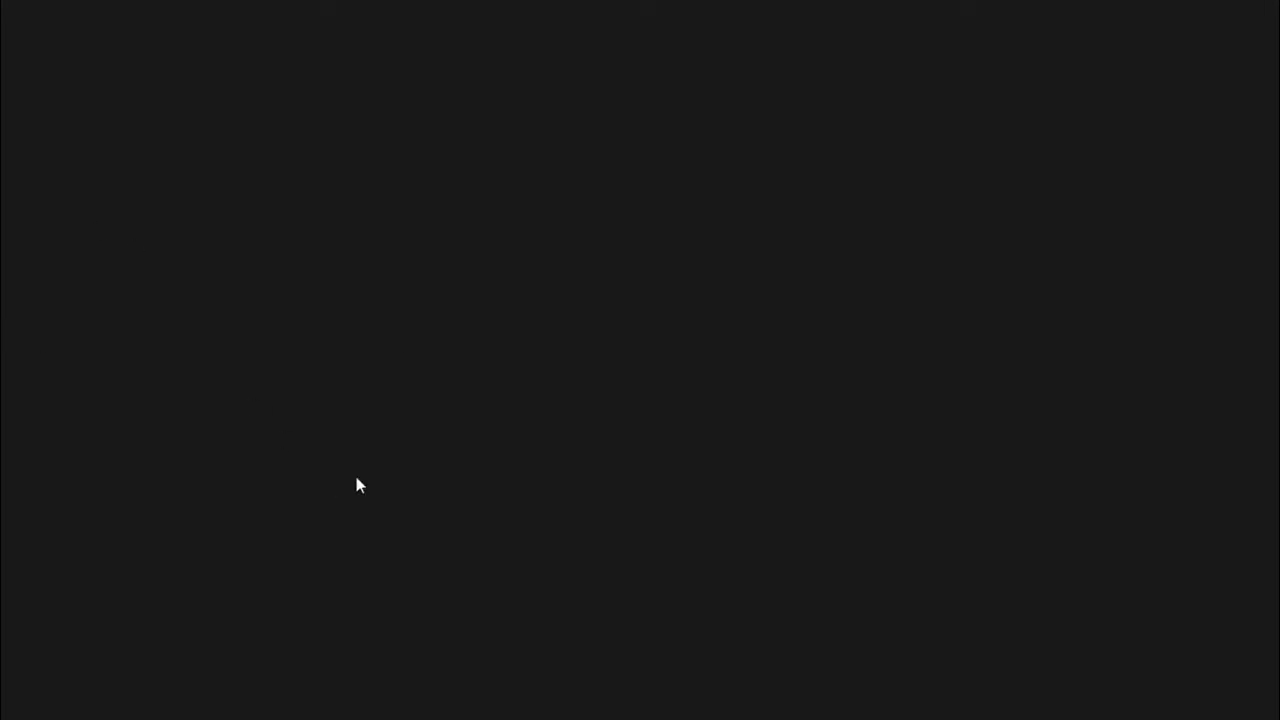
mouse_move(295, 258)
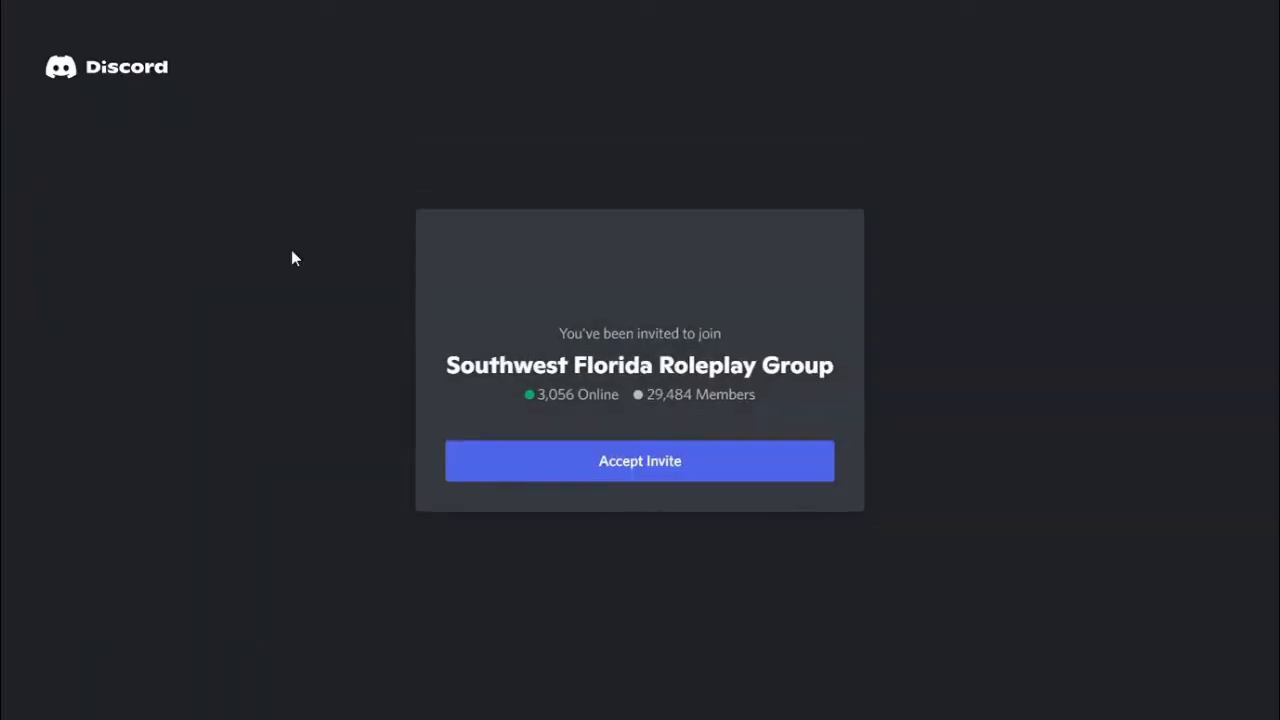
mouse_move(589, 478)
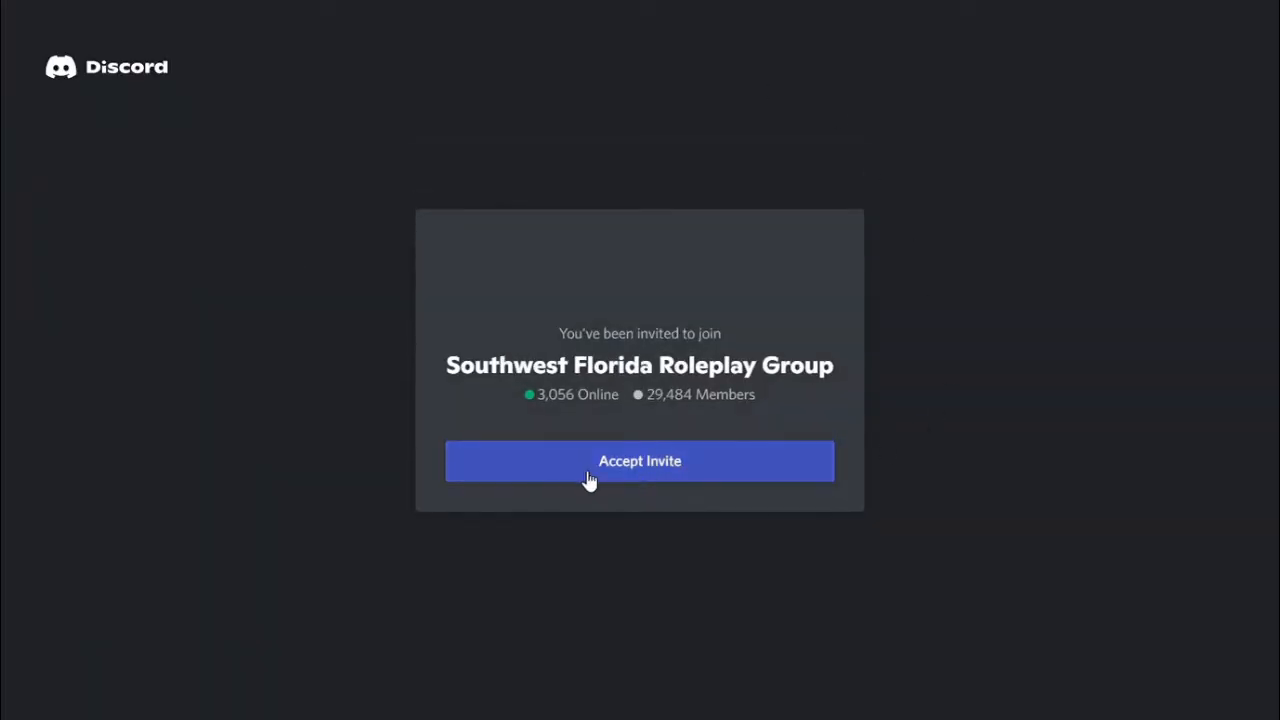
Accept the Southwest Florida Roleplay Group invite, skip the desktop app, and continue in-browser
click(639, 461)
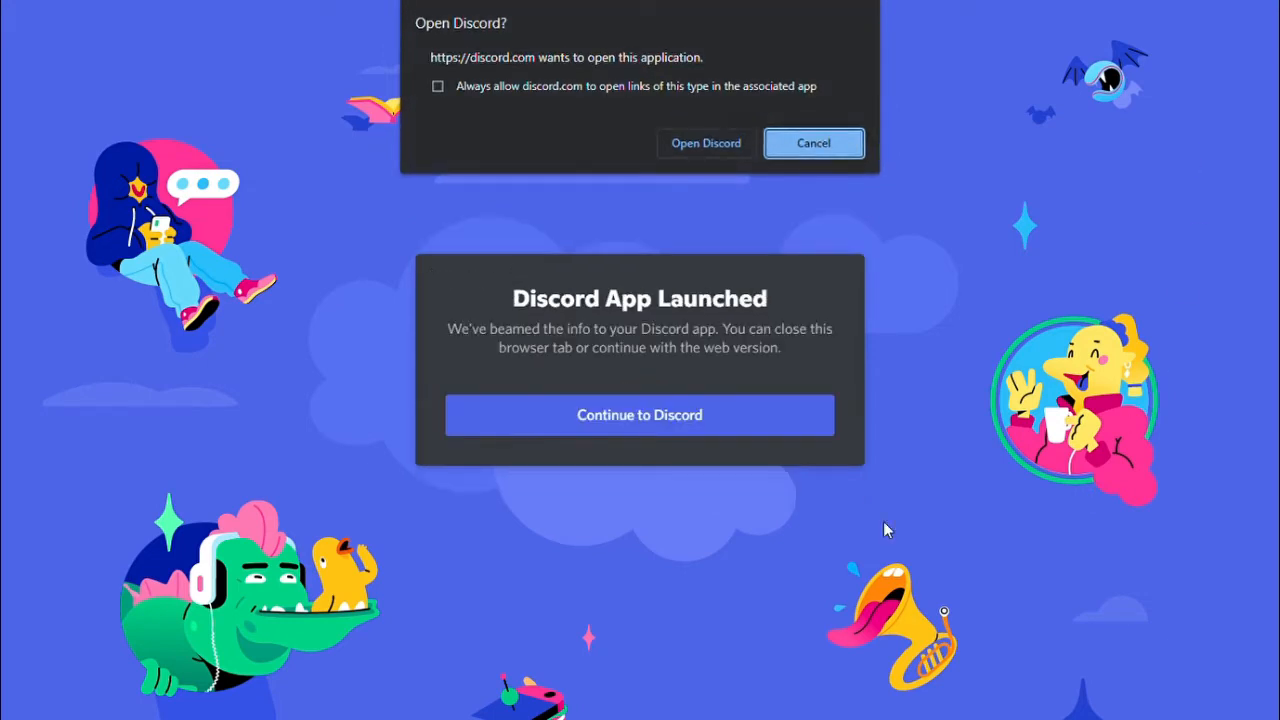
mouse_move(940, 365)
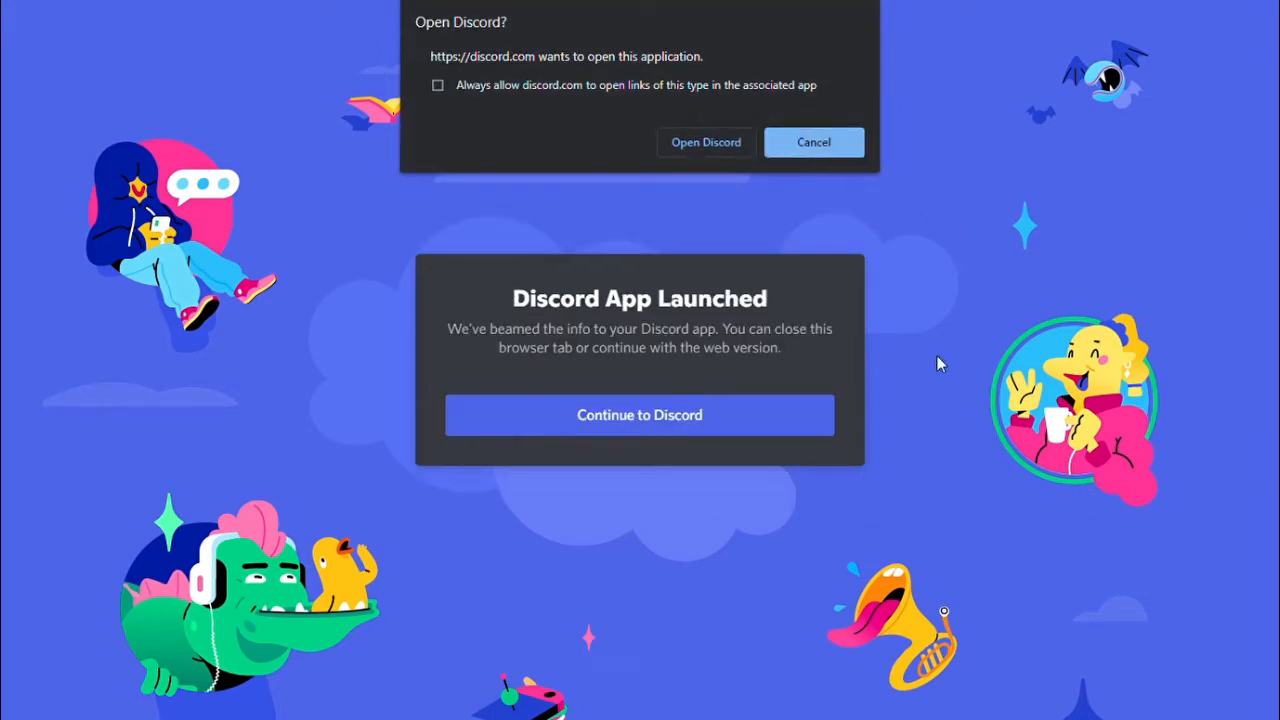
click(813, 142)
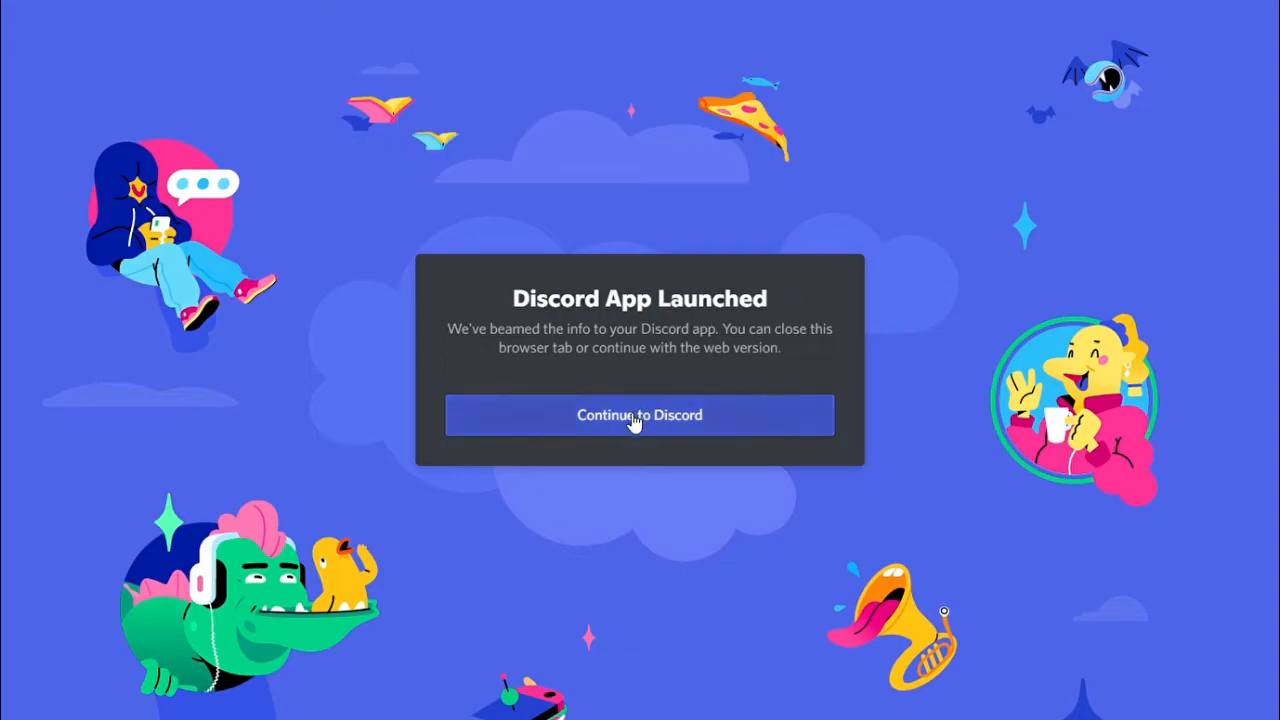
click(639, 414)
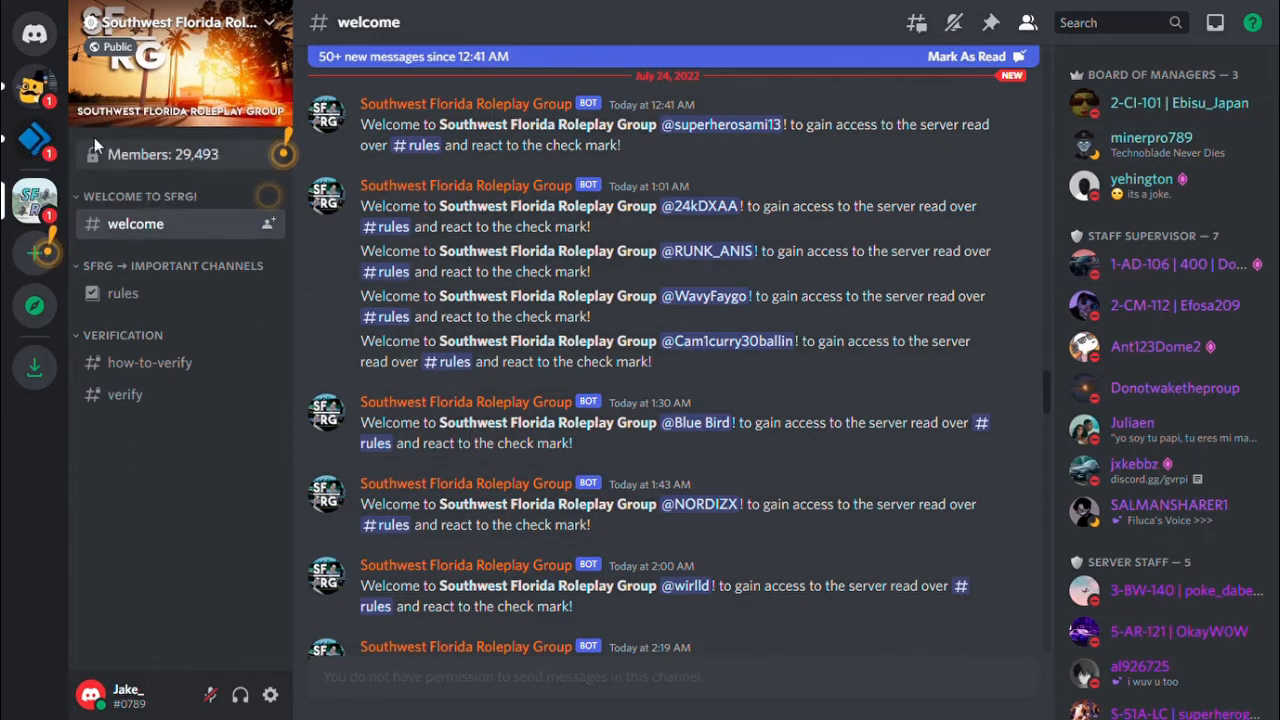
scroll(down, 3)
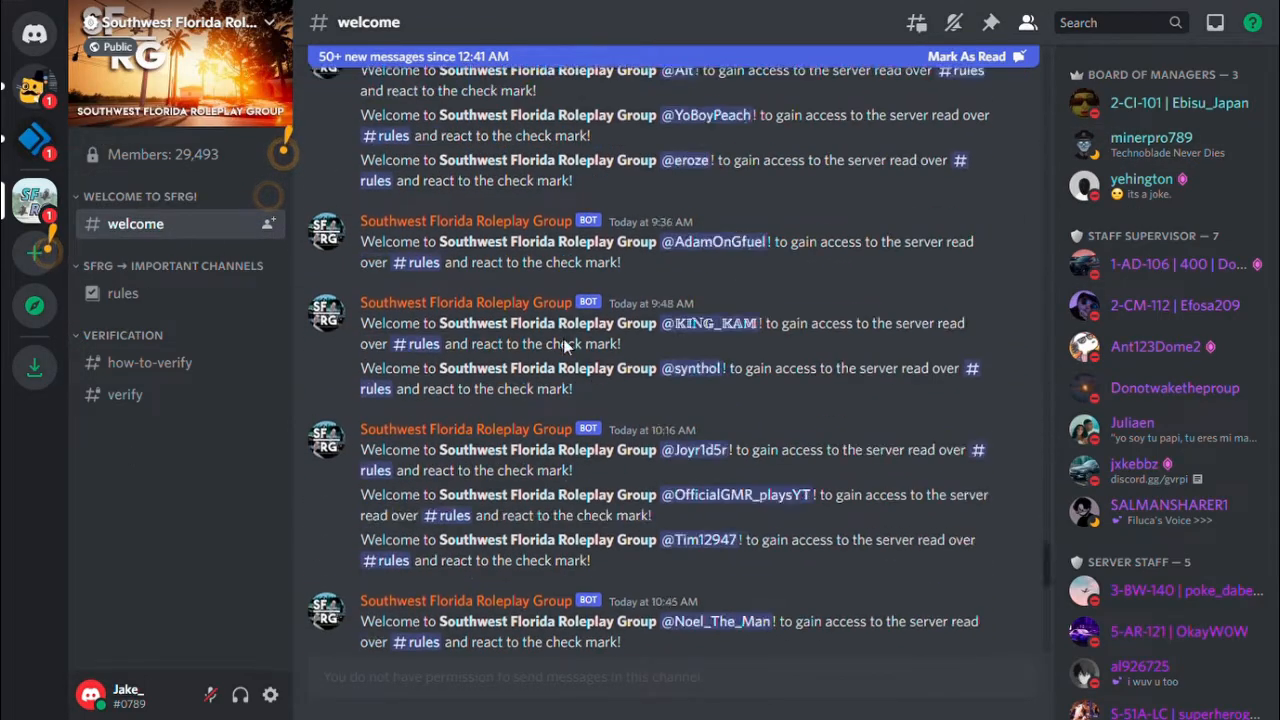
scroll(down, 3)
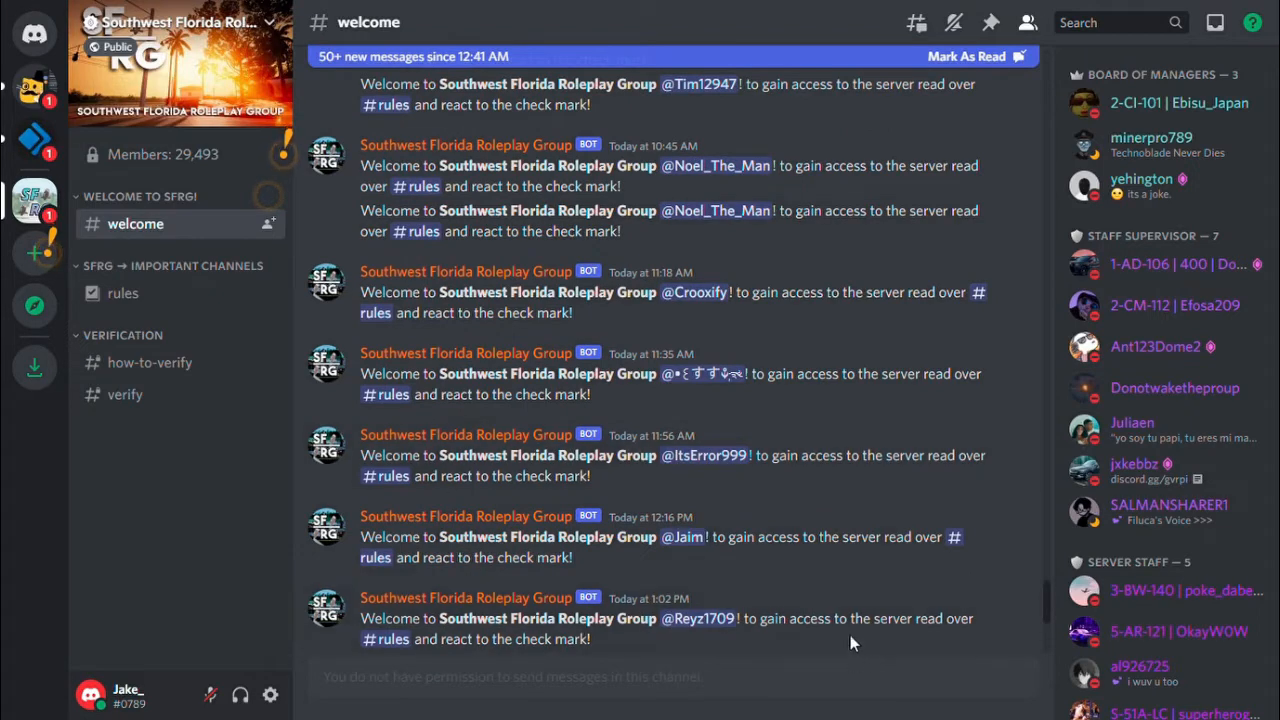
scroll(down, 3)
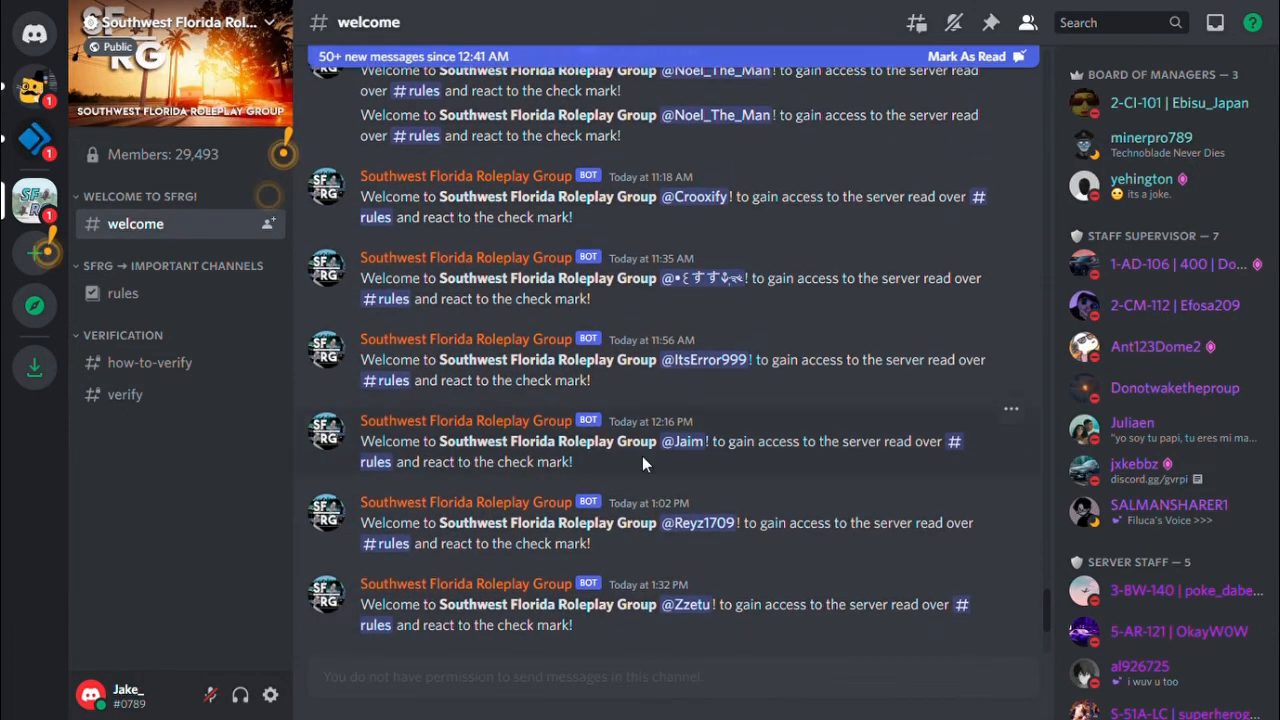
scroll(down, 3)
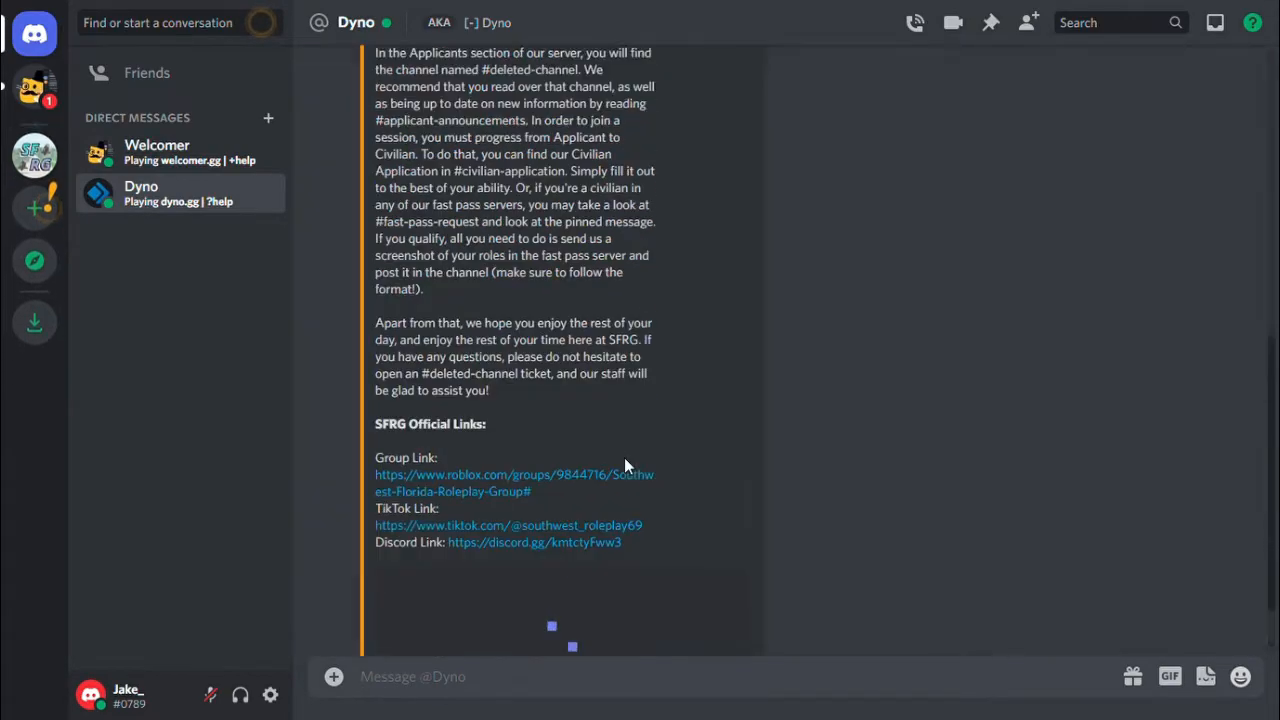
click(157, 152)
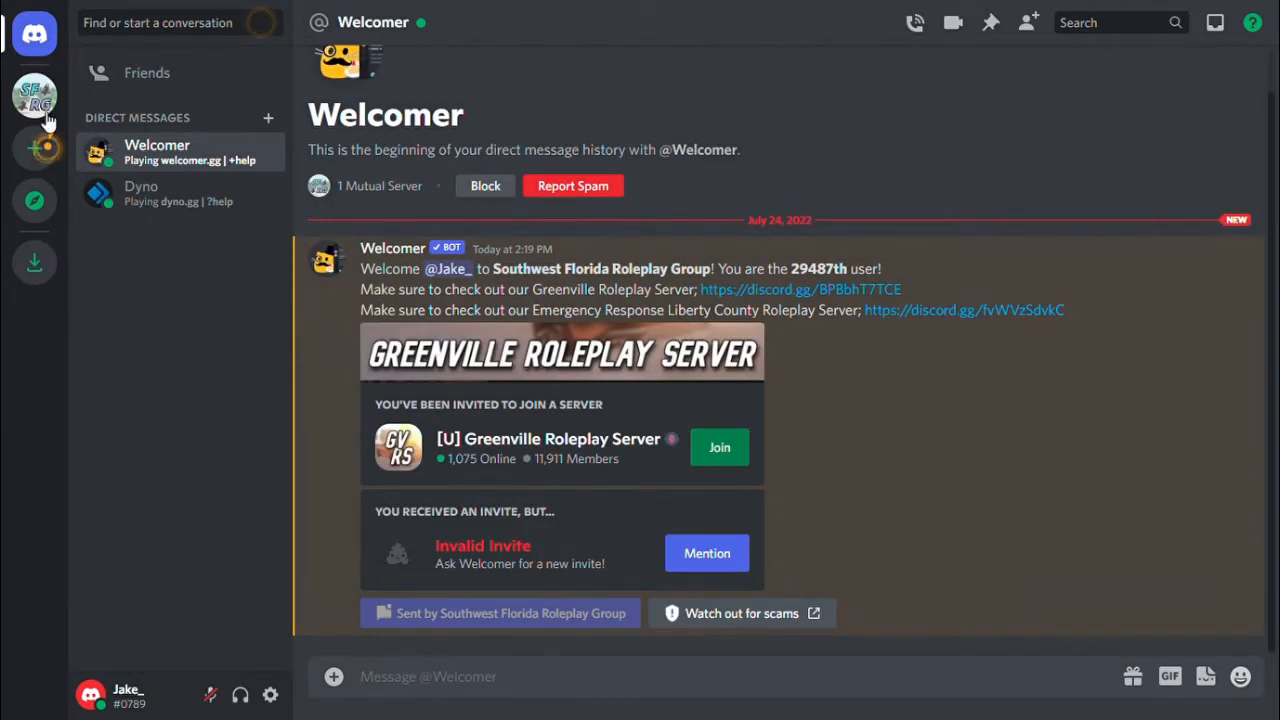
click(34, 95)
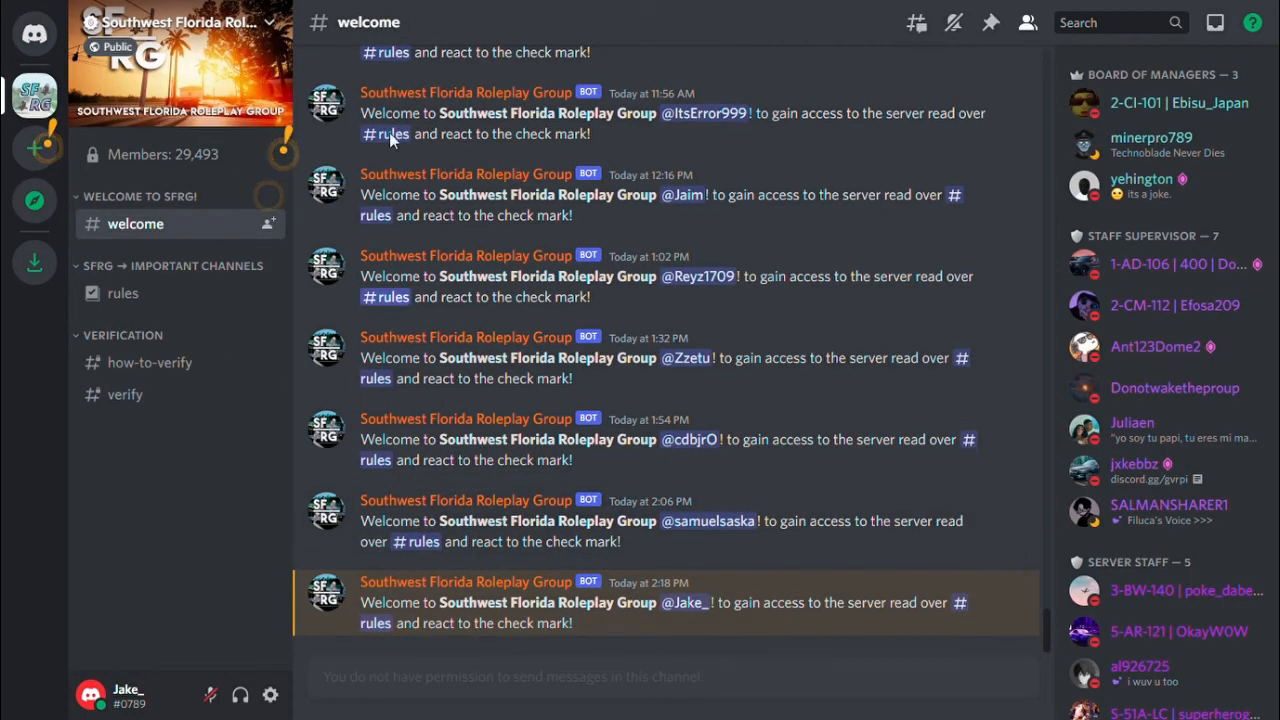
mouse_move(545, 150)
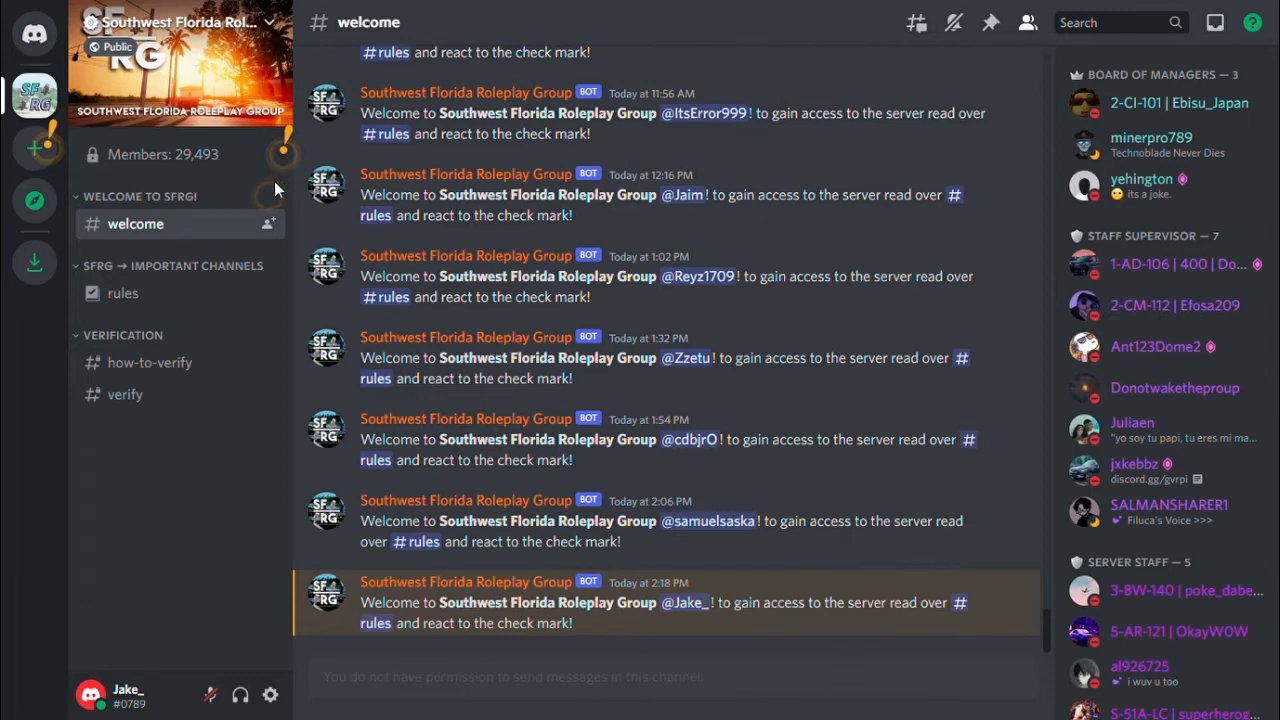
mouse_move(149, 362)
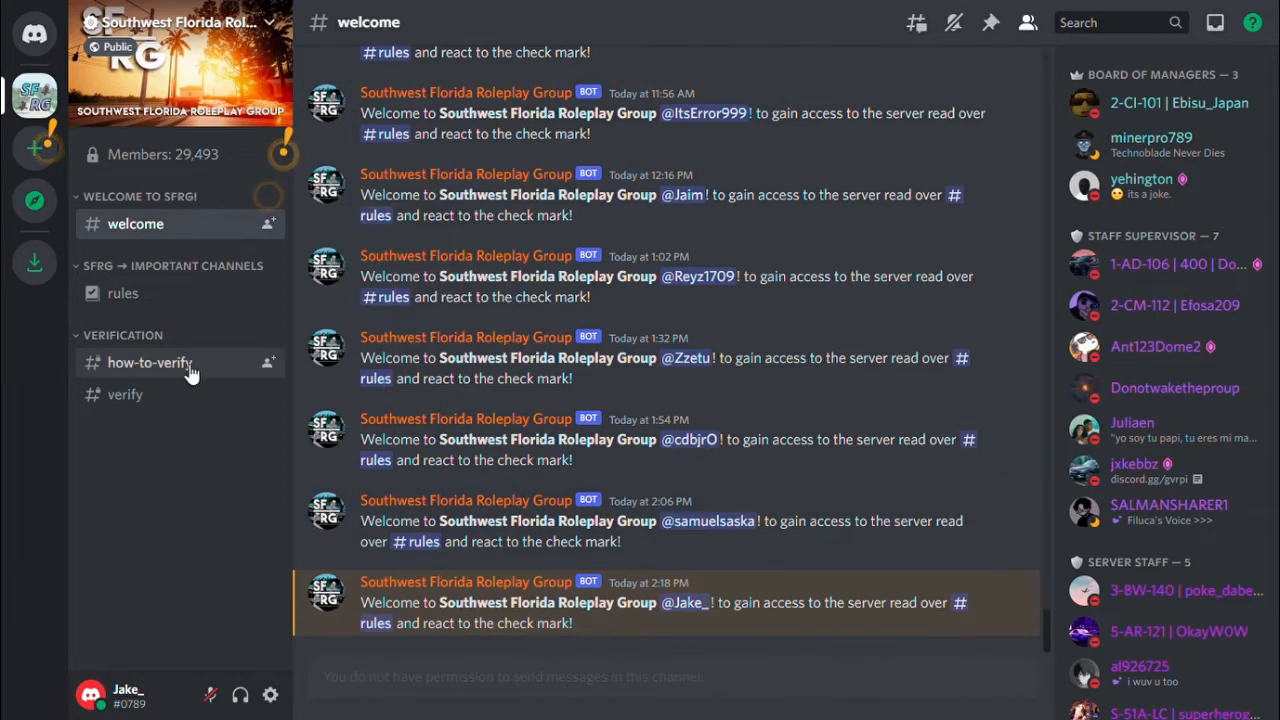
click(125, 394)
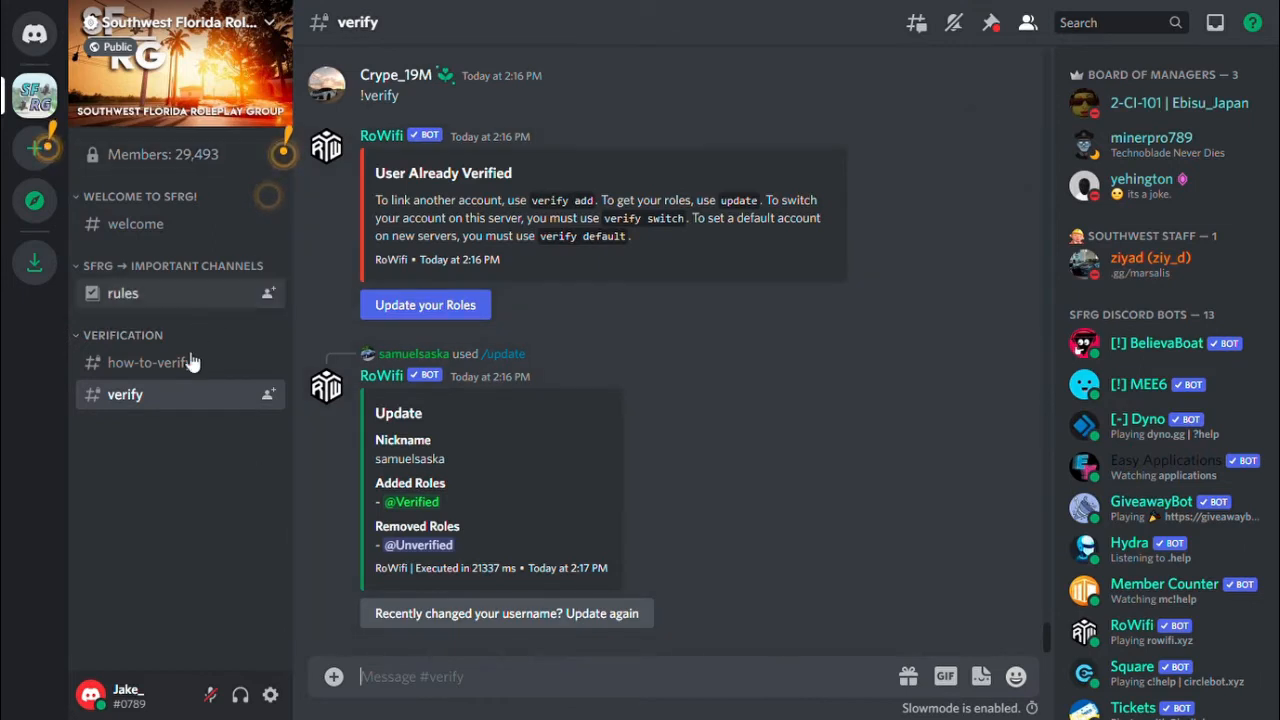
mouse_move(693, 380)
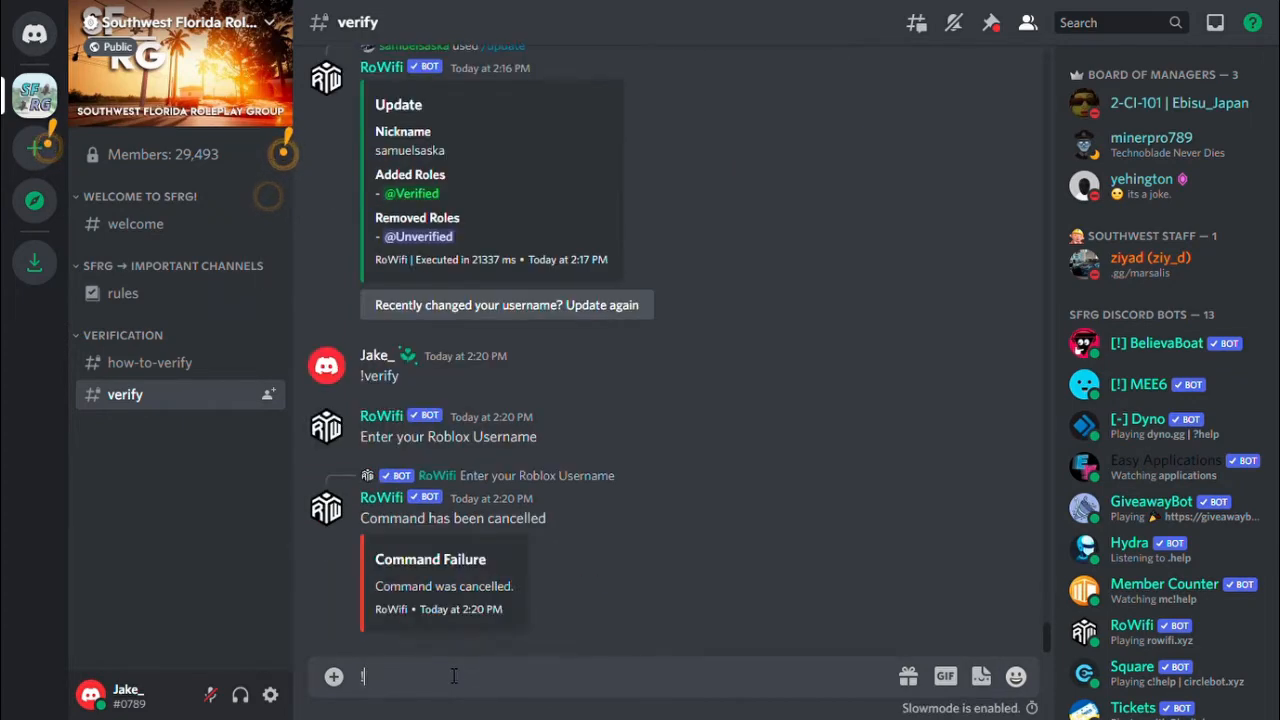
text(verify add username)
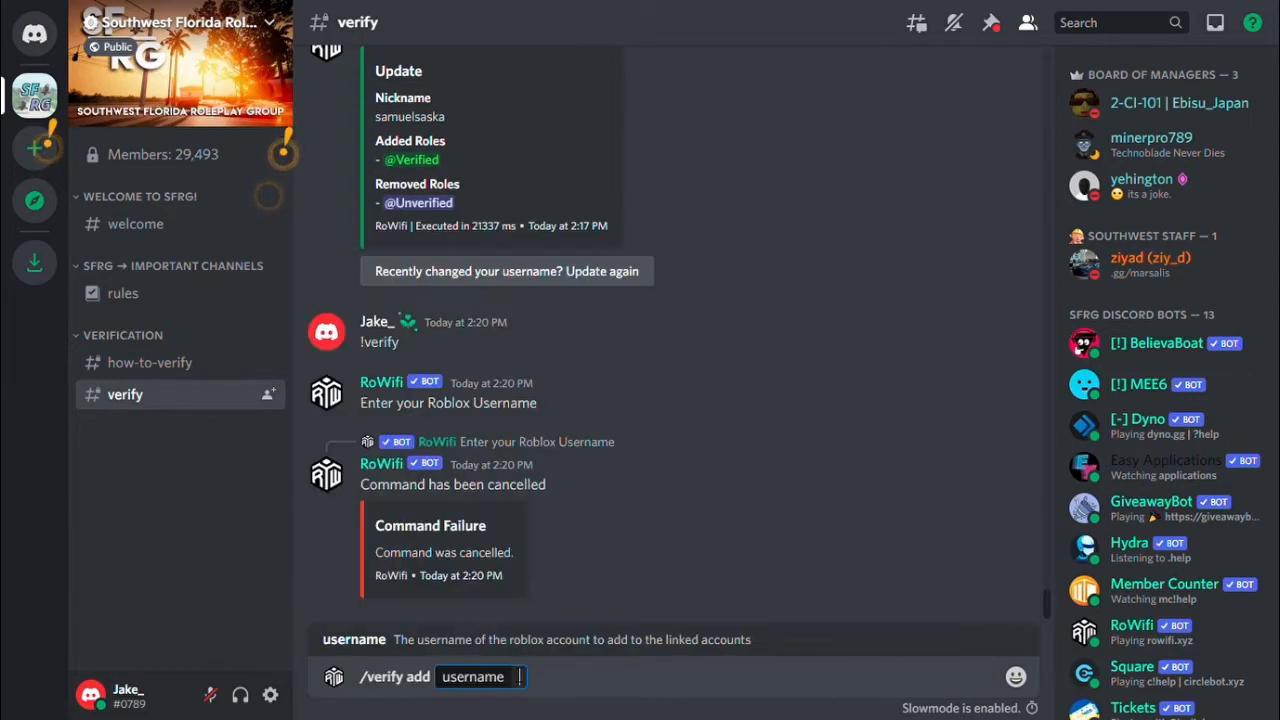
mouse_move(610, 642)
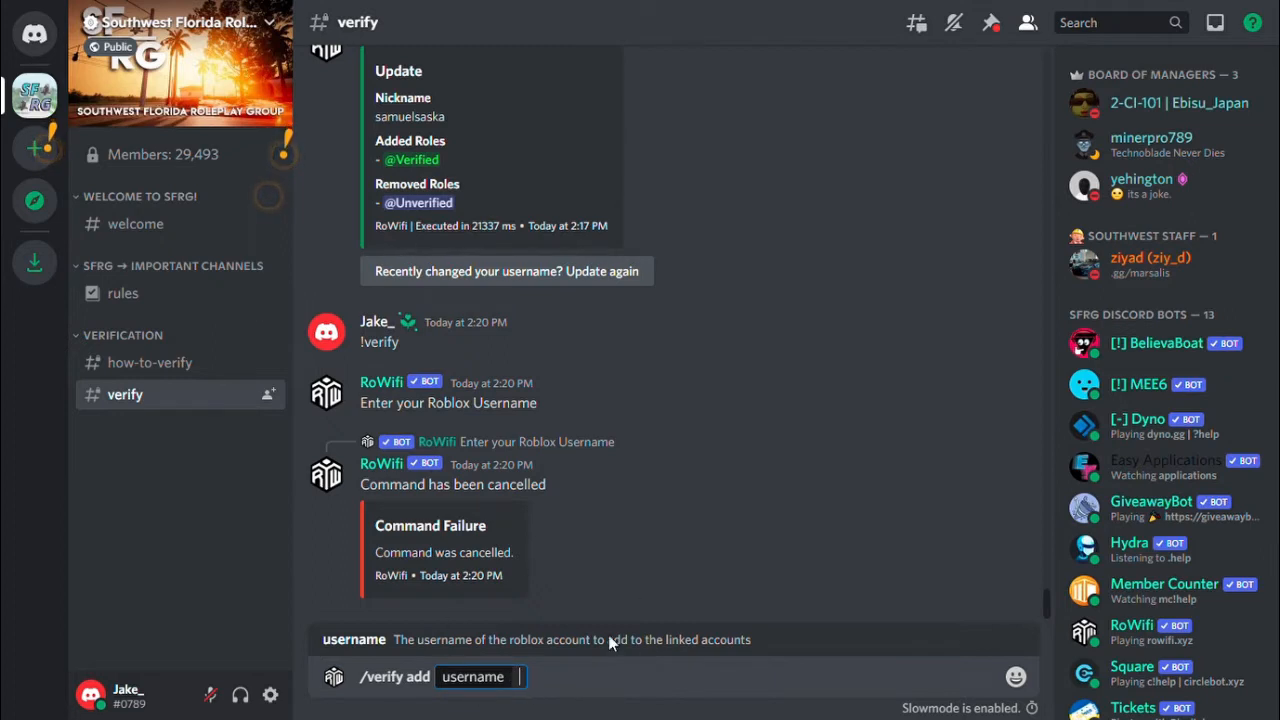
mouse_move(670, 620)
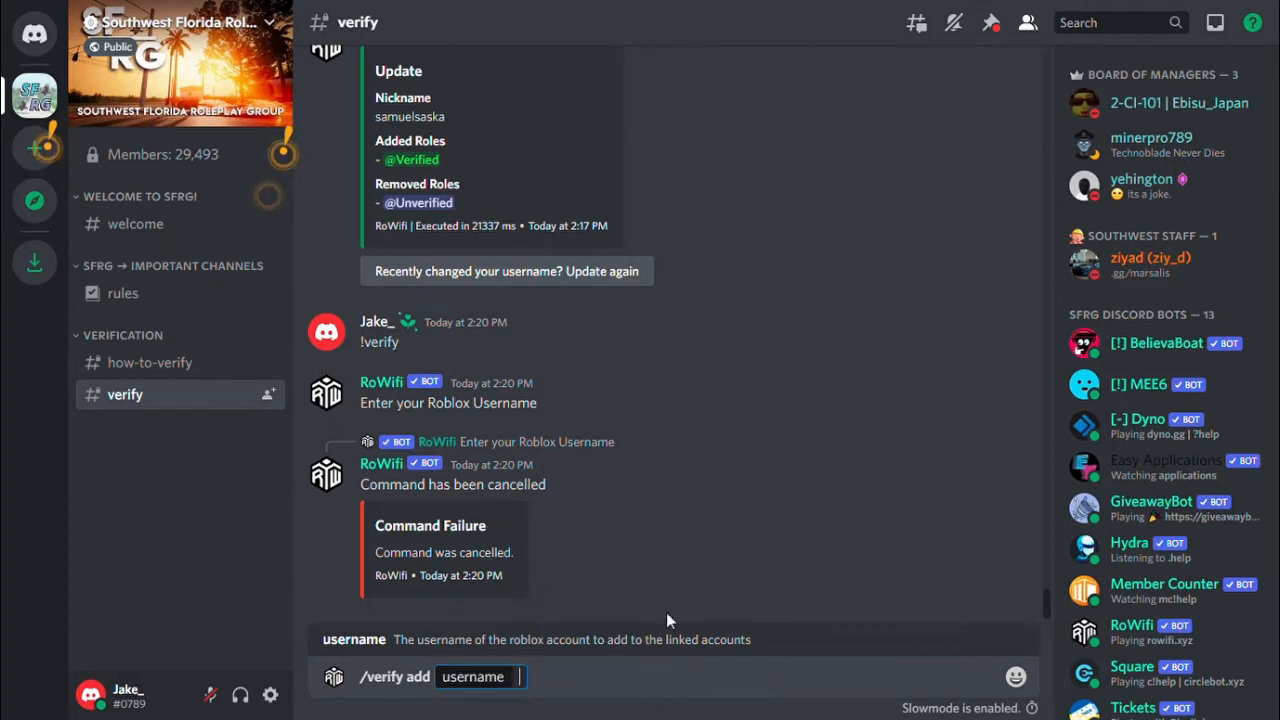
scroll(up, 3)
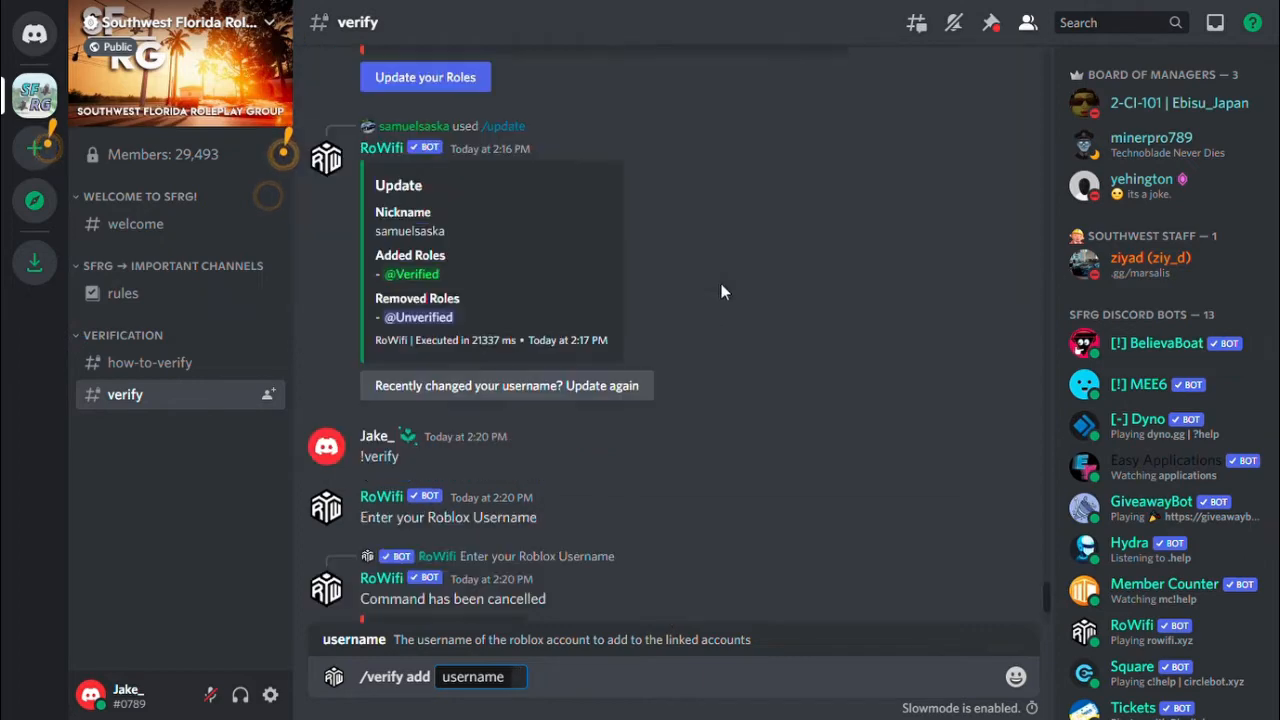
scroll(down, 3)
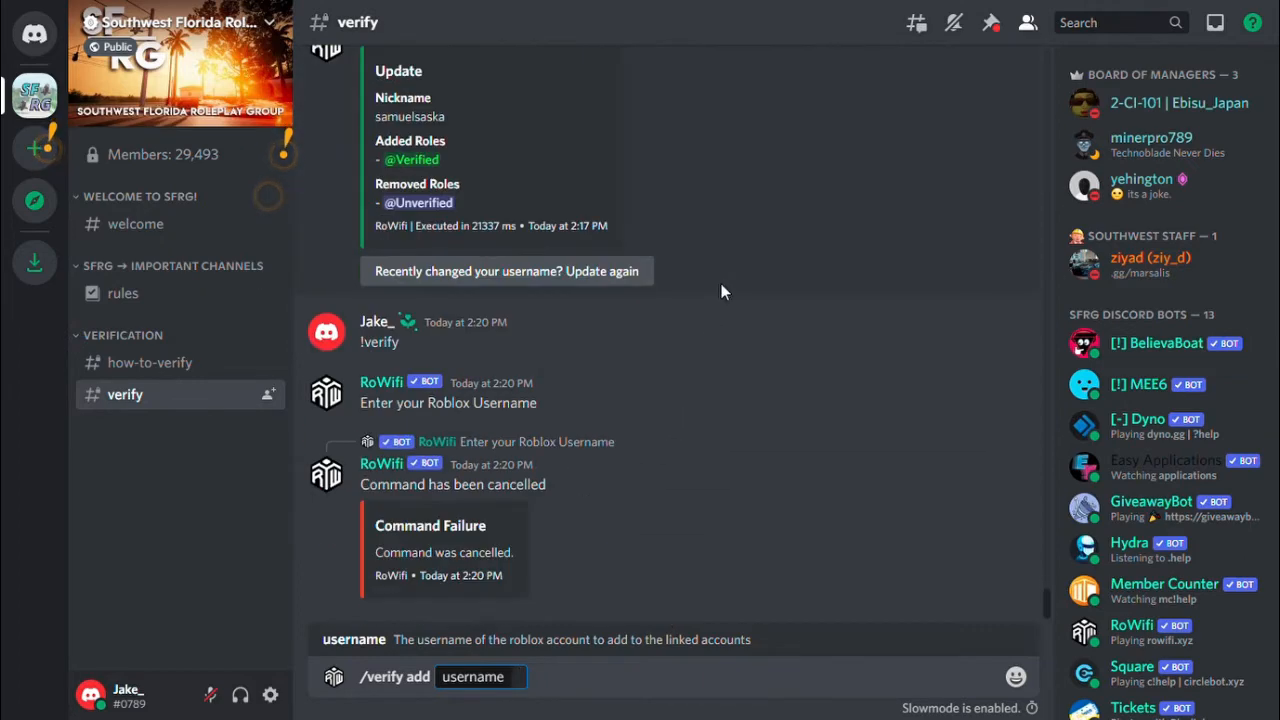
mouse_move(1012, 162)
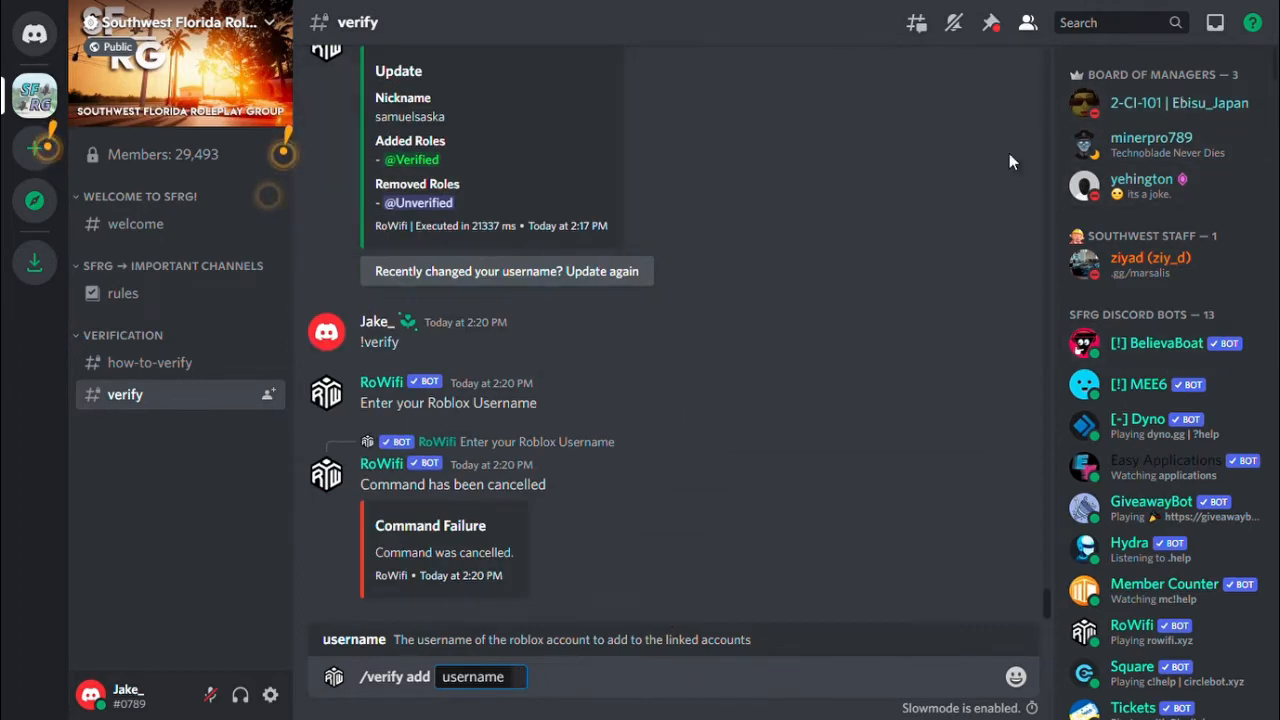
mouse_move(540, 12)
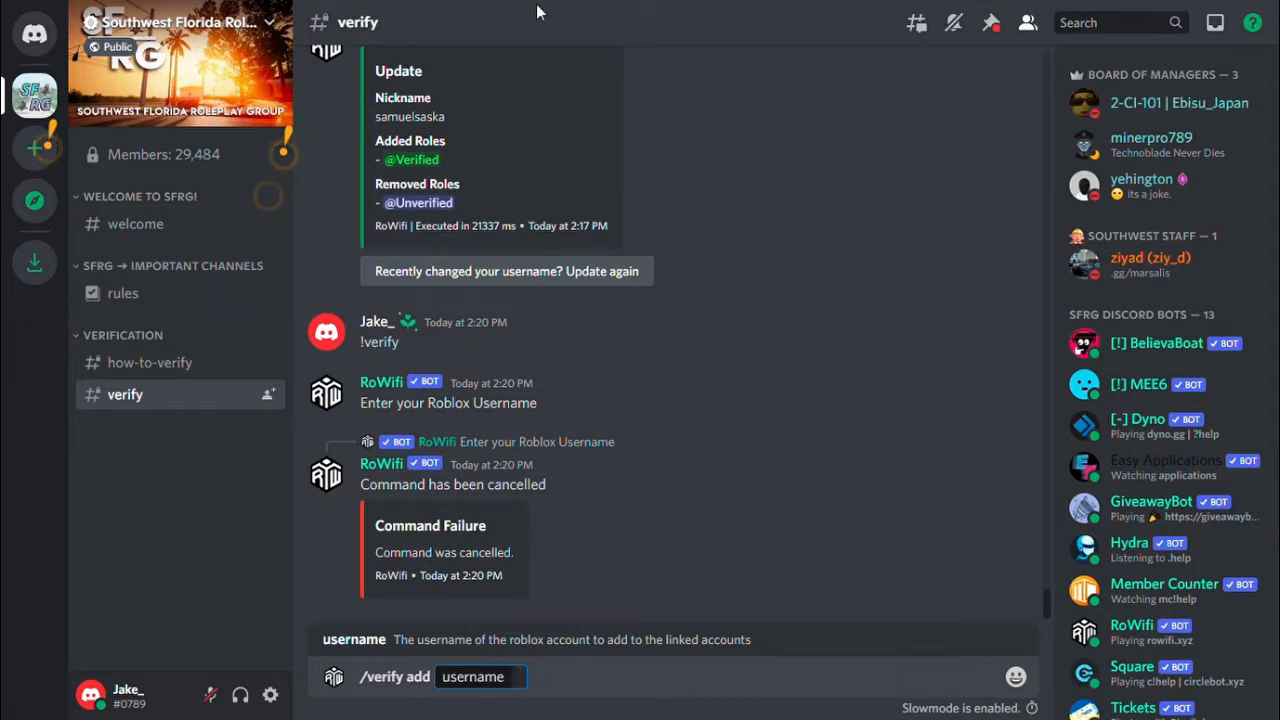
mouse_move(500, 712)
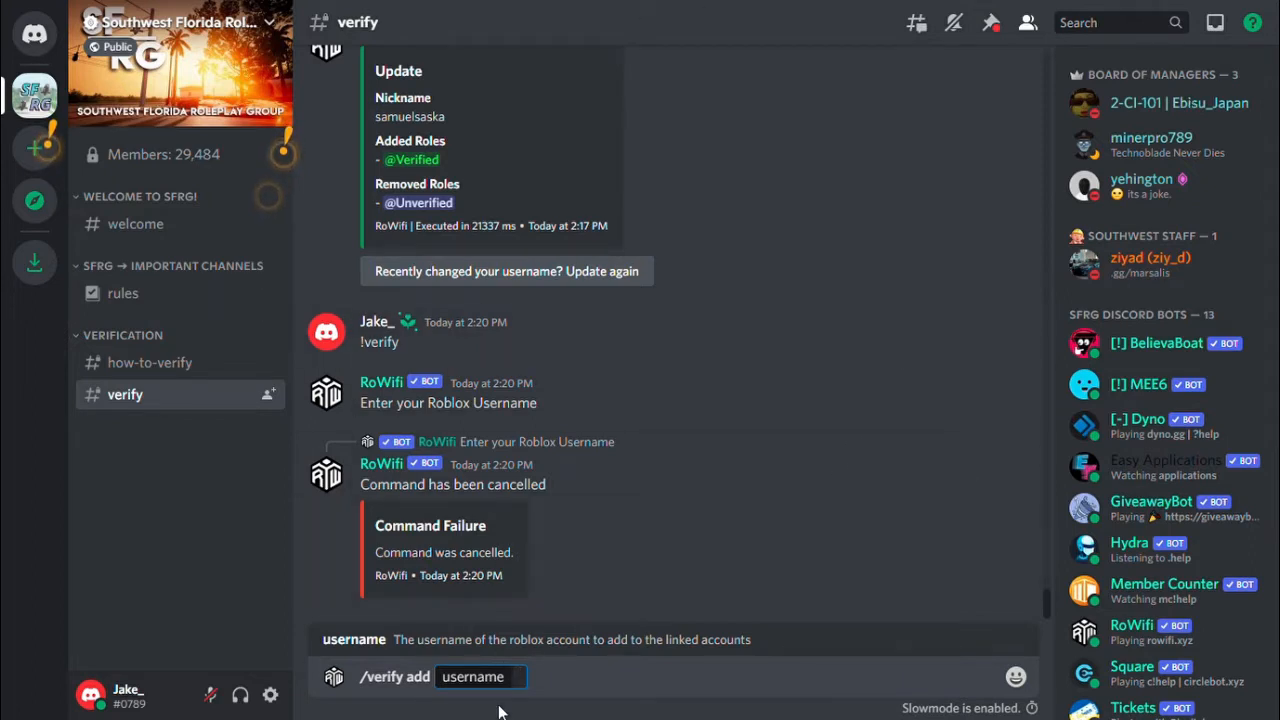
mouse_move(767, 508)
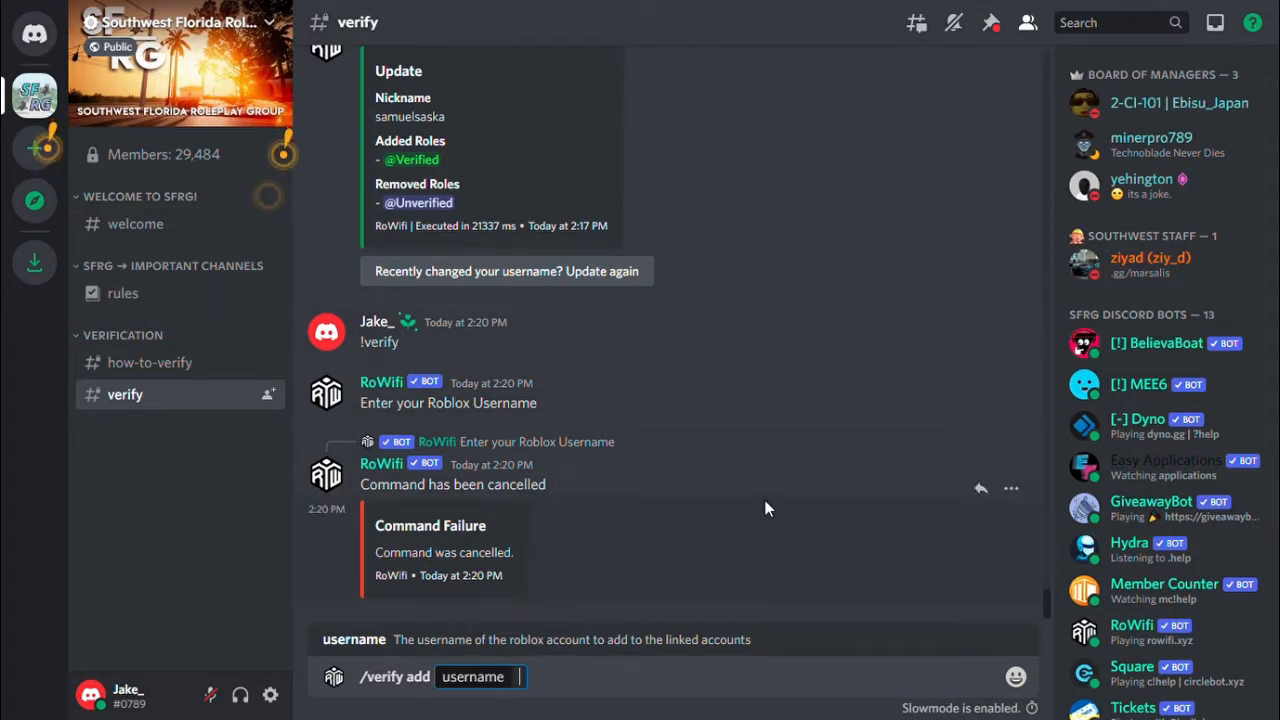
text(@JakeAlexander108)
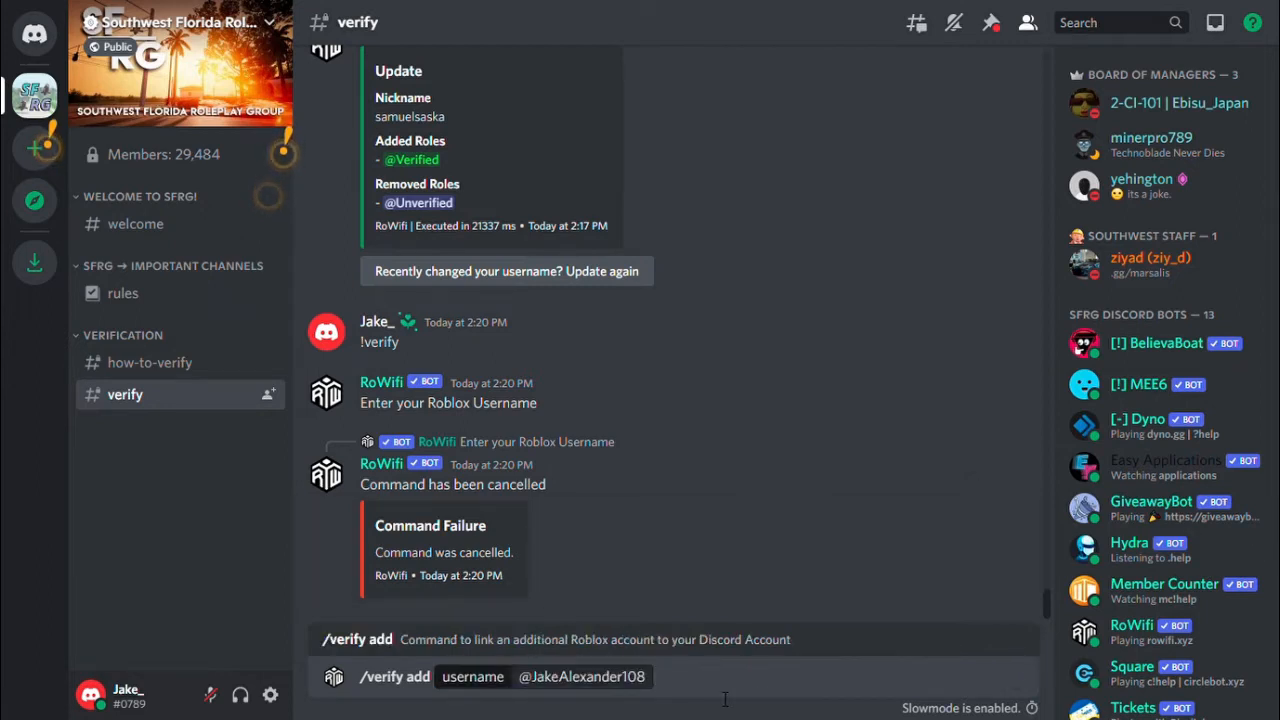
key(Return)
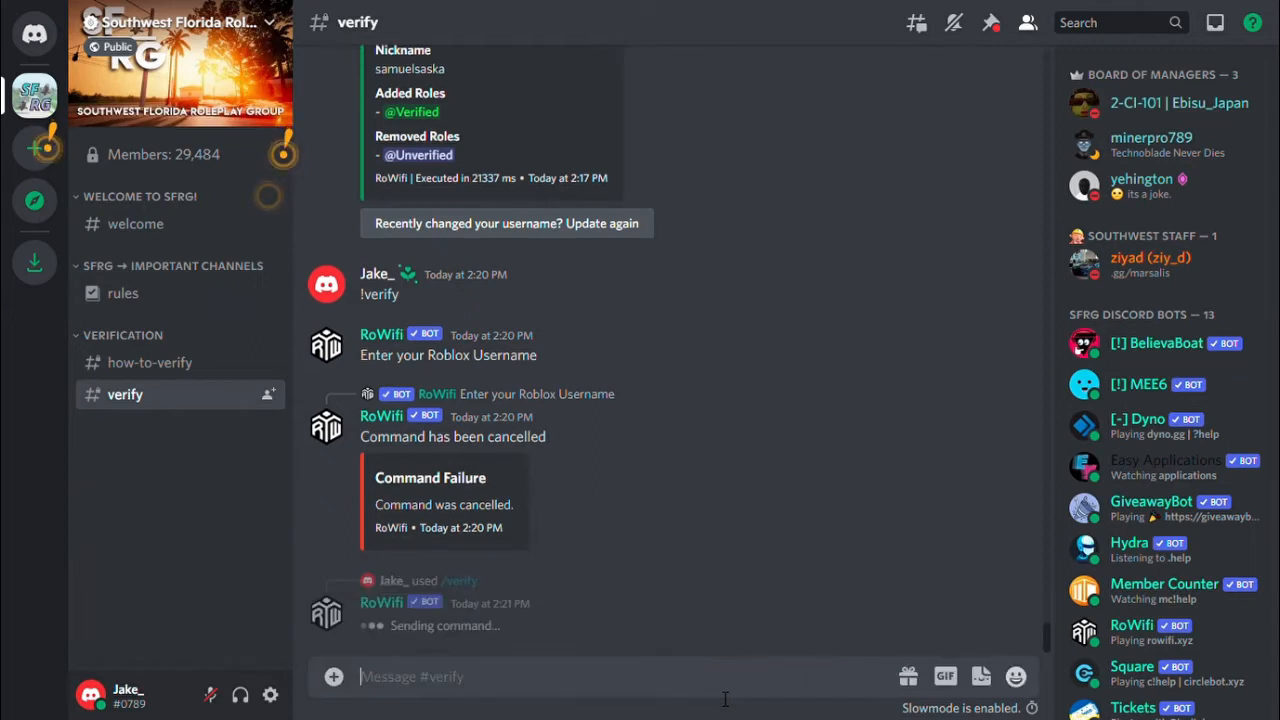
mouse_move(535, 632)
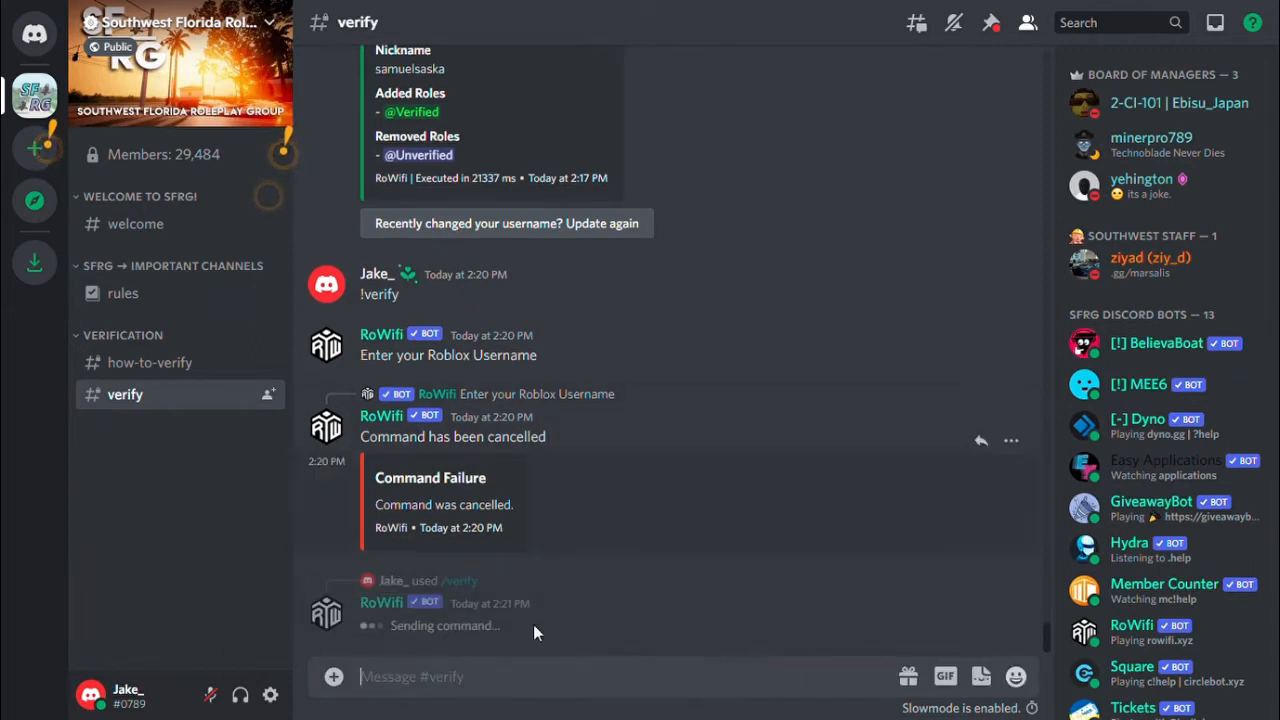
mouse_move(482, 621)
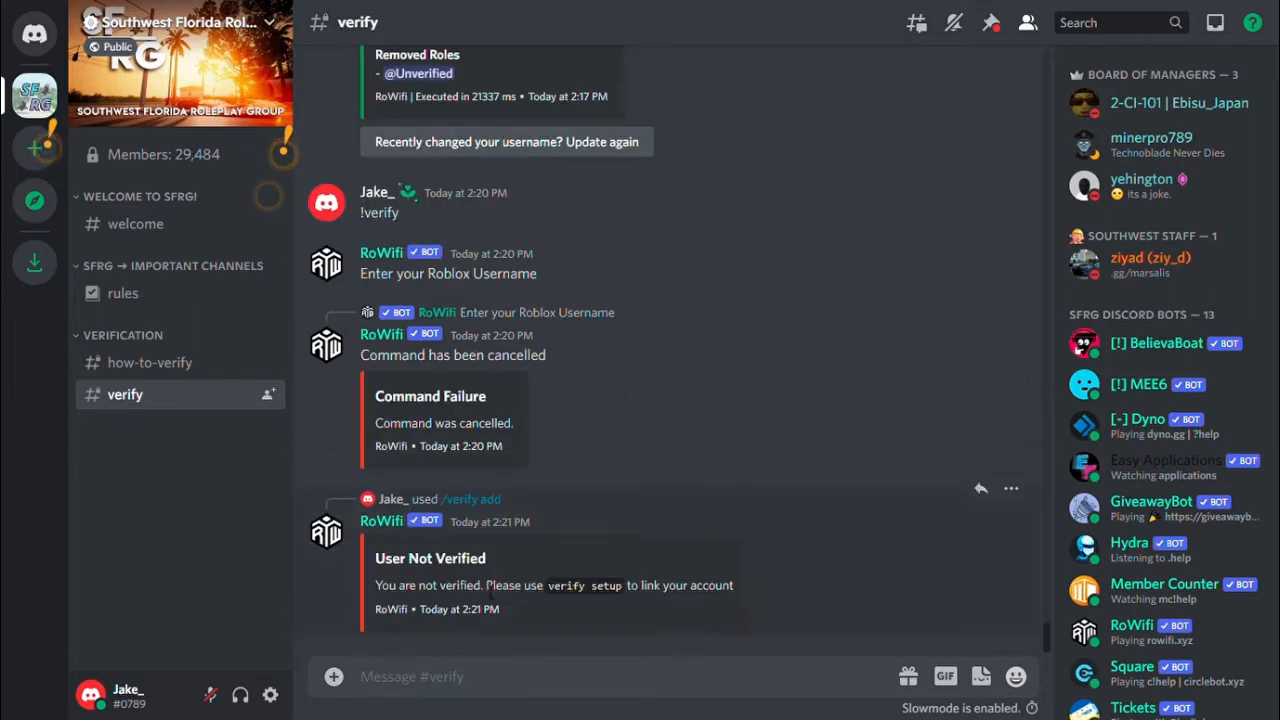
mouse_move(735, 601)
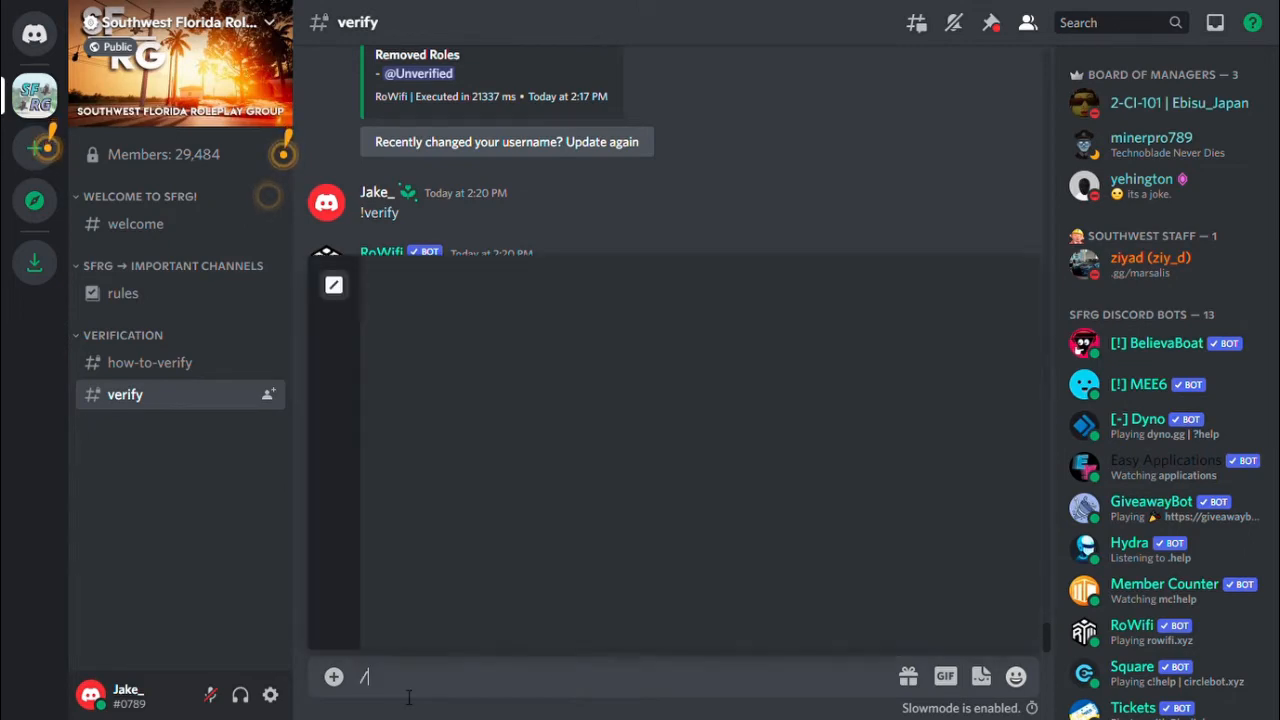
text(verif)
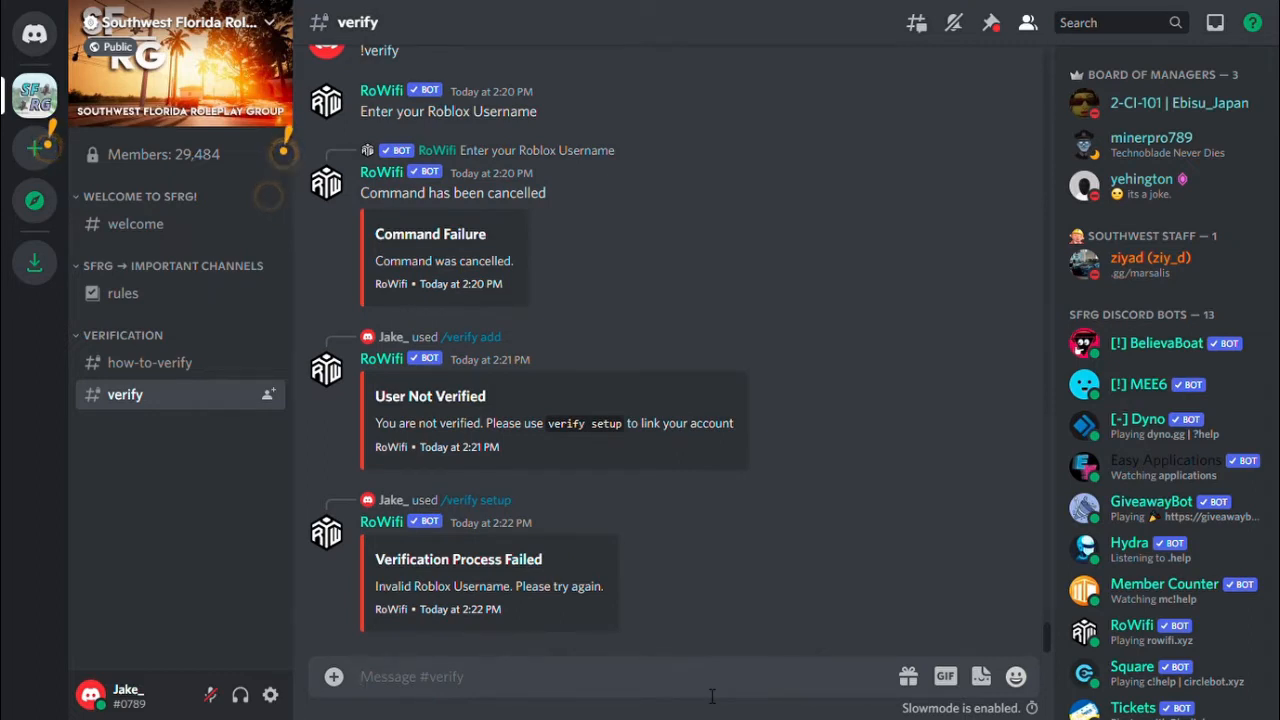
text(!verify)
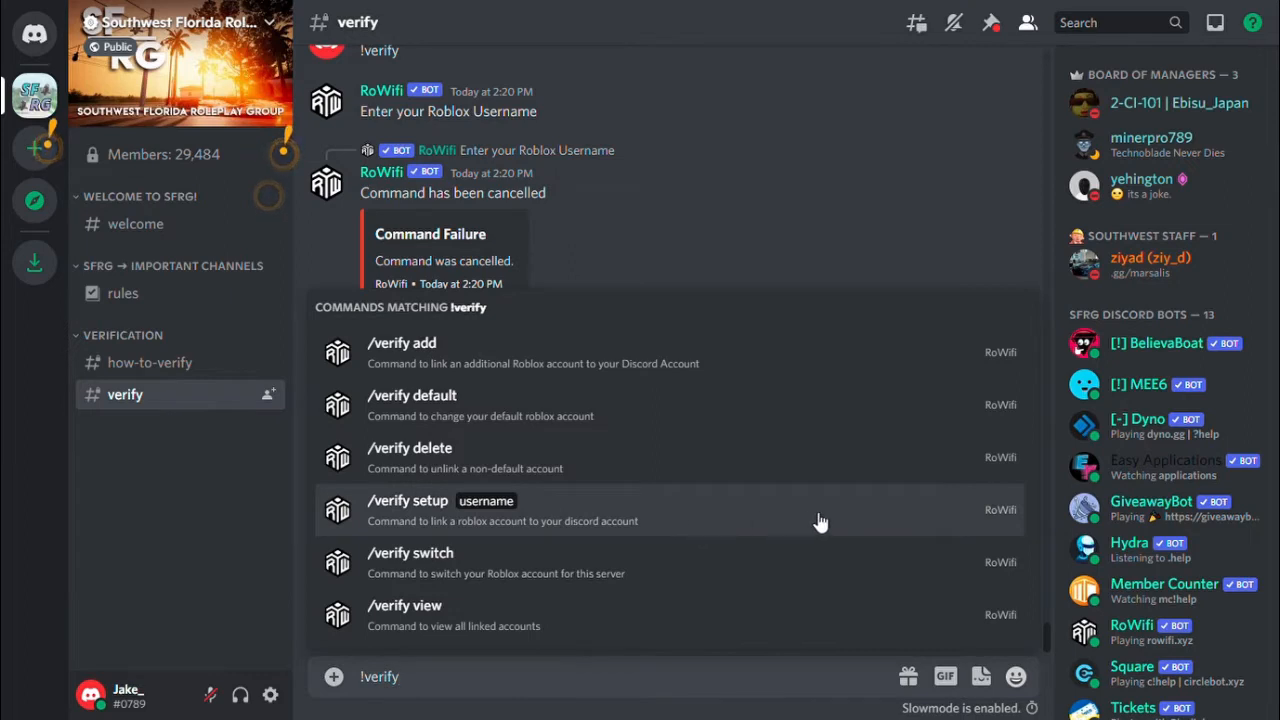
mouse_move(825, 436)
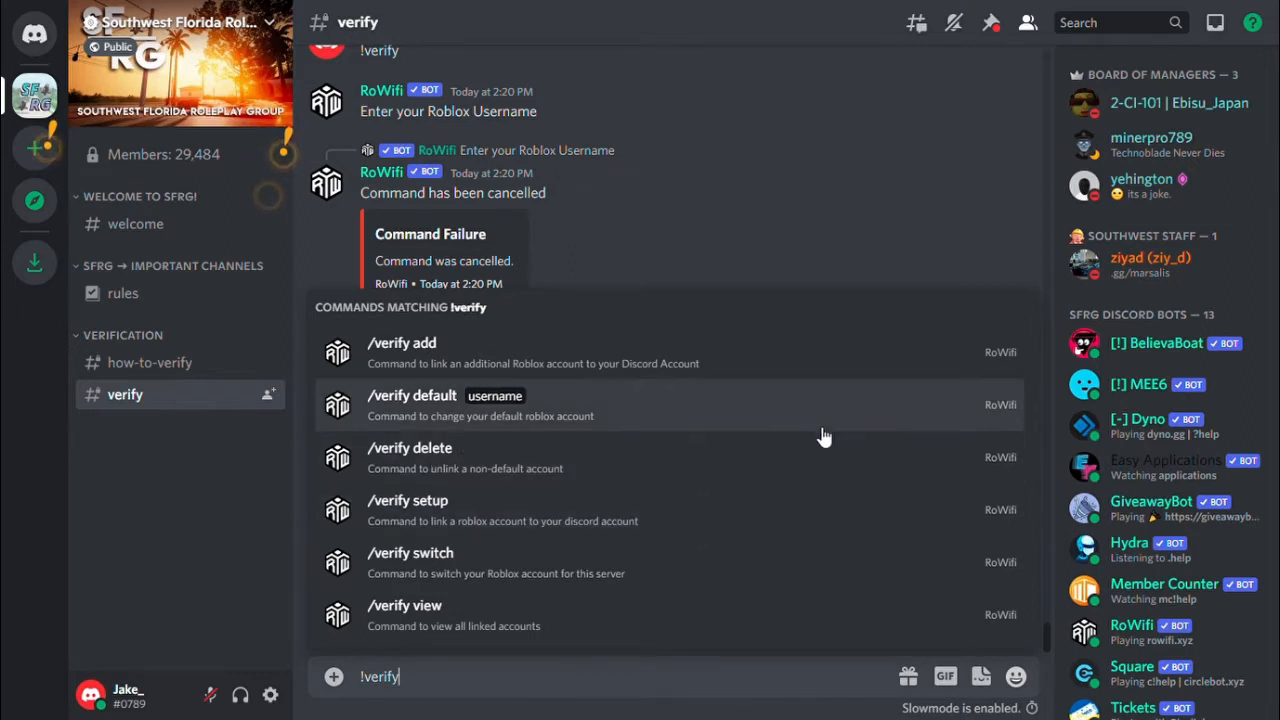
mouse_move(649, 624)
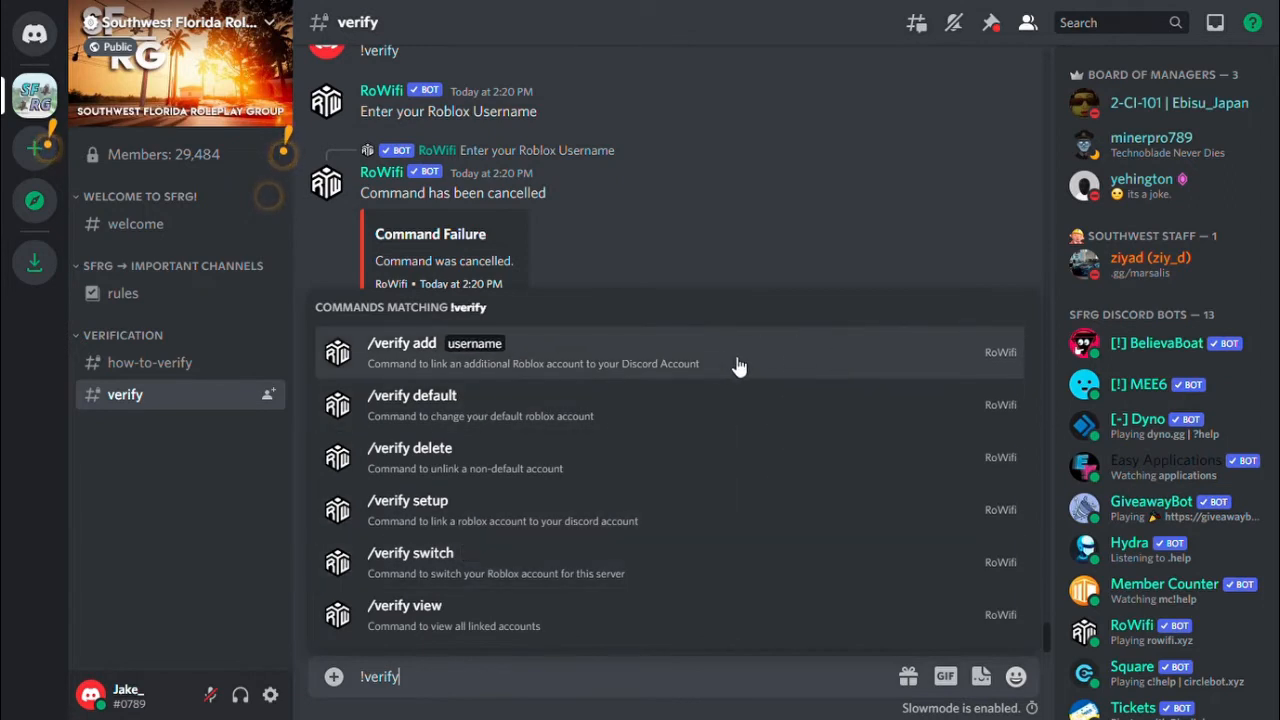
click(402, 343)
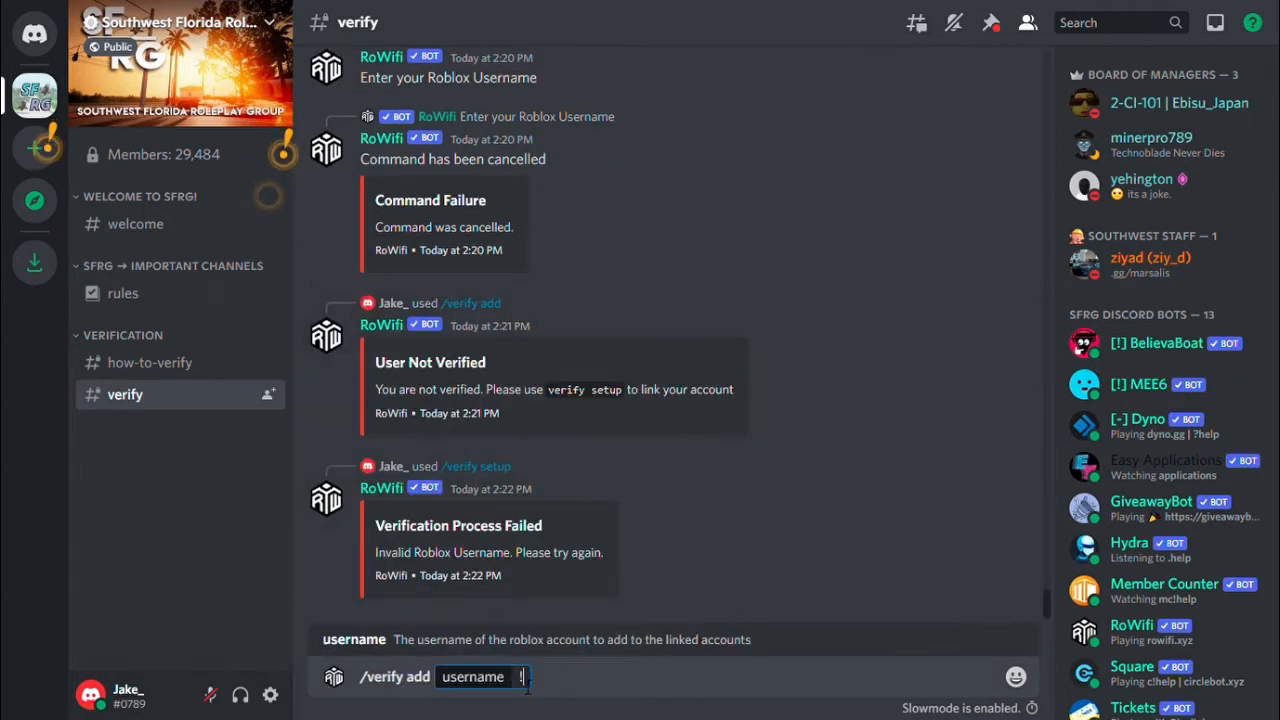
text(@)
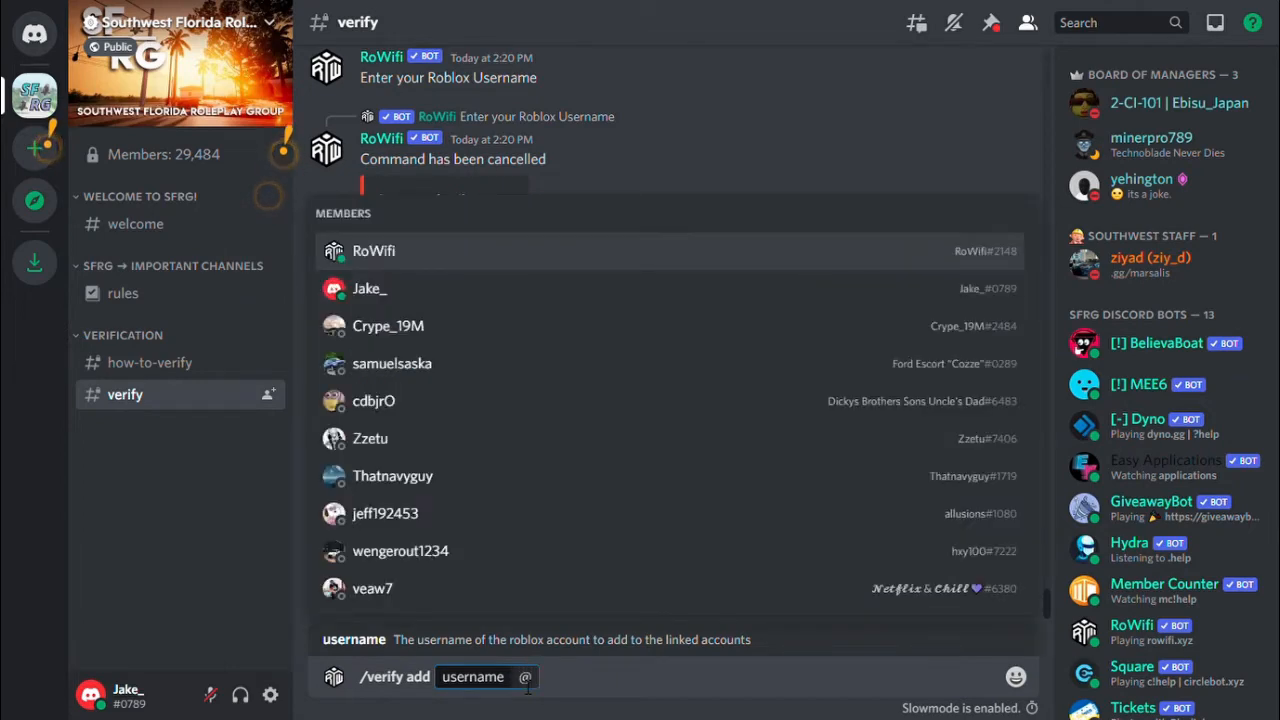
text(Ja)
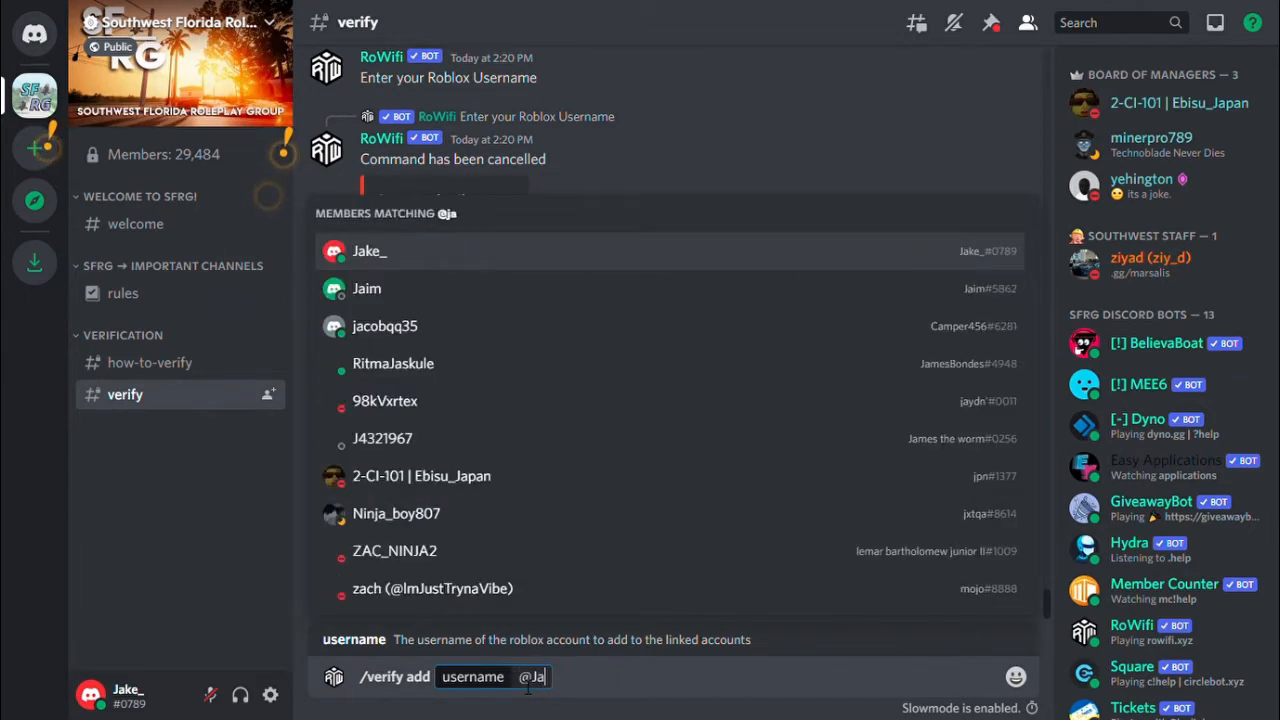
text(k)
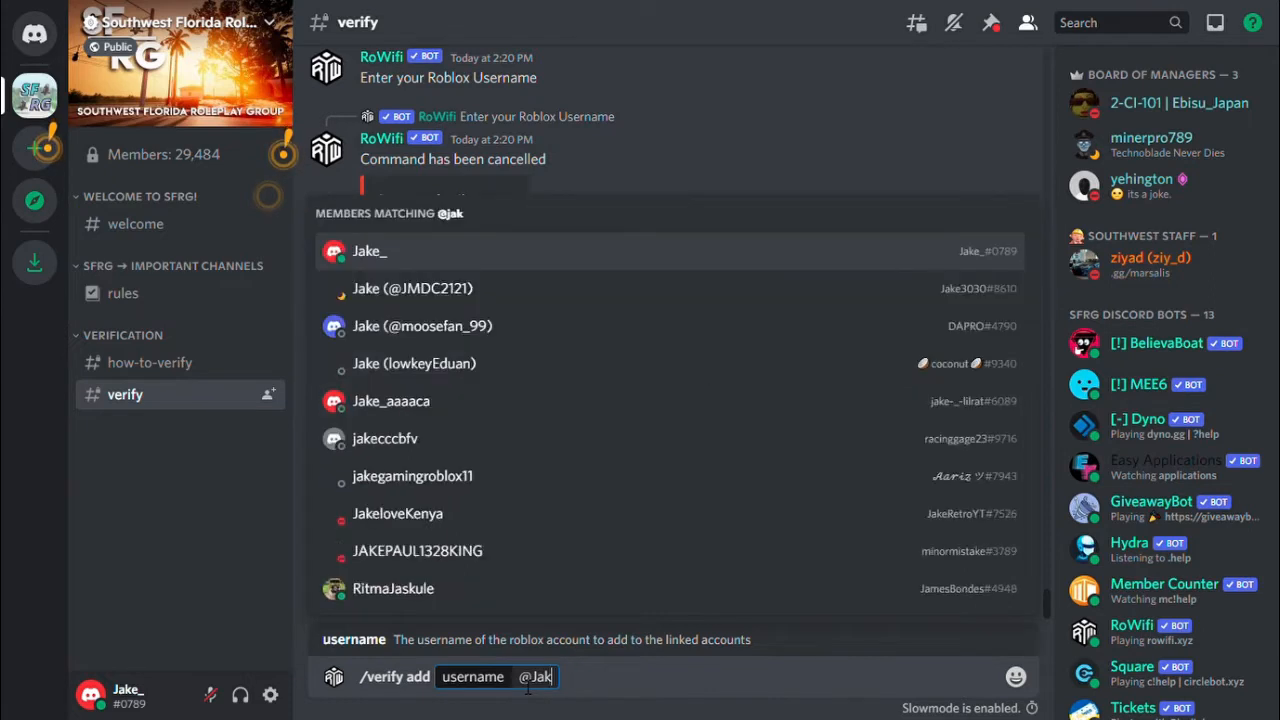
text(eAlexander108)
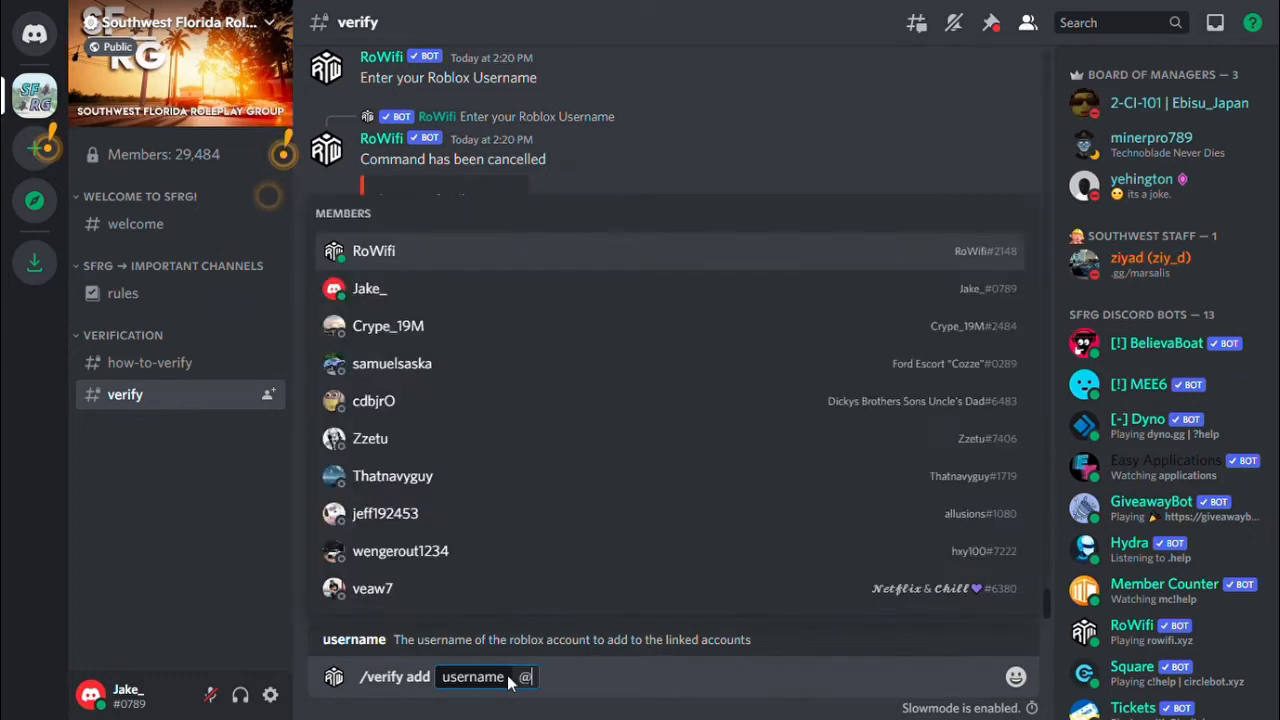
text(JakeA)
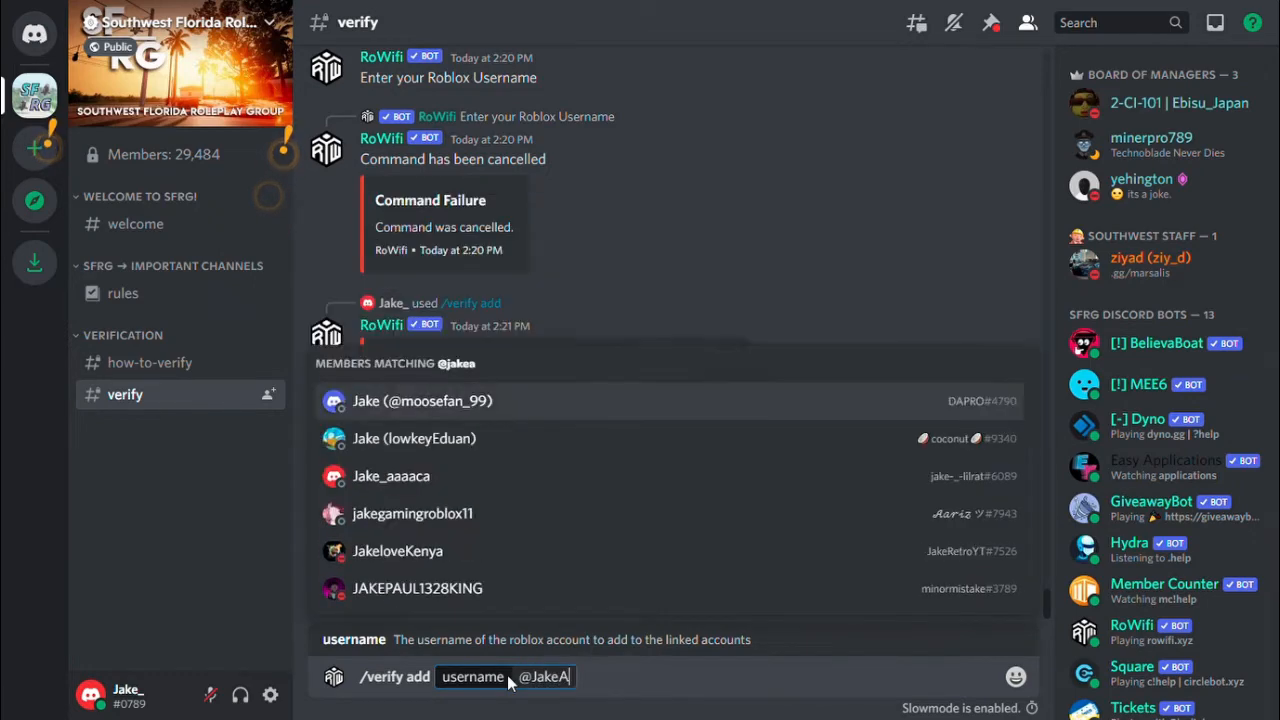
text(lexan)
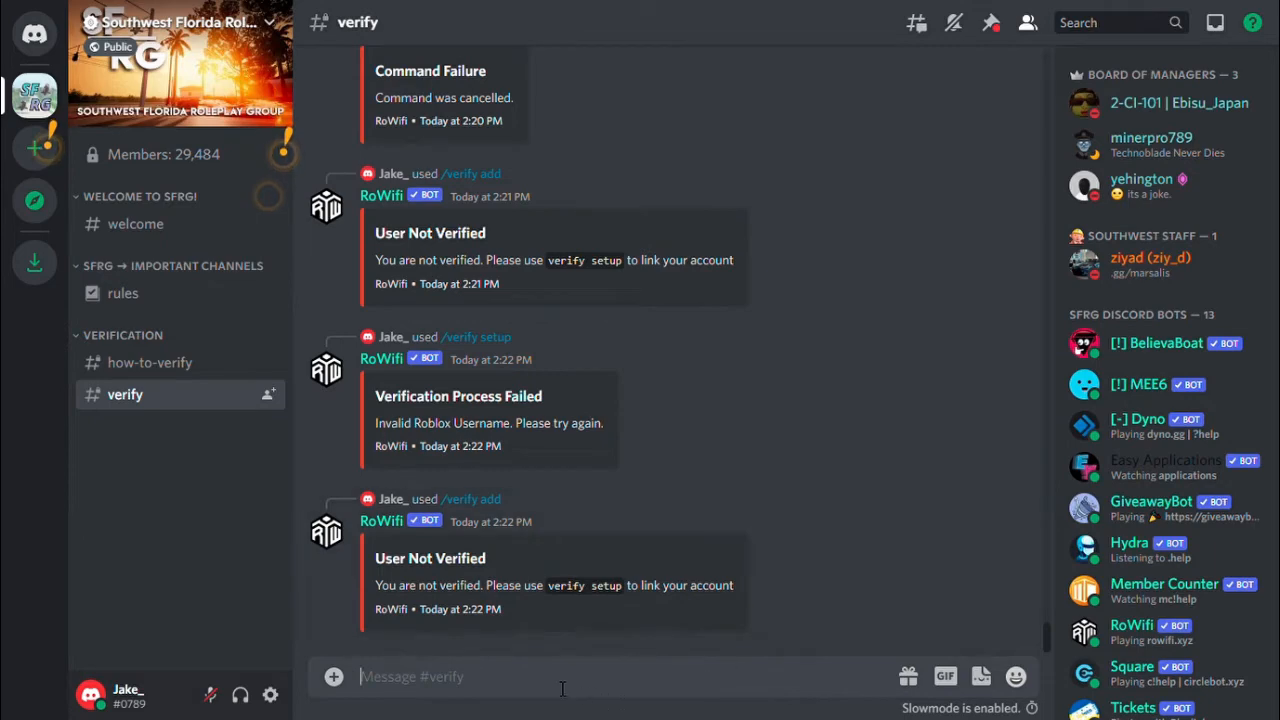
text(/)
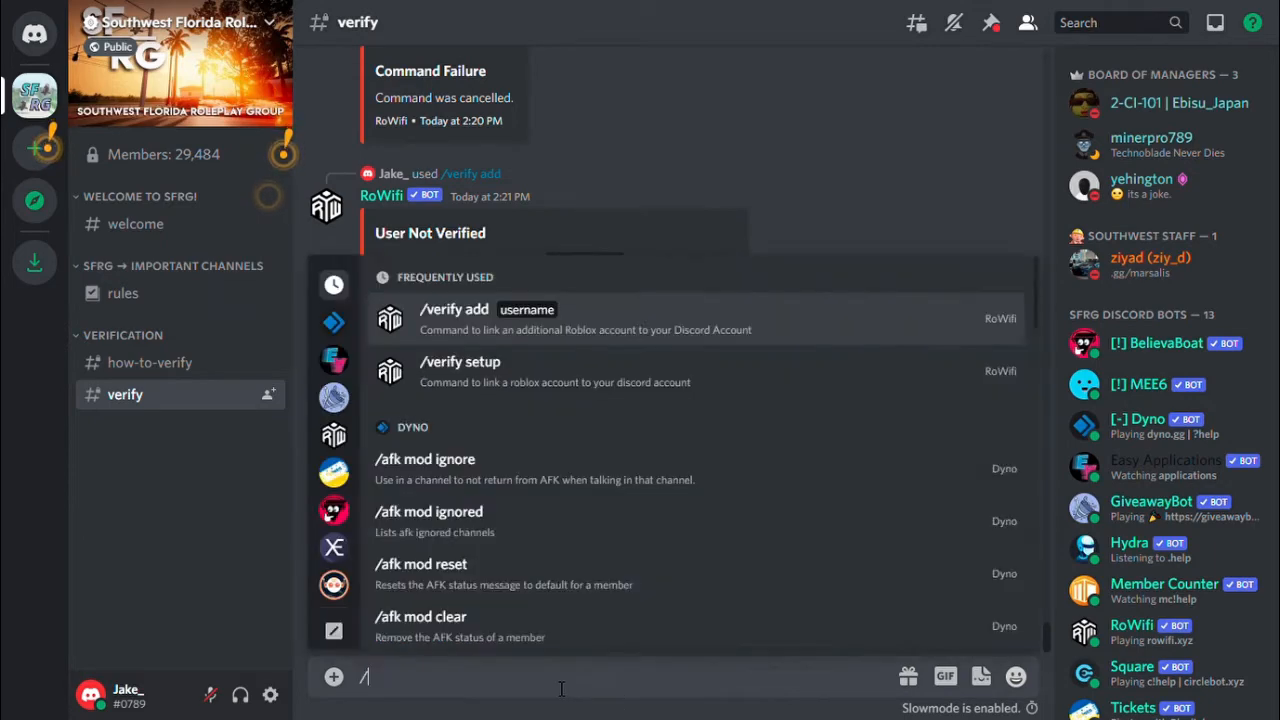
text(ver)
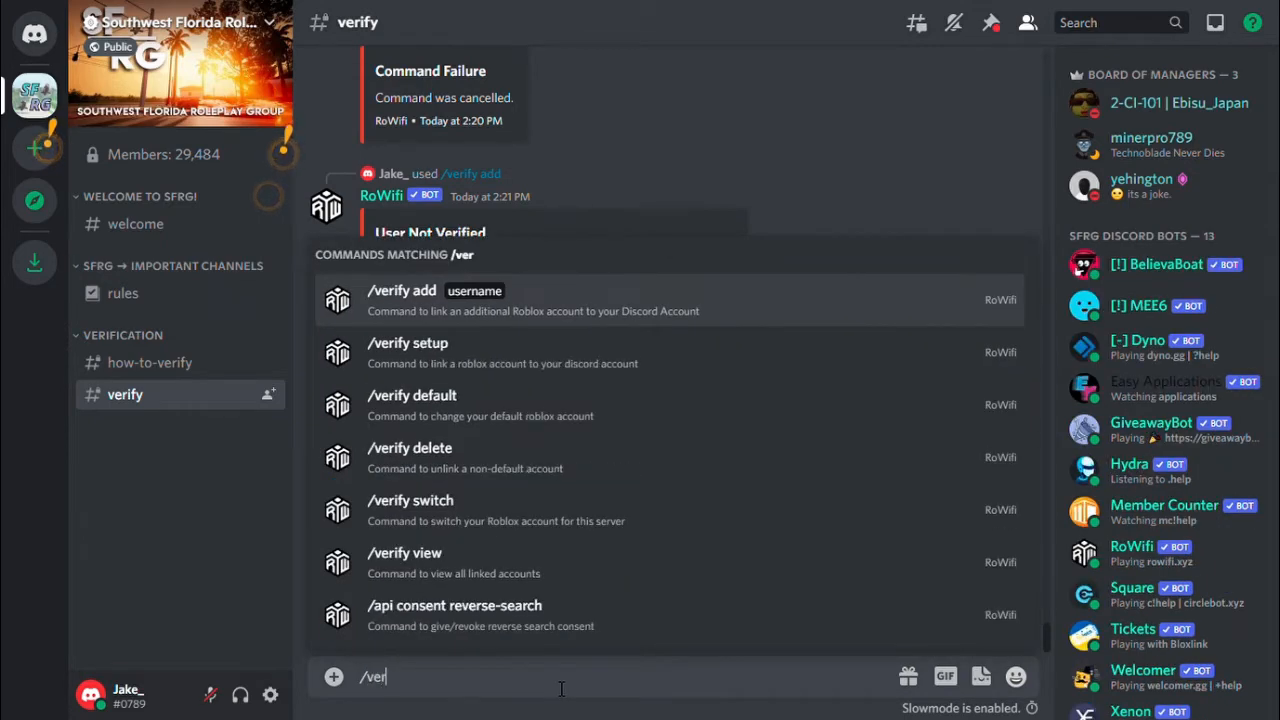
text(ify setup username)
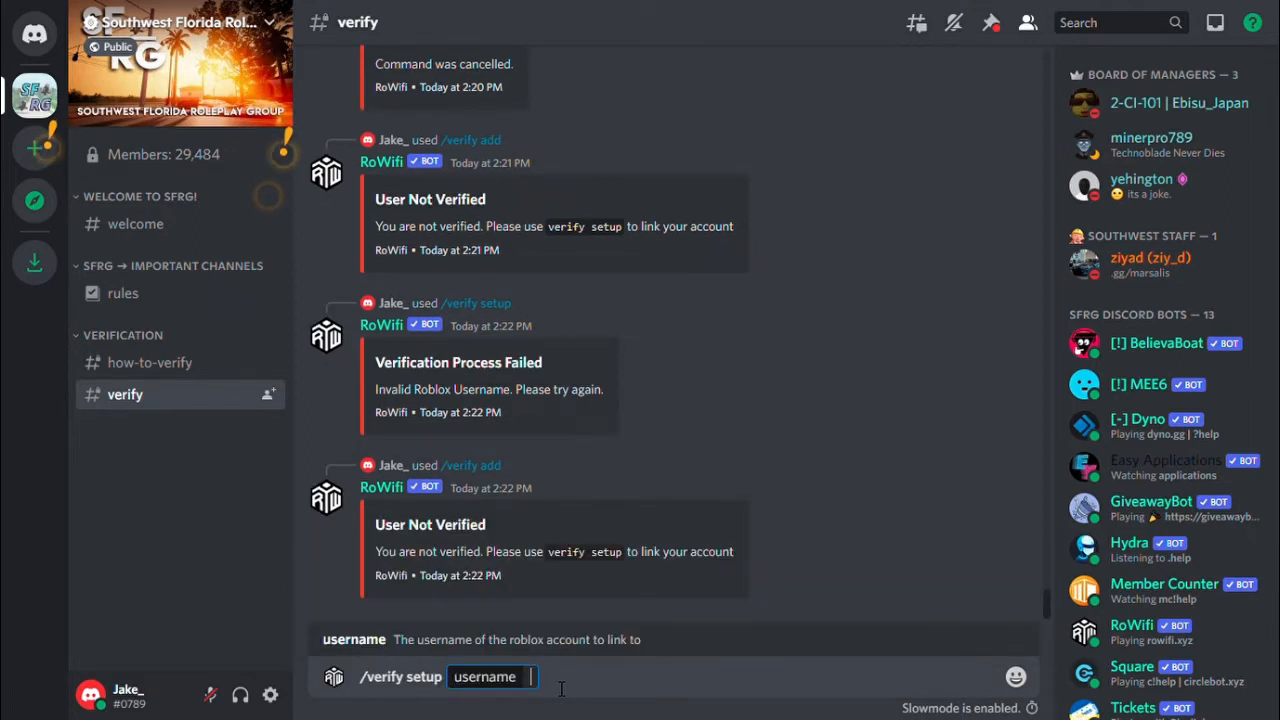
mouse_move(600, 651)
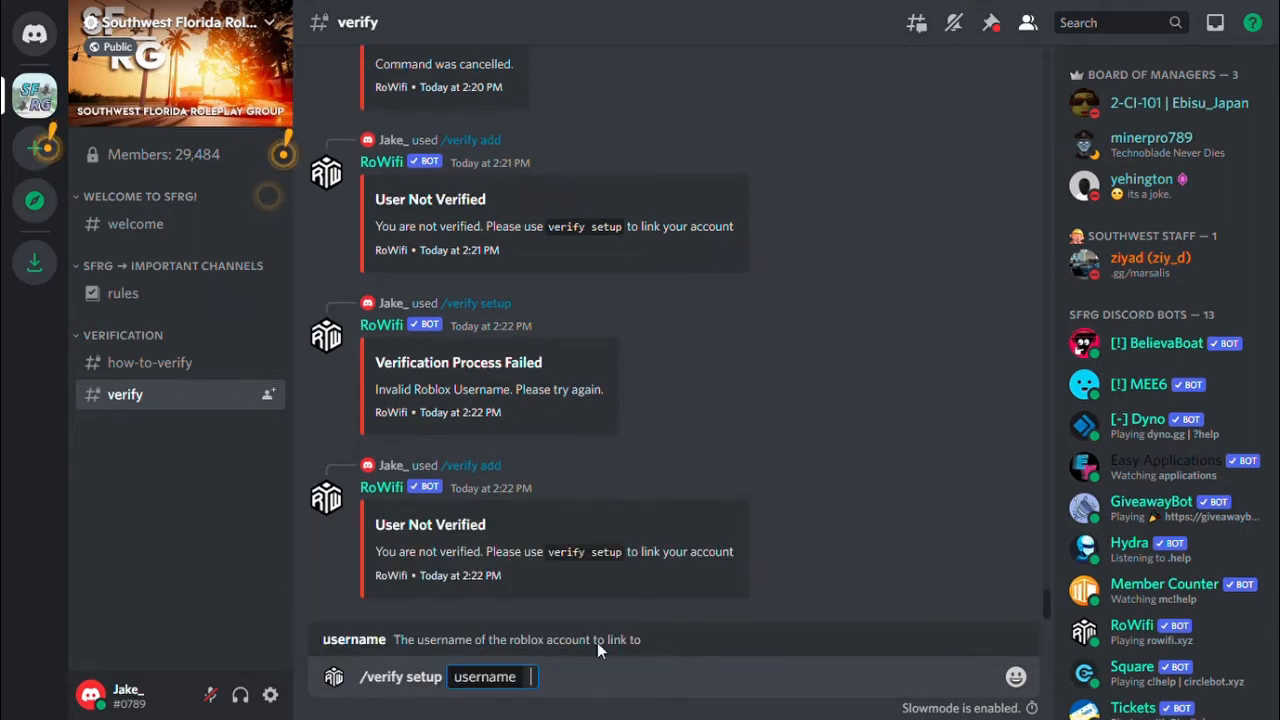
mouse_move(753, 627)
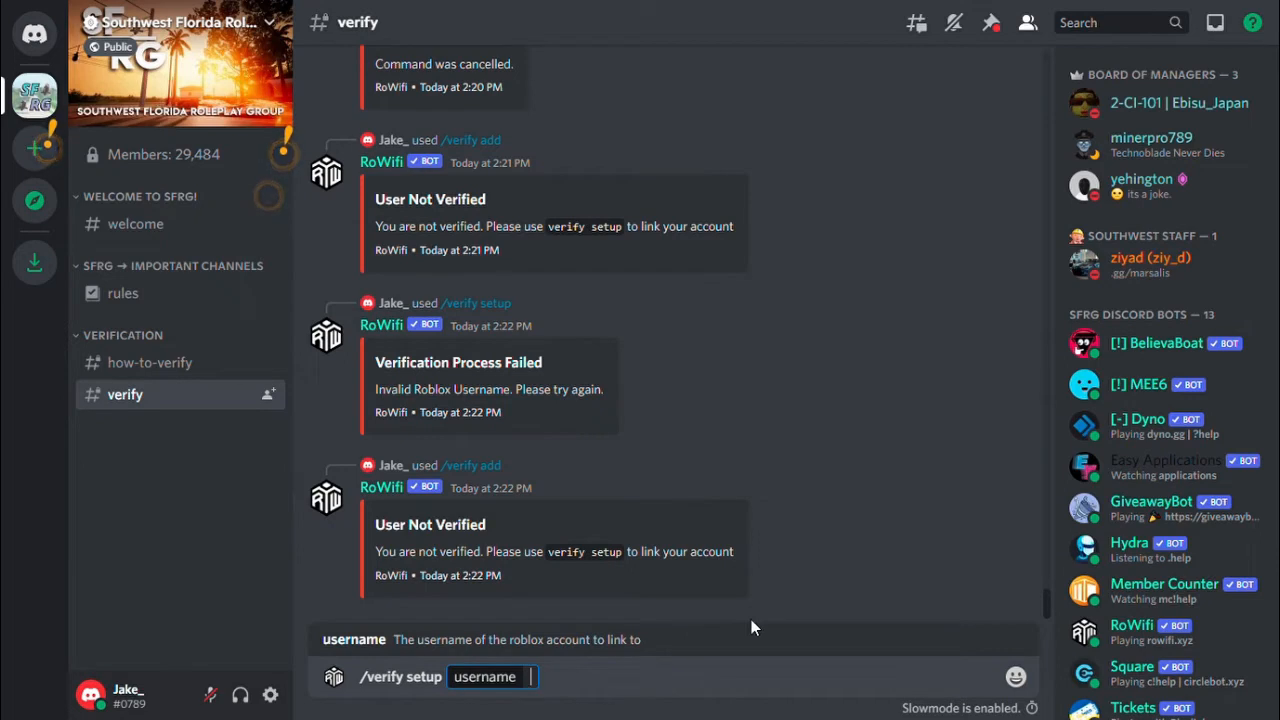
text(@JakeAlexander108)
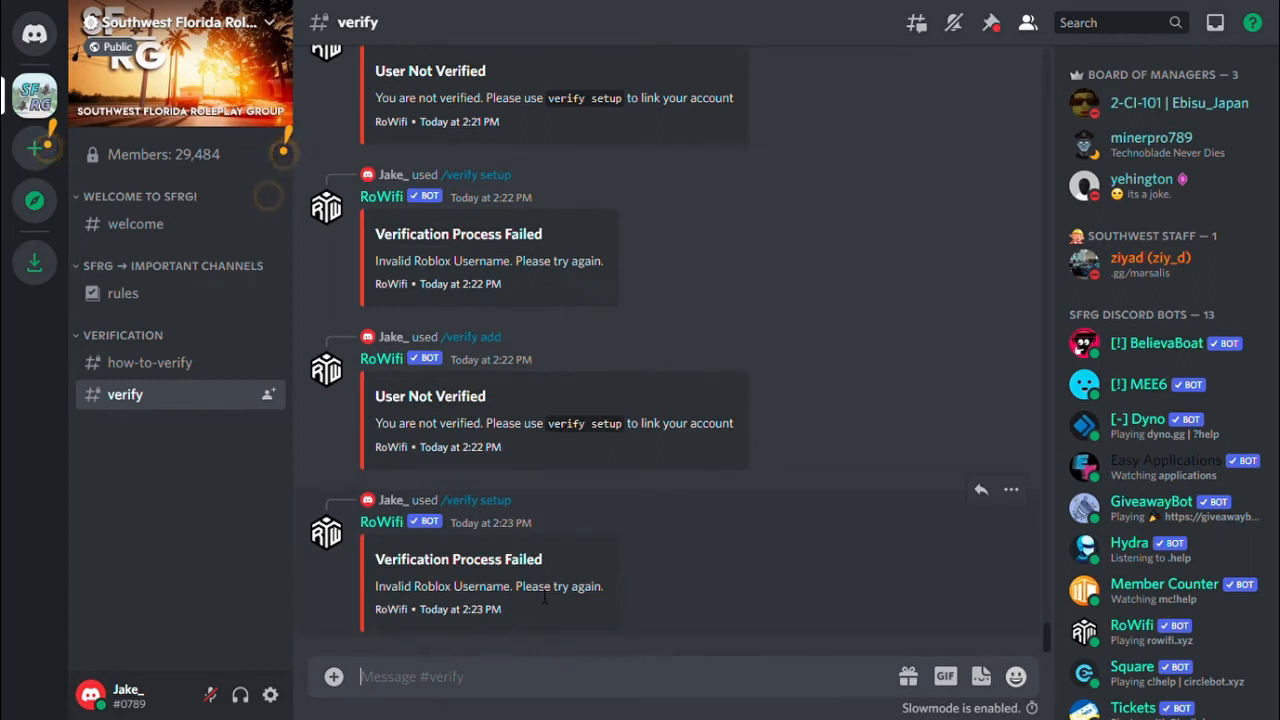
mouse_move(703, 573)
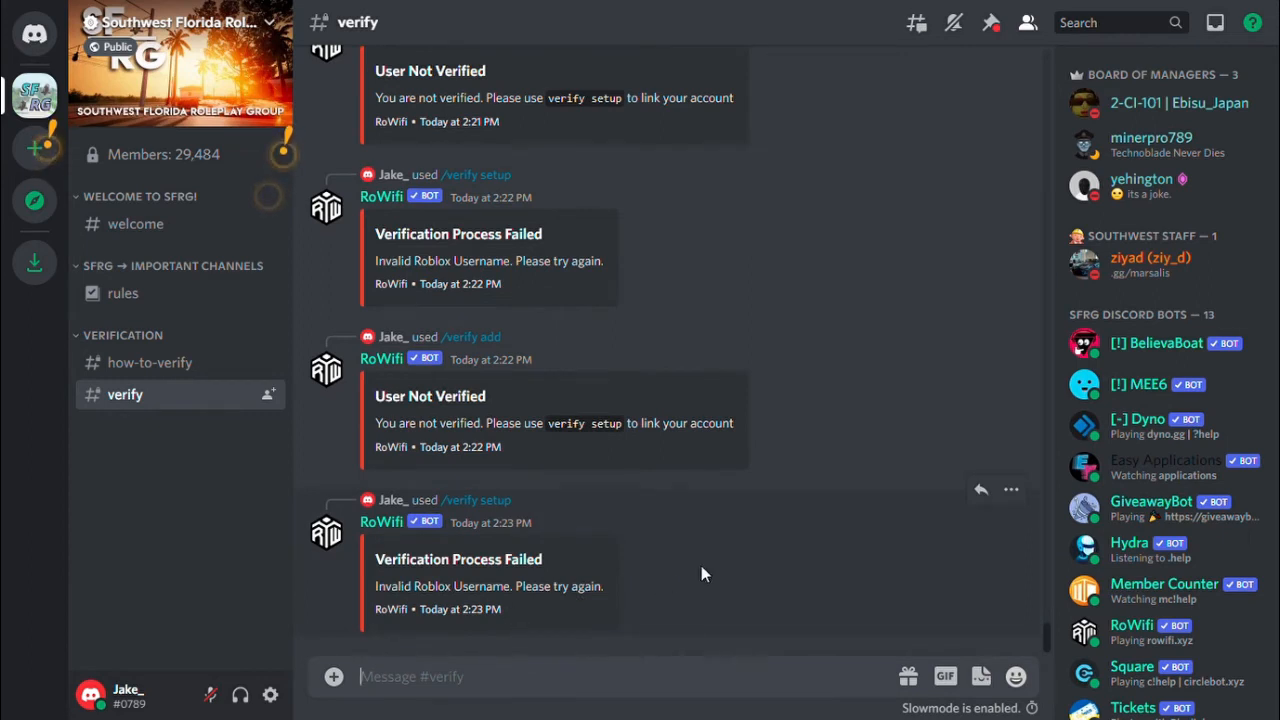
mouse_move(57, 252)
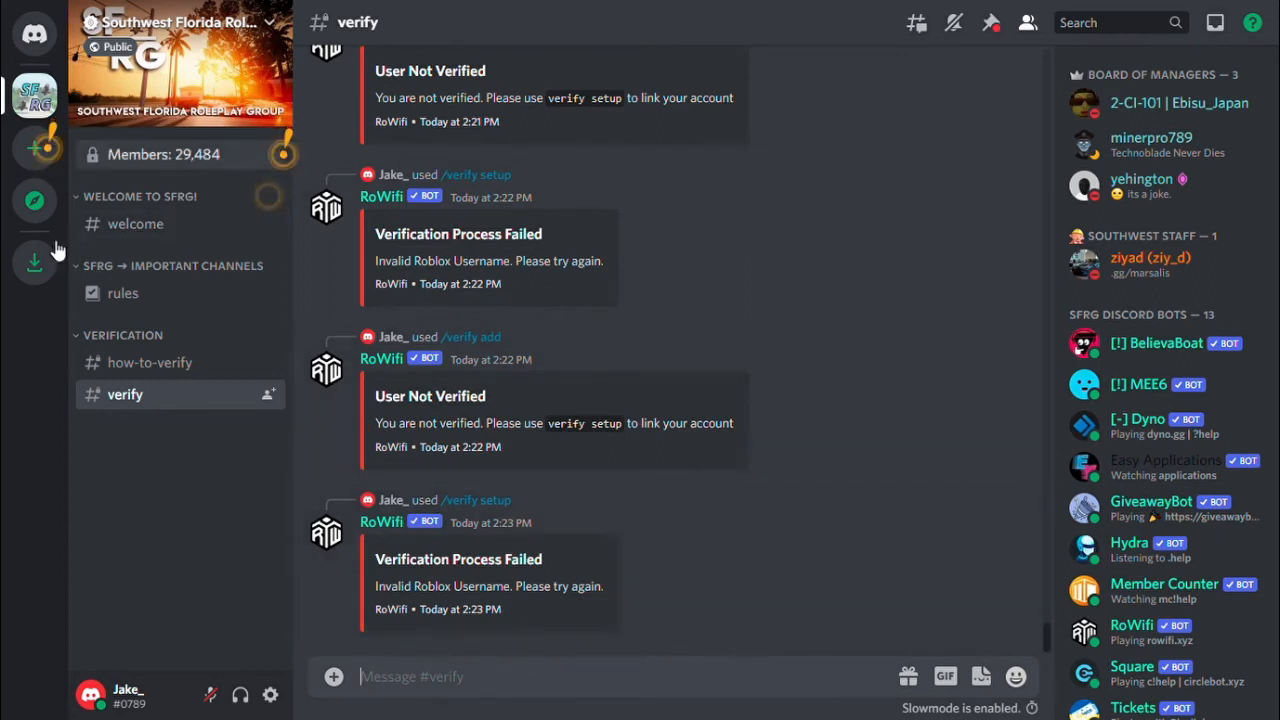
click(150, 362)
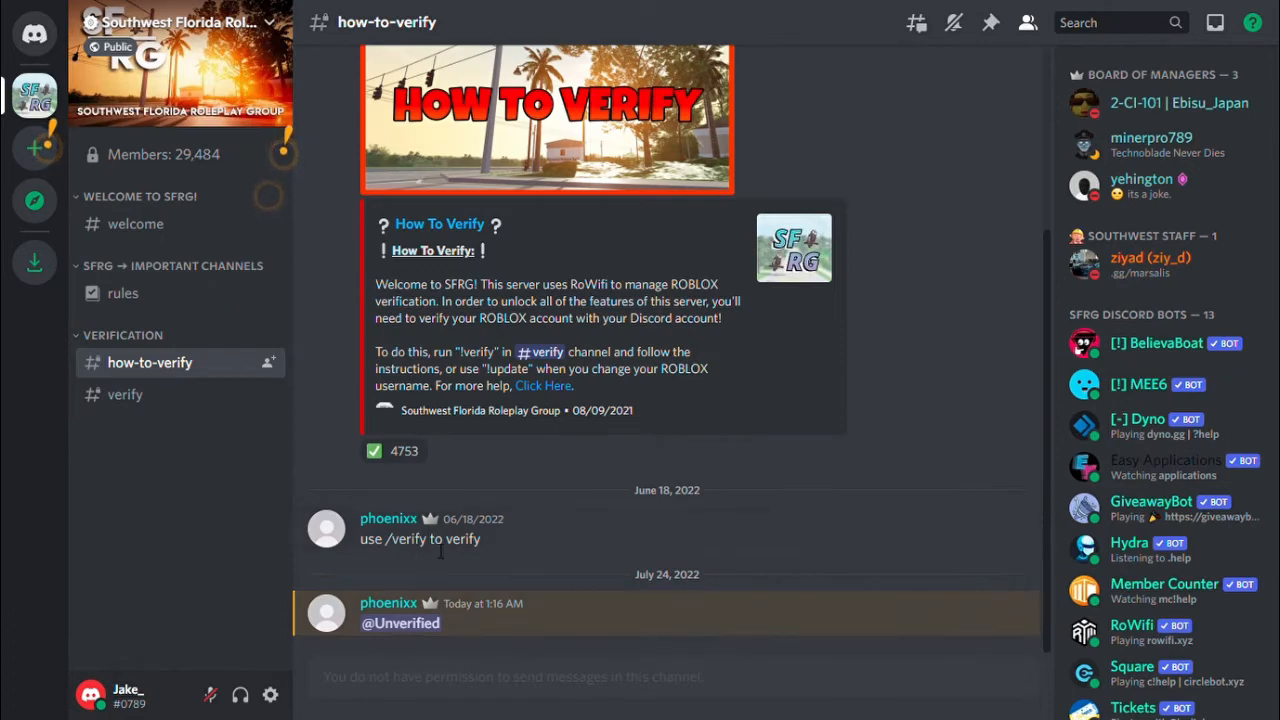
mouse_move(537, 527)
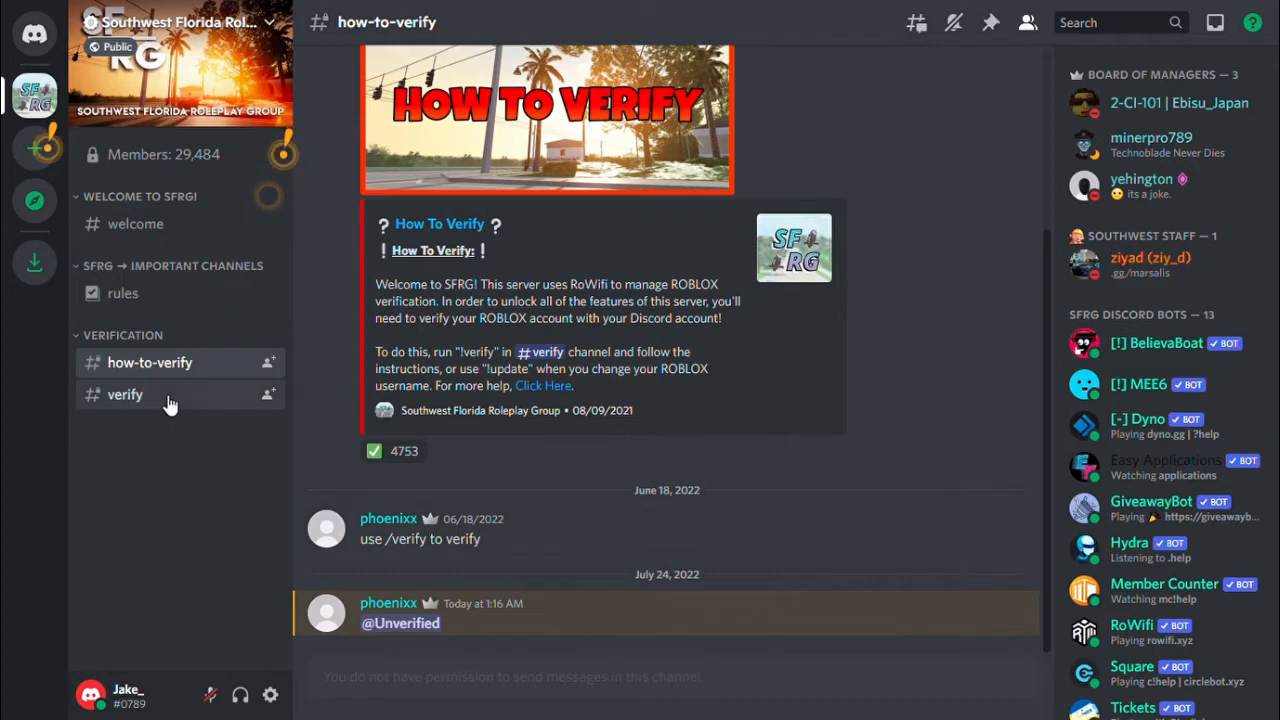
click(125, 394)
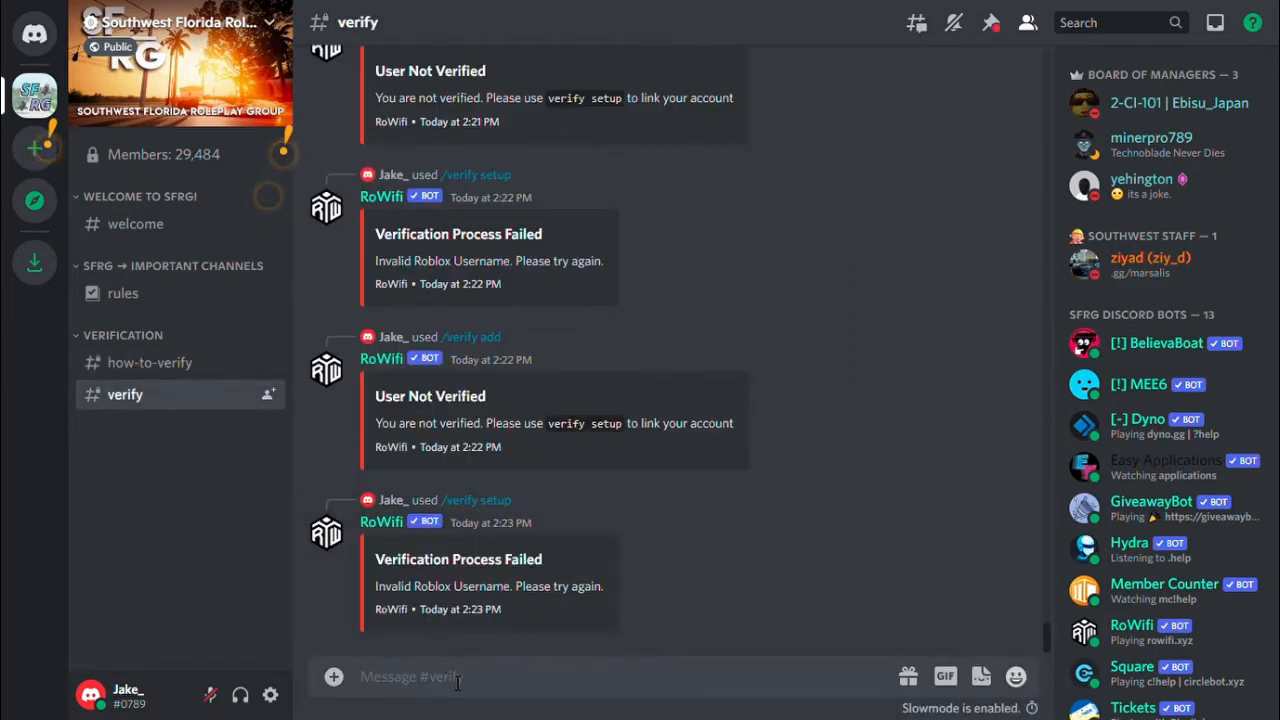
text(/)
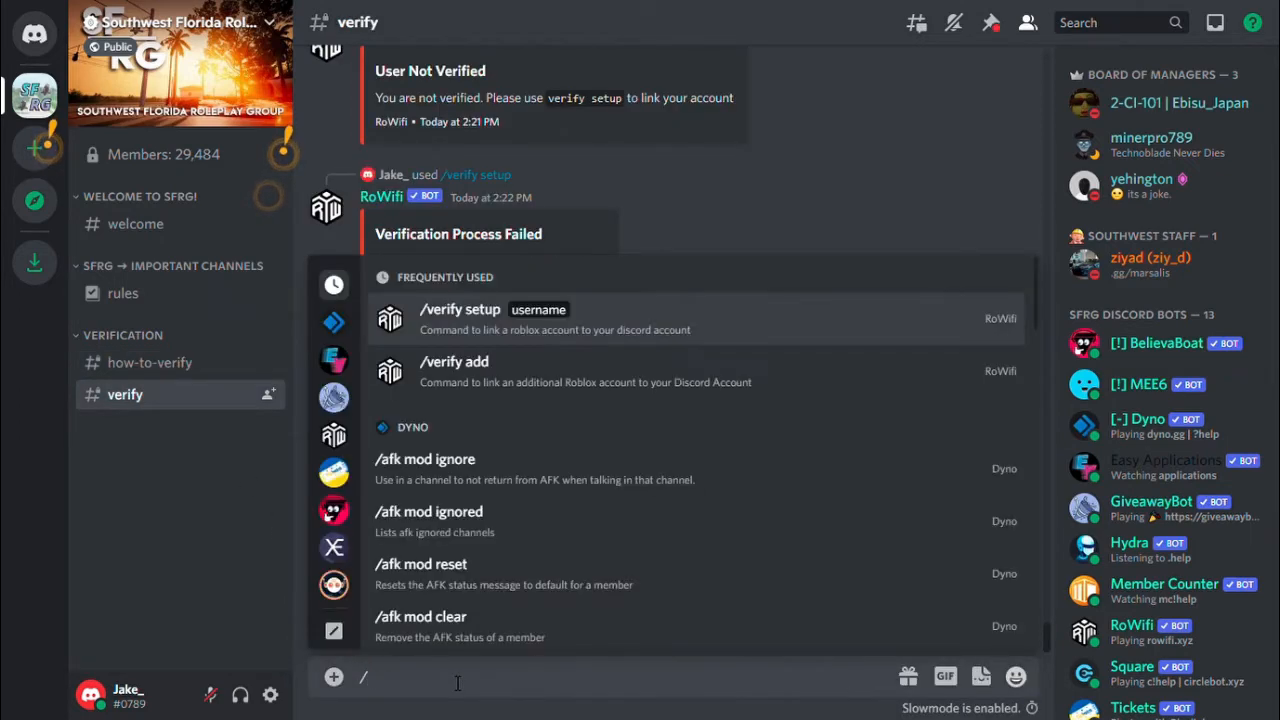
text(c)
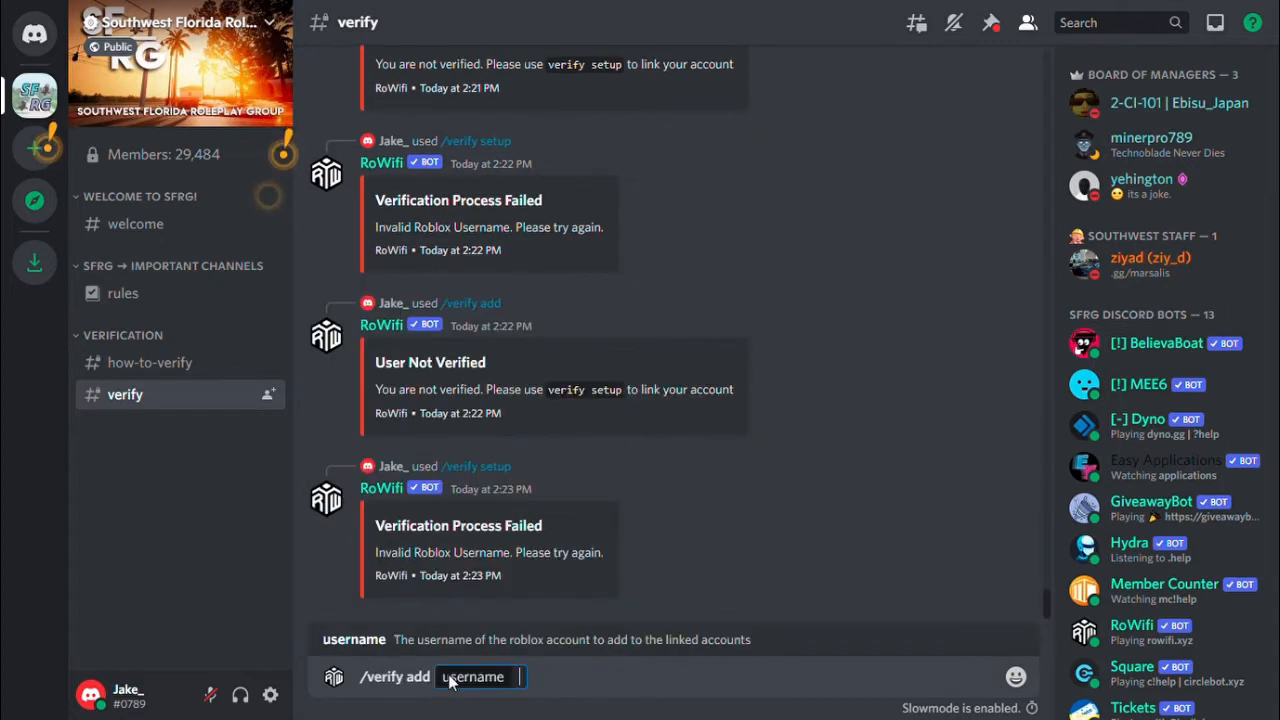
text(@JakeAlexander108)
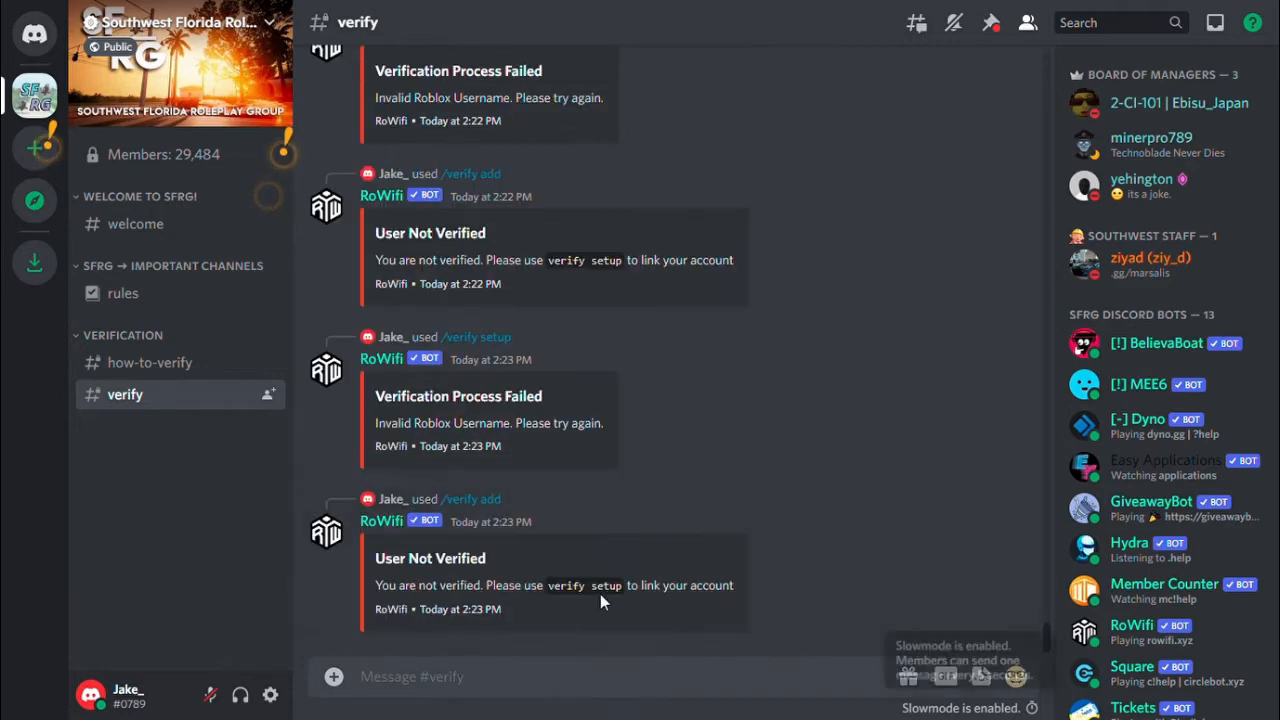
scroll(up, 3)
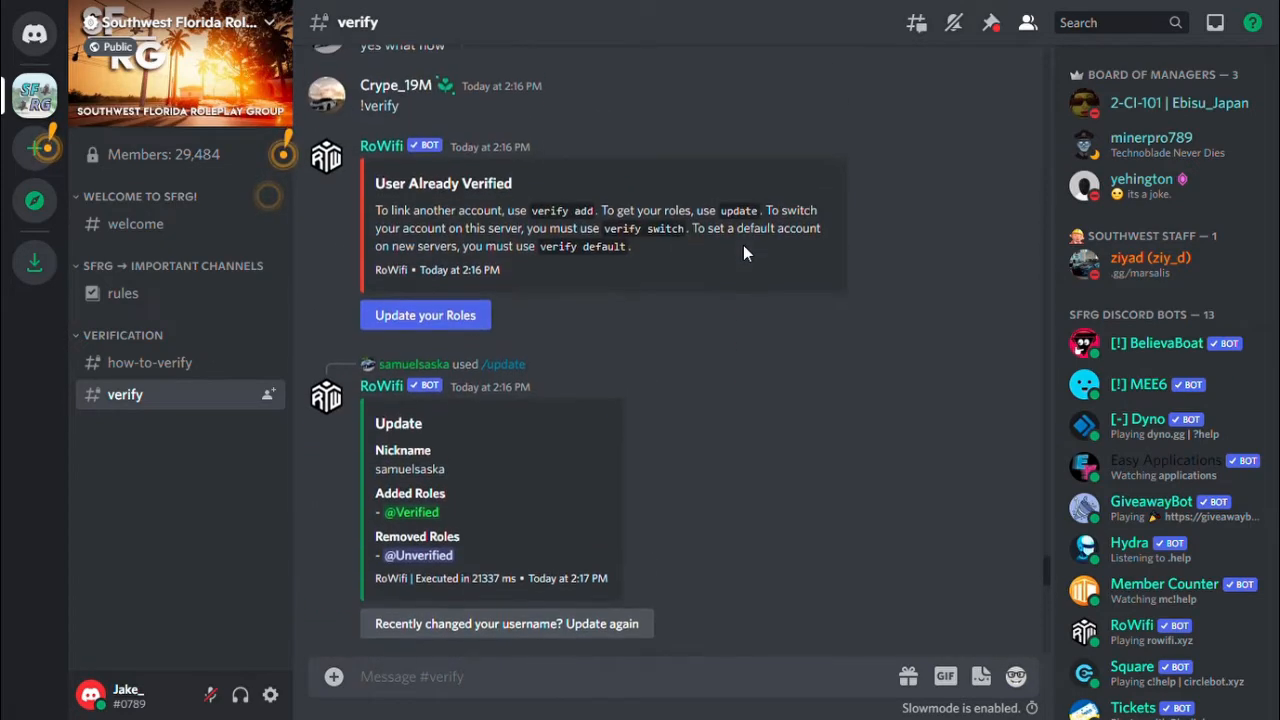
scroll(up, 3)
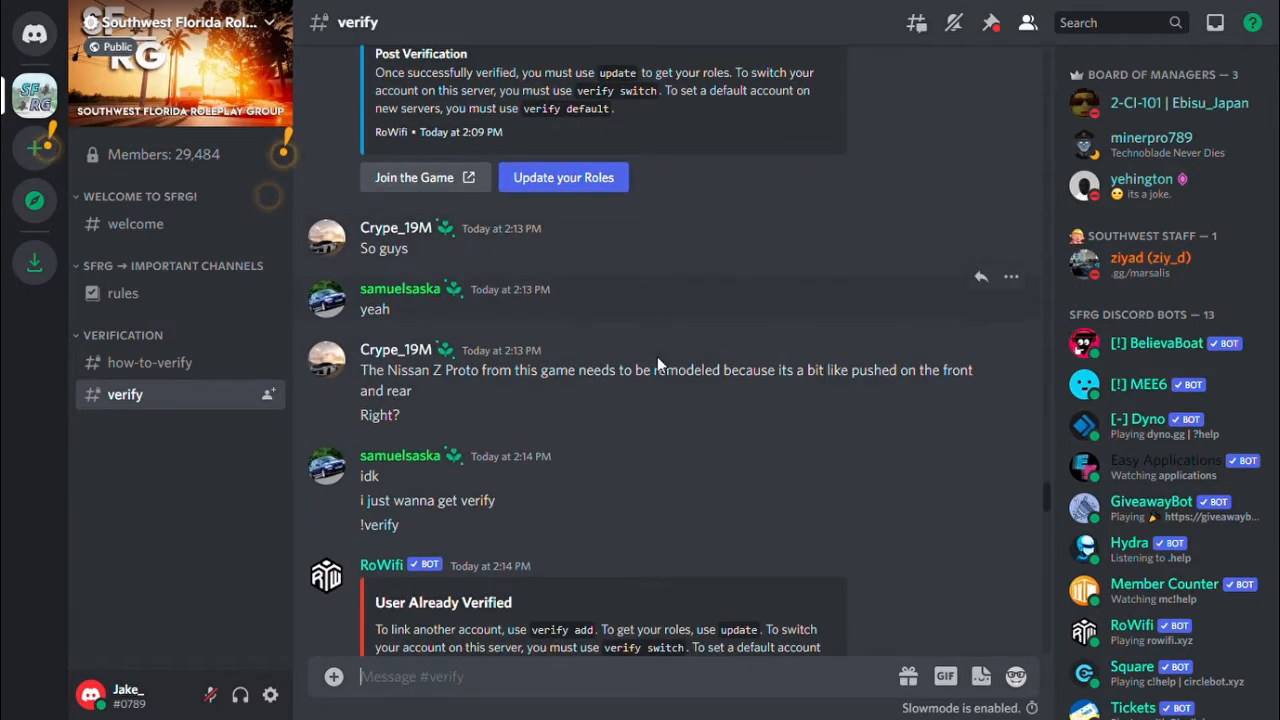
scroll(up, 3)
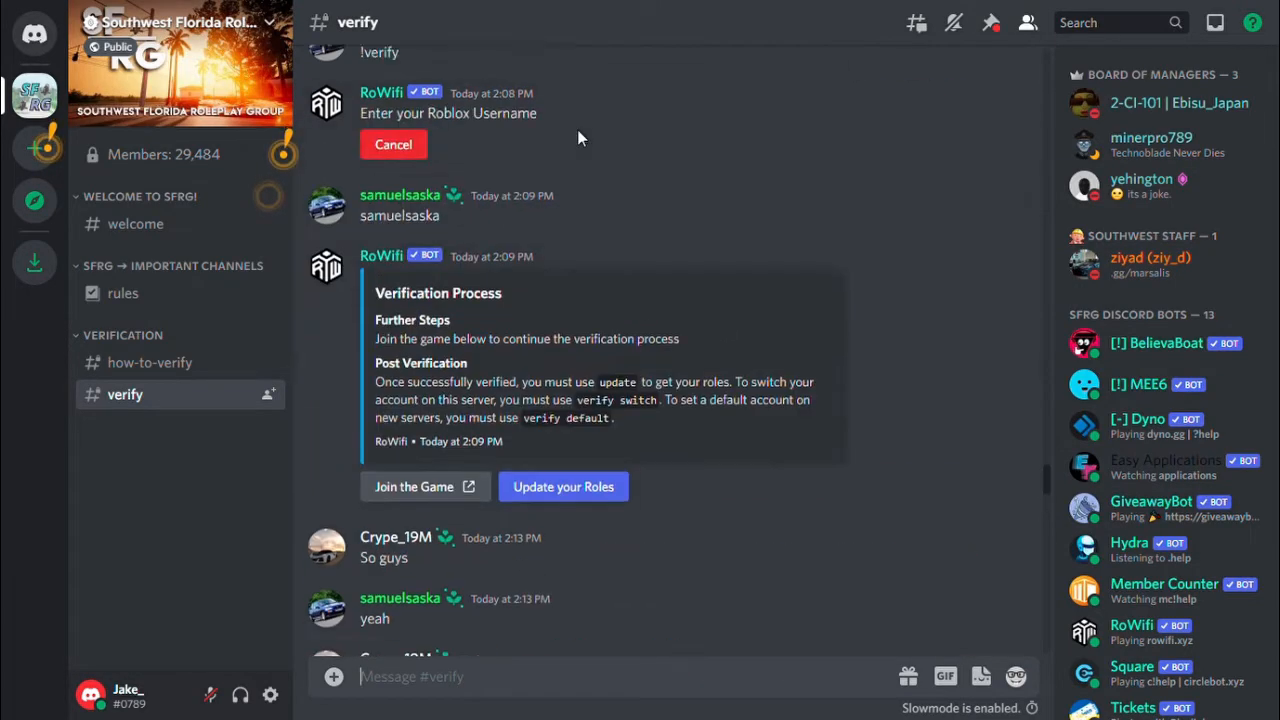
scroll(up, 3)
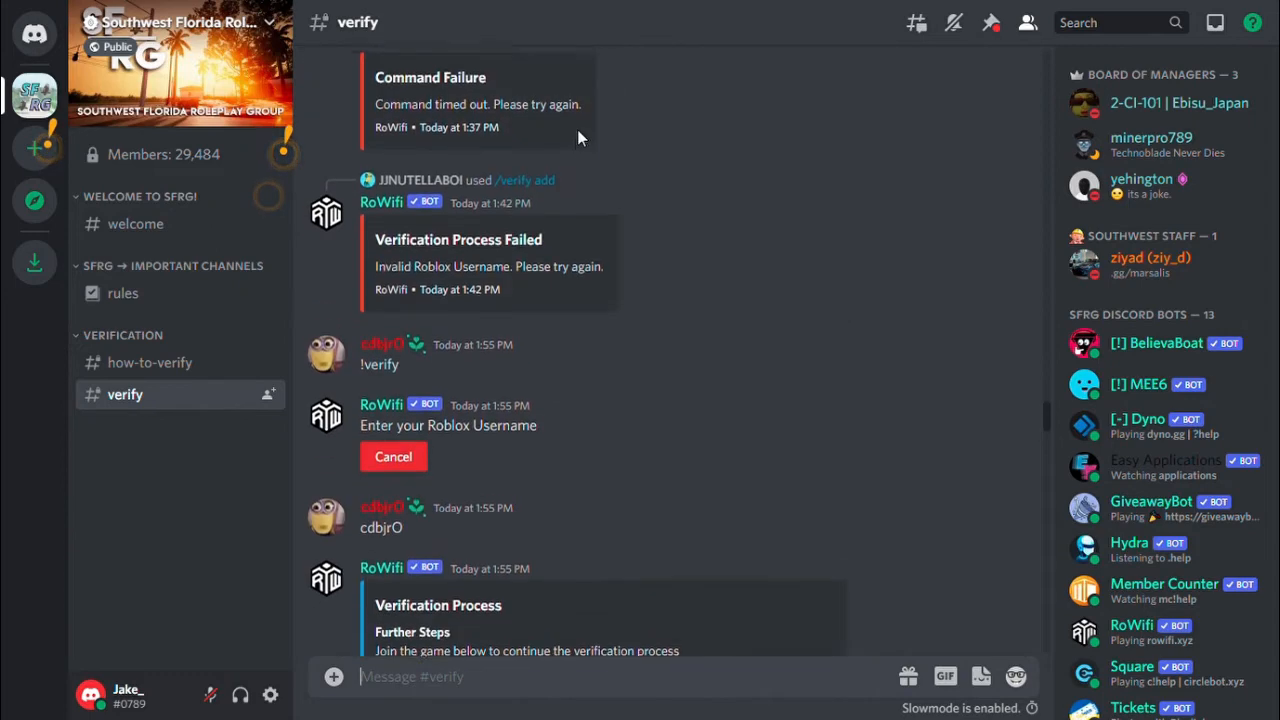
scroll(up, 3)
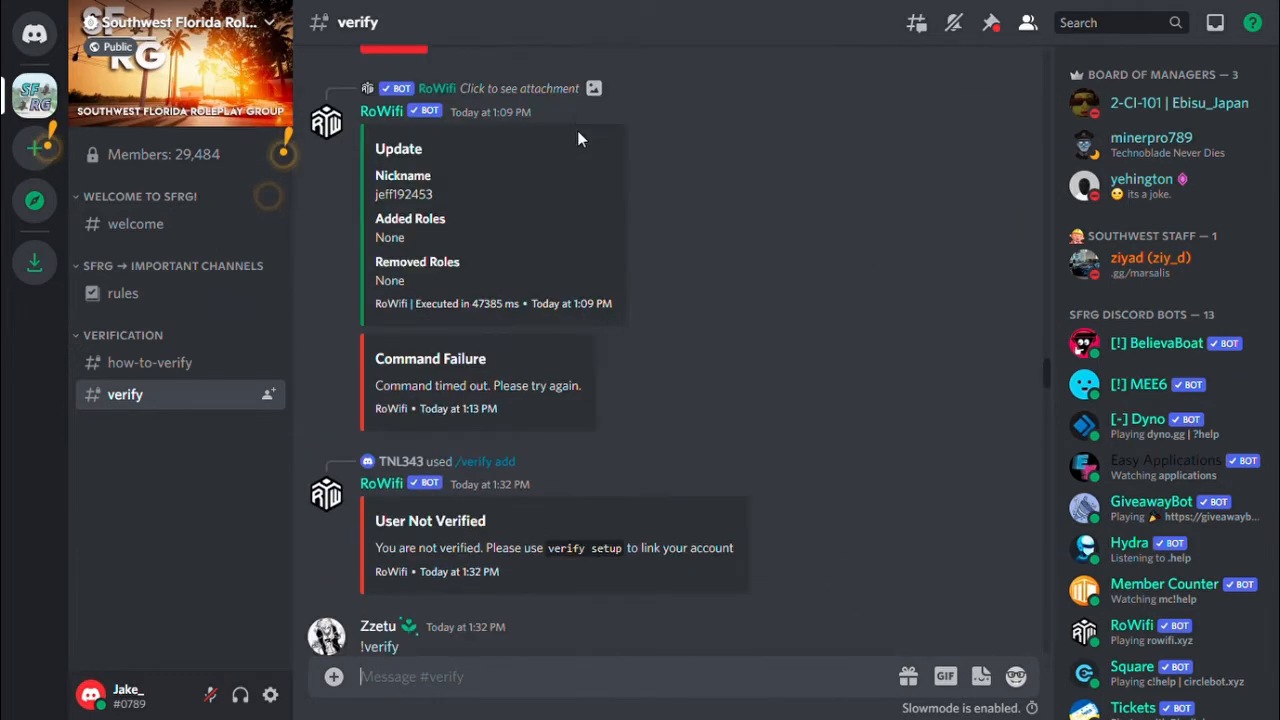
scroll(up, 3)
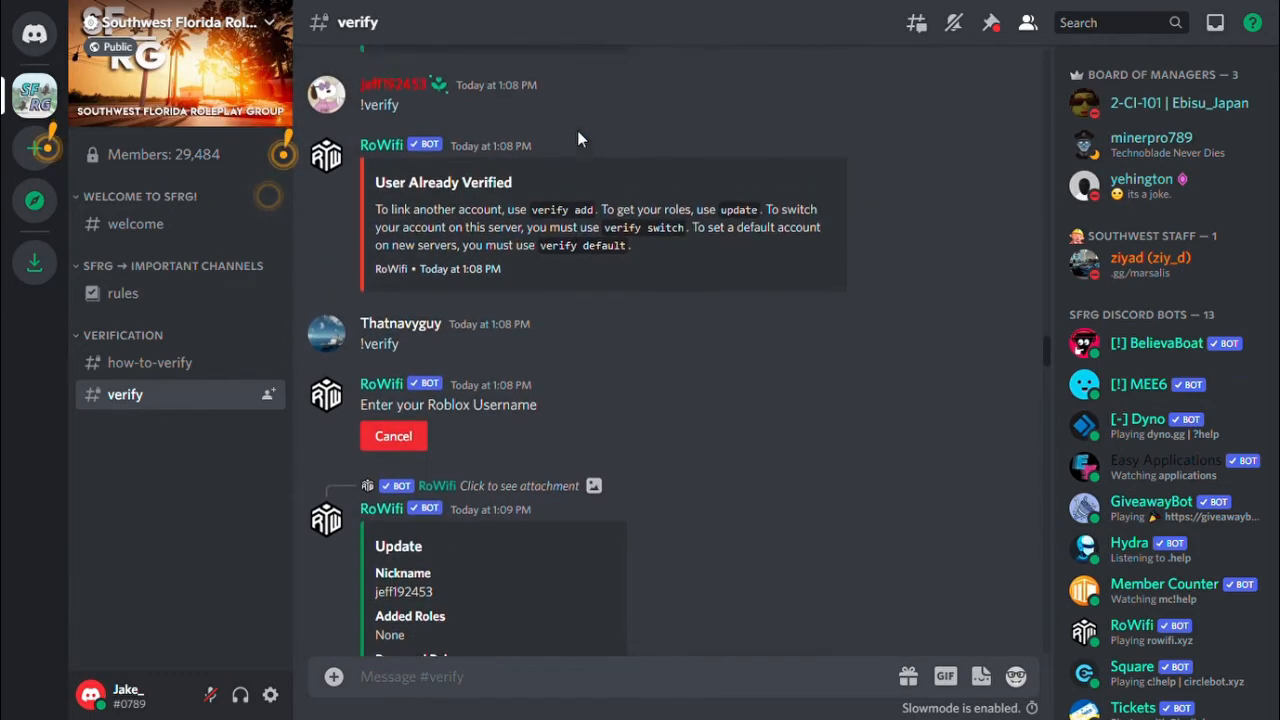
scroll(up, 3)
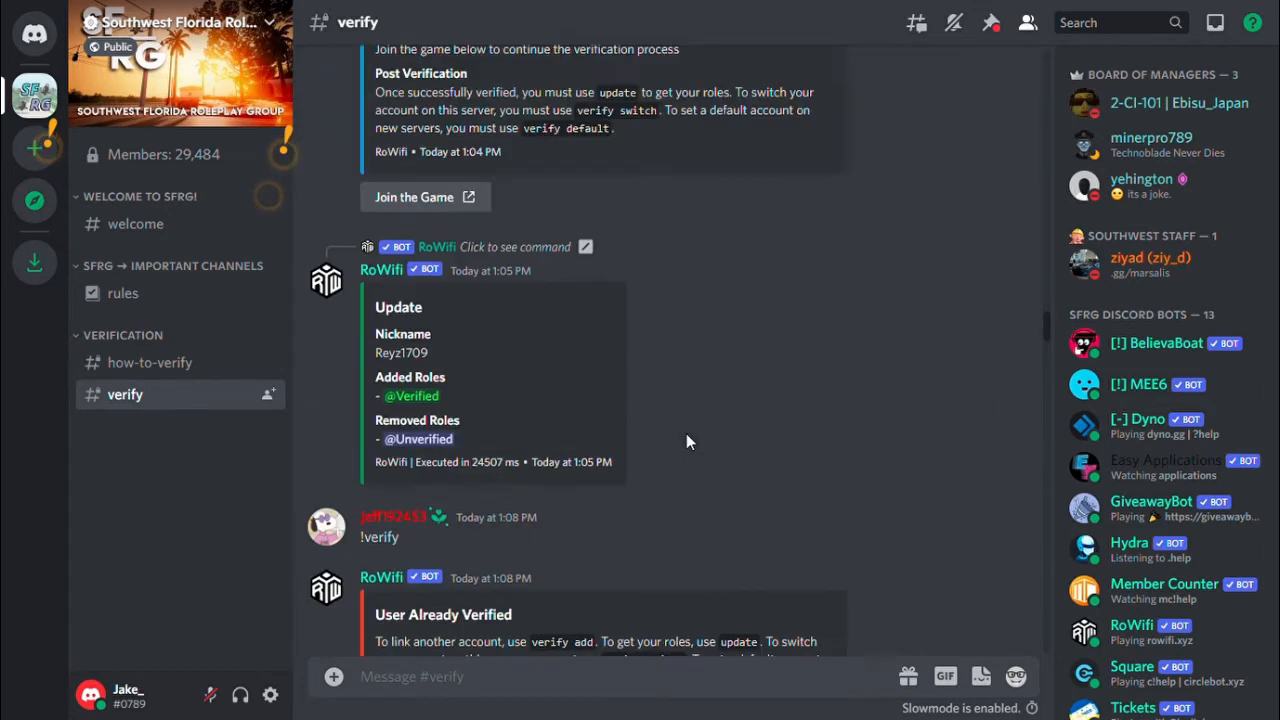
scroll(up, 3)
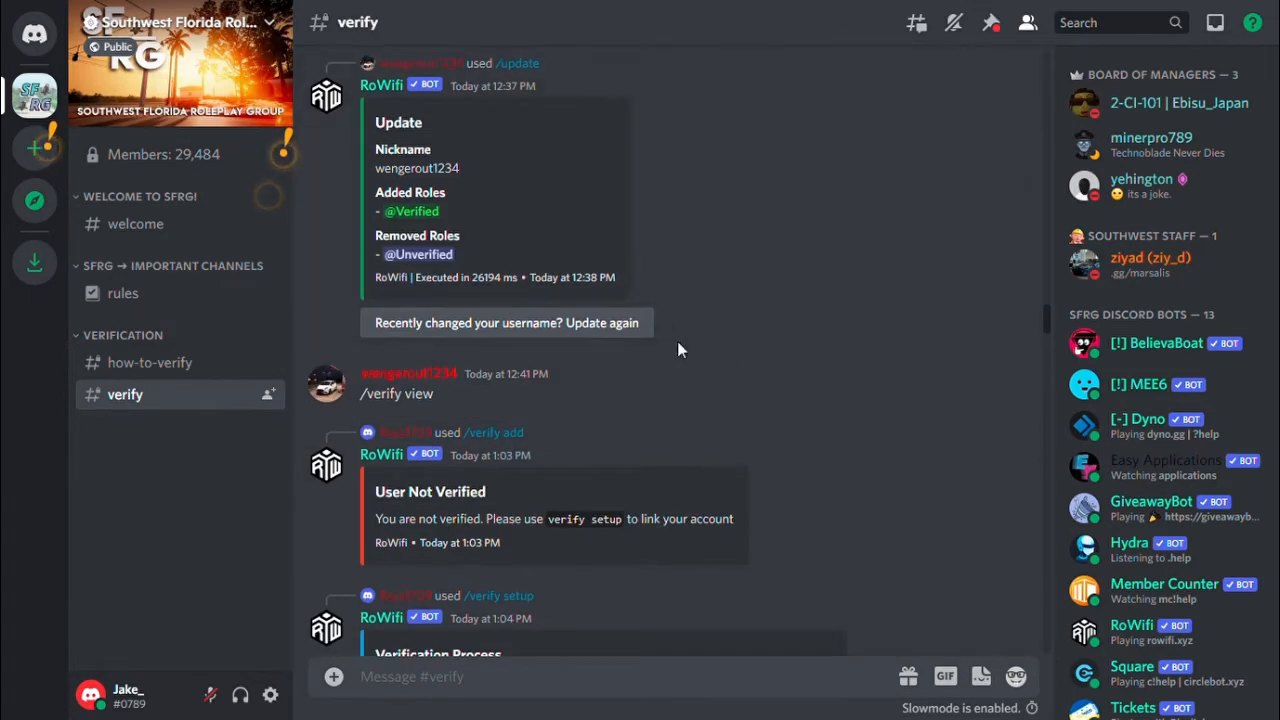
scroll(up, 3)
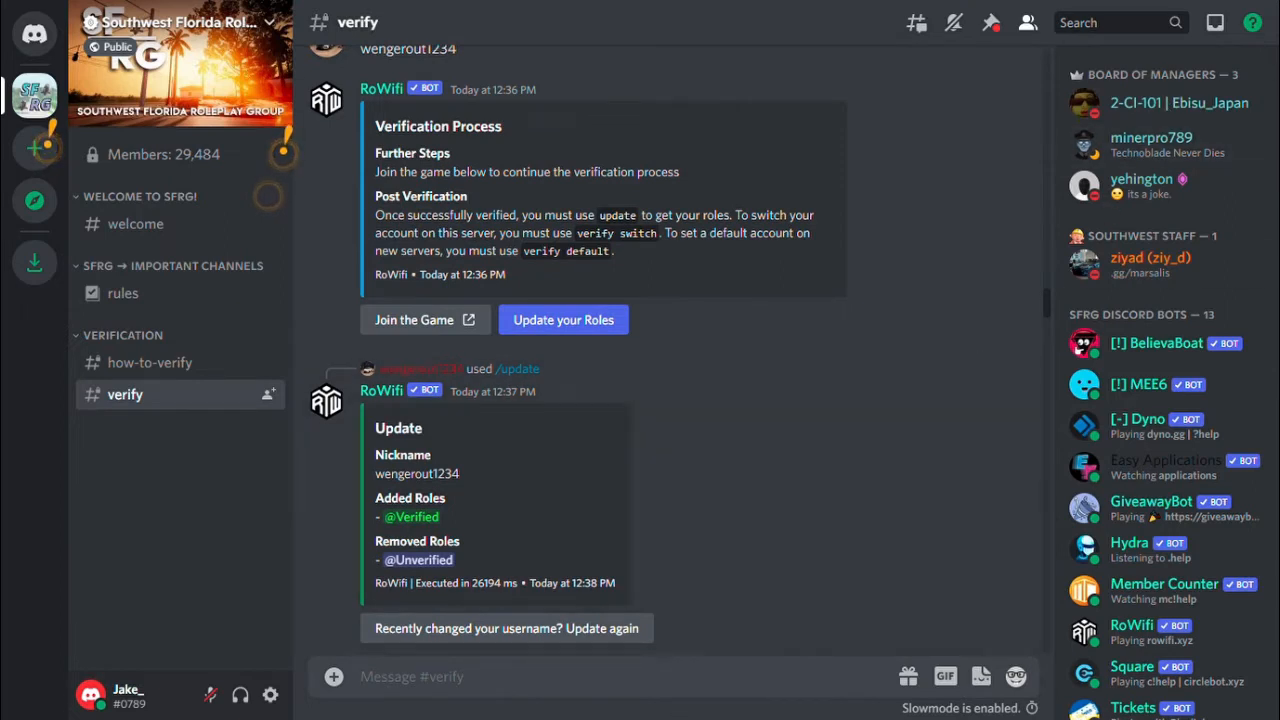
mouse_move(1190, 116)
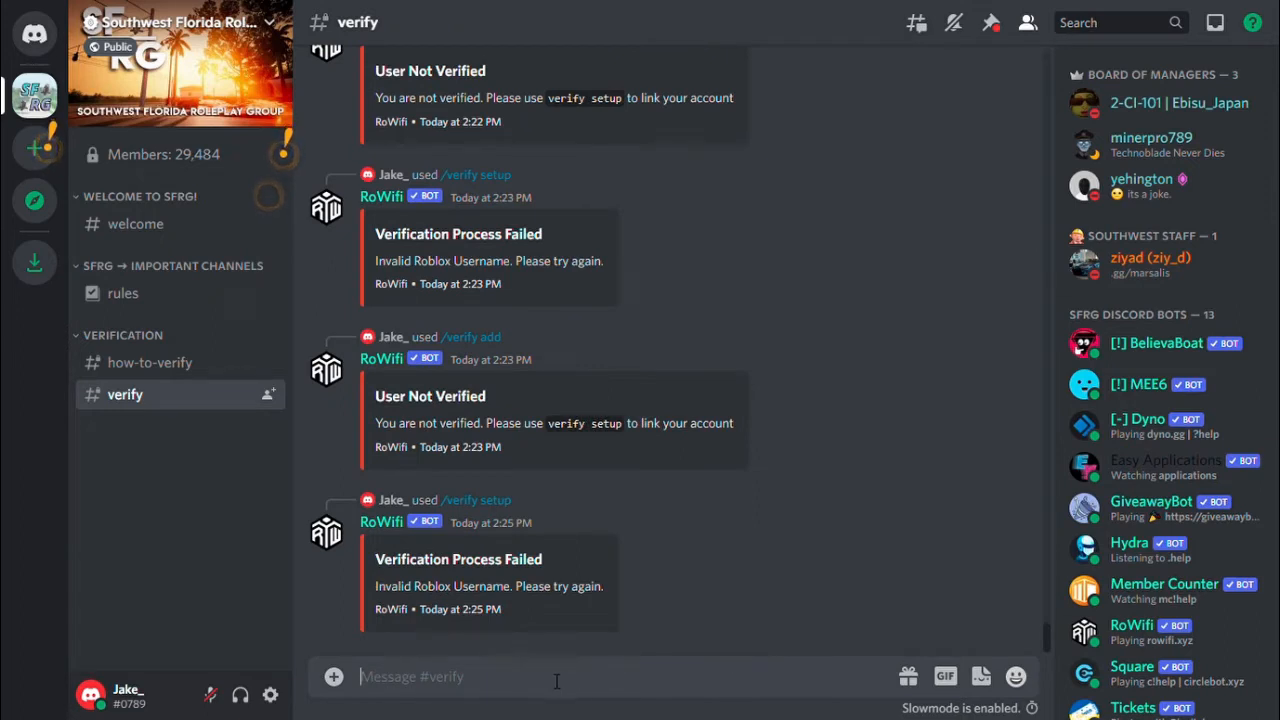
Type /verify setup and select it from RoWifi's command suggestions
text(/verify)
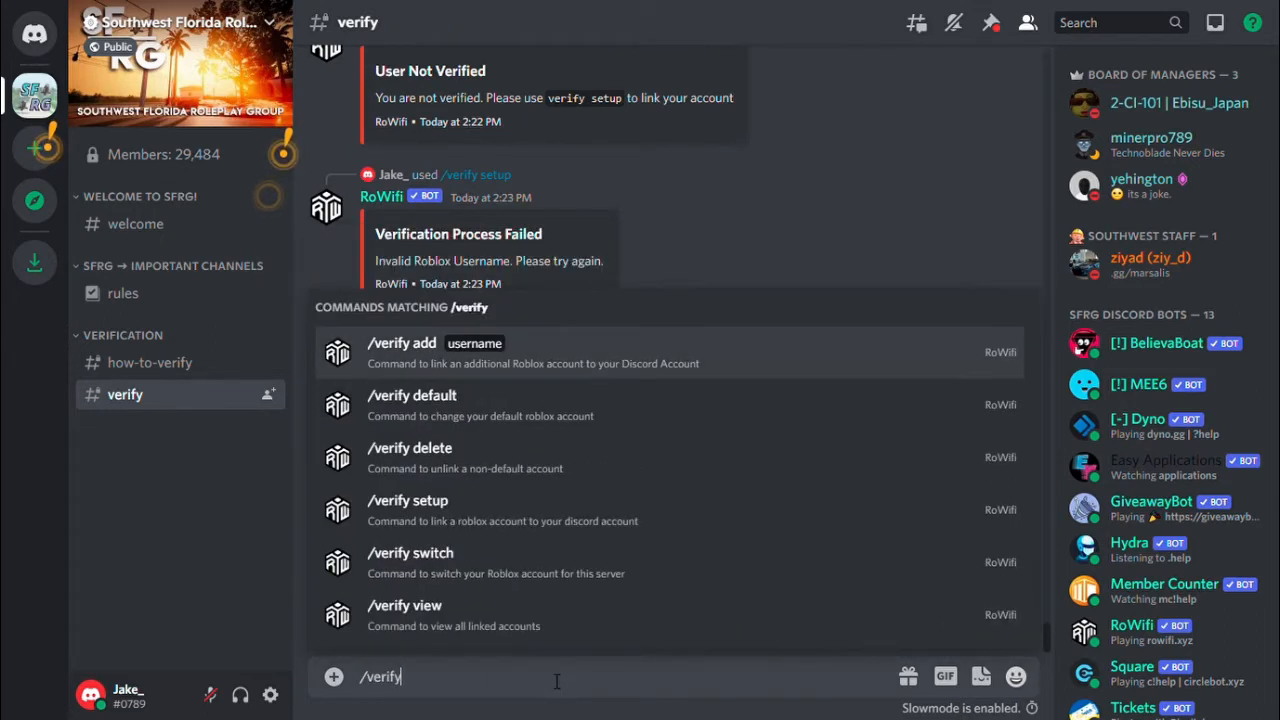
text(se)
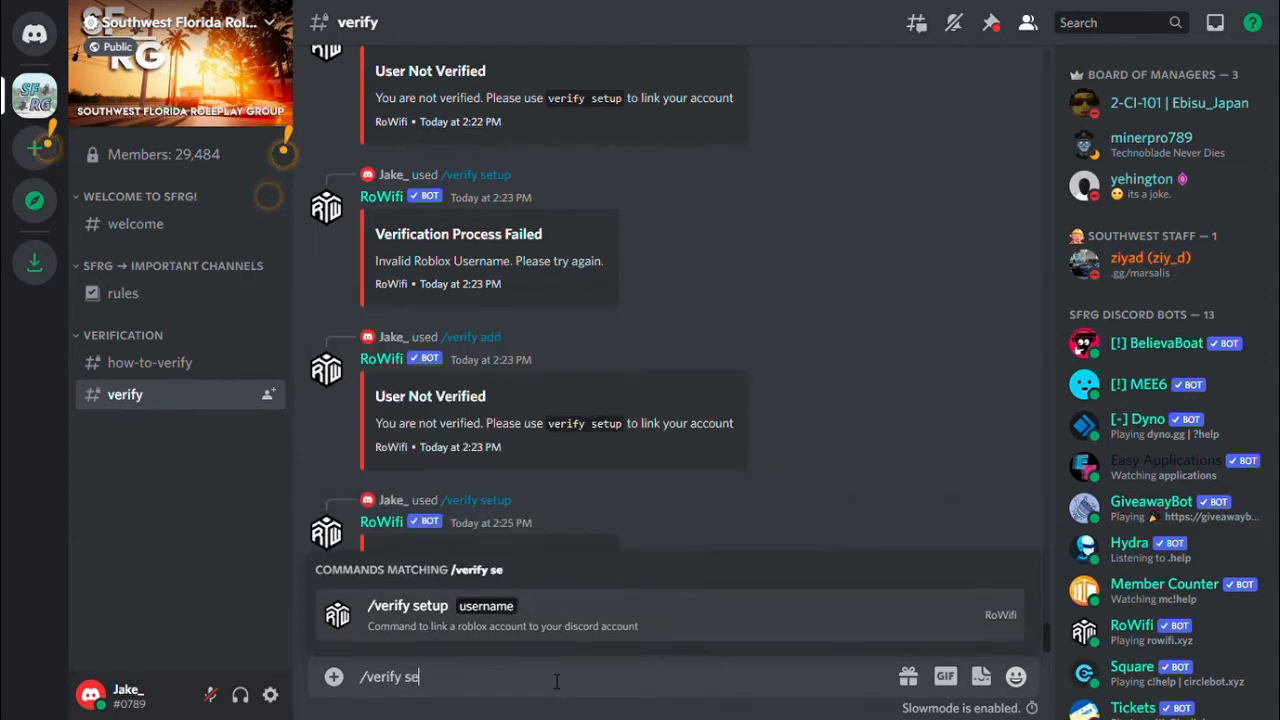
text(tu)
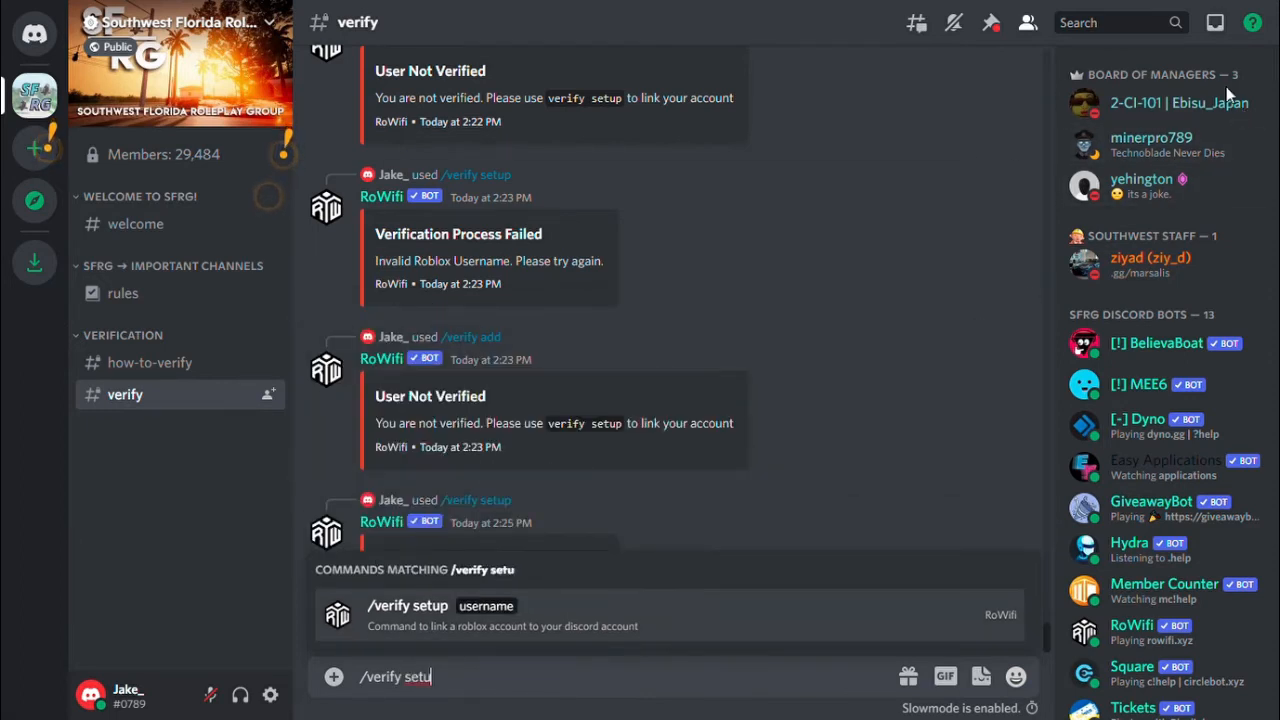
text(p)
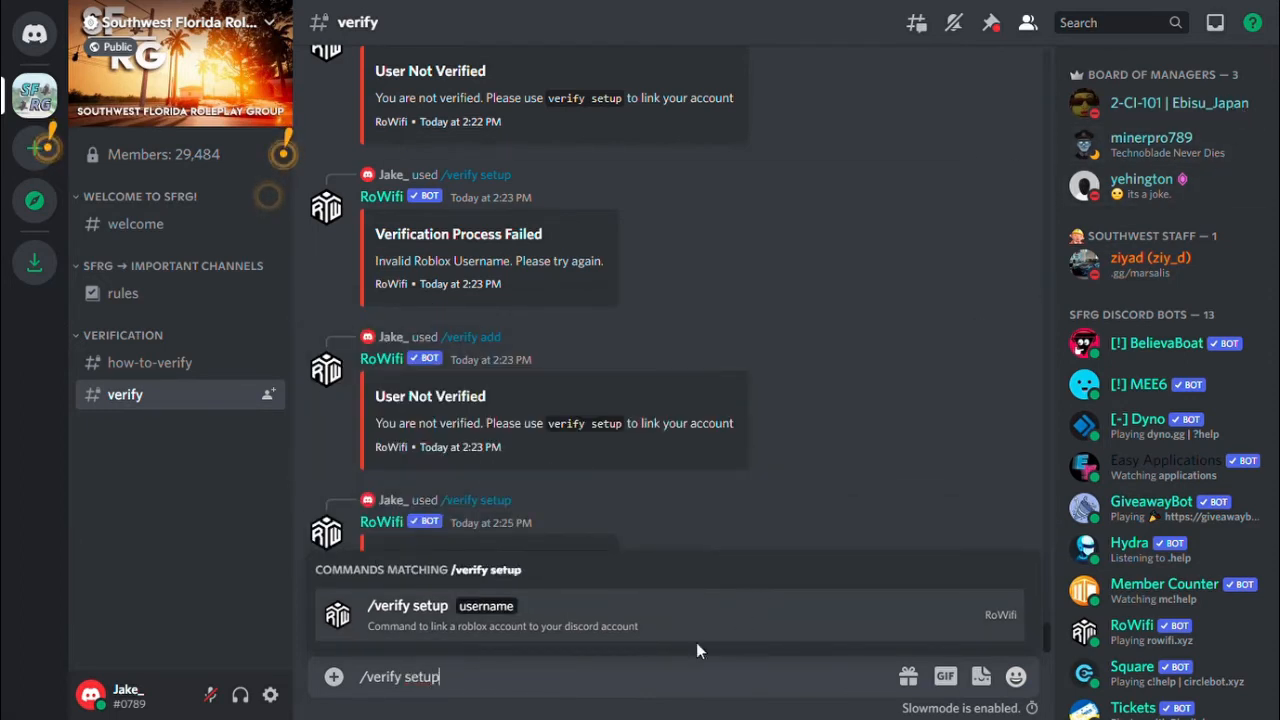
click(670, 615)
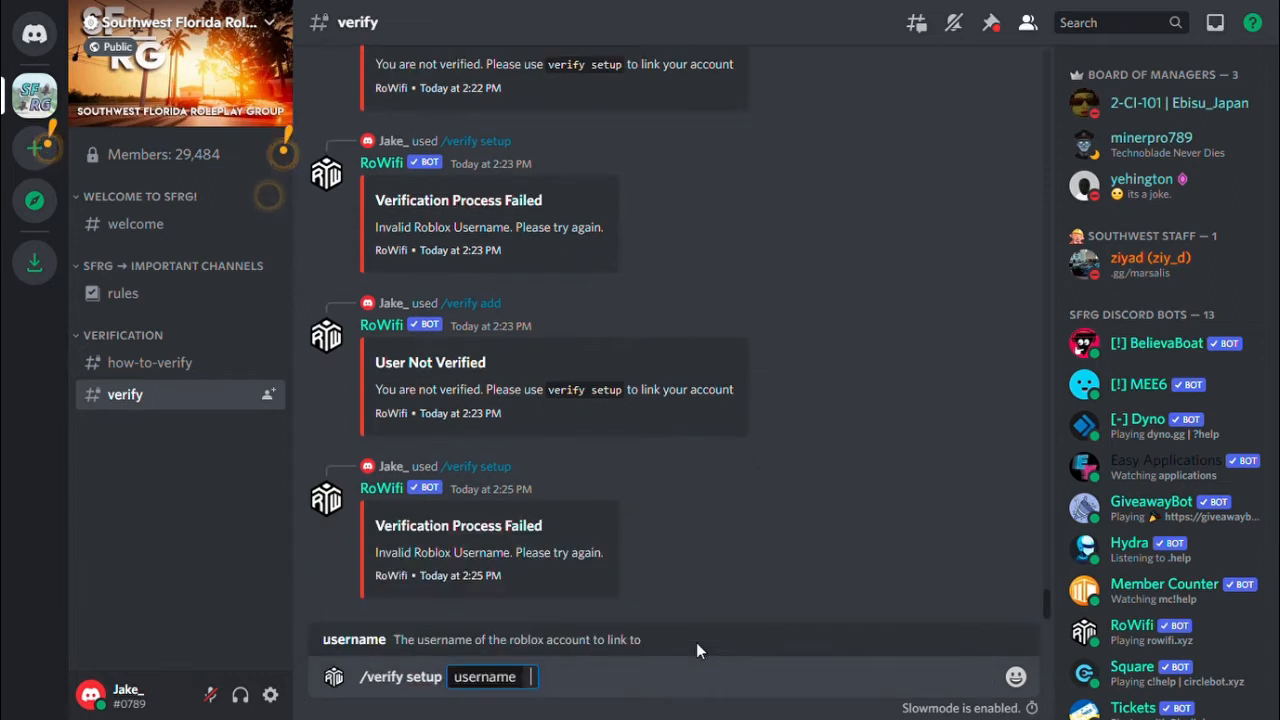
text(A)
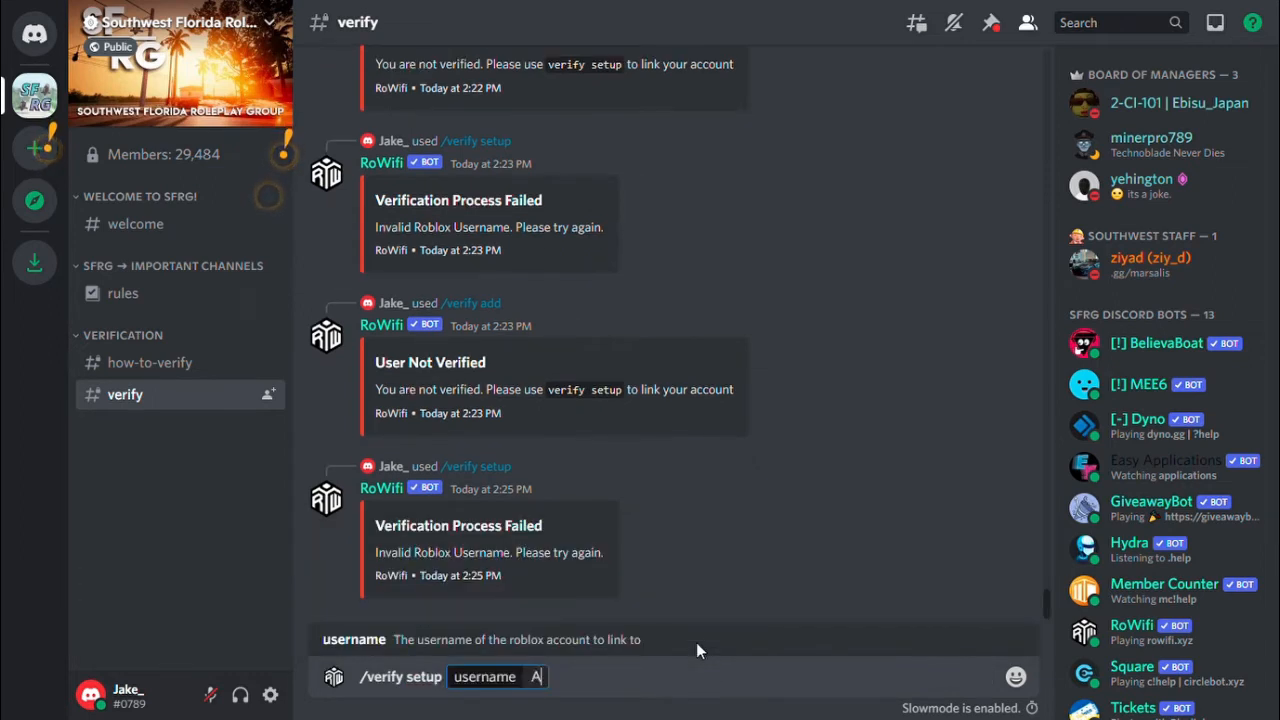
text(lexand)
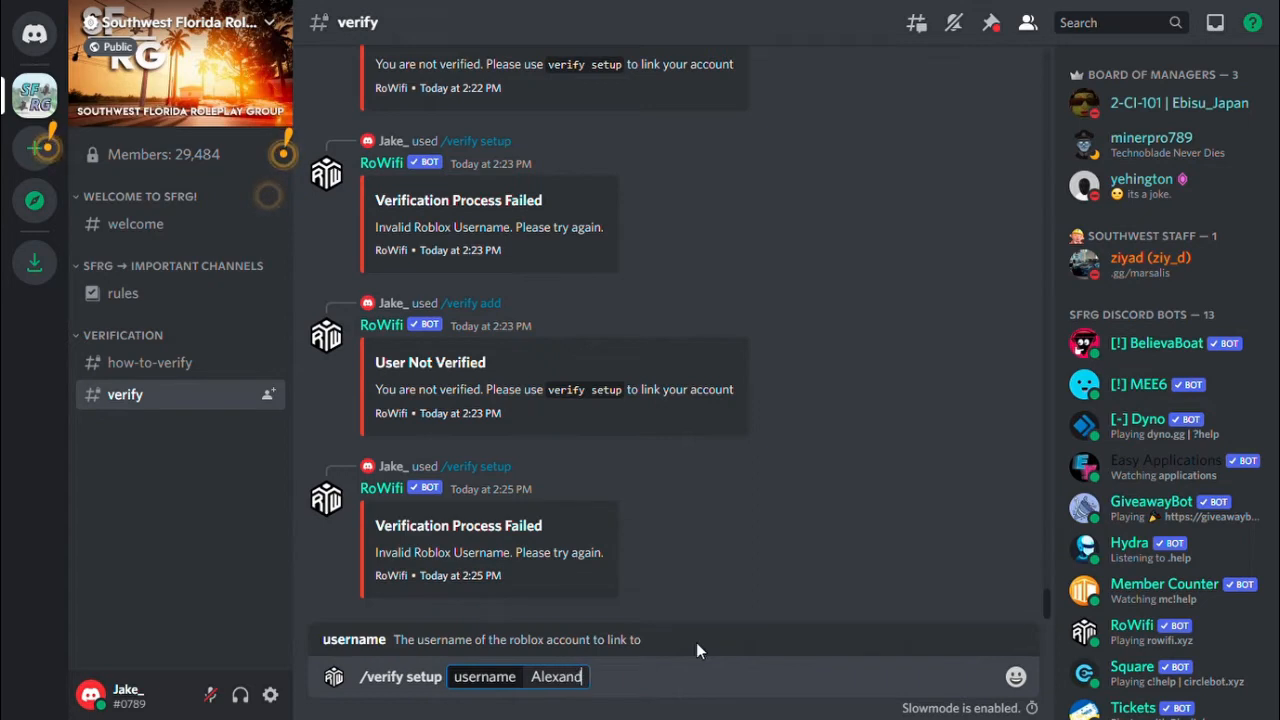
text(er)
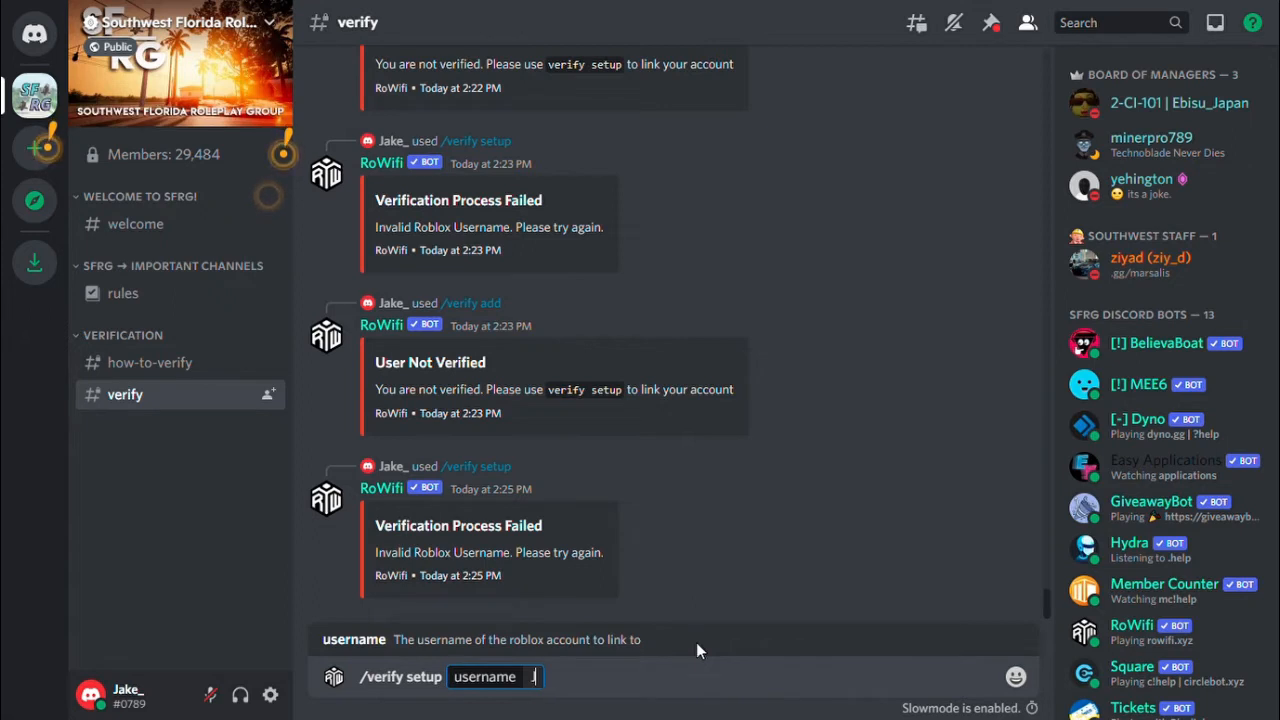
text(Jake)
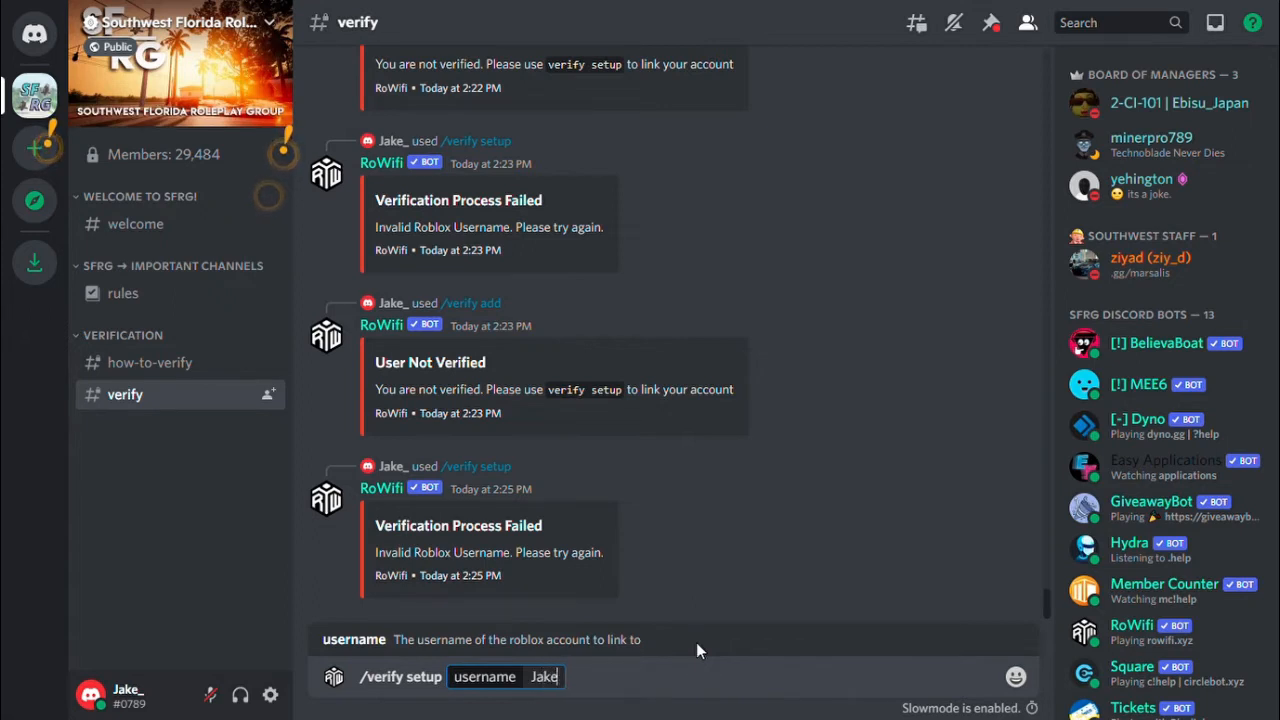
text(Ale)
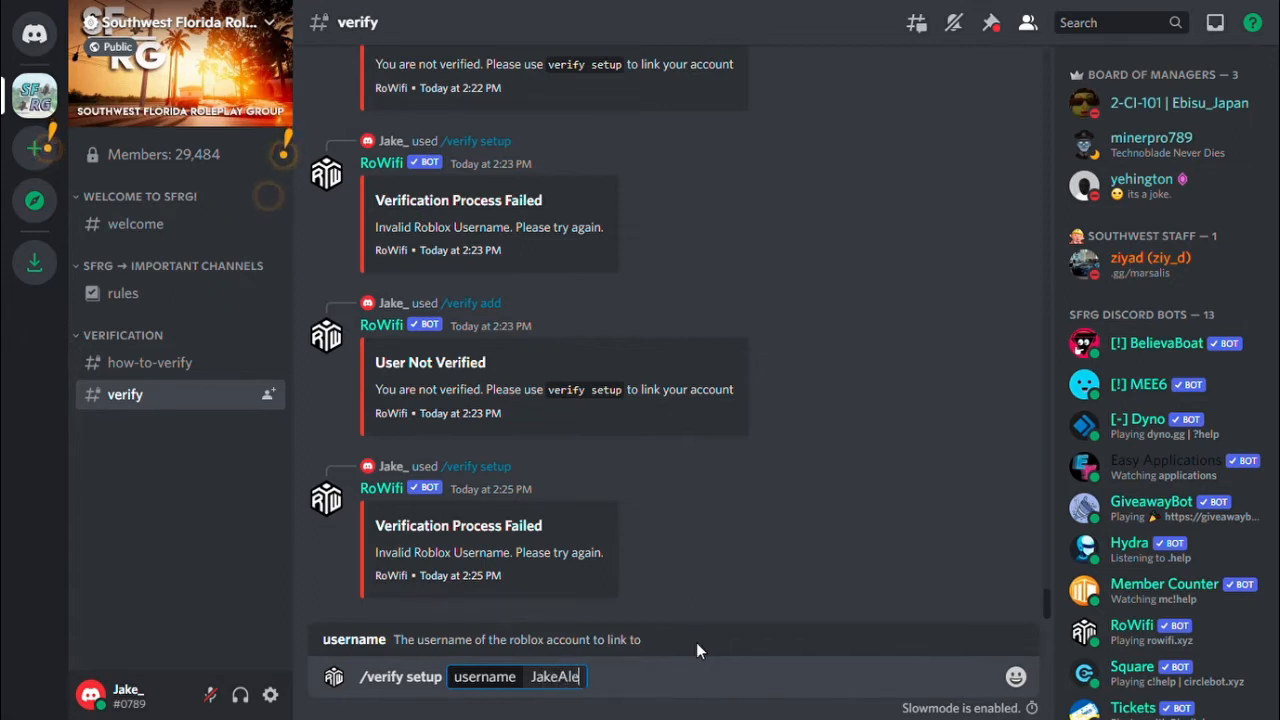
text(xander)
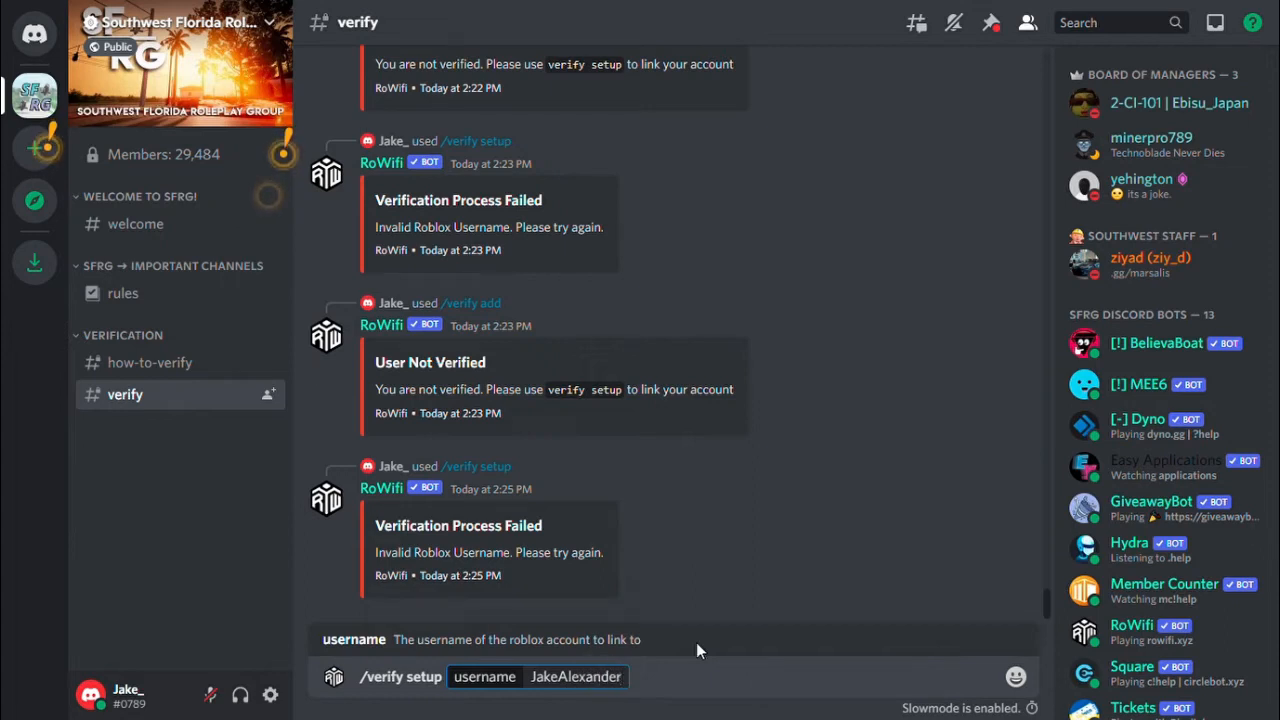
text(10)
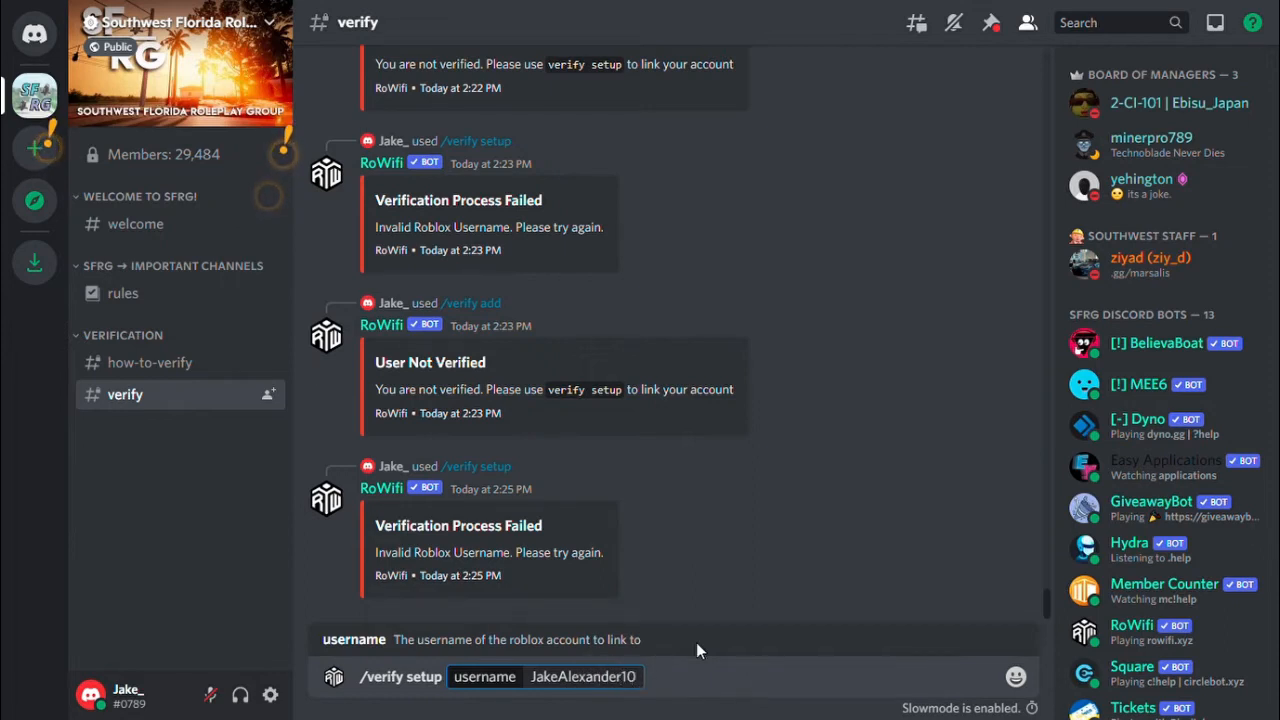
text(8)
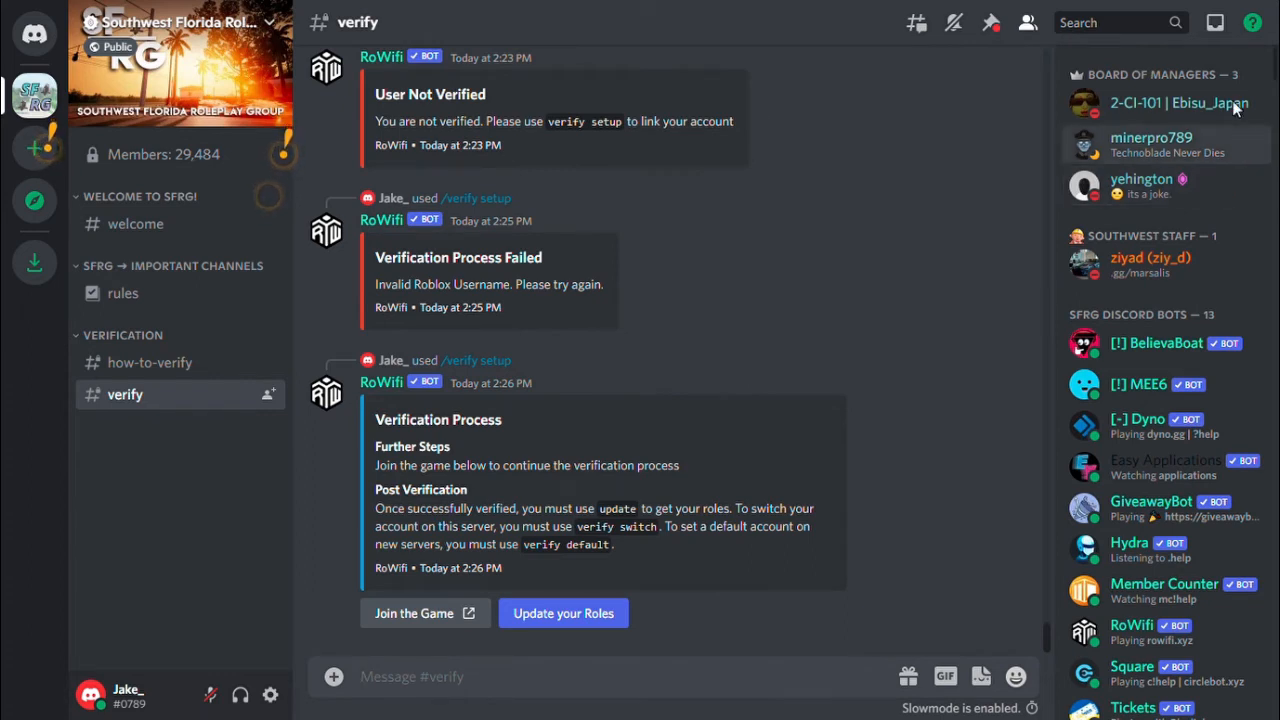
mouse_move(768, 565)
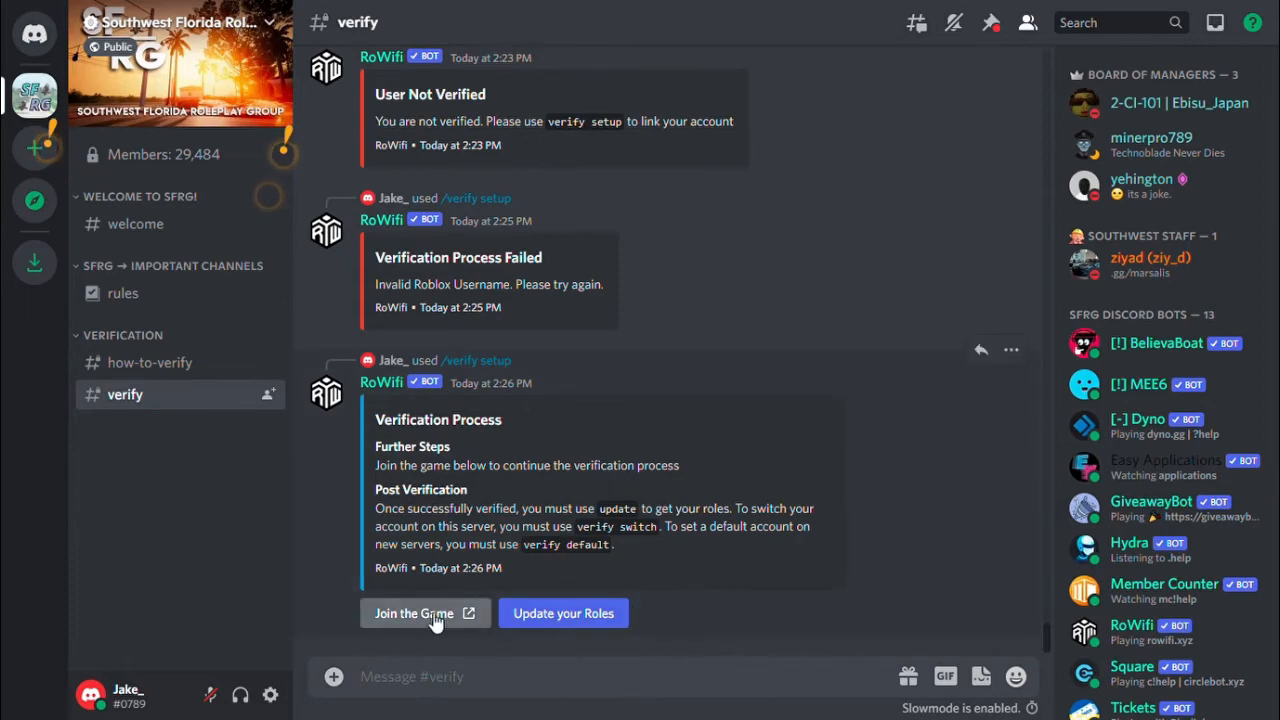
Follow RoWifi's Join the Game link and confirm leaving Discord with Yep!
click(414, 613)
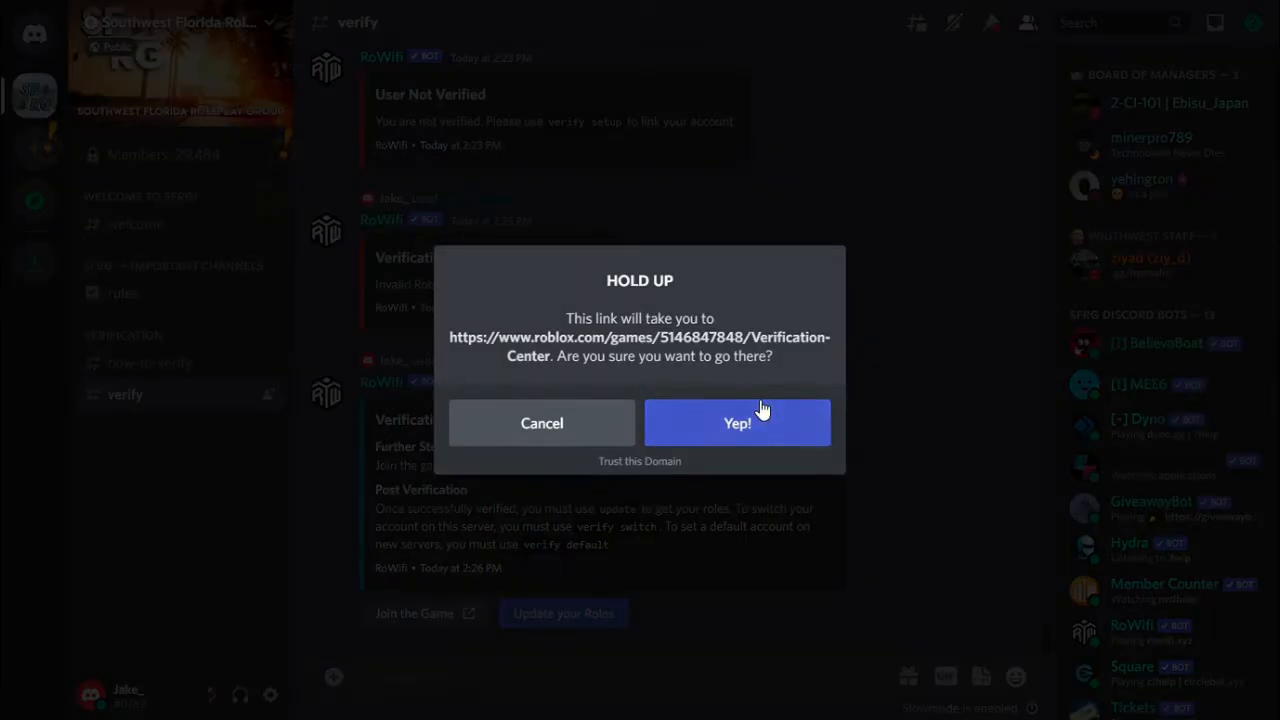
click(737, 423)
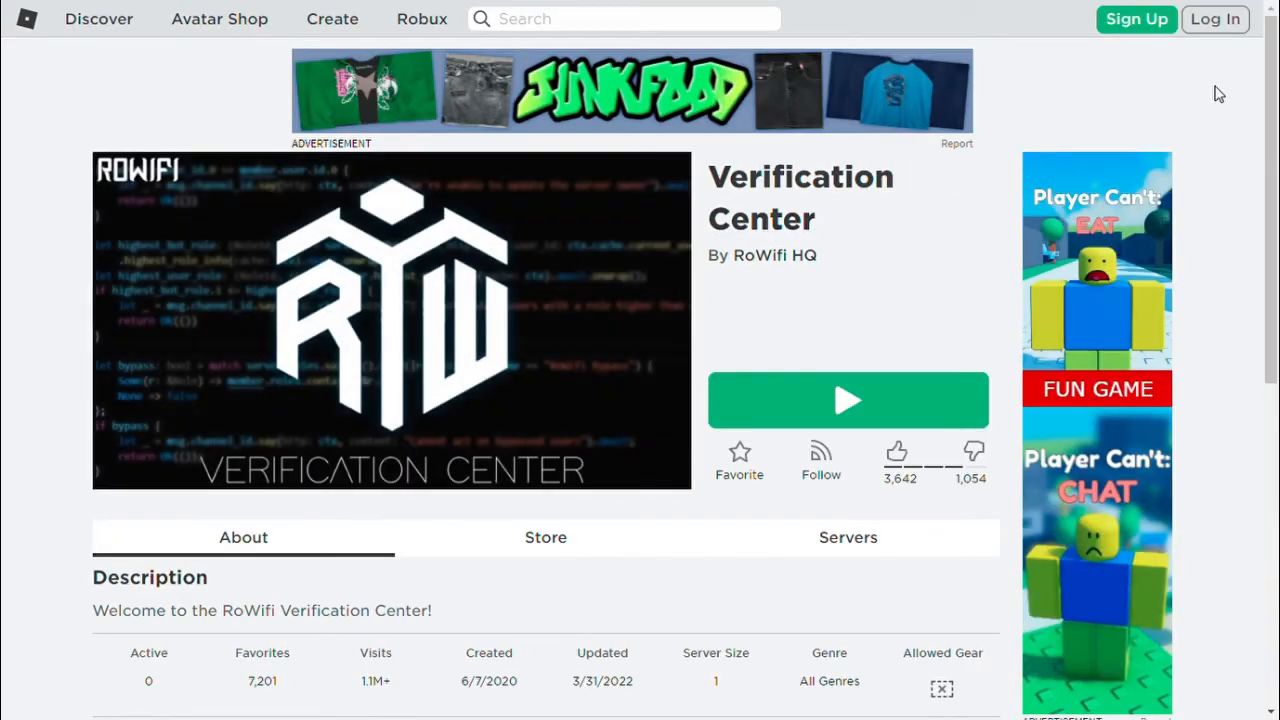
Play the RoWifi Verification Center game, letting the browser open the Roblox app
click(847, 400)
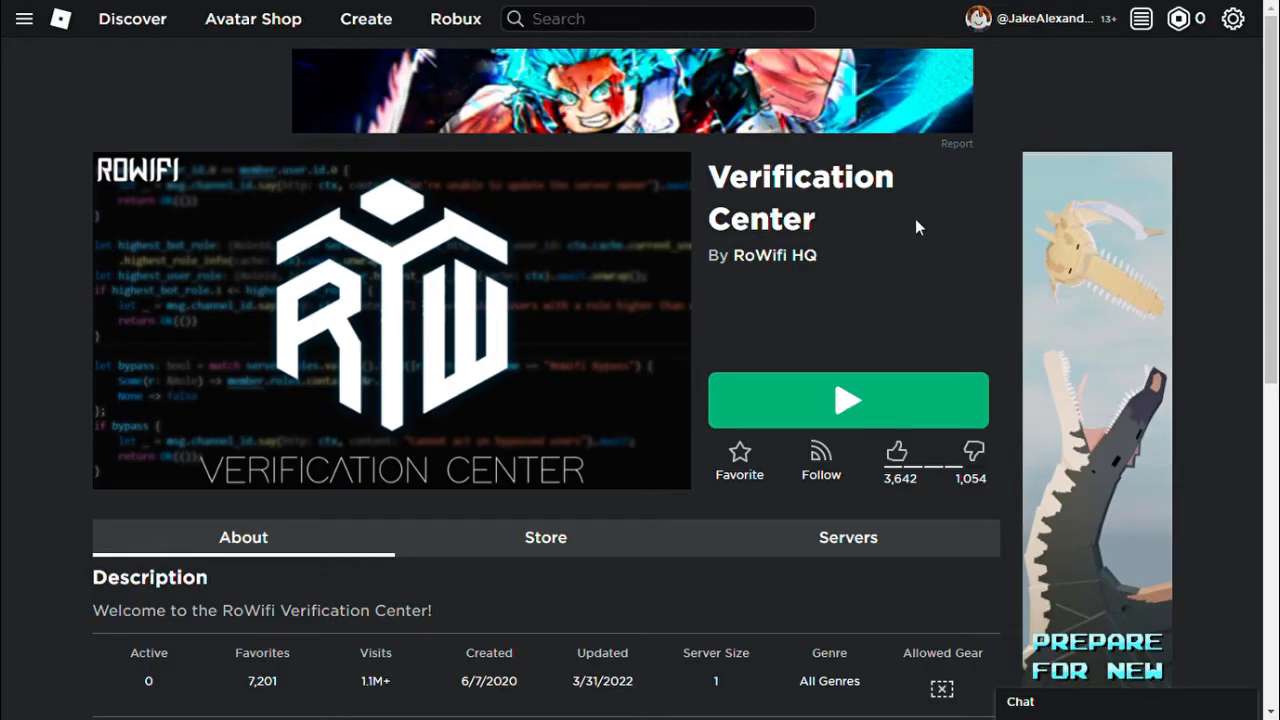
click(847, 400)
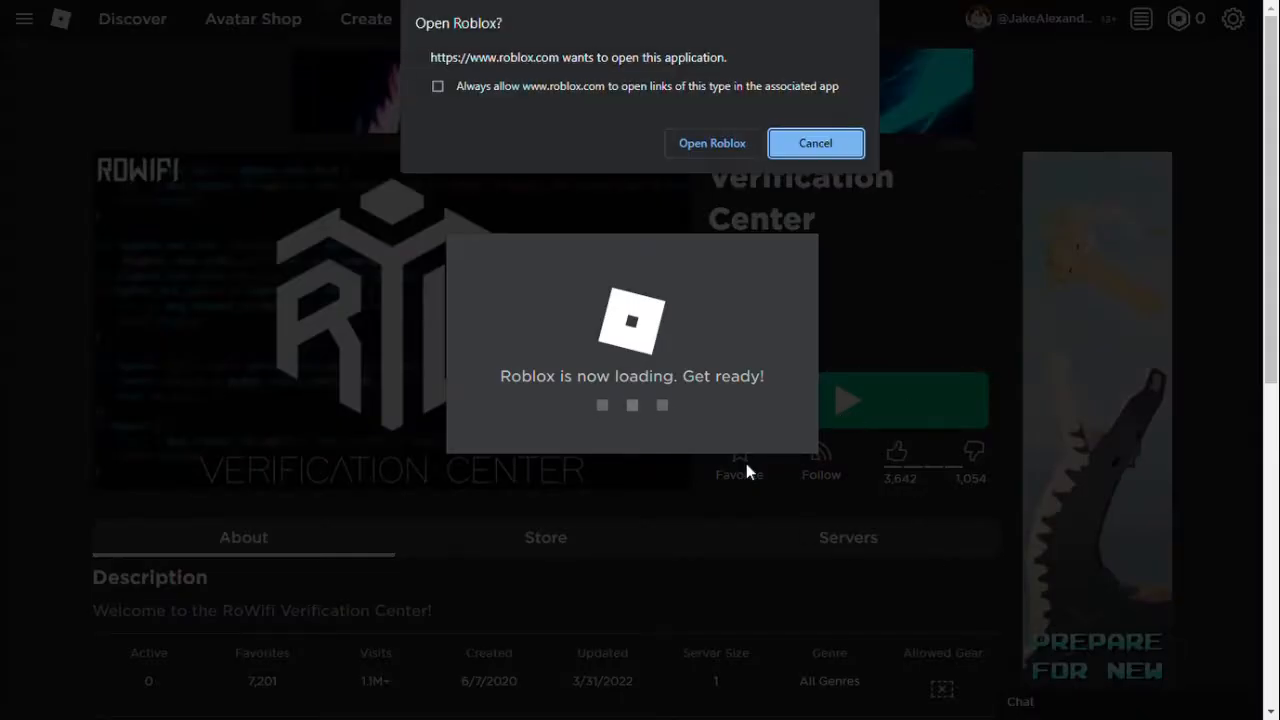
click(815, 143)
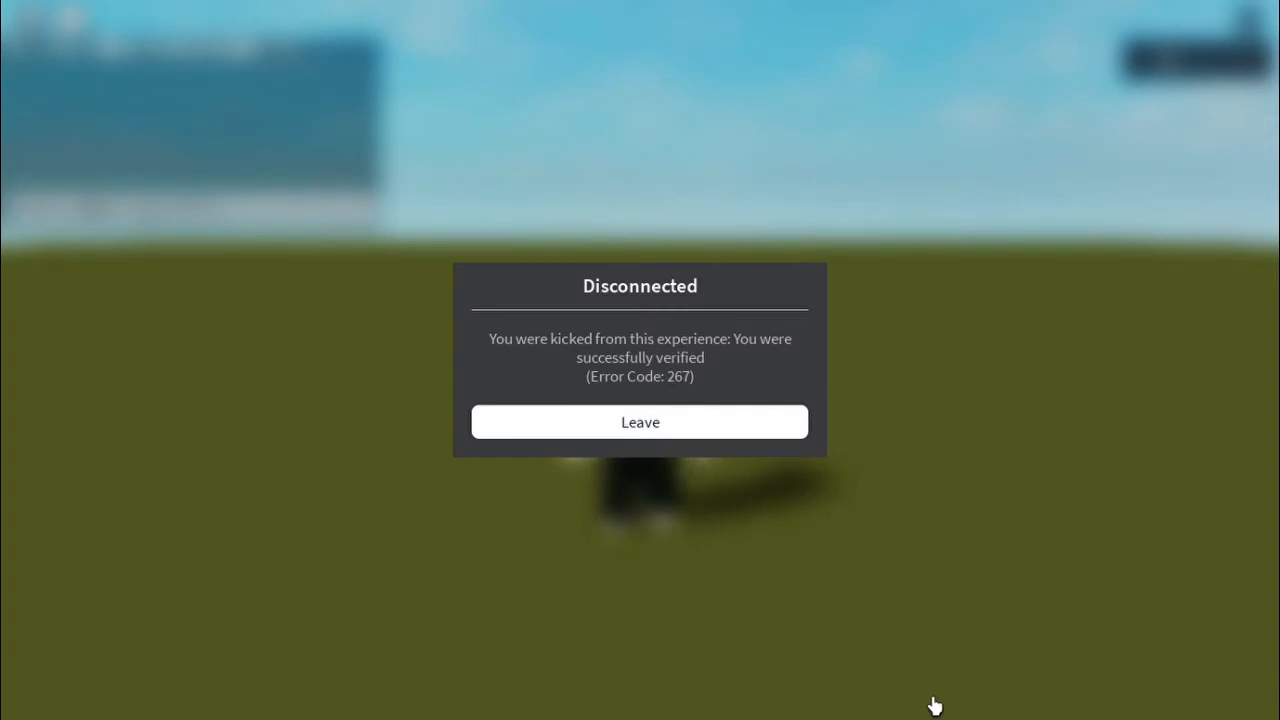
mouse_move(767, 430)
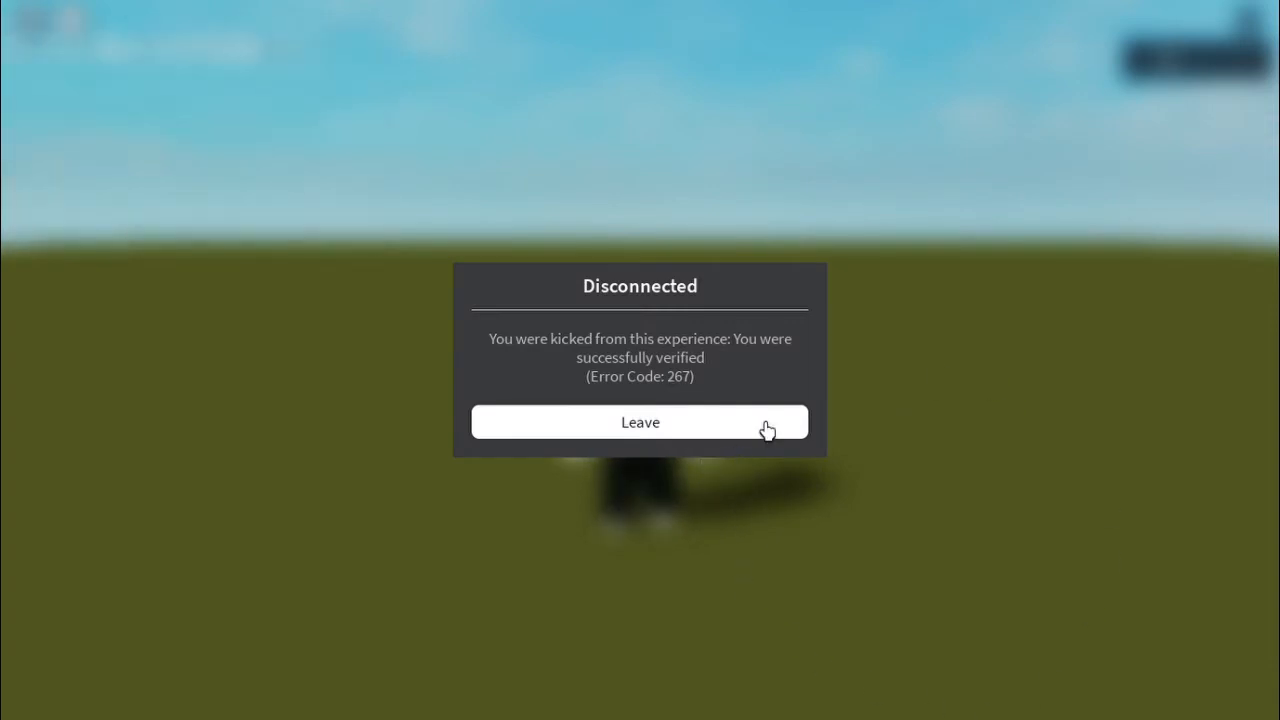
click(639, 421)
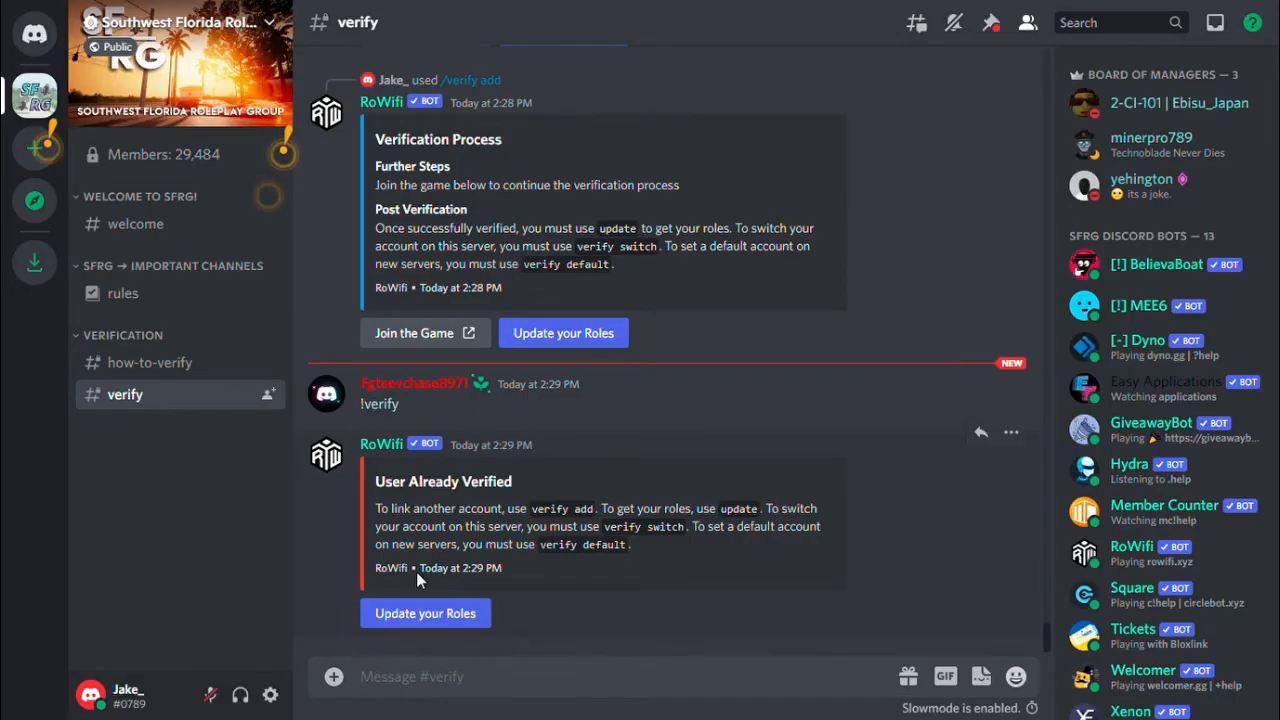
mouse_move(530, 567)
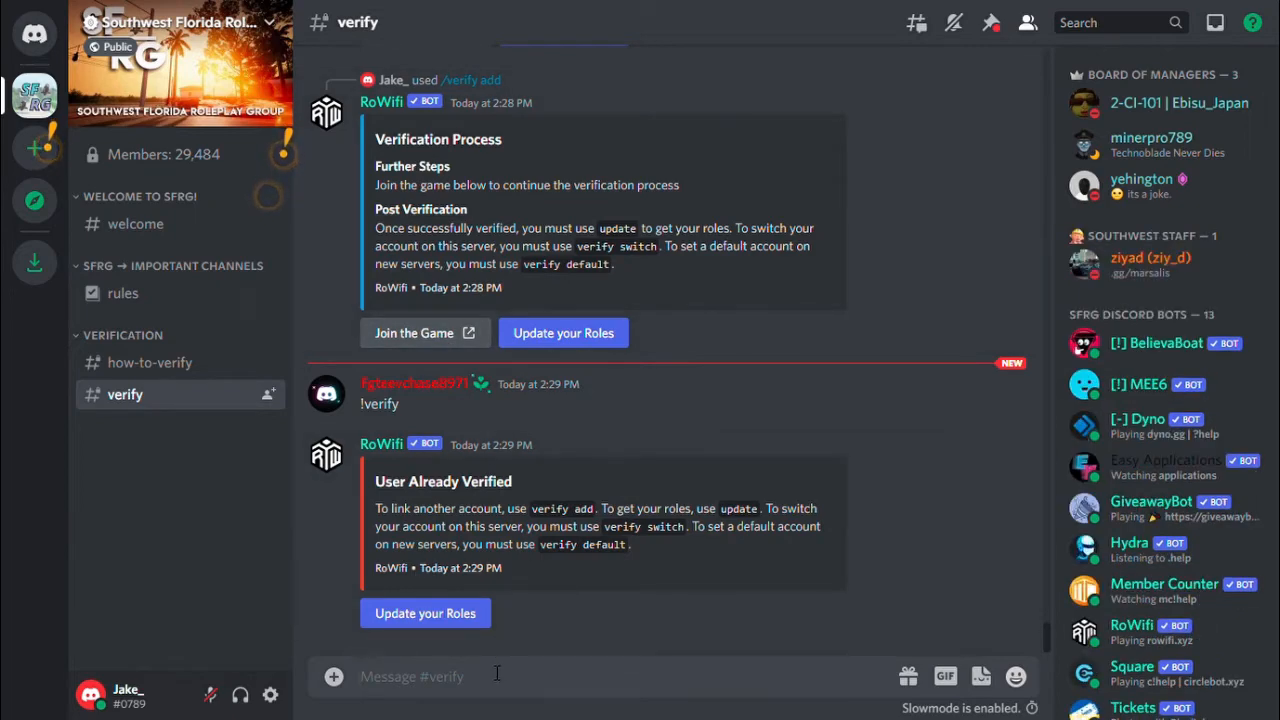
text(!)
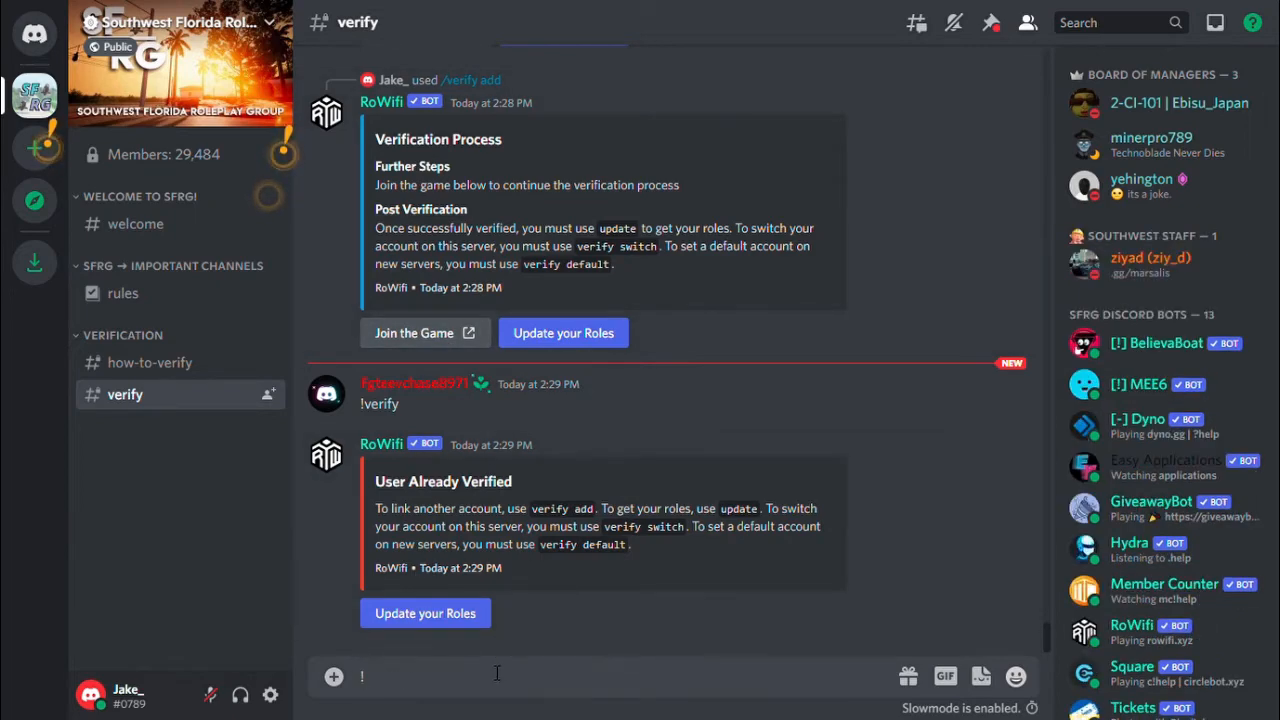
text(!verify add username JakeAle)
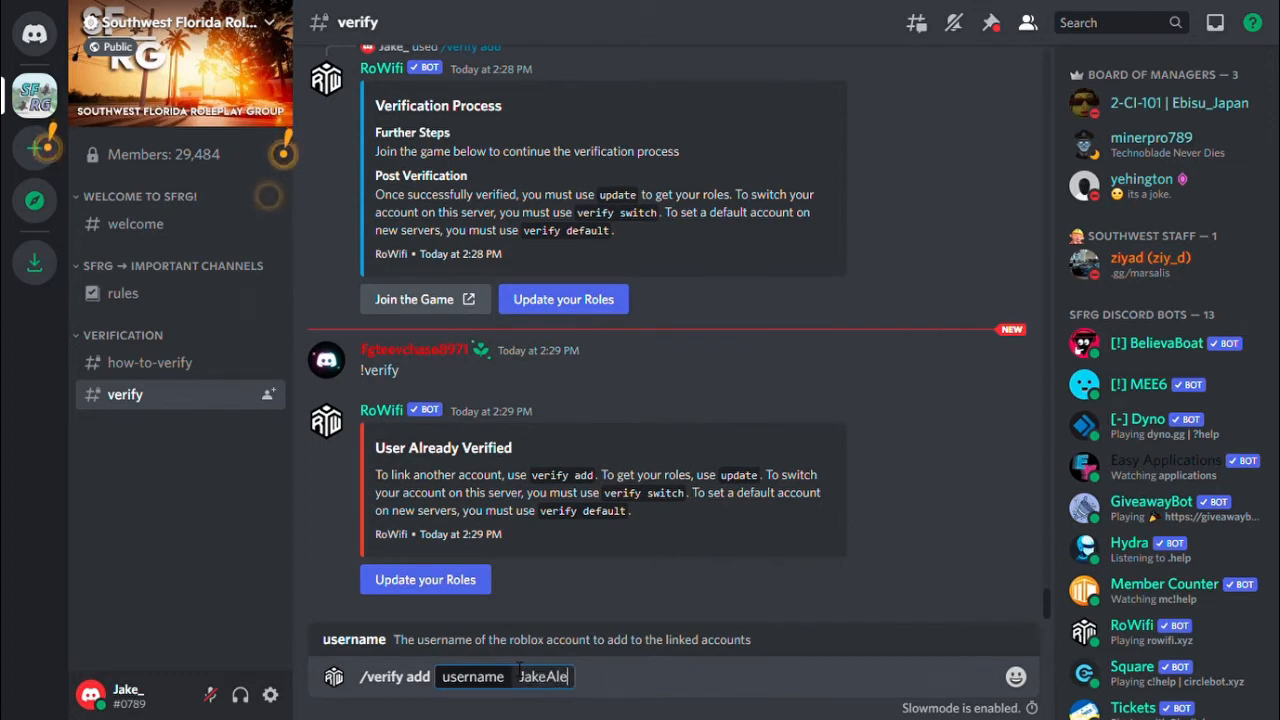
text(xa)
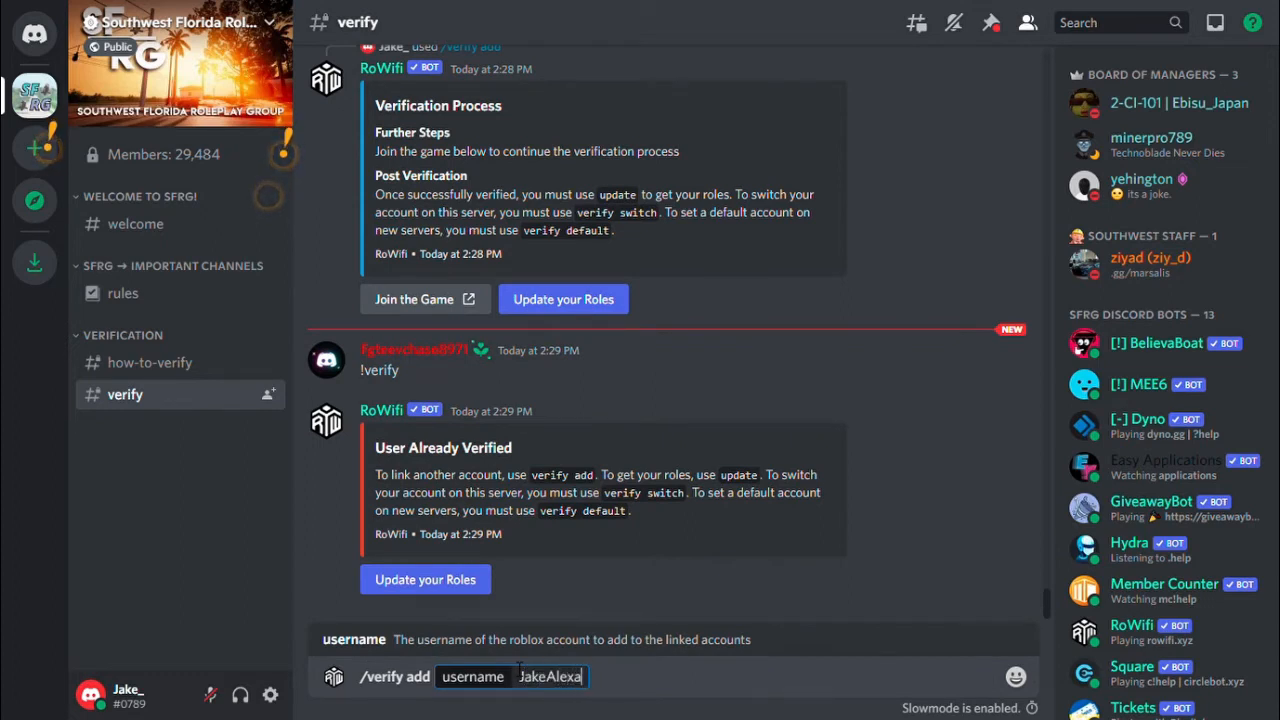
text(nder)
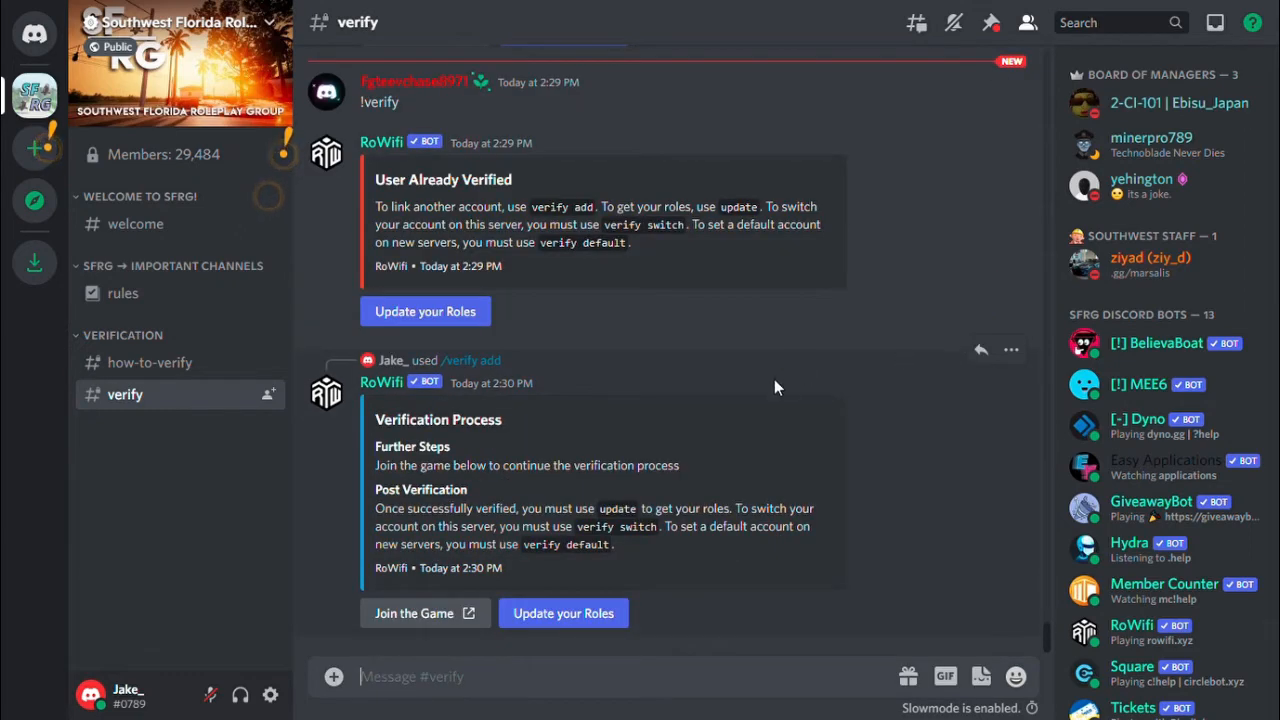
click(563, 613)
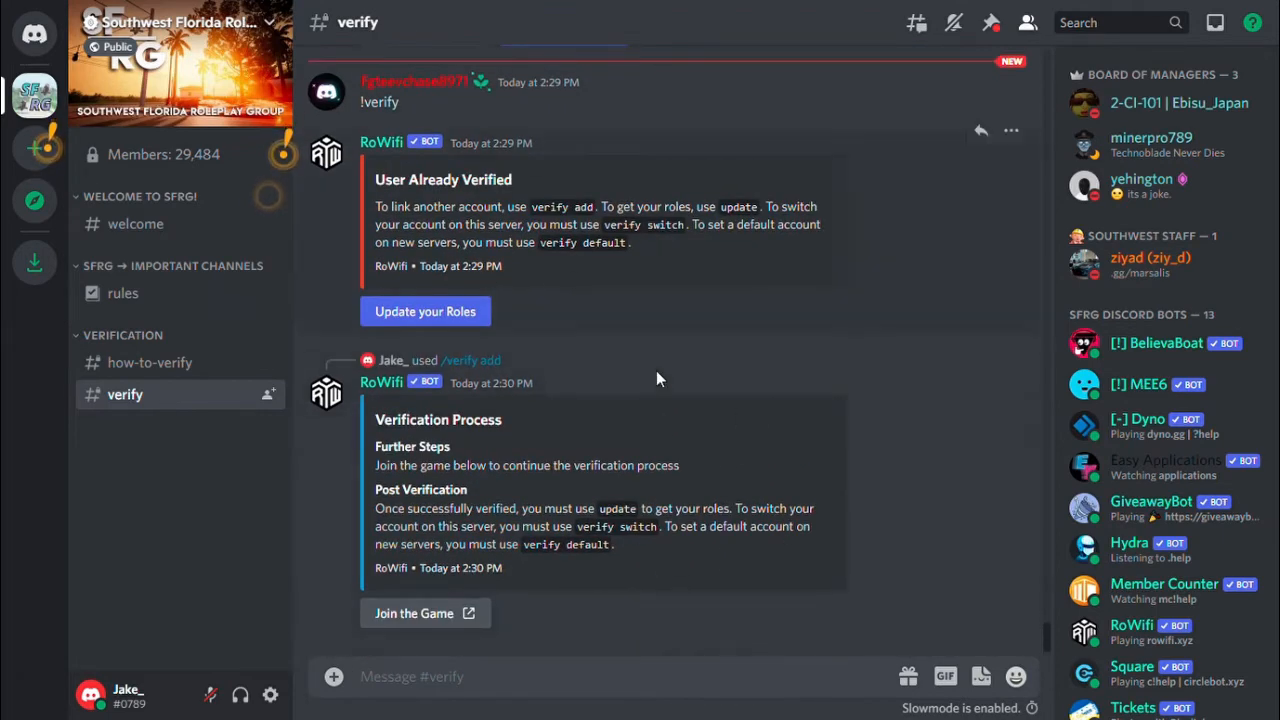
mouse_move(633, 551)
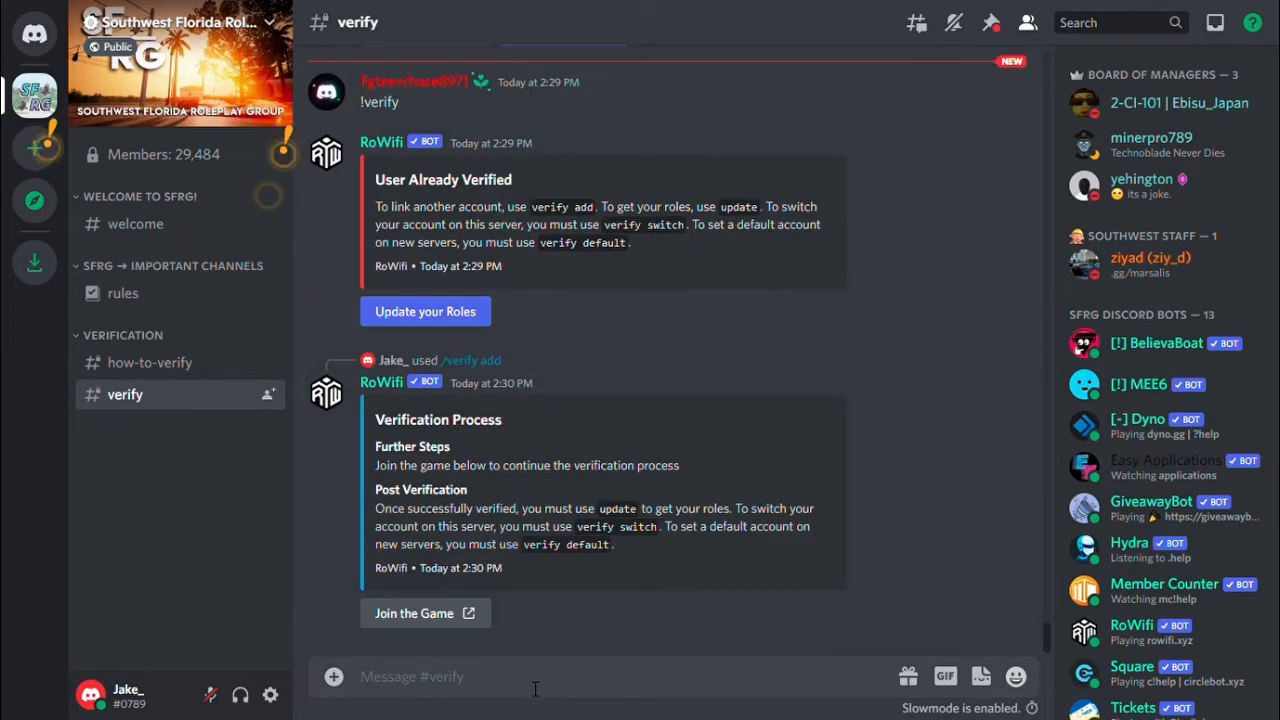
Submit /verify with the Jake username, then view the unlocked #applicant-role channel
text(/verf)
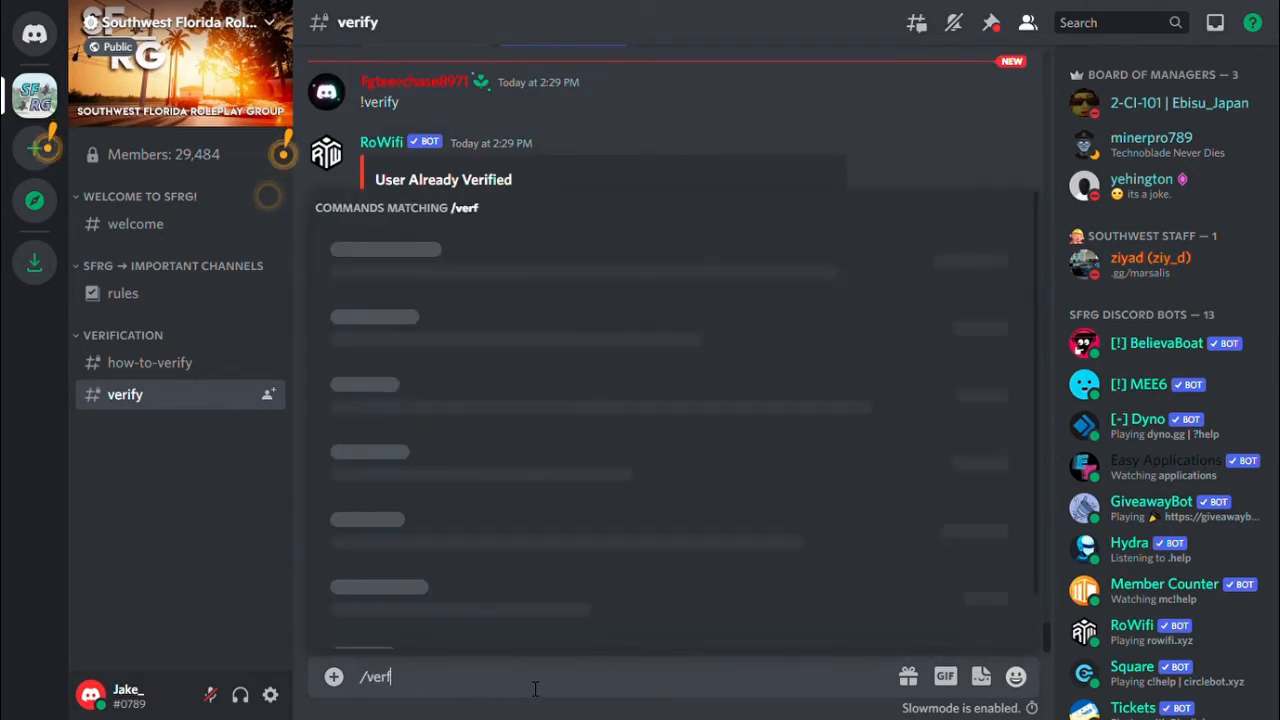
text(y add username)
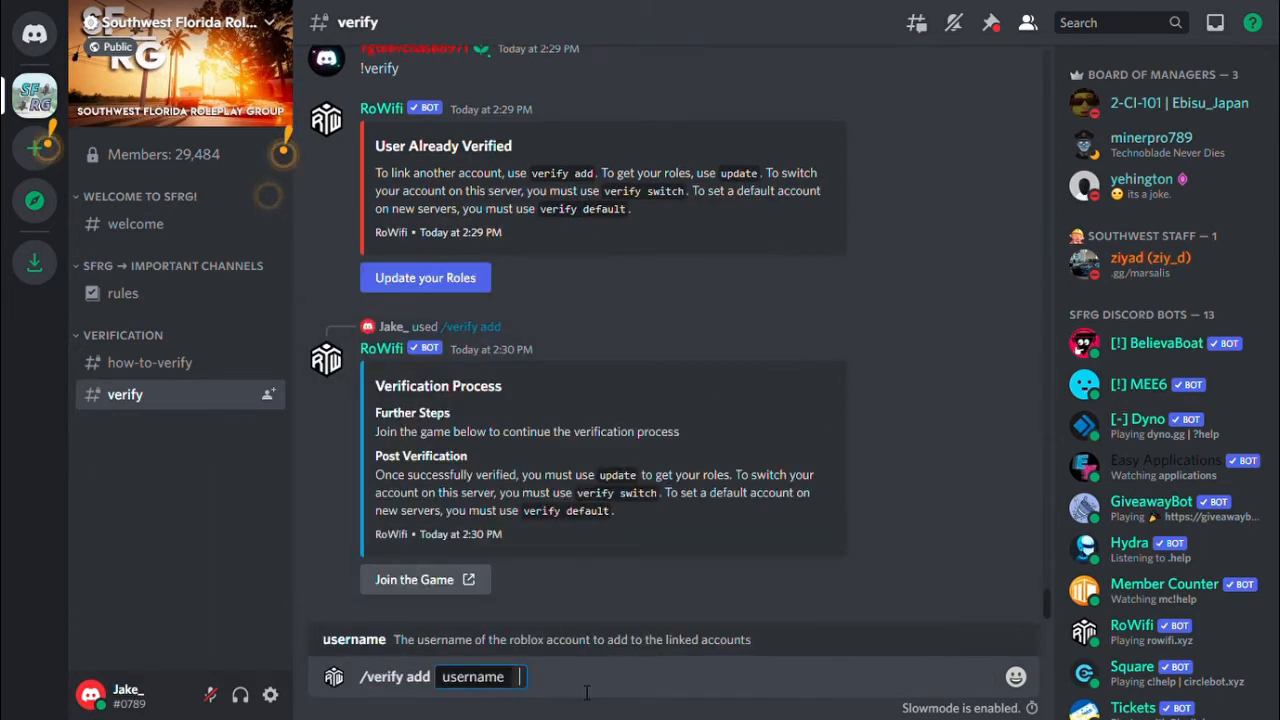
text(JakeAlexander108)
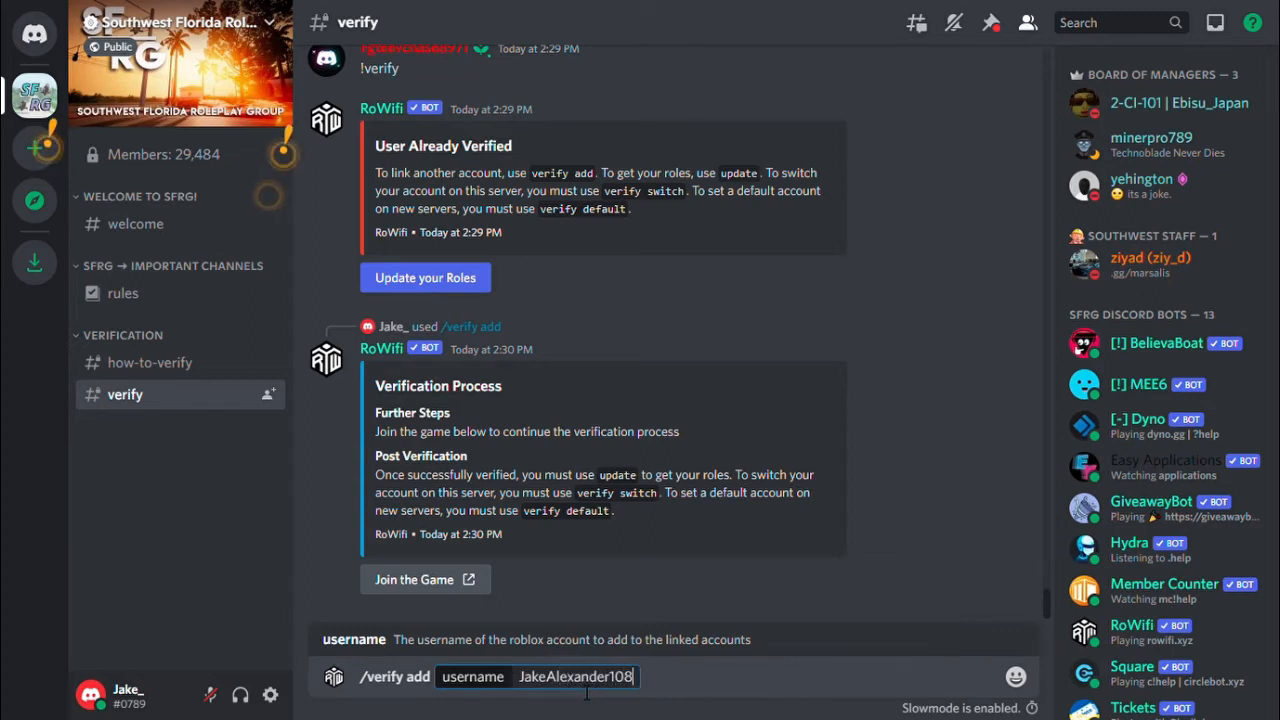
key(Return)
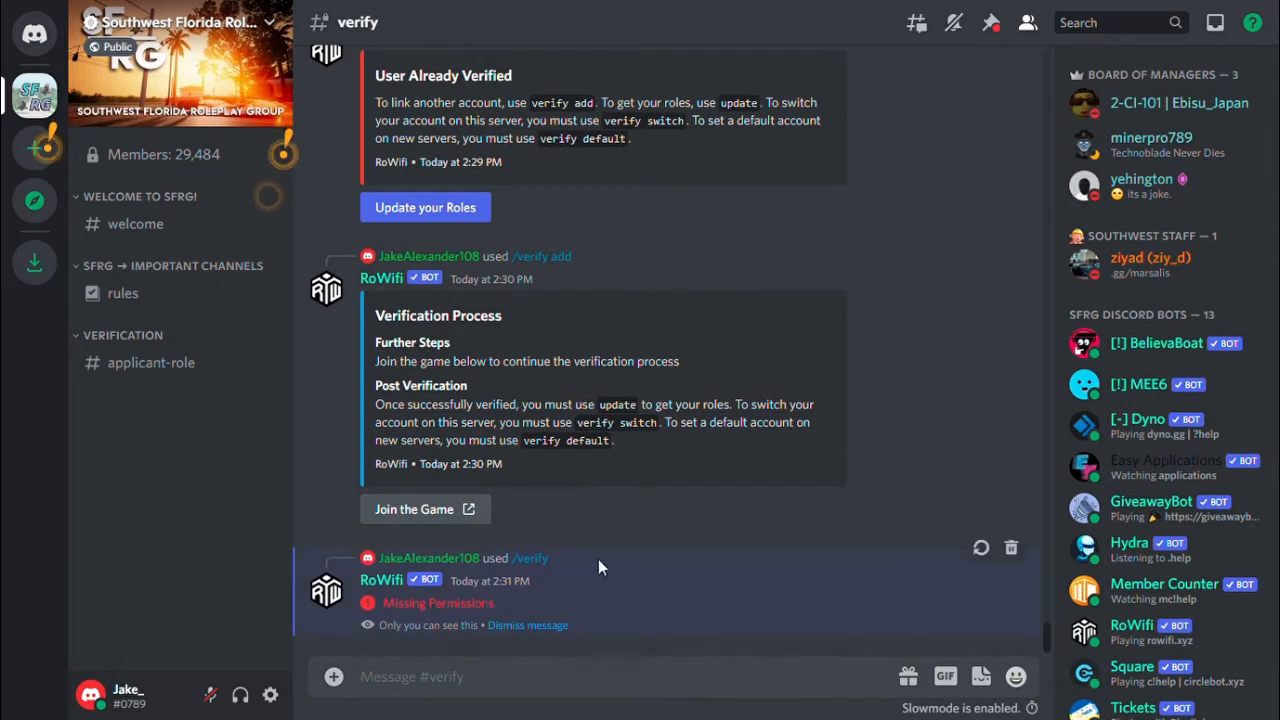
click(150, 362)
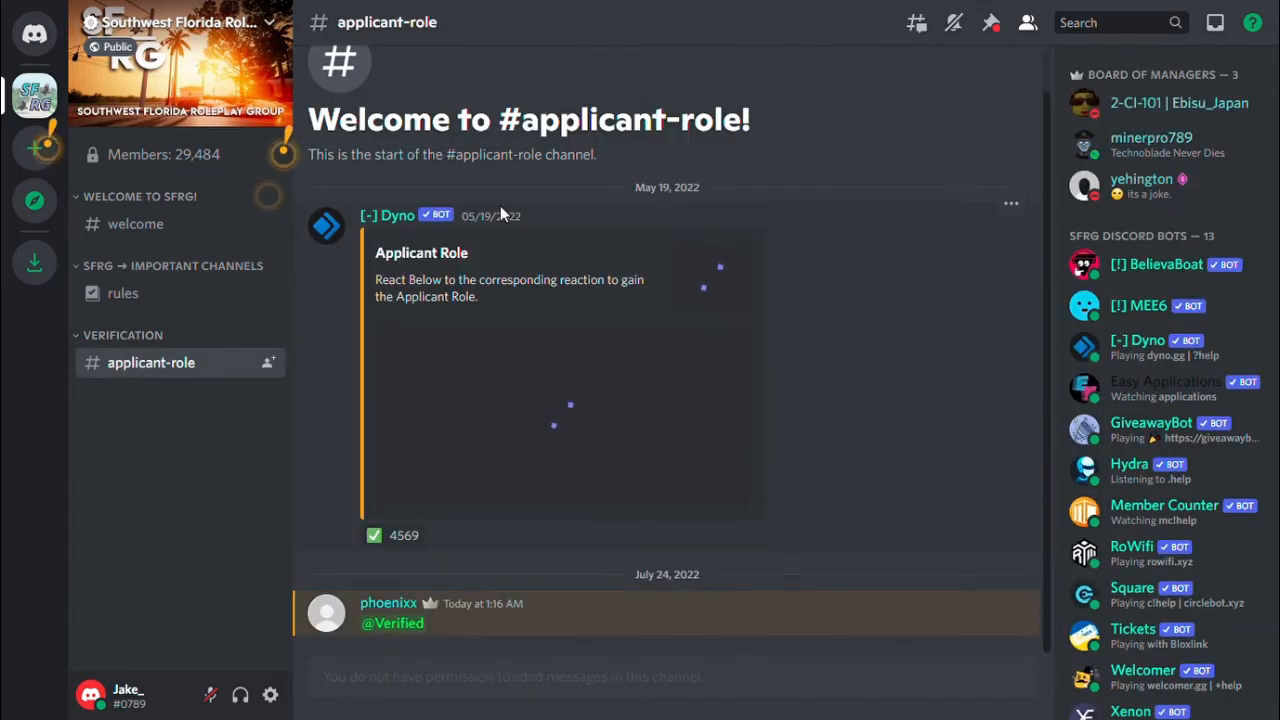
mouse_move(867, 377)
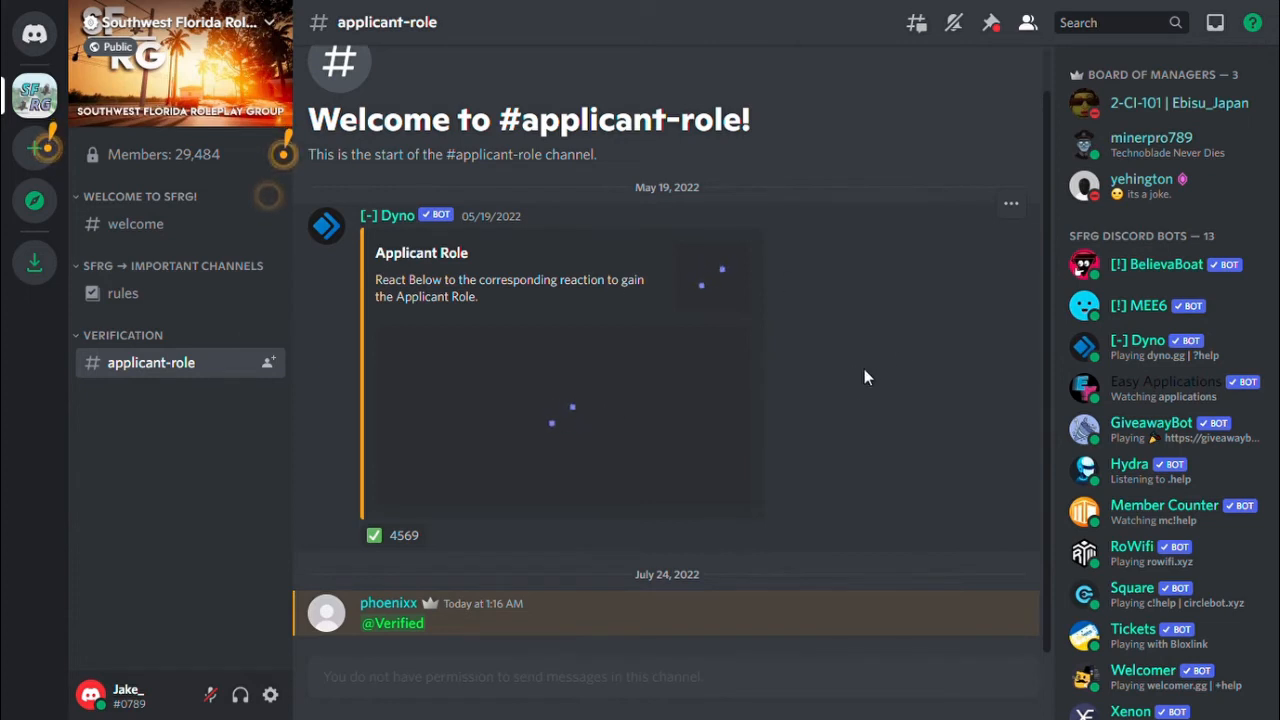
mouse_move(543, 524)
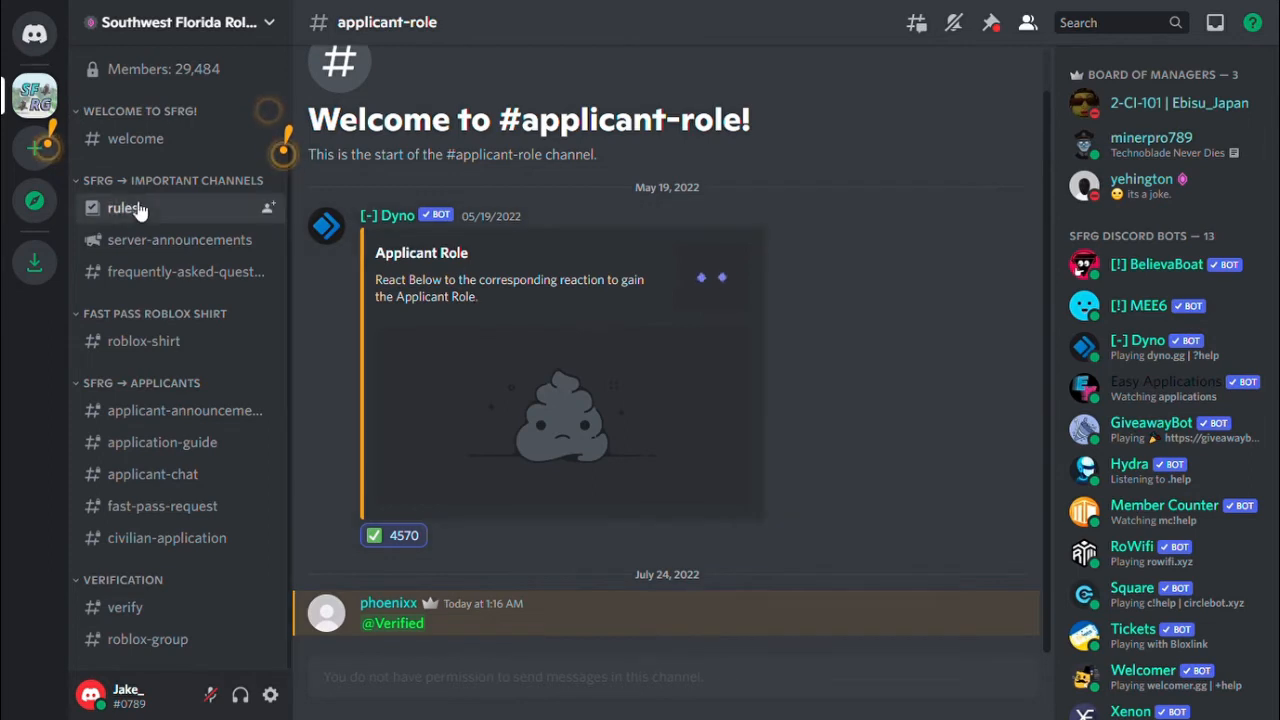
mouse_move(293, 539)
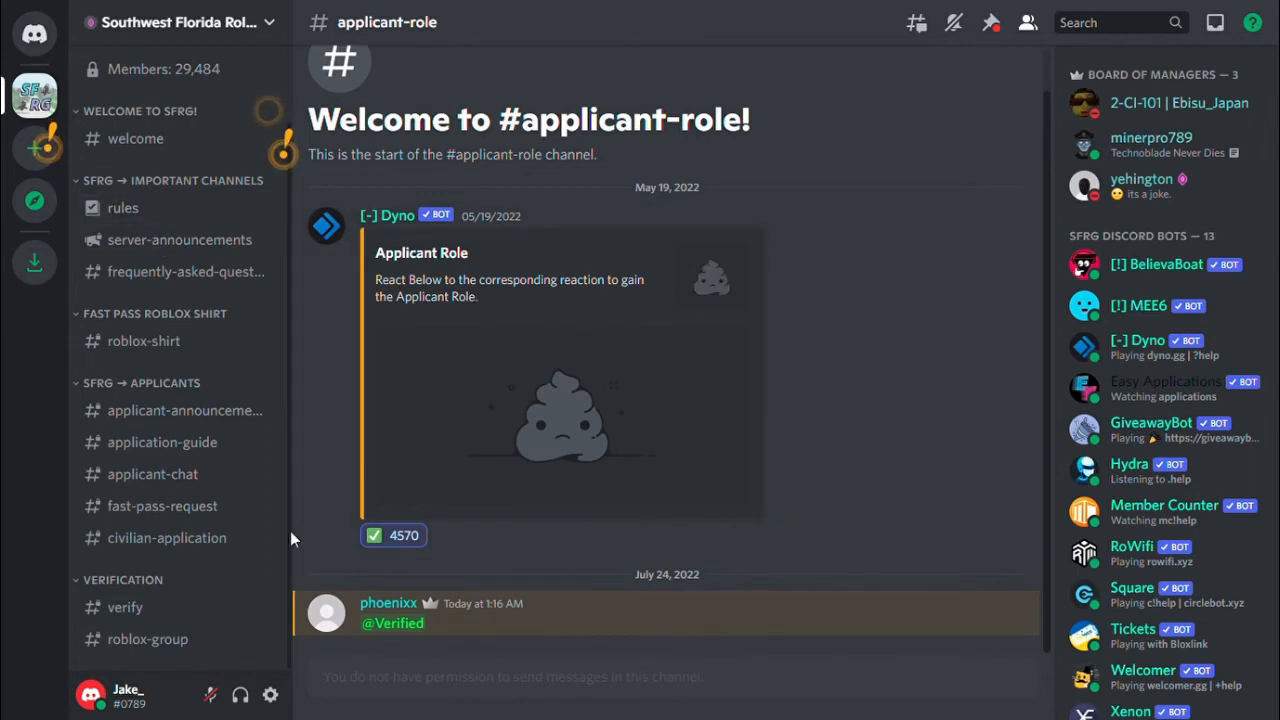
mouse_move(167, 538)
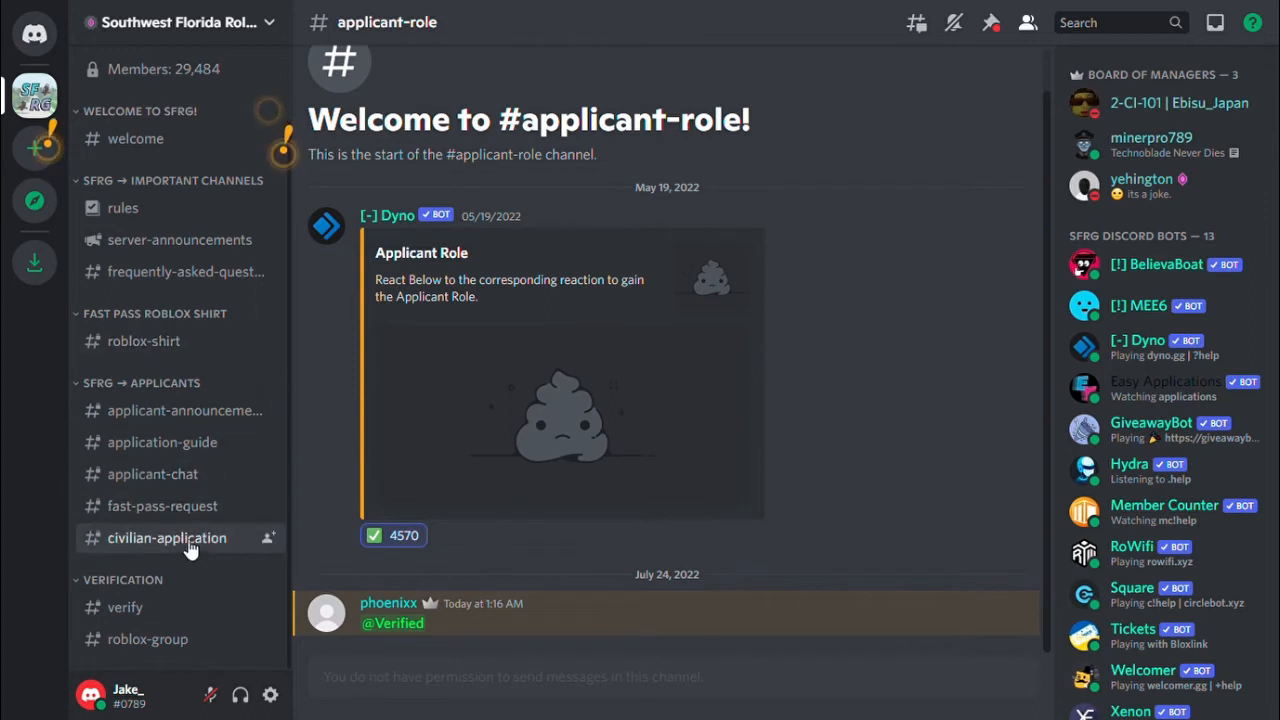
mouse_move(363, 497)
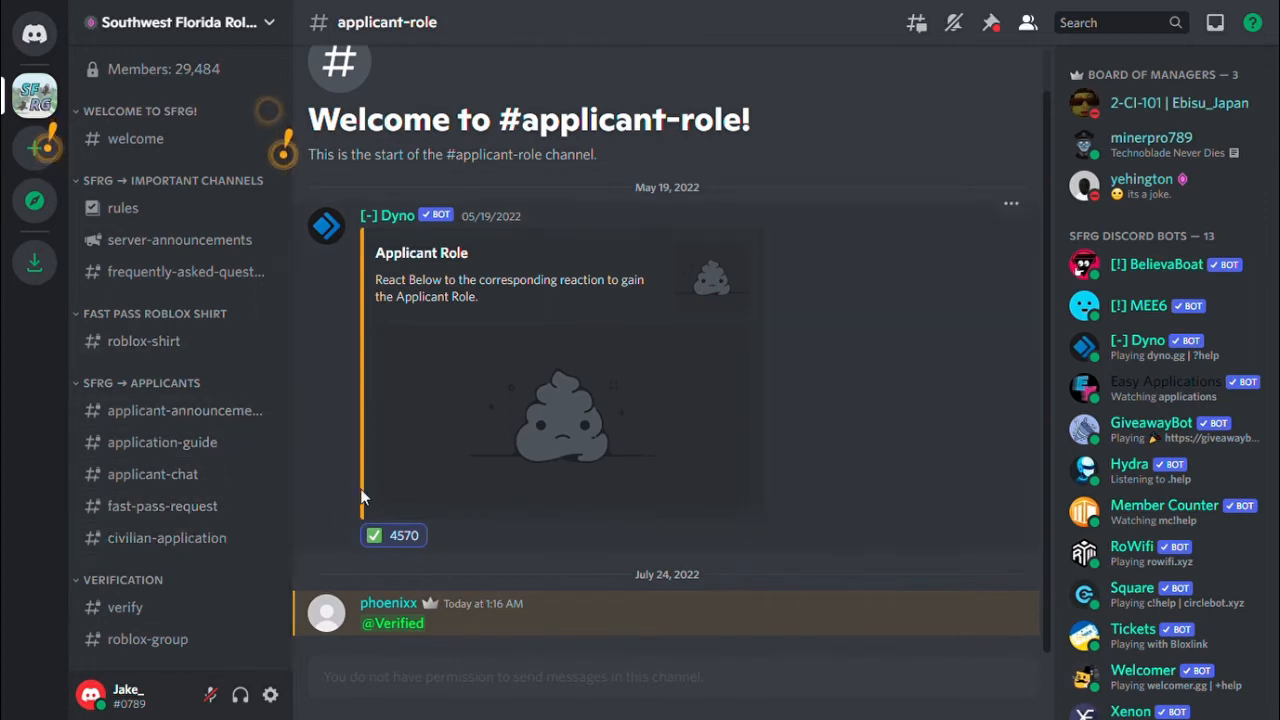
Open #fast-pass-request under SFRG's APPLICANTS category
click(162, 505)
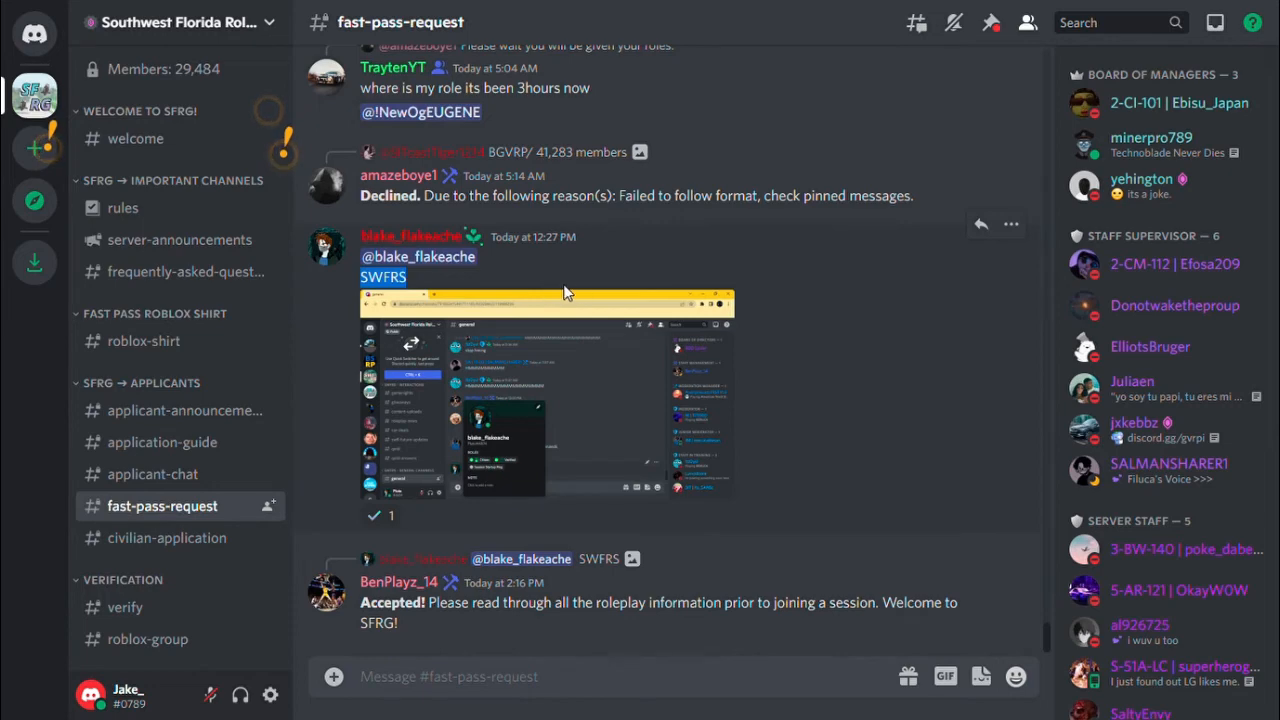
mouse_move(790, 470)
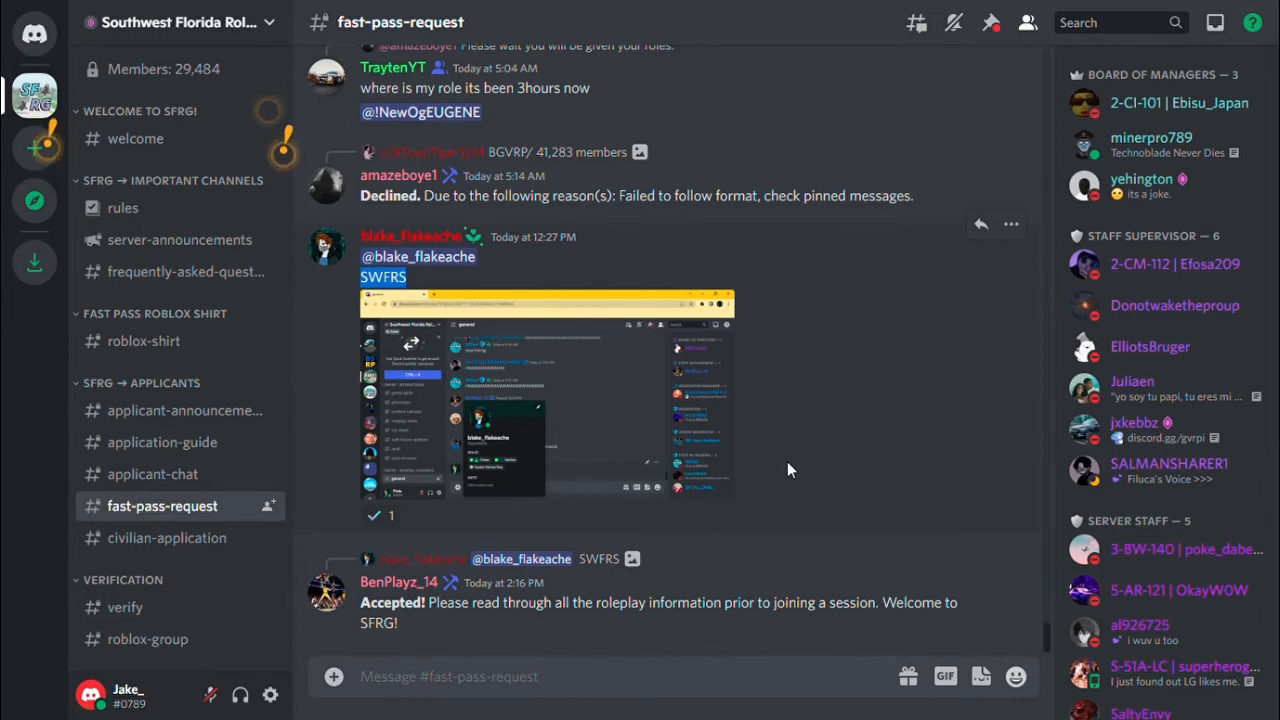
mouse_move(652, 444)
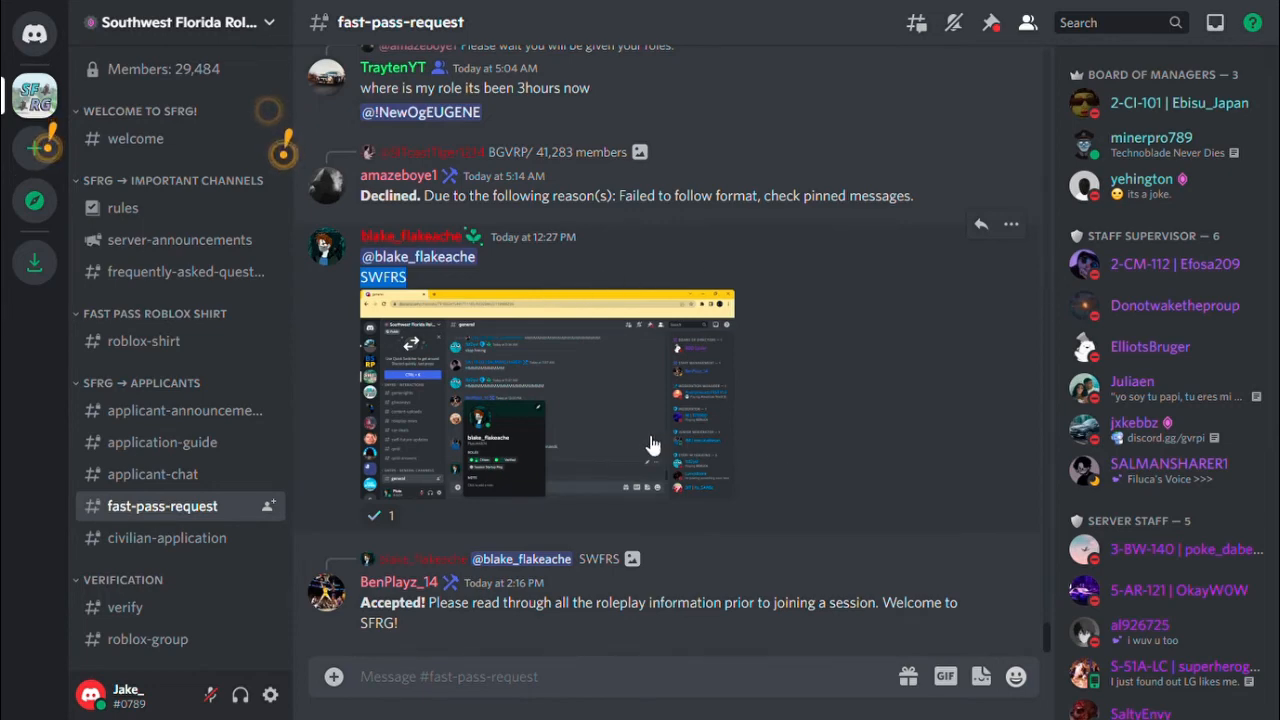
click(547, 400)
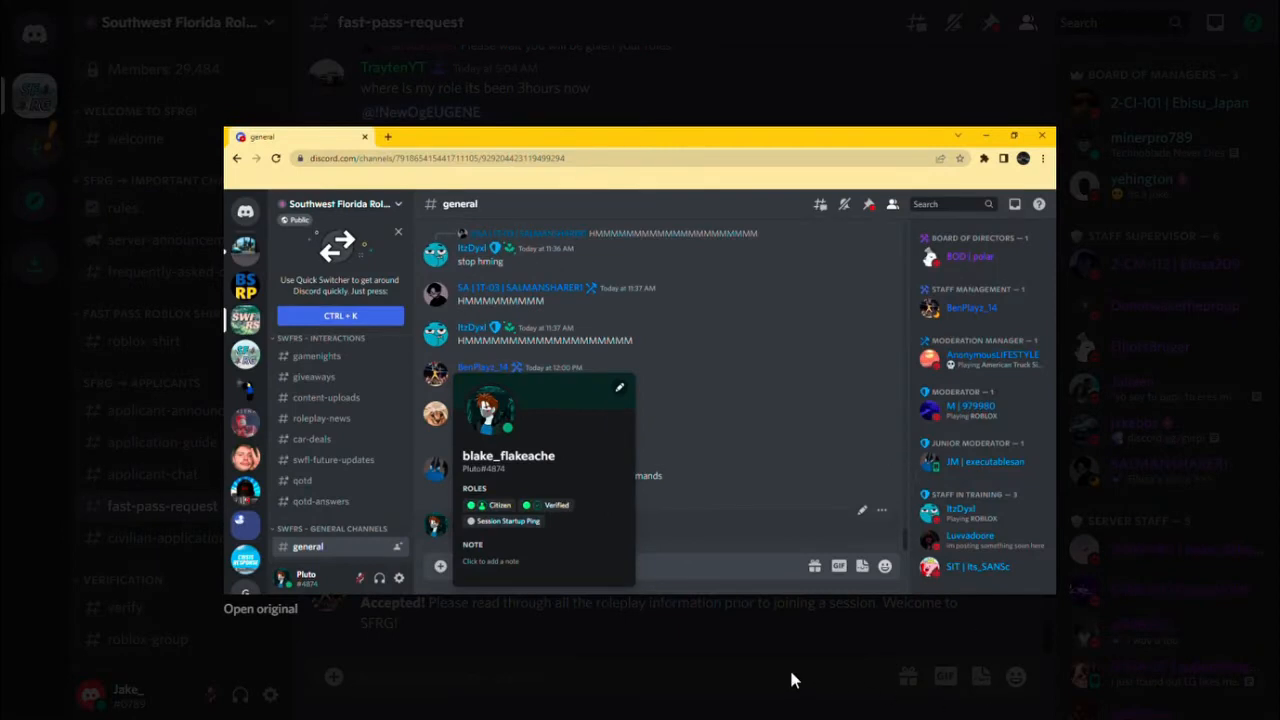
mouse_move(440, 566)
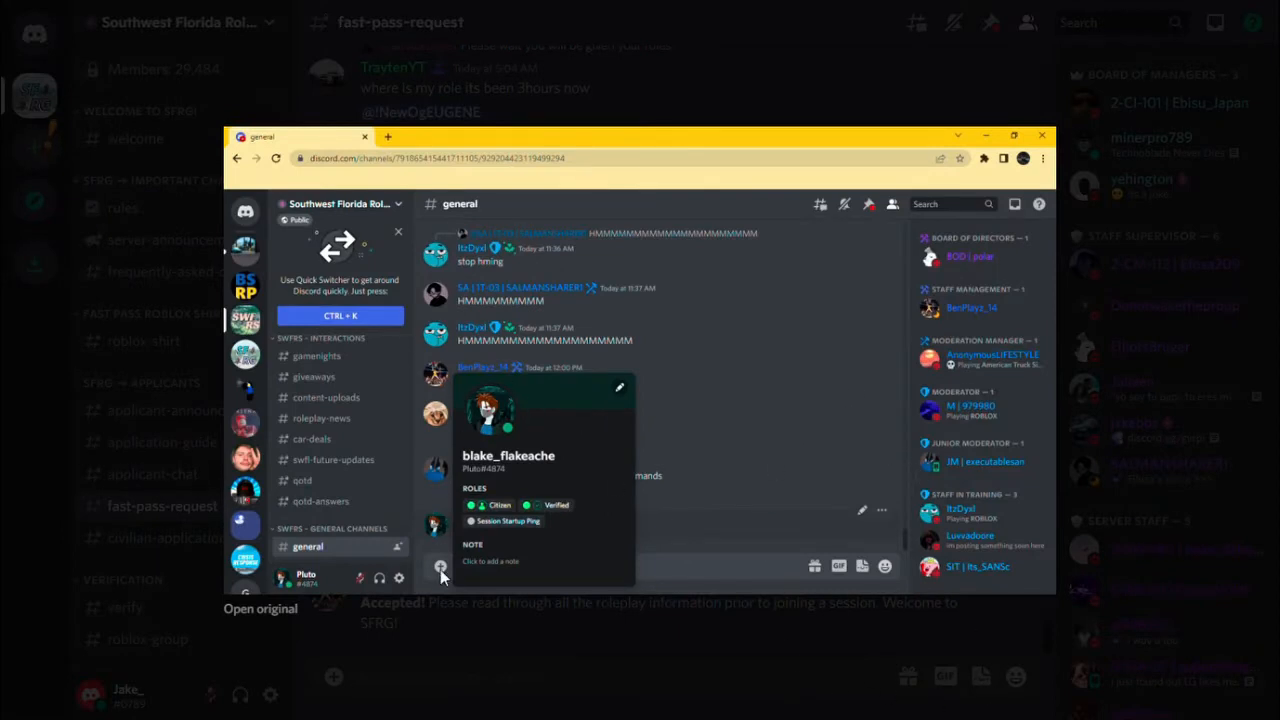
mouse_move(500, 515)
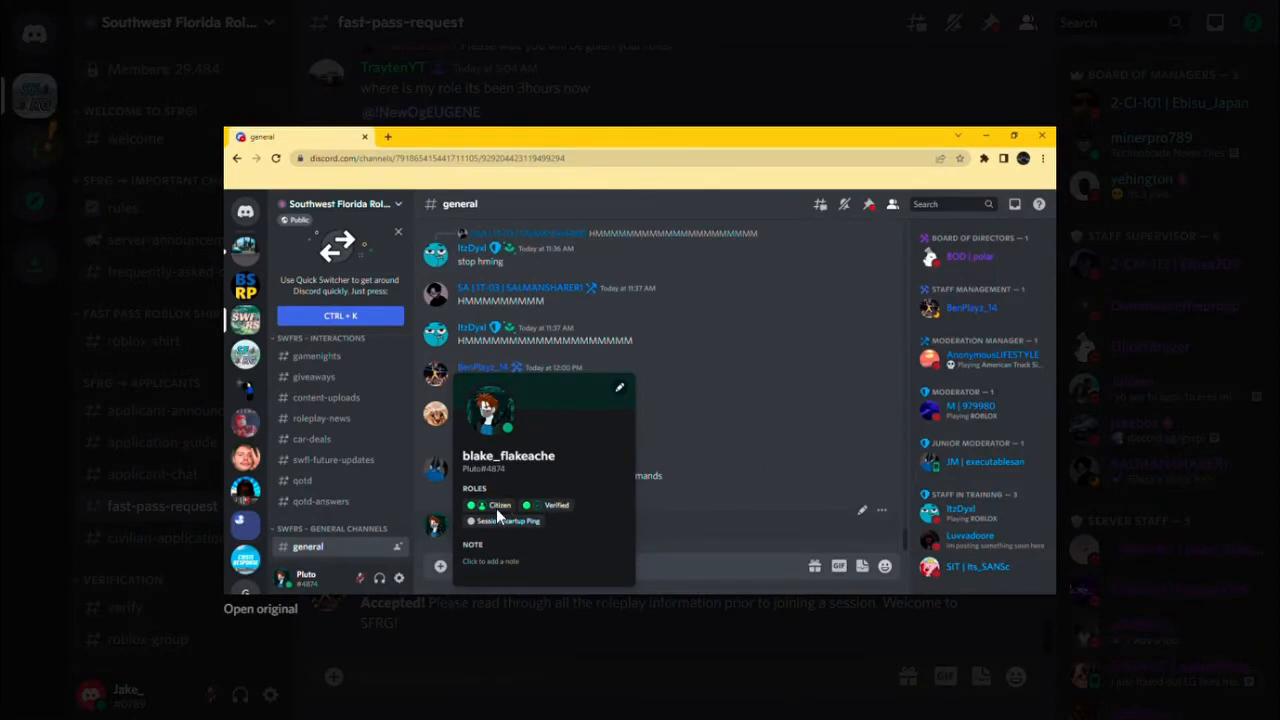
mouse_move(430, 640)
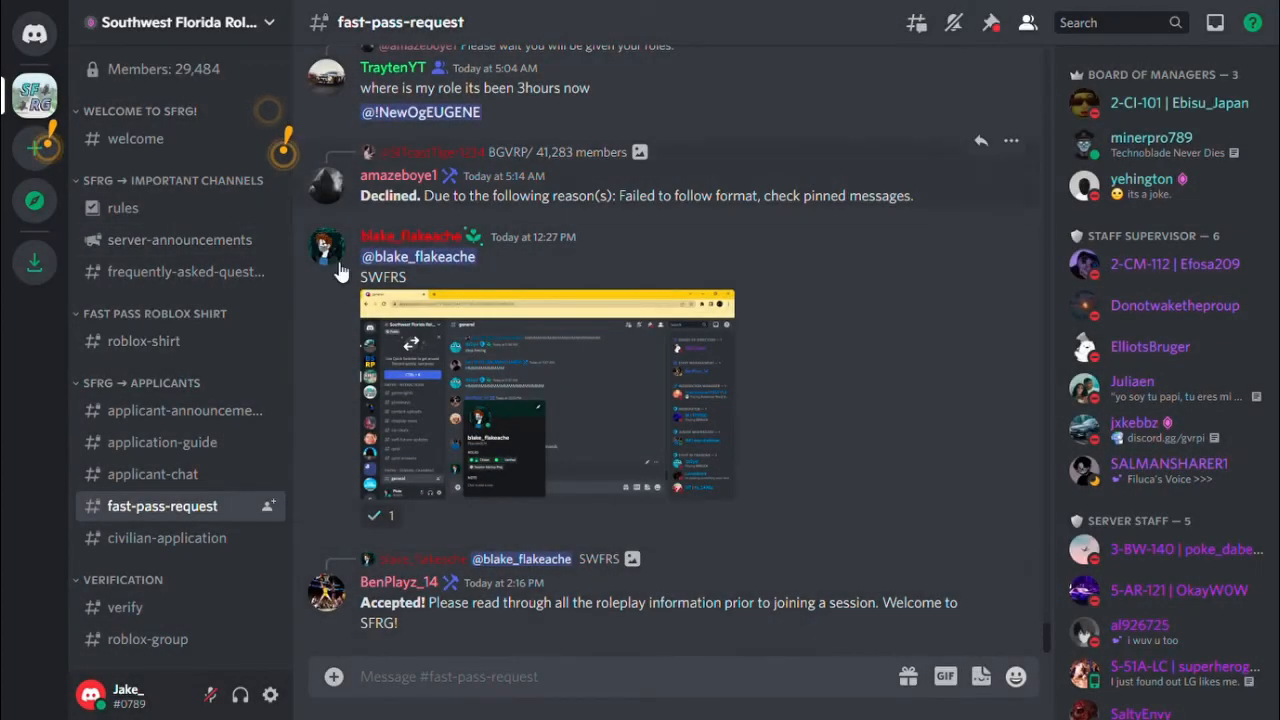
mouse_move(637, 372)
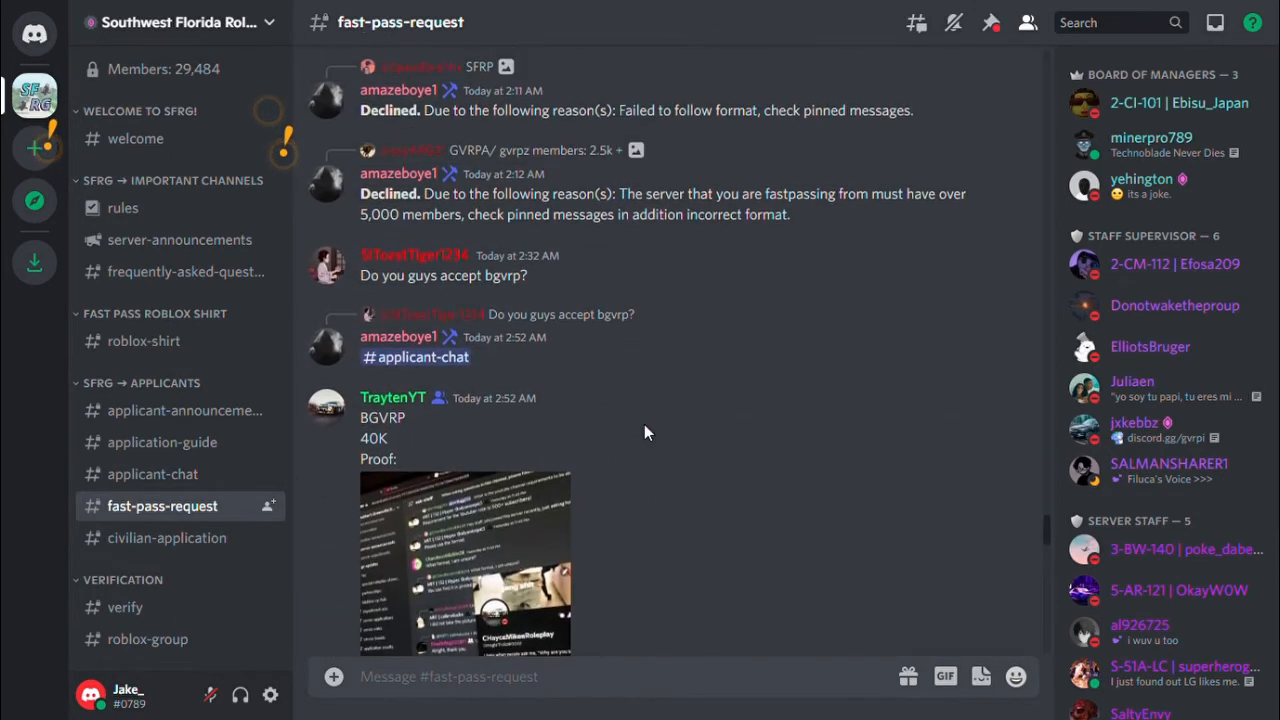
scroll(down, 3)
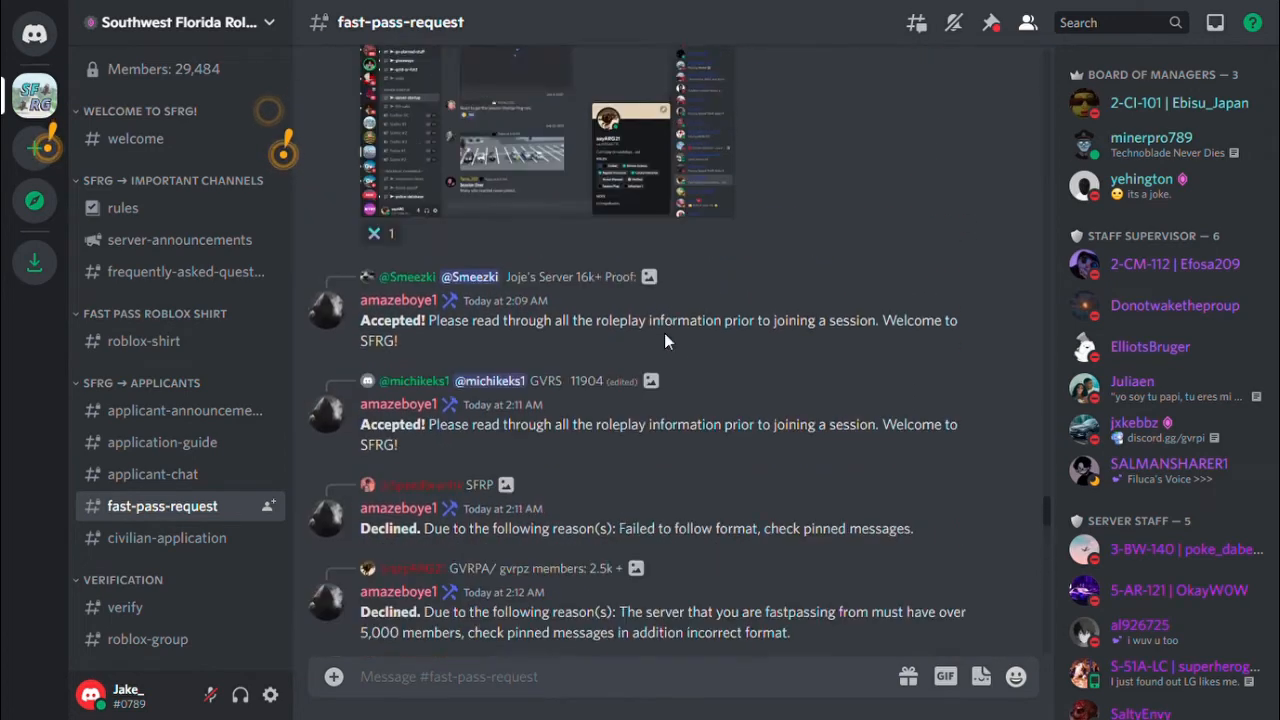
scroll(up, 3)
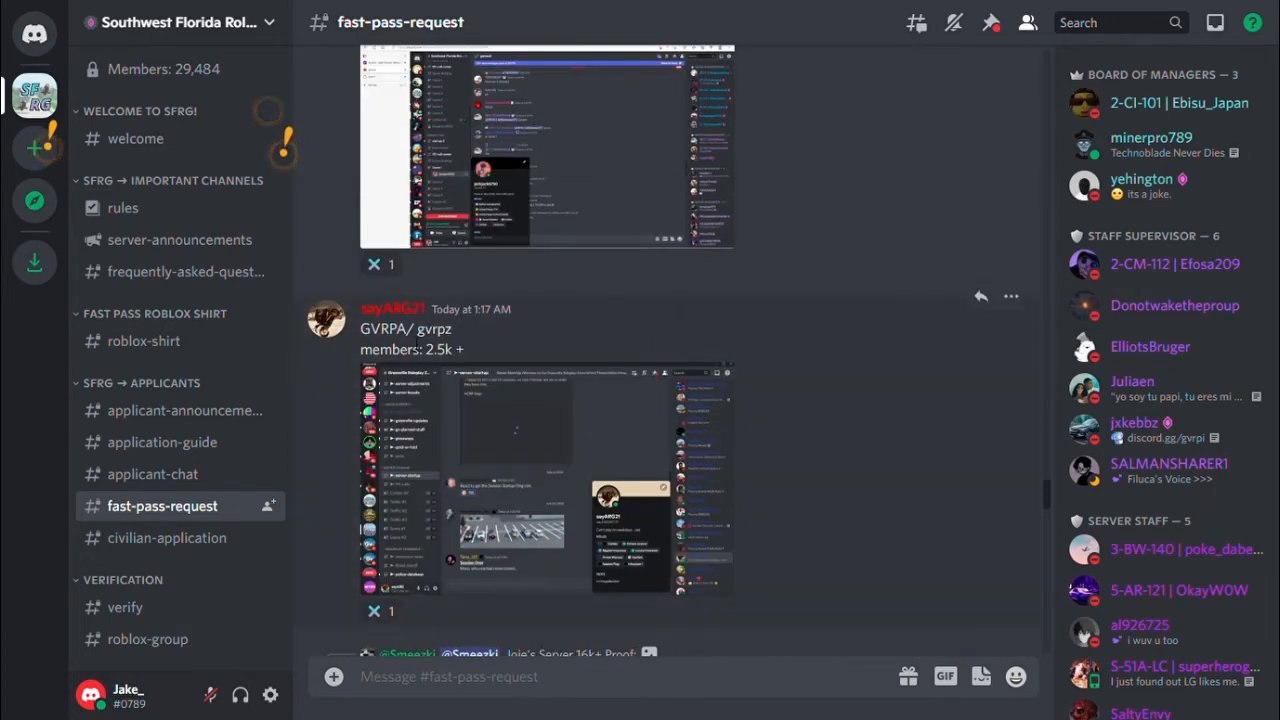
scroll(up, 3)
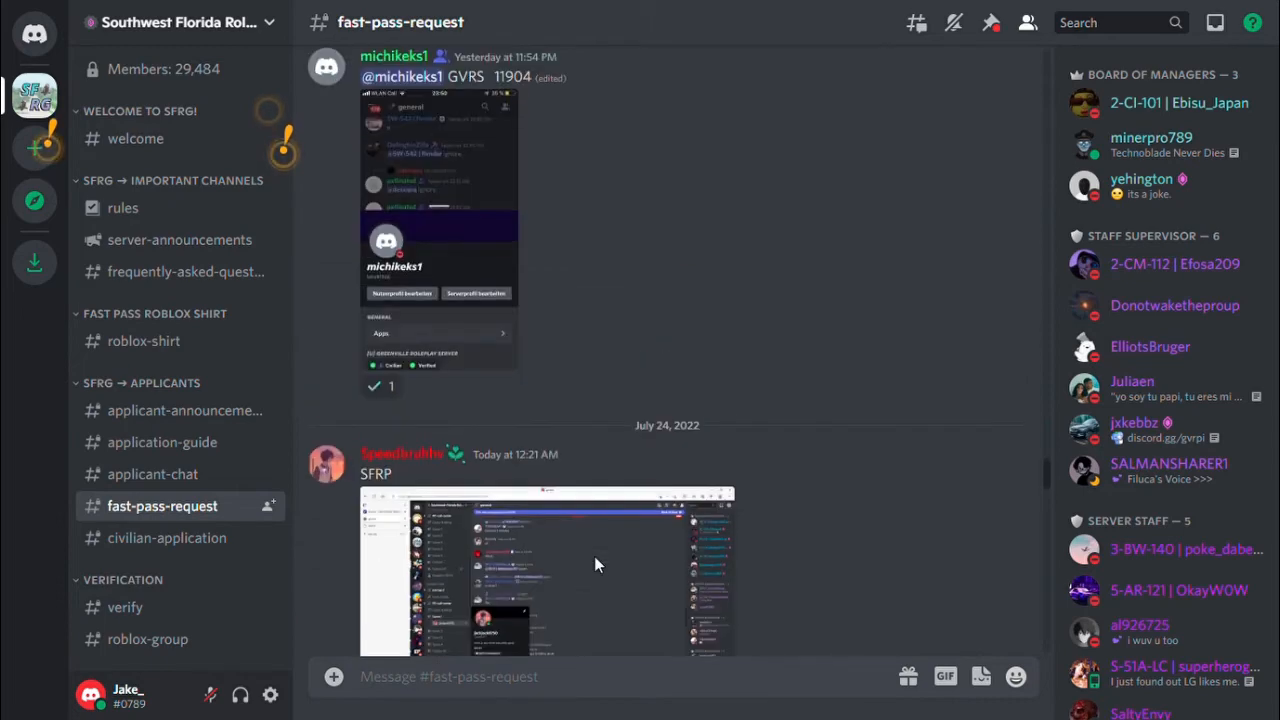
scroll(up, 3)
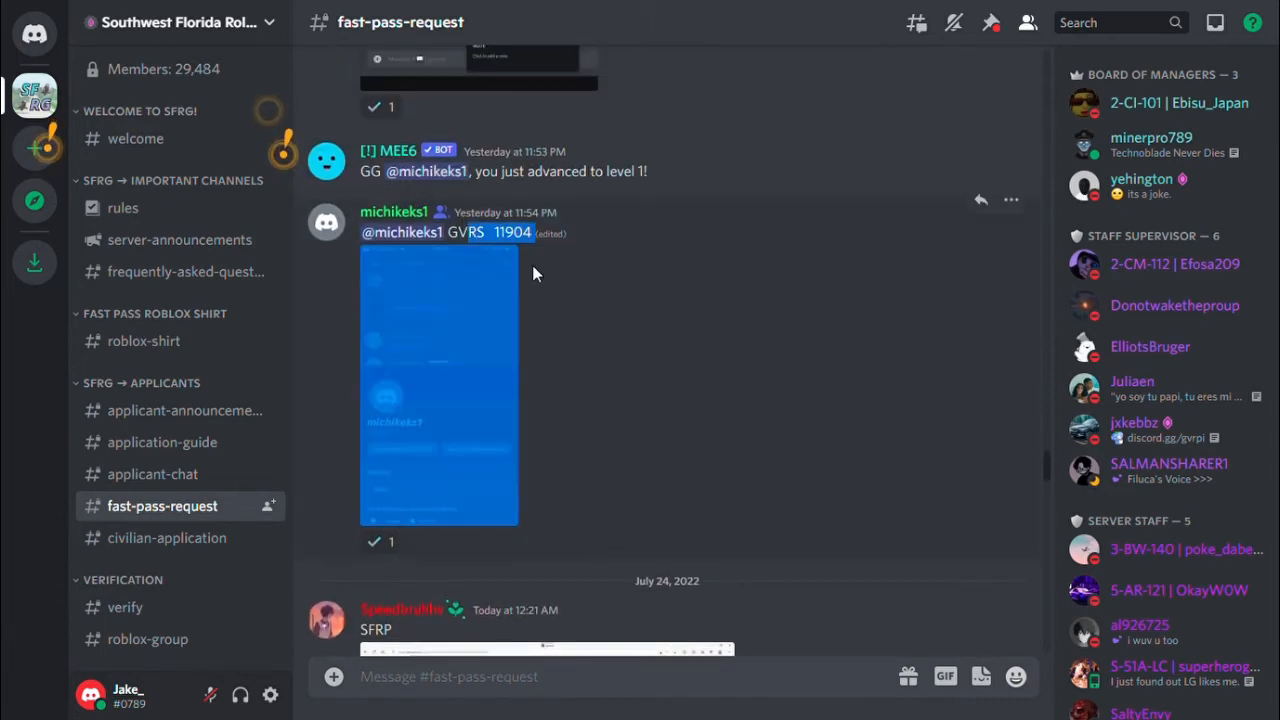
scroll(up, 3)
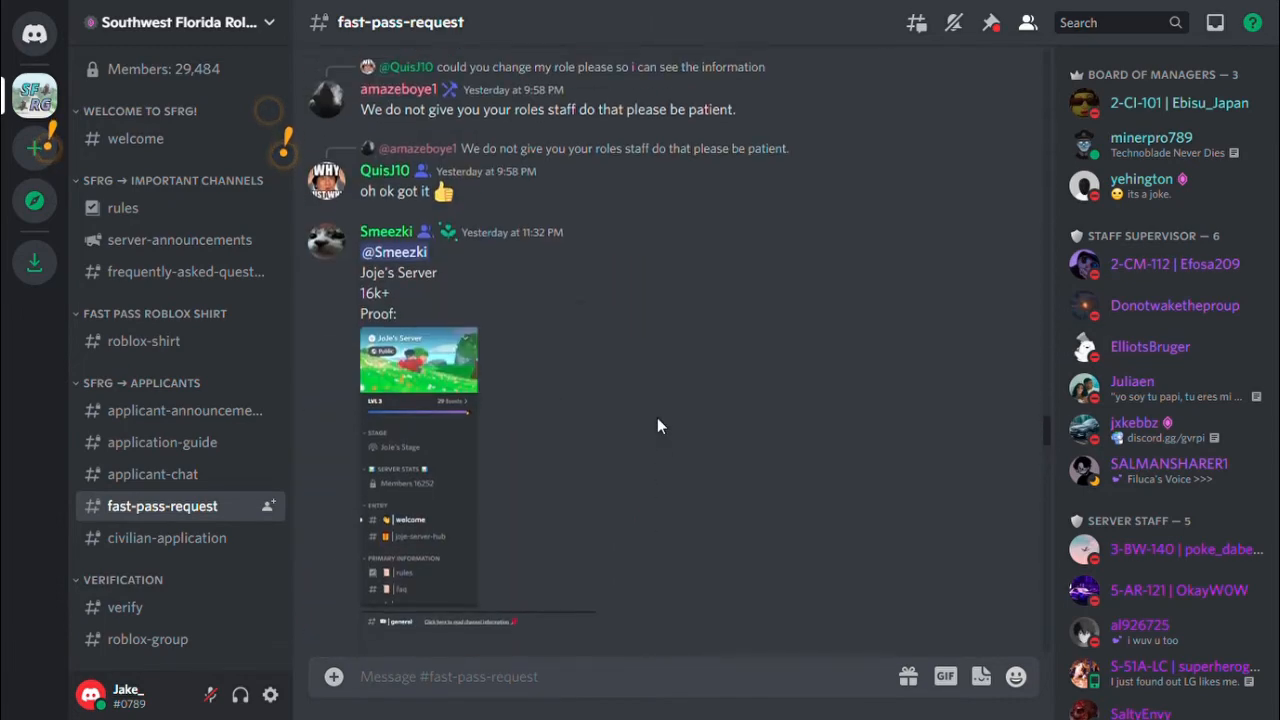
scroll(down, 3)
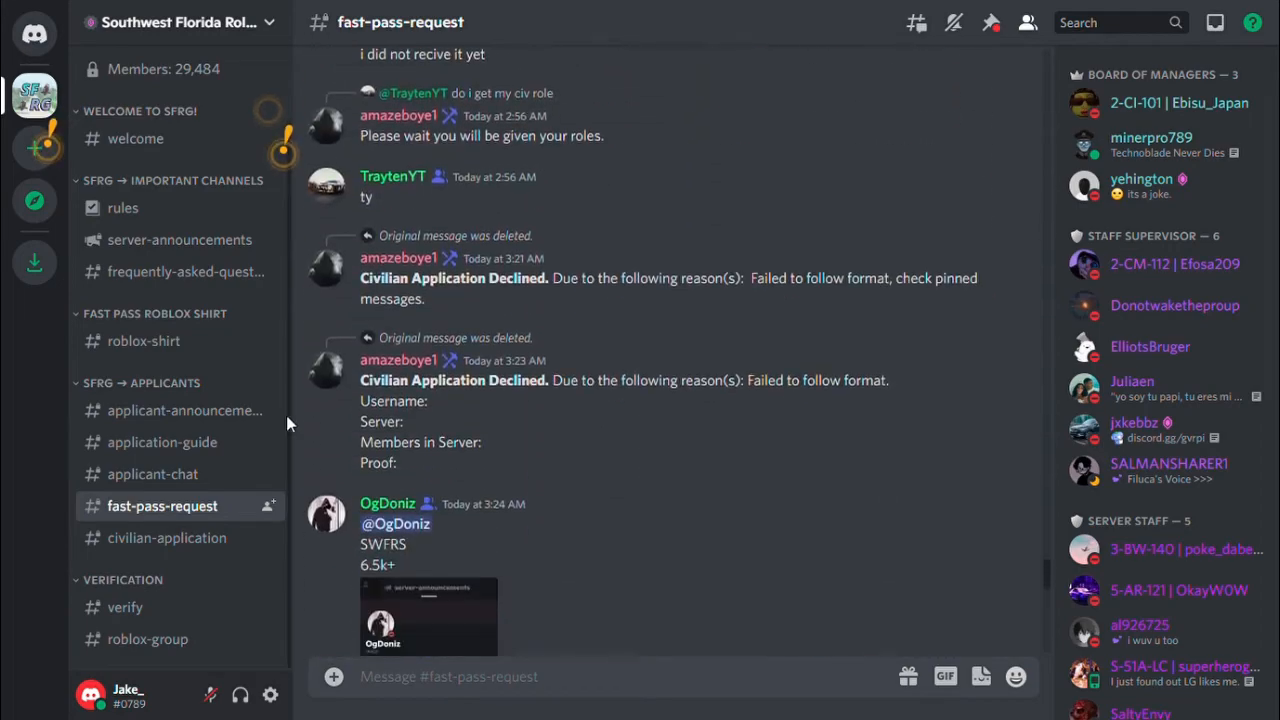
scroll(down, 3)
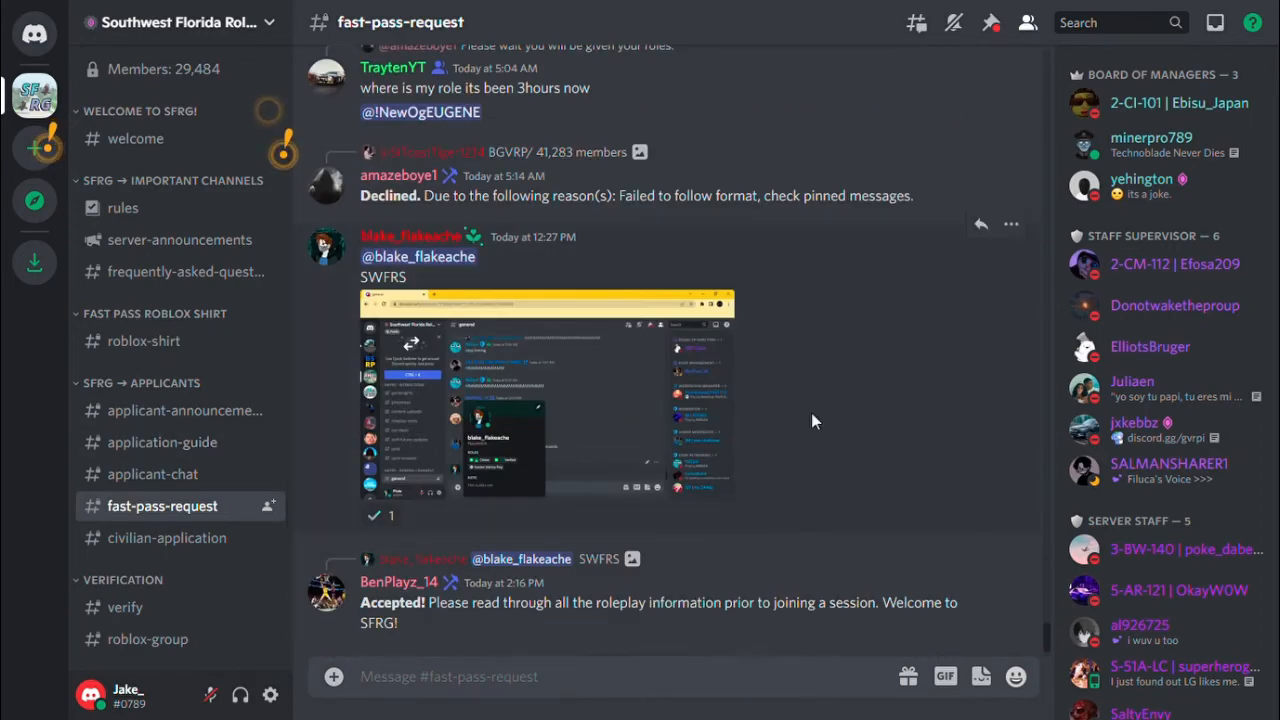
mouse_move(755, 373)
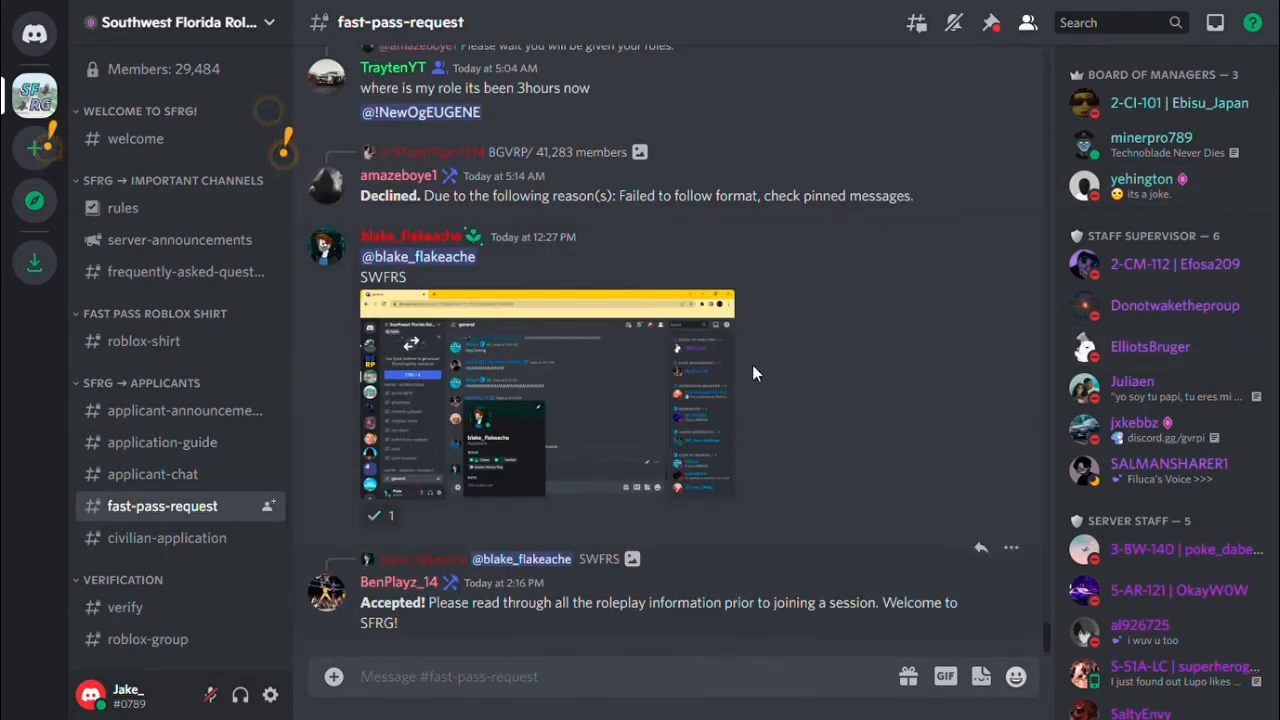
mouse_move(358, 598)
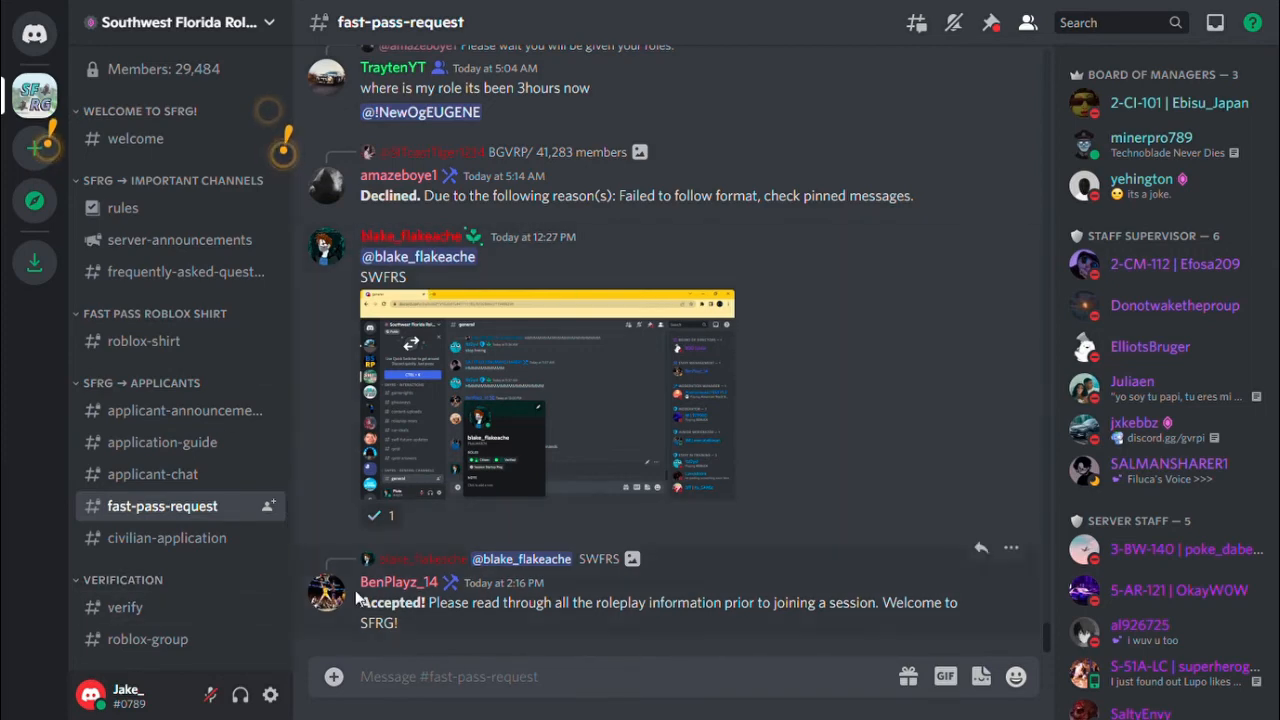
mouse_move(697, 393)
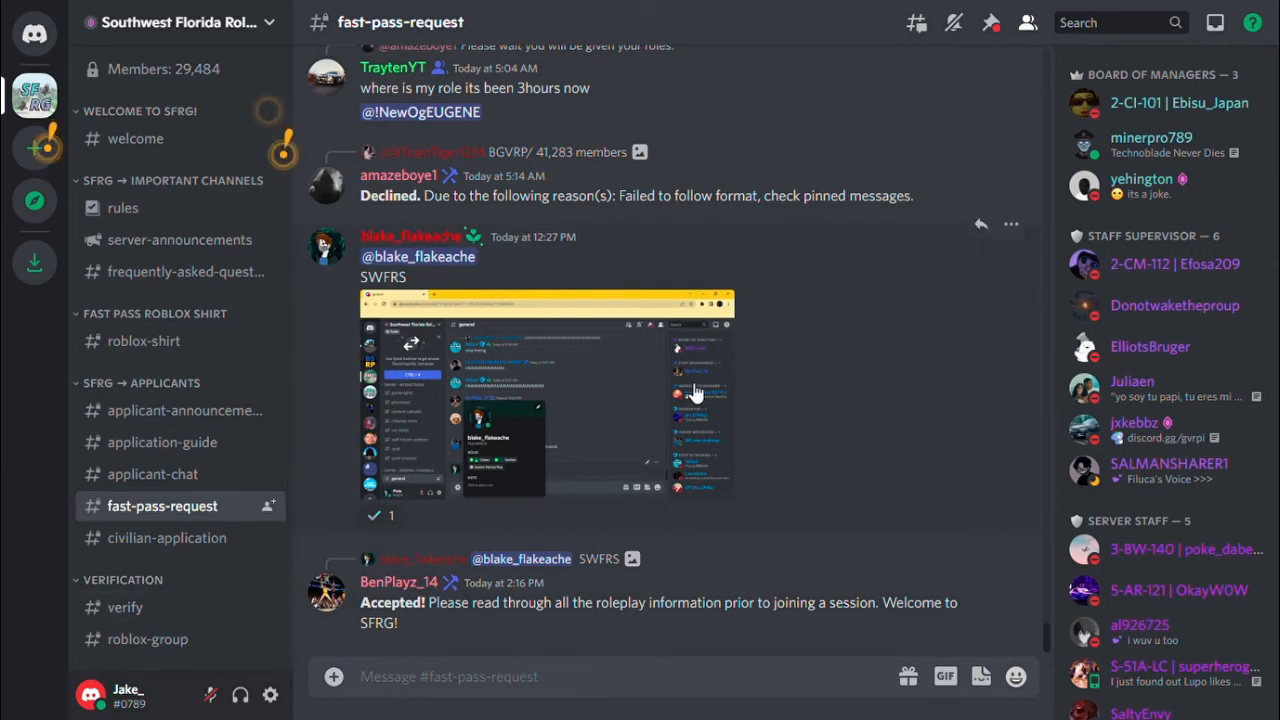
mouse_move(770, 625)
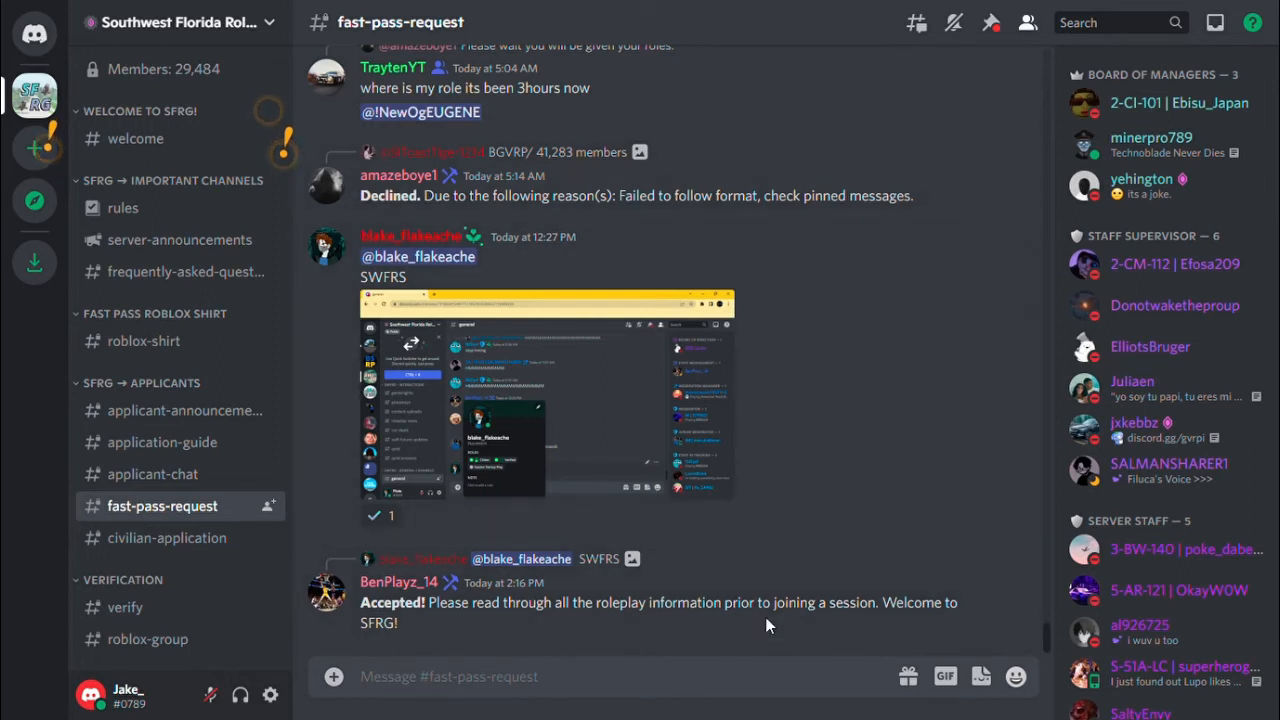
mouse_move(670, 483)
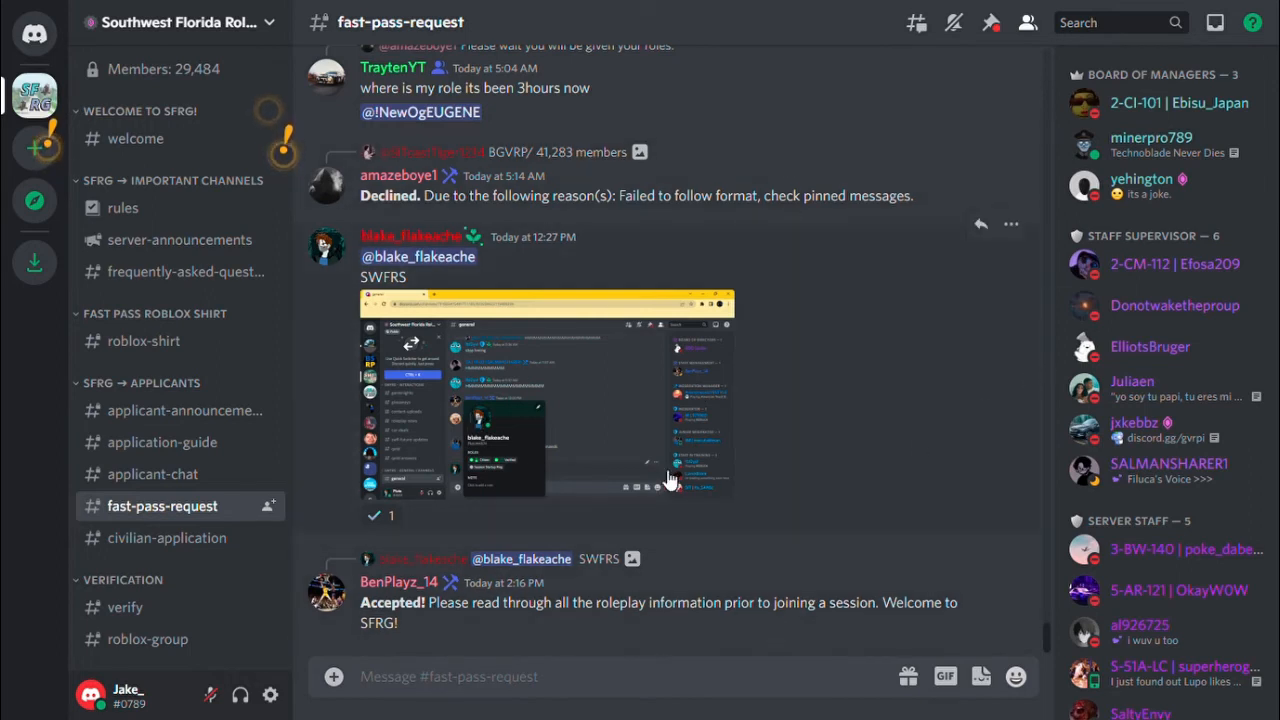
mouse_move(1005, 296)
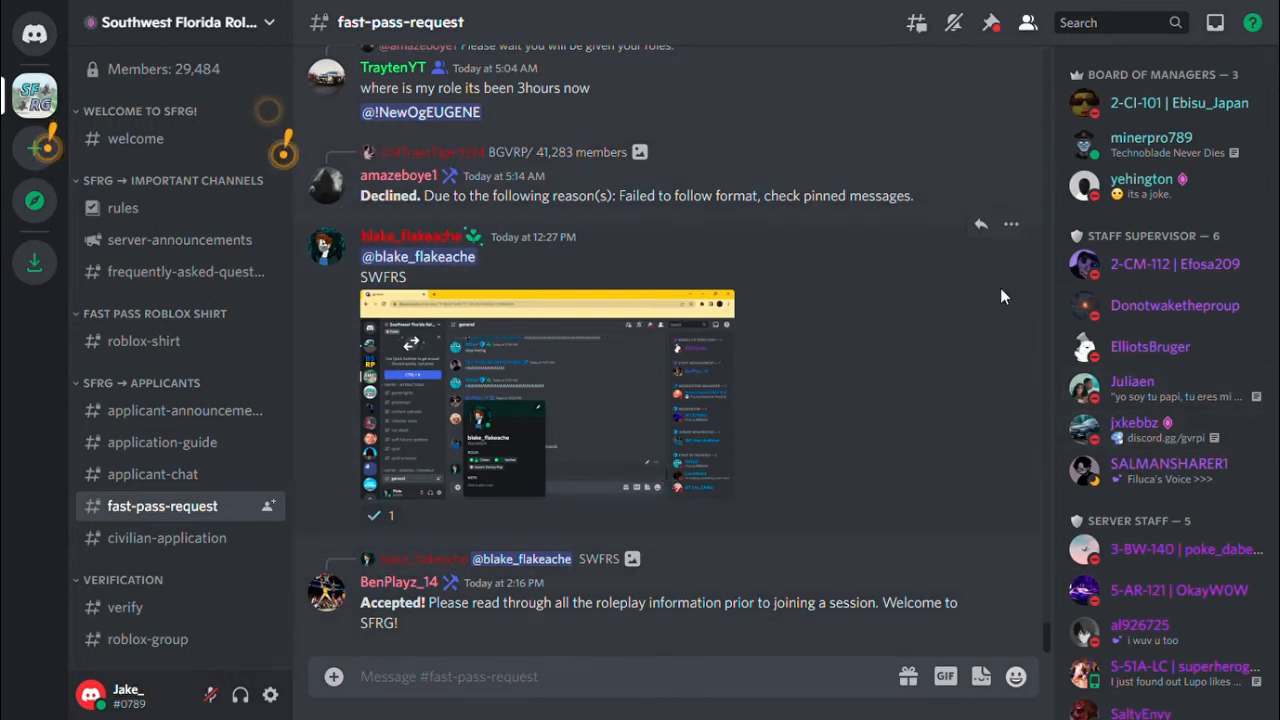
mouse_move(52, 514)
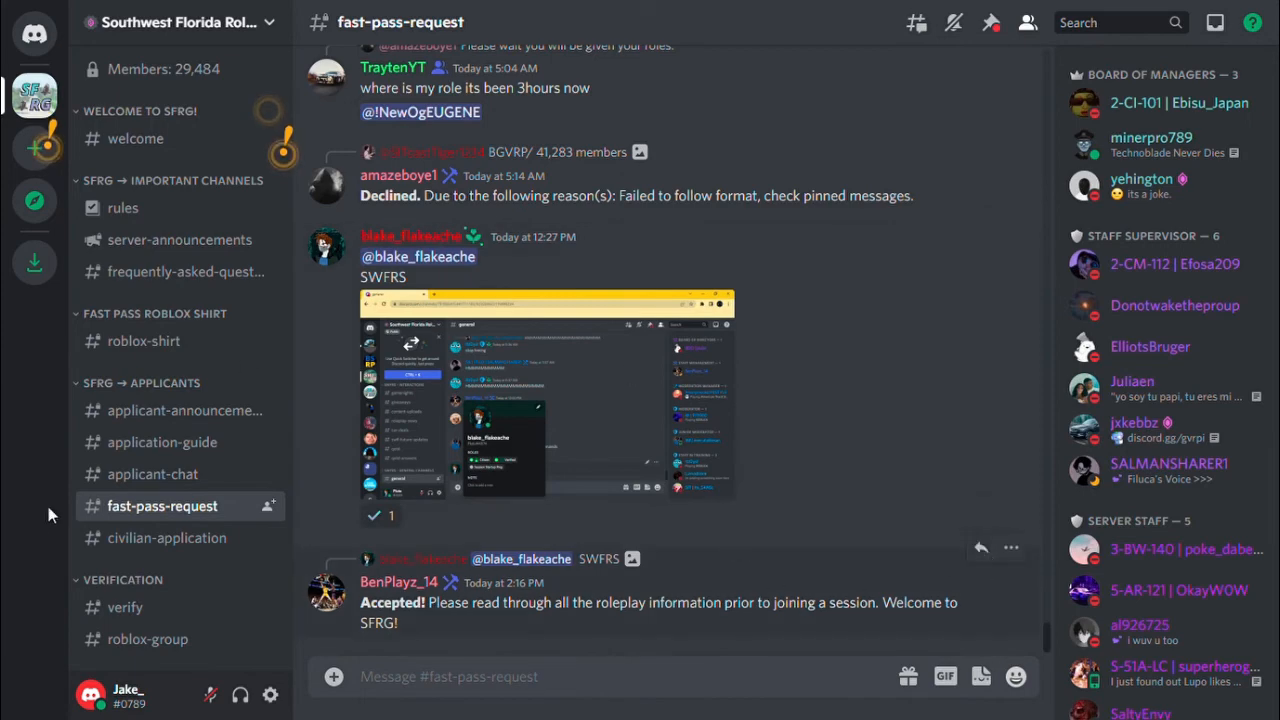
In #civilian-application, add the envelope reaction to the Civilian Application post
click(167, 537)
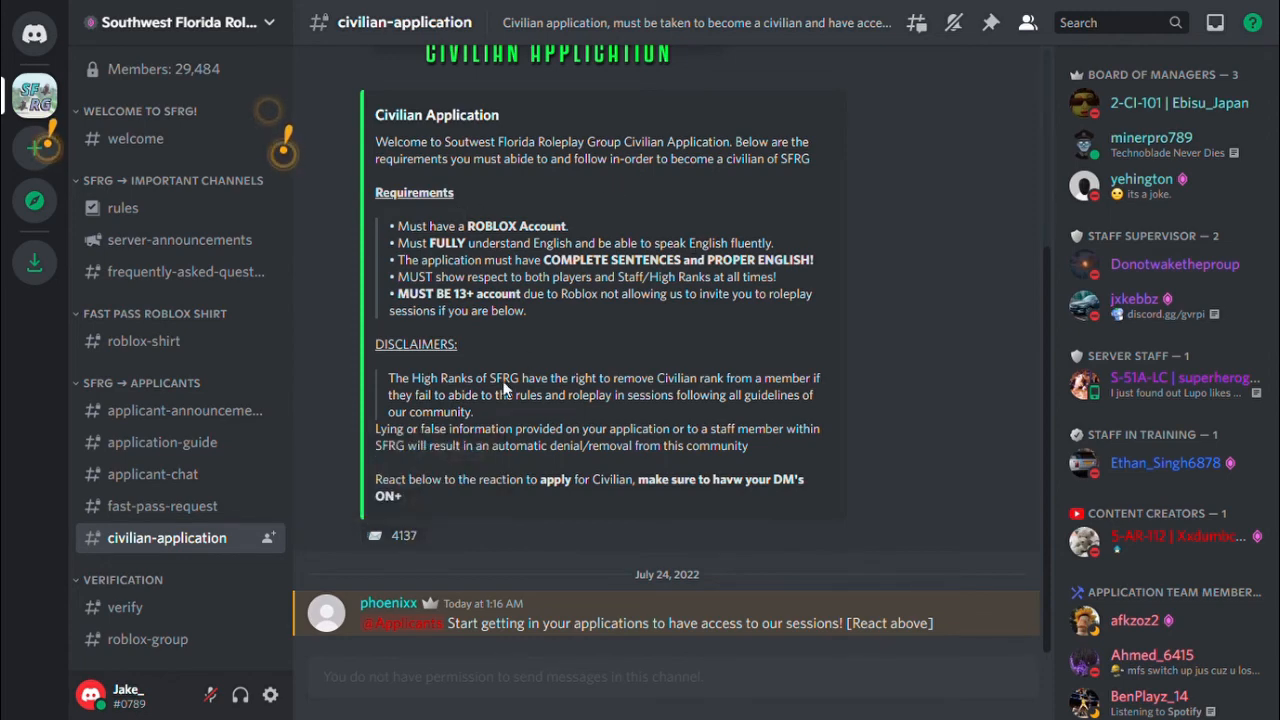
mouse_move(405, 571)
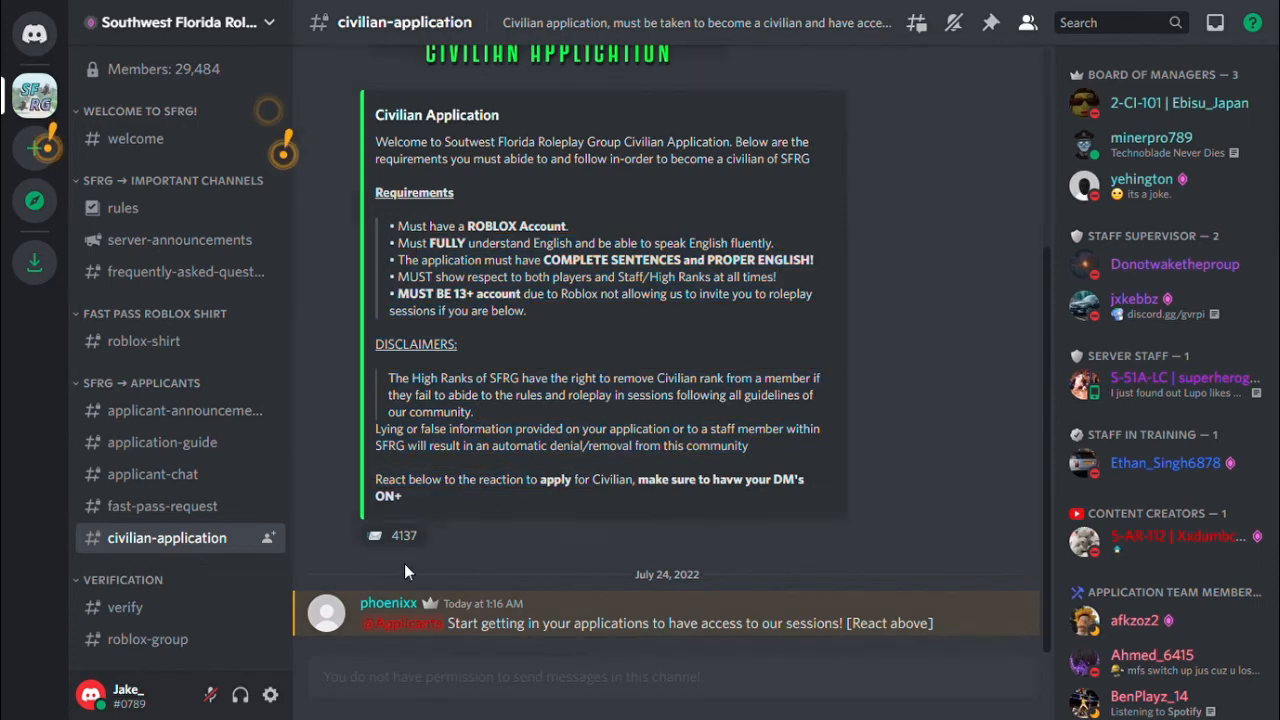
click(393, 535)
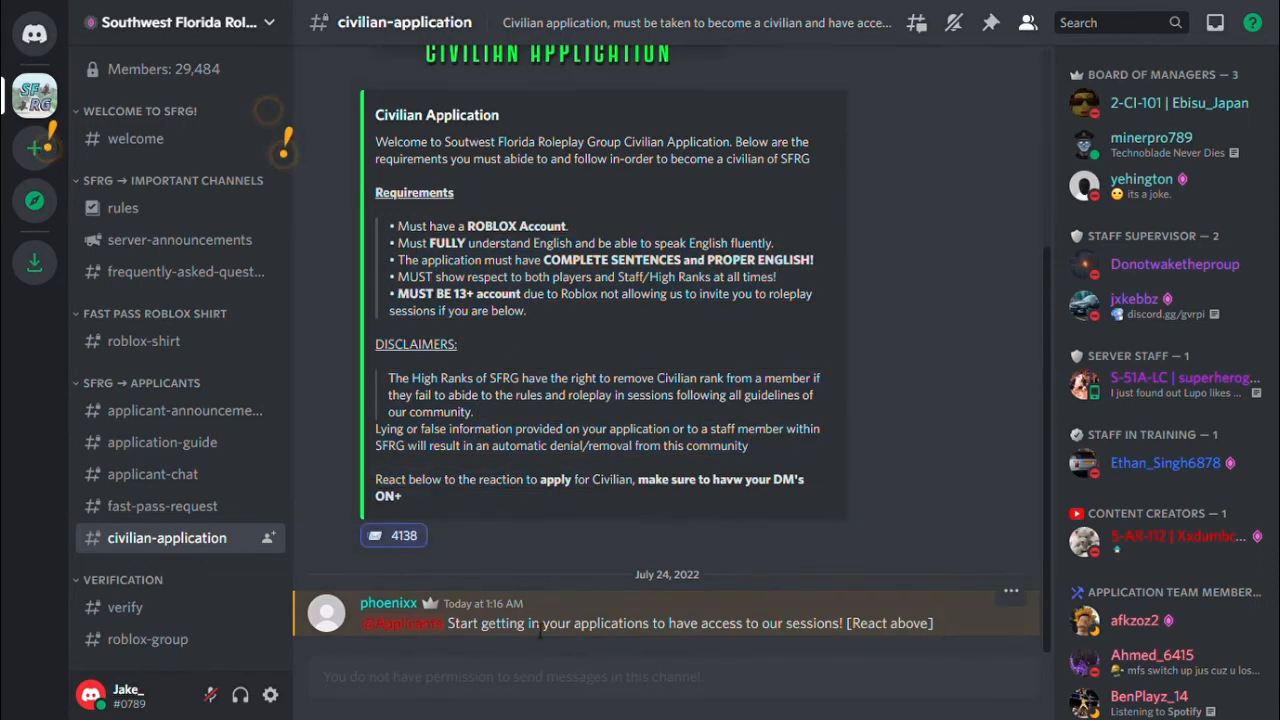
mouse_move(34, 85)
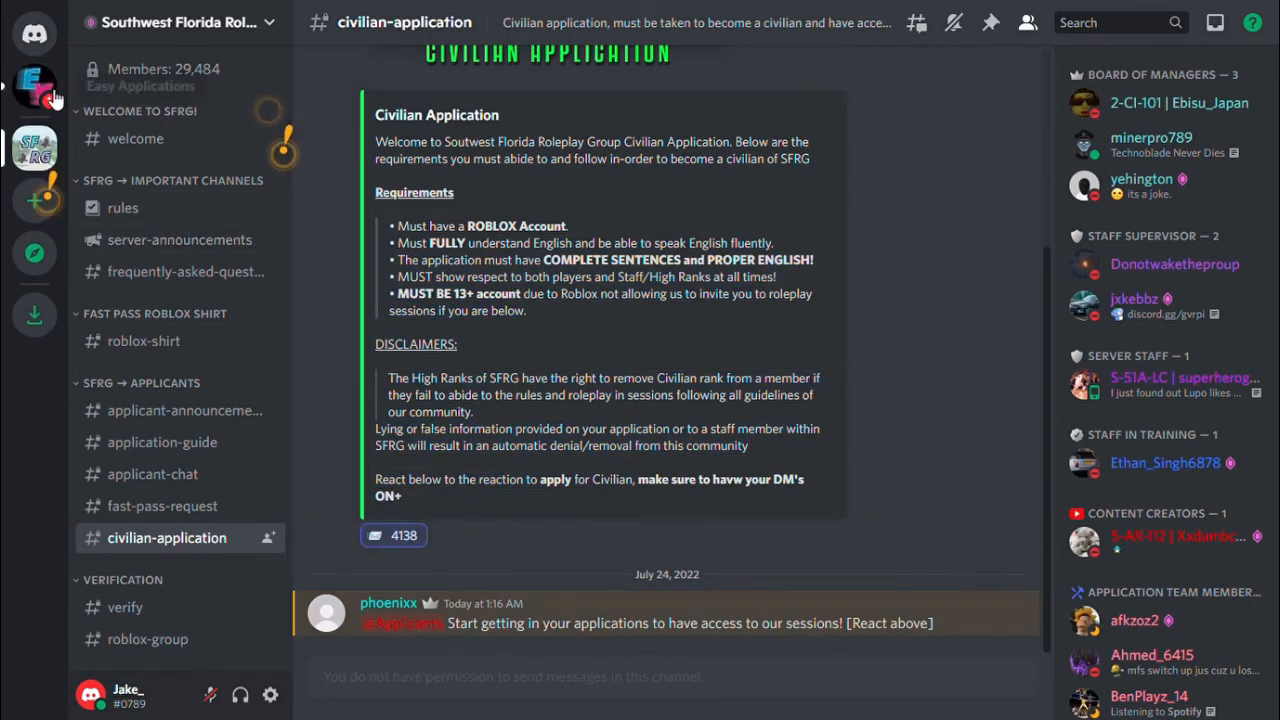
mouse_move(393, 535)
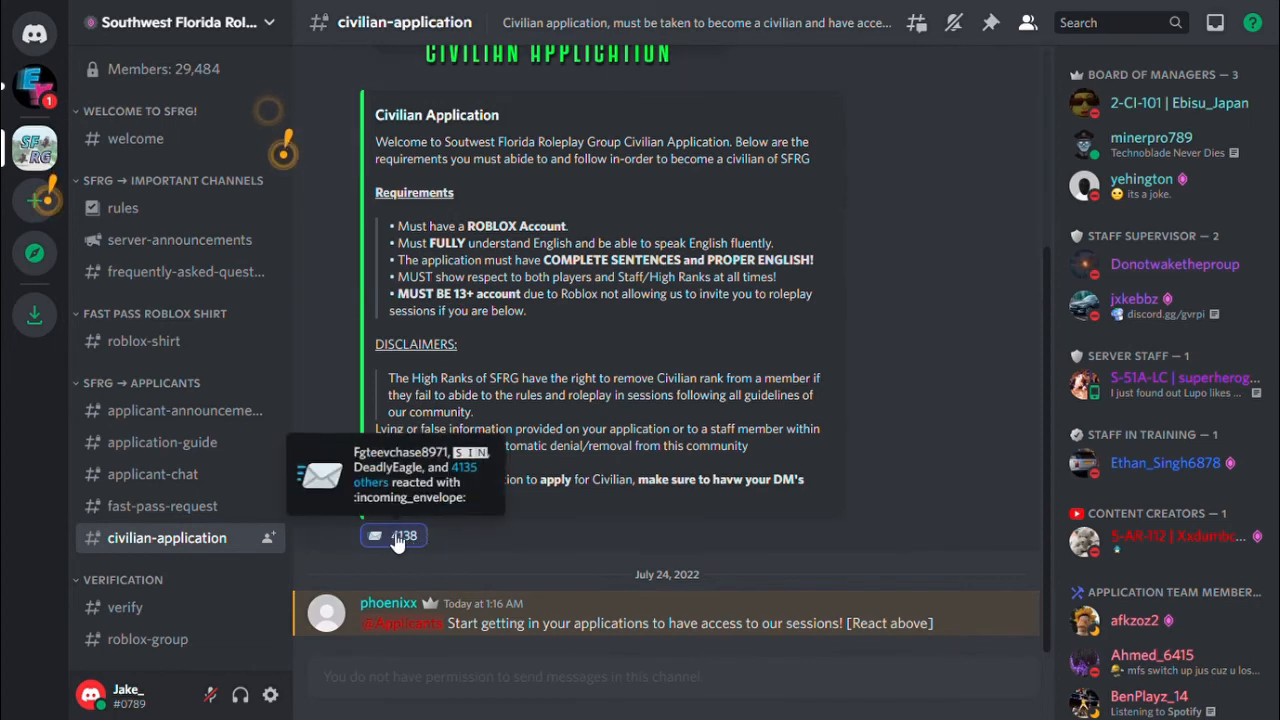
mouse_move(120, 55)
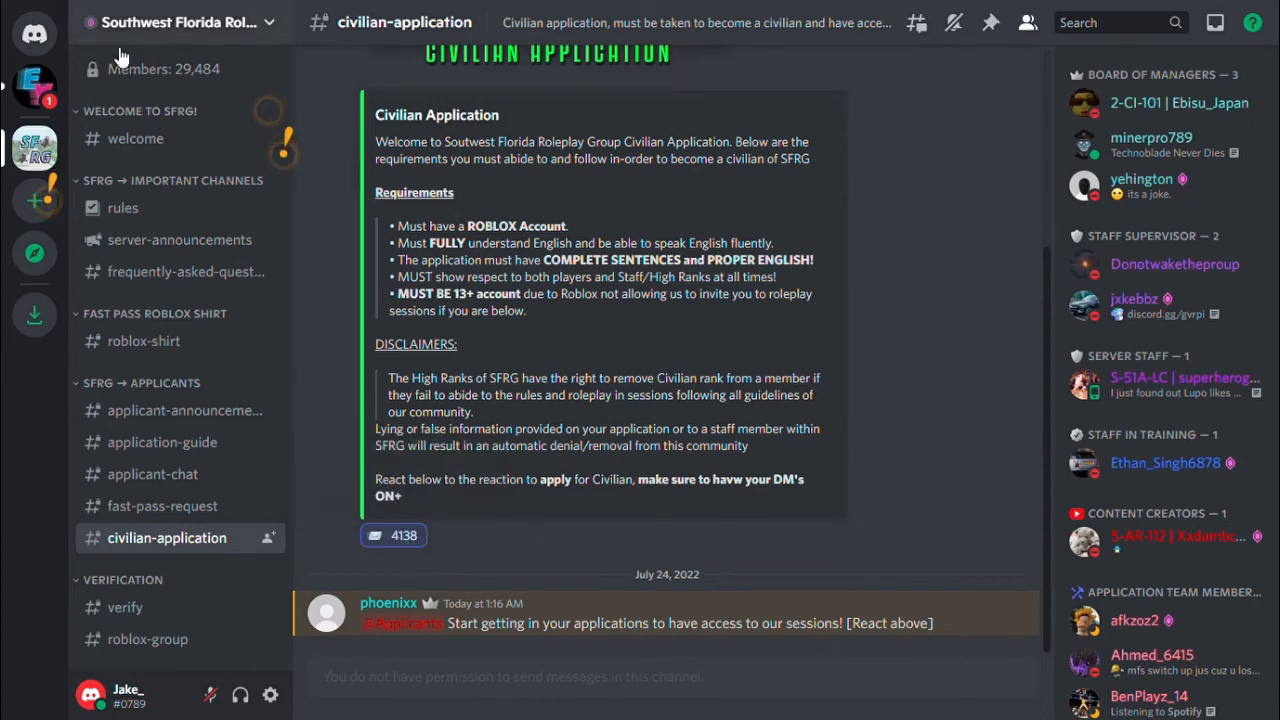
From Home, open the Easy Applications DM showing Question #1 about your Roblox name
click(34, 33)
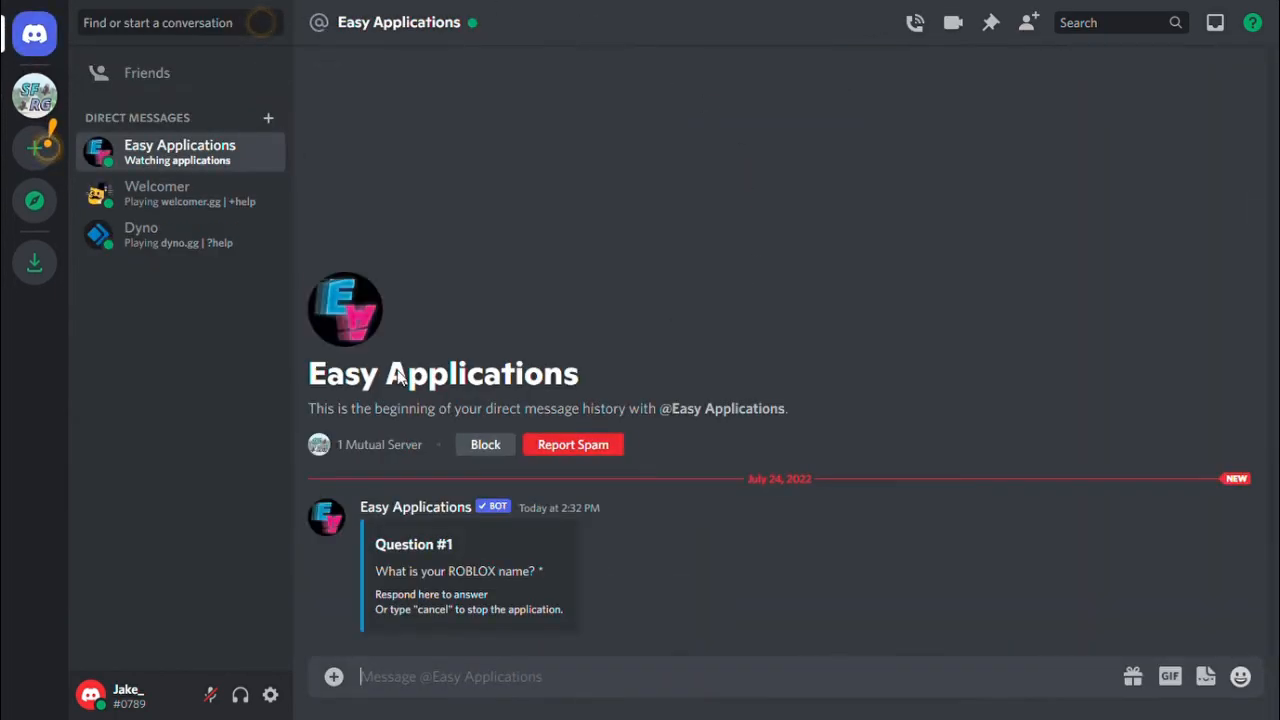
mouse_move(788, 253)
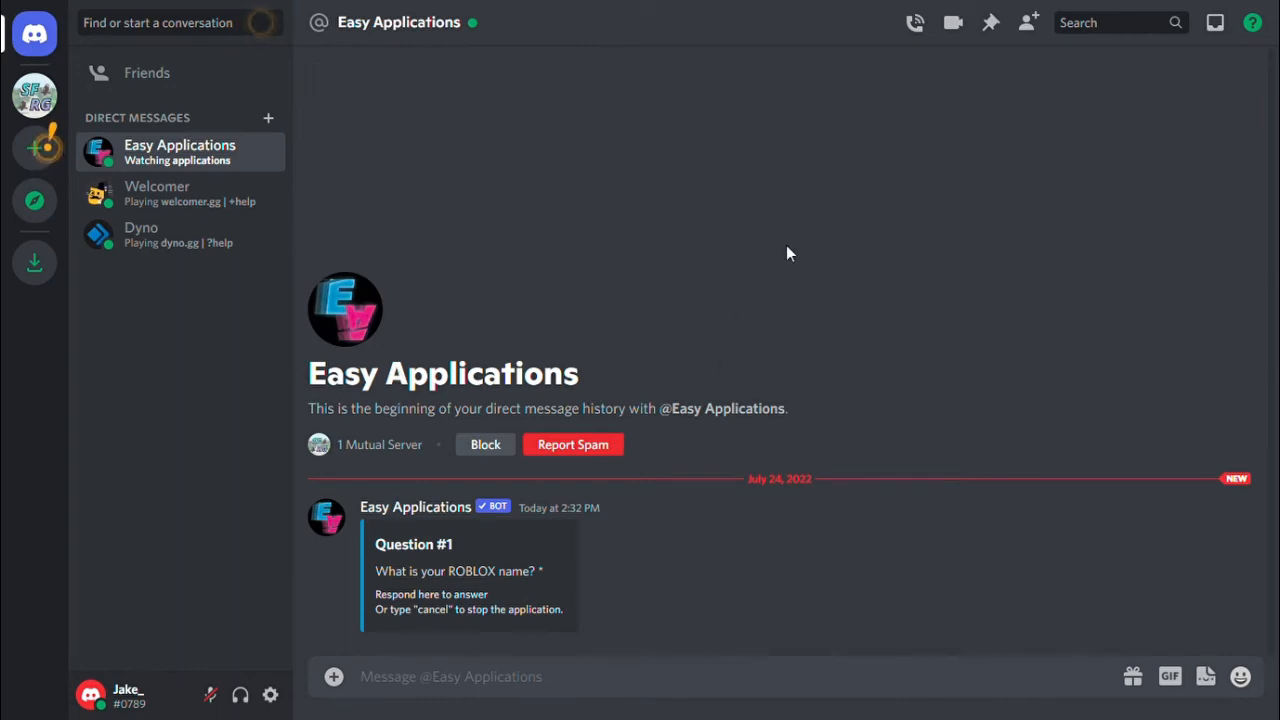
mouse_move(685, 554)
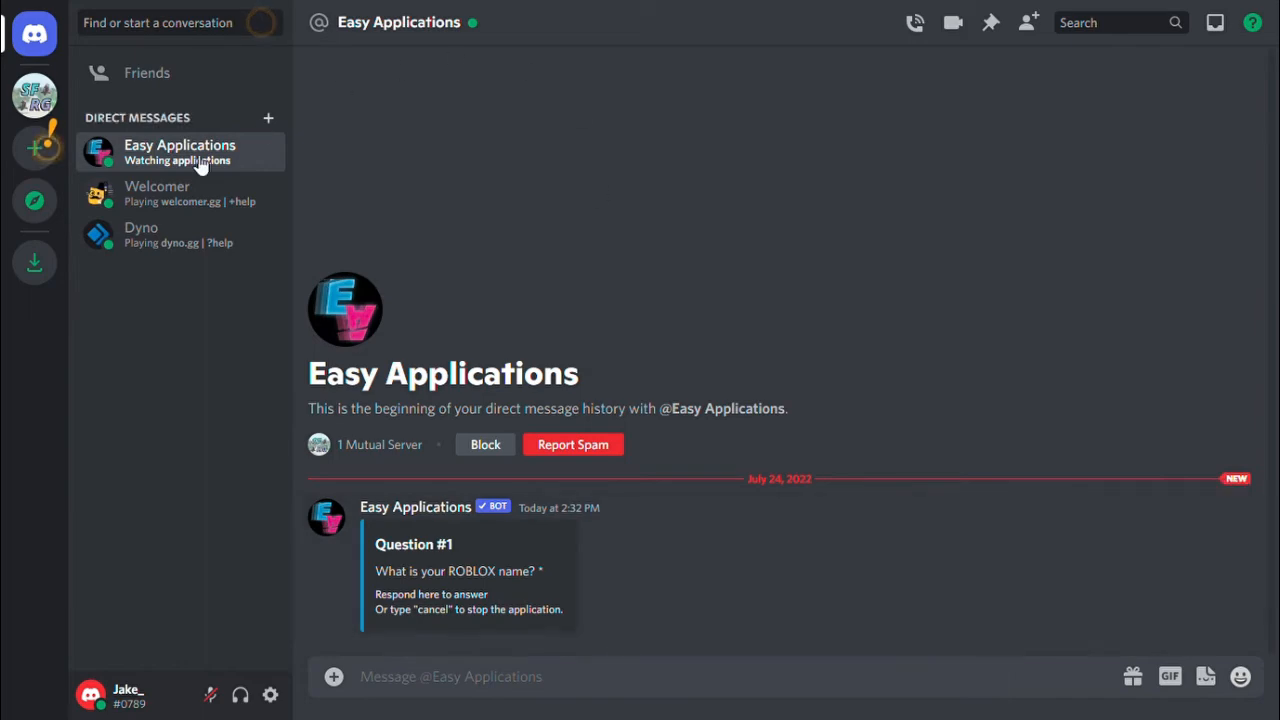
React to the roleplay guide post in SFRG's #application-guide, then return to the Easy Applications DM
click(34, 95)
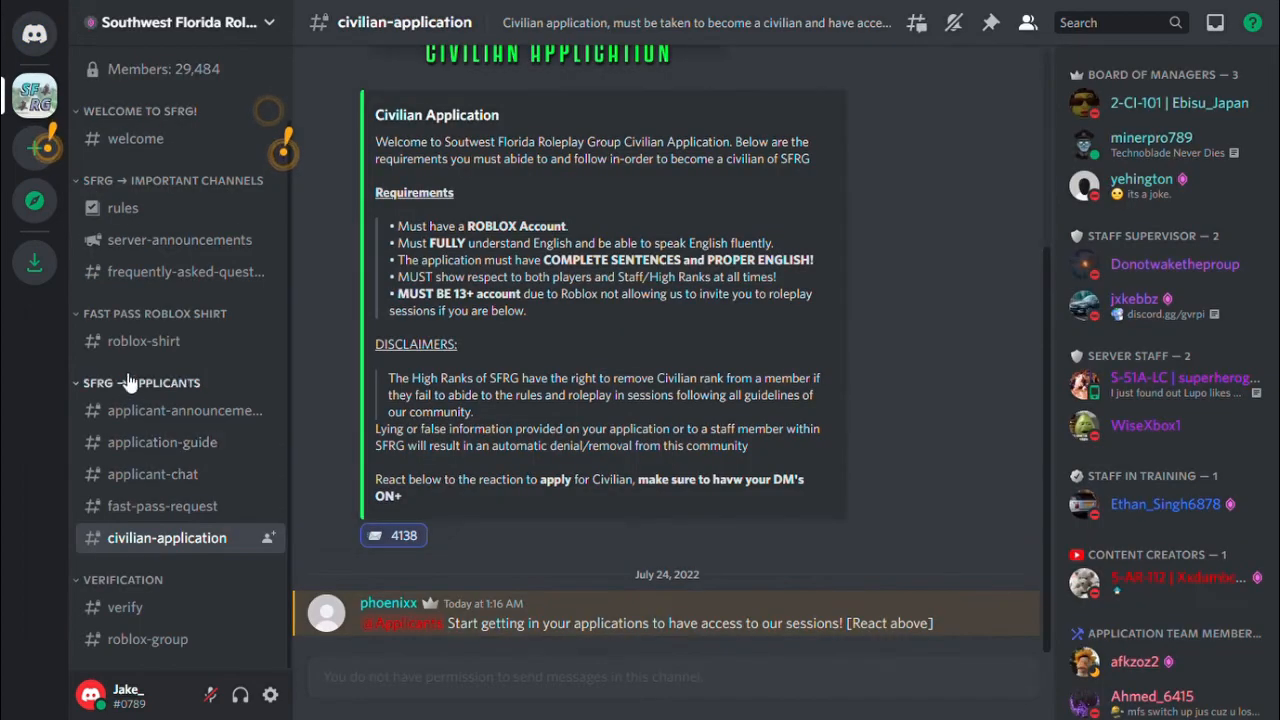
click(162, 442)
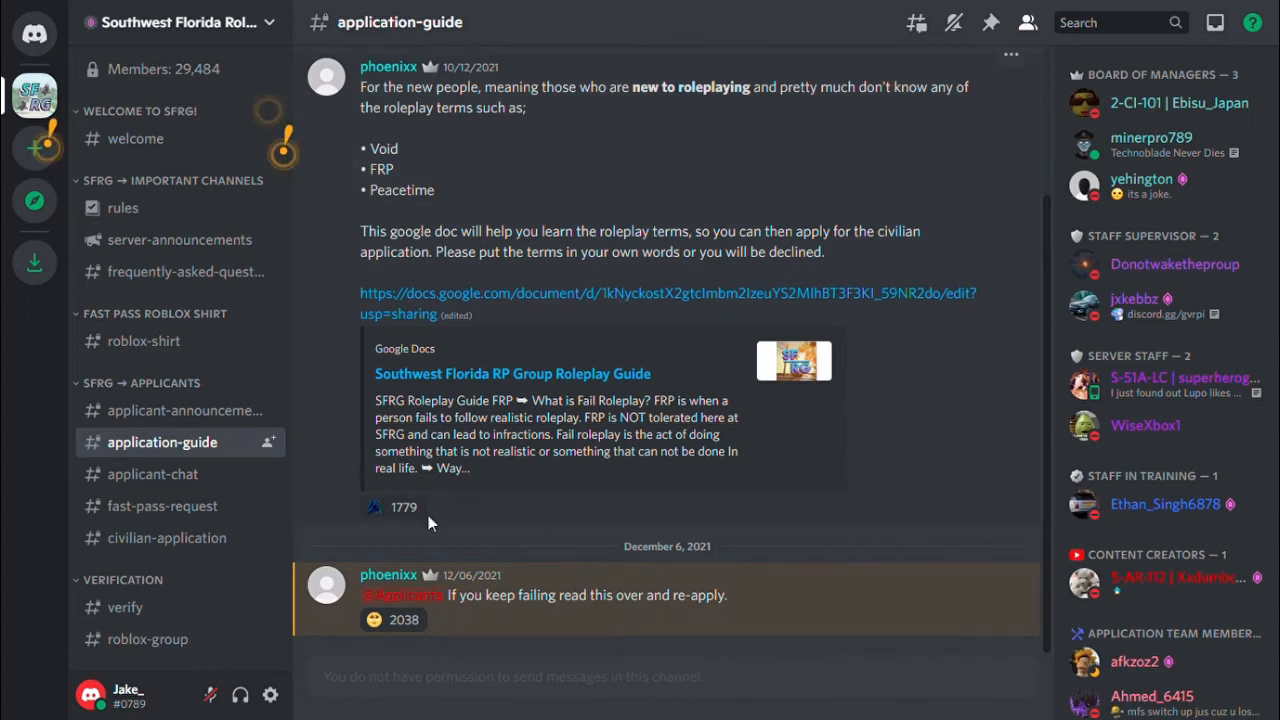
click(393, 507)
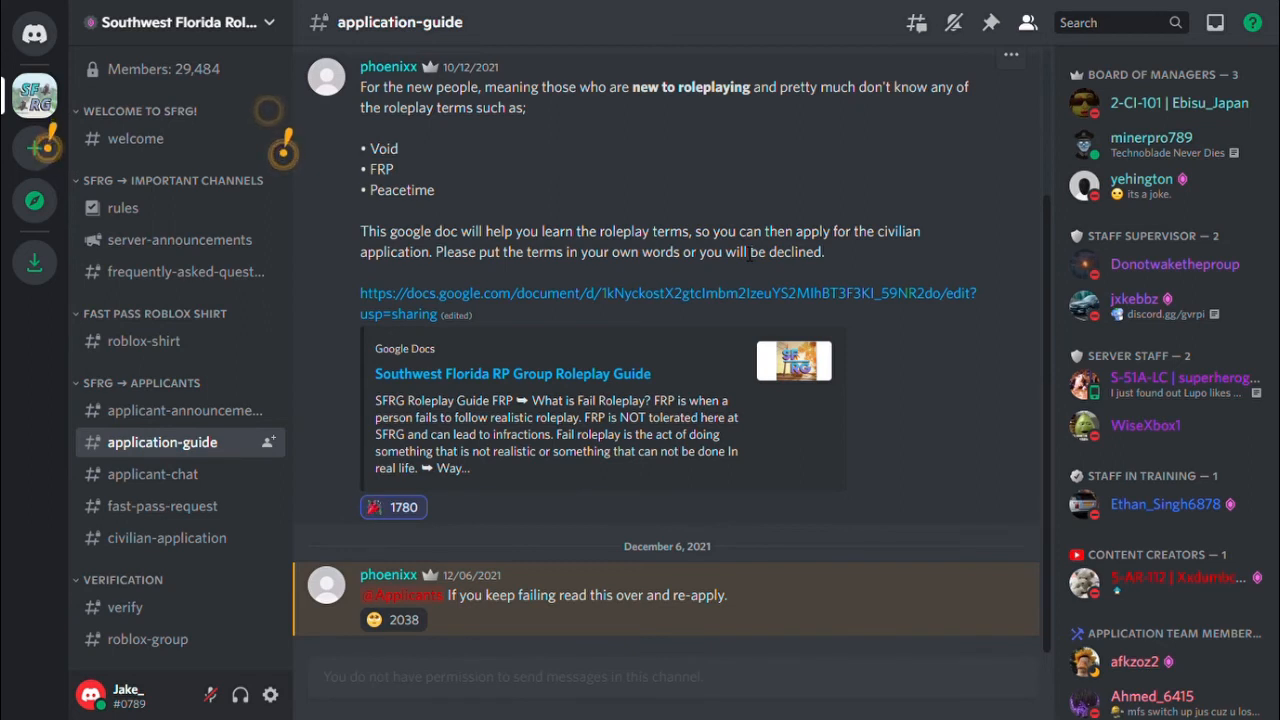
mouse_move(555, 585)
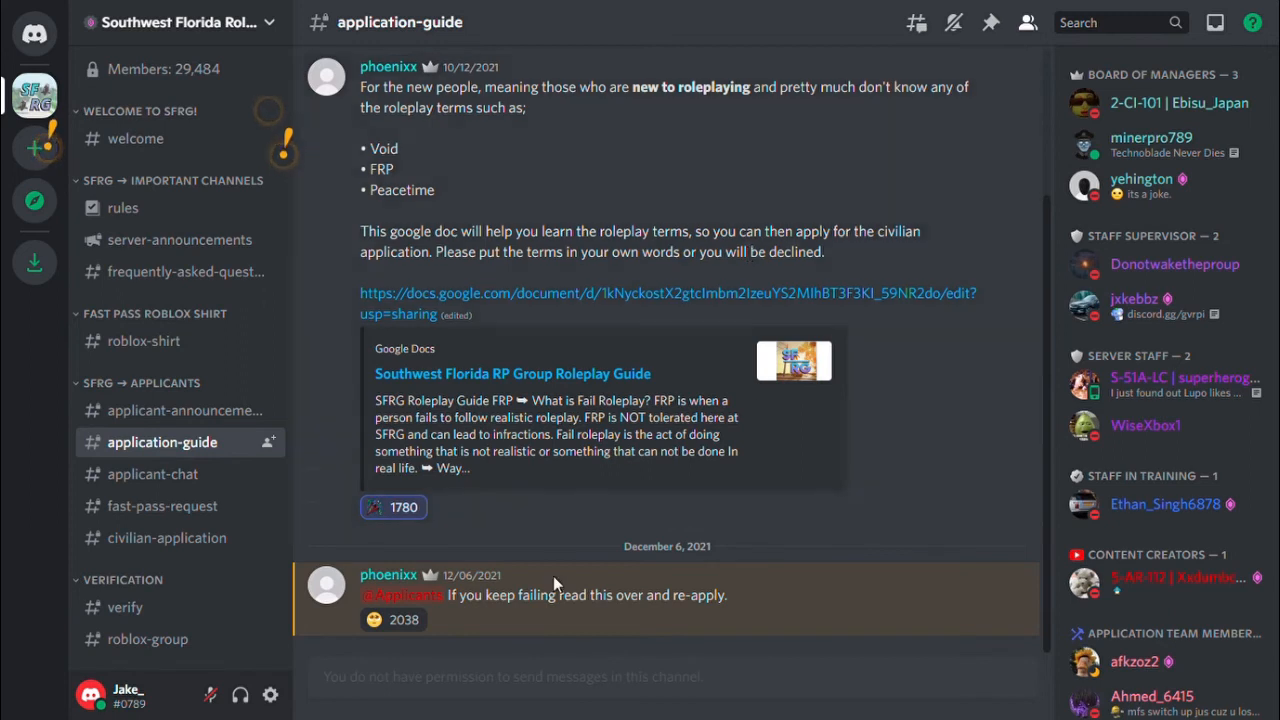
mouse_move(785, 307)
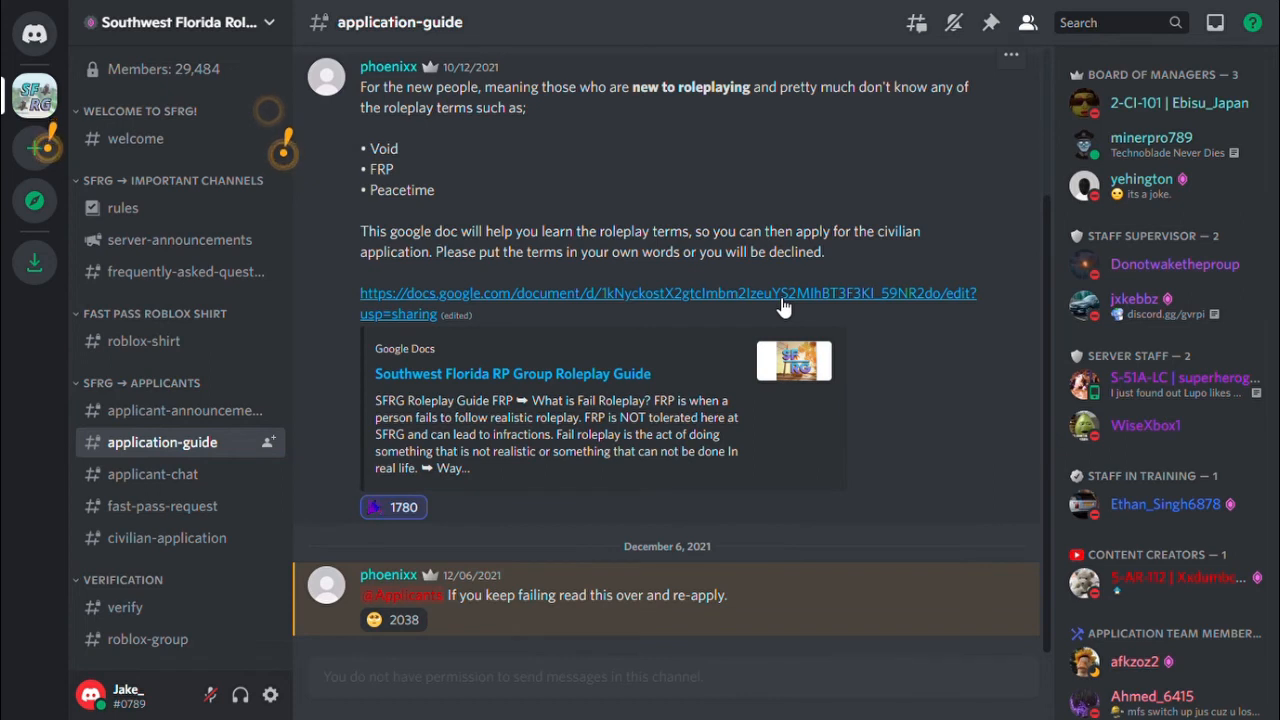
mouse_move(34, 34)
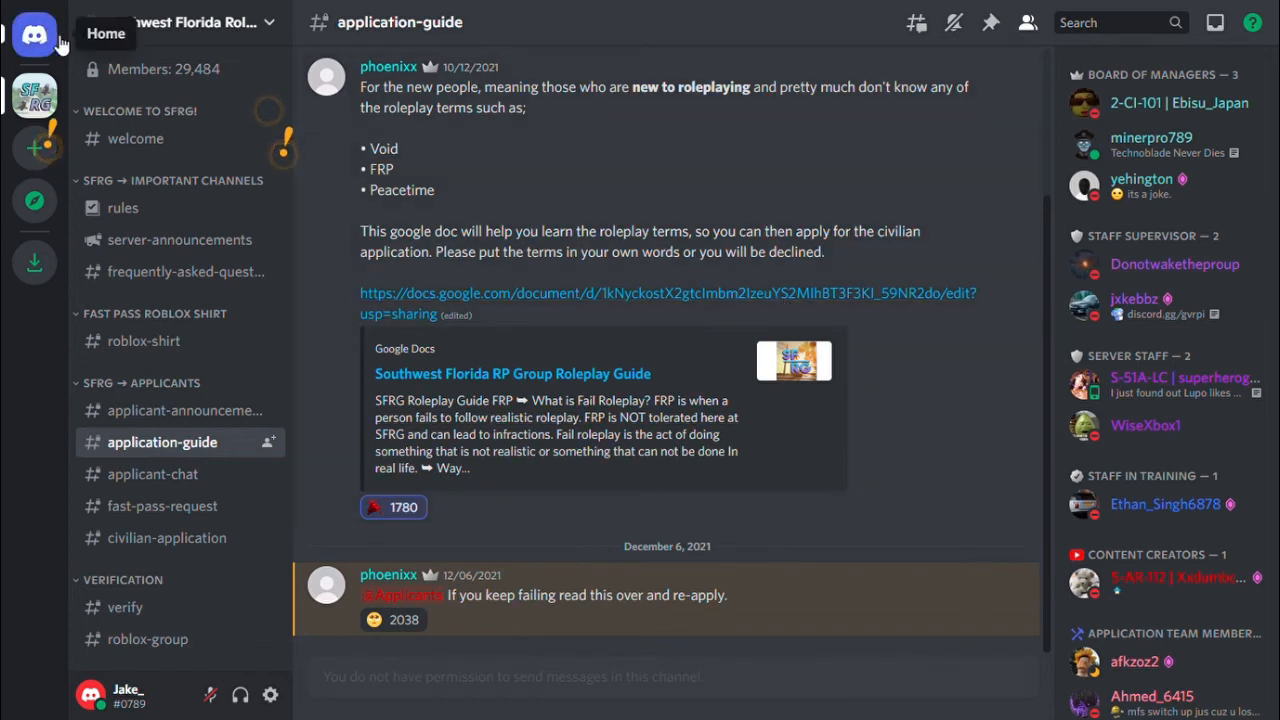
click(34, 33)
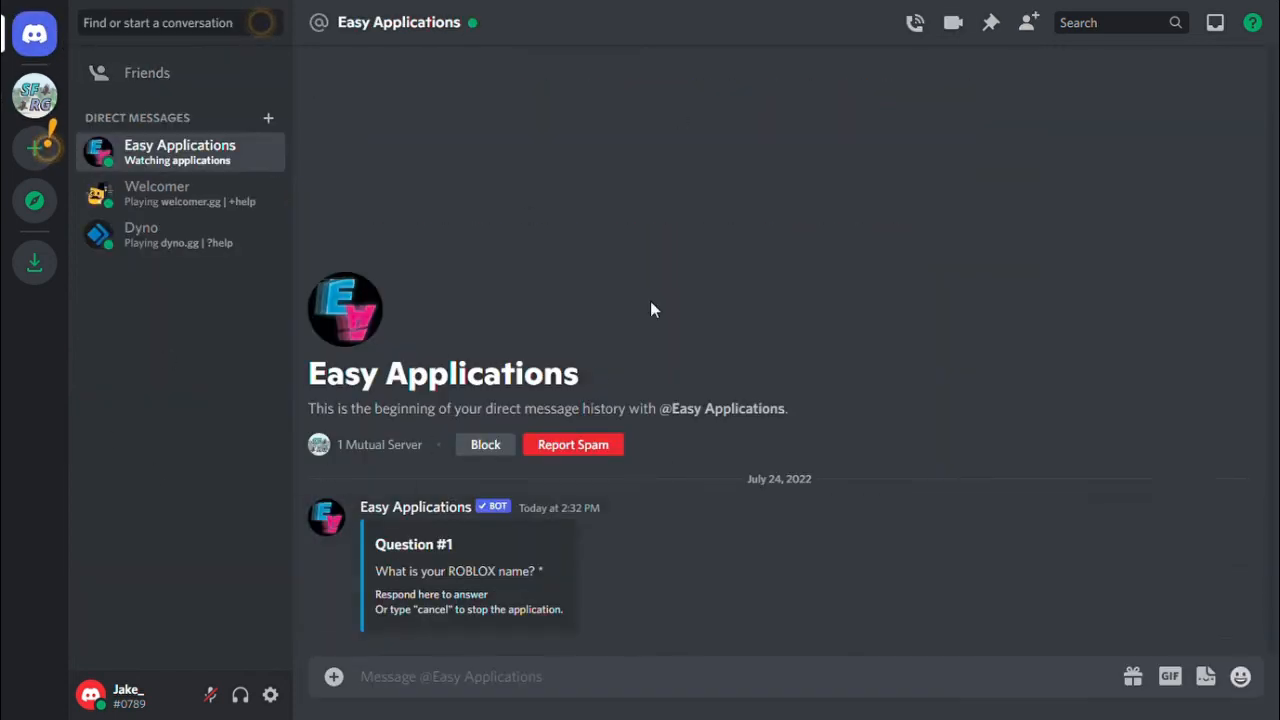
mouse_move(697, 427)
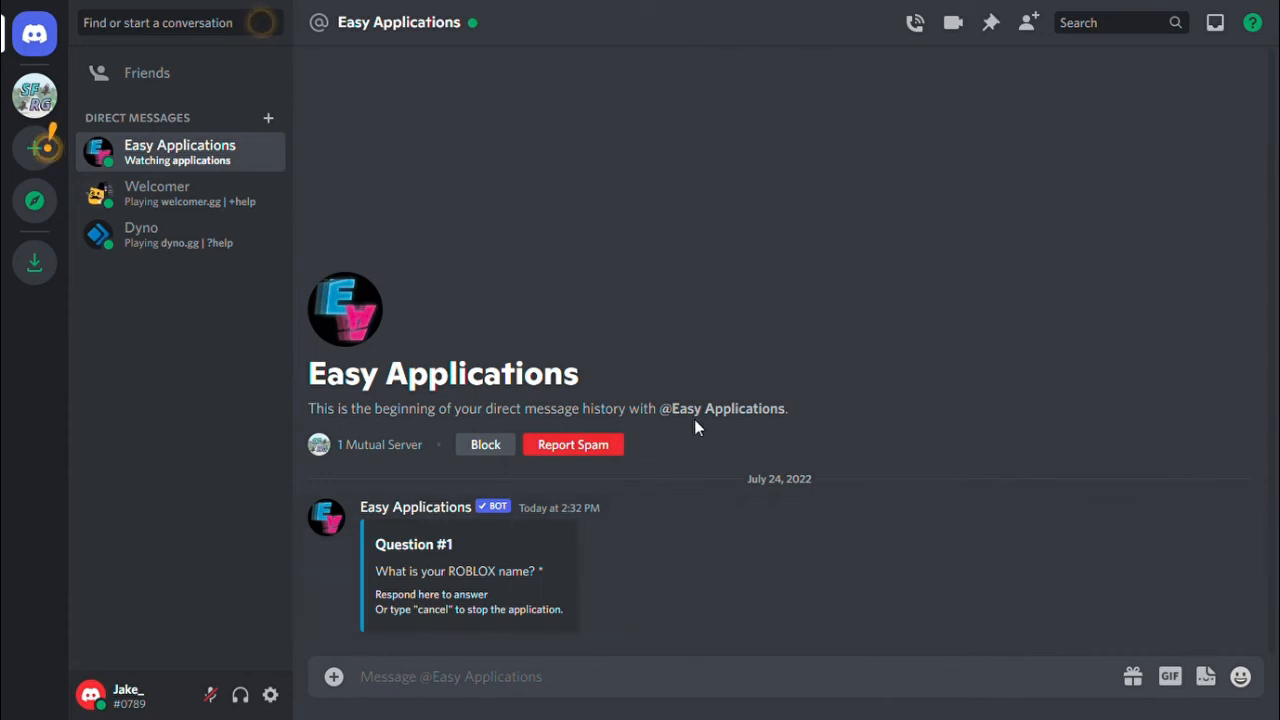
mouse_move(378, 227)
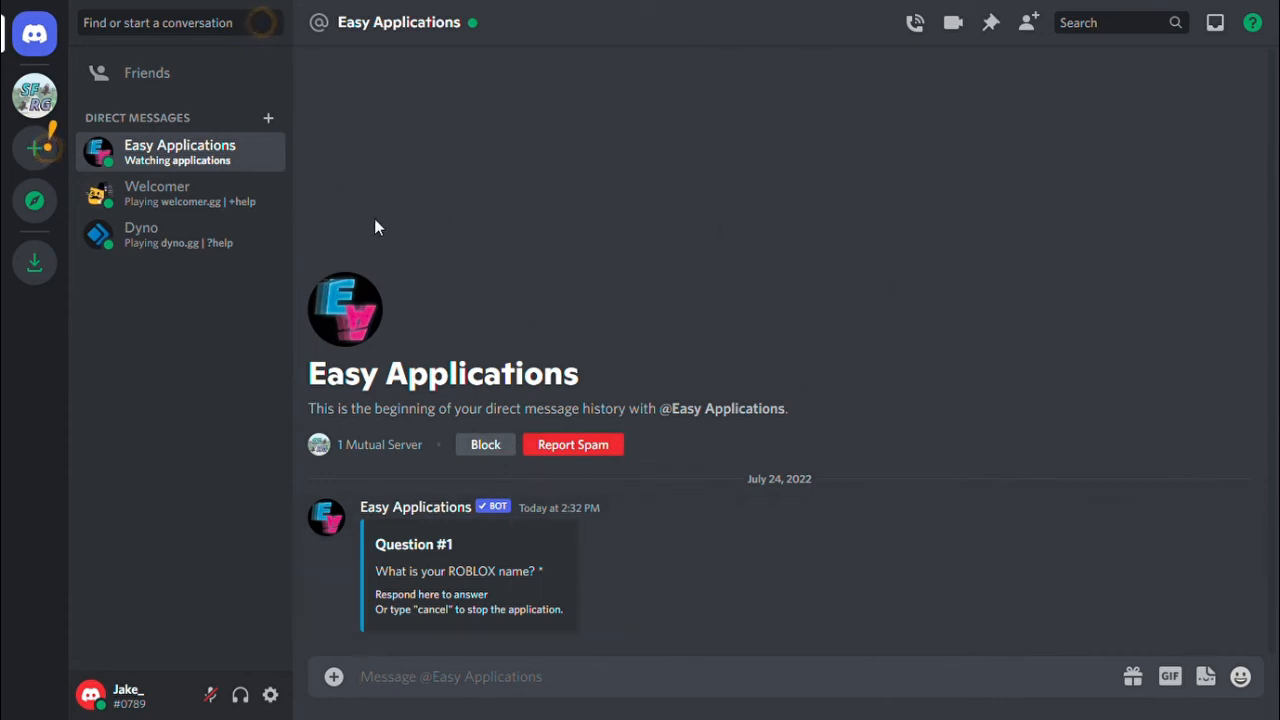
Return to #application-guide in the Southwest Florida Roleplay Group server
click(34, 97)
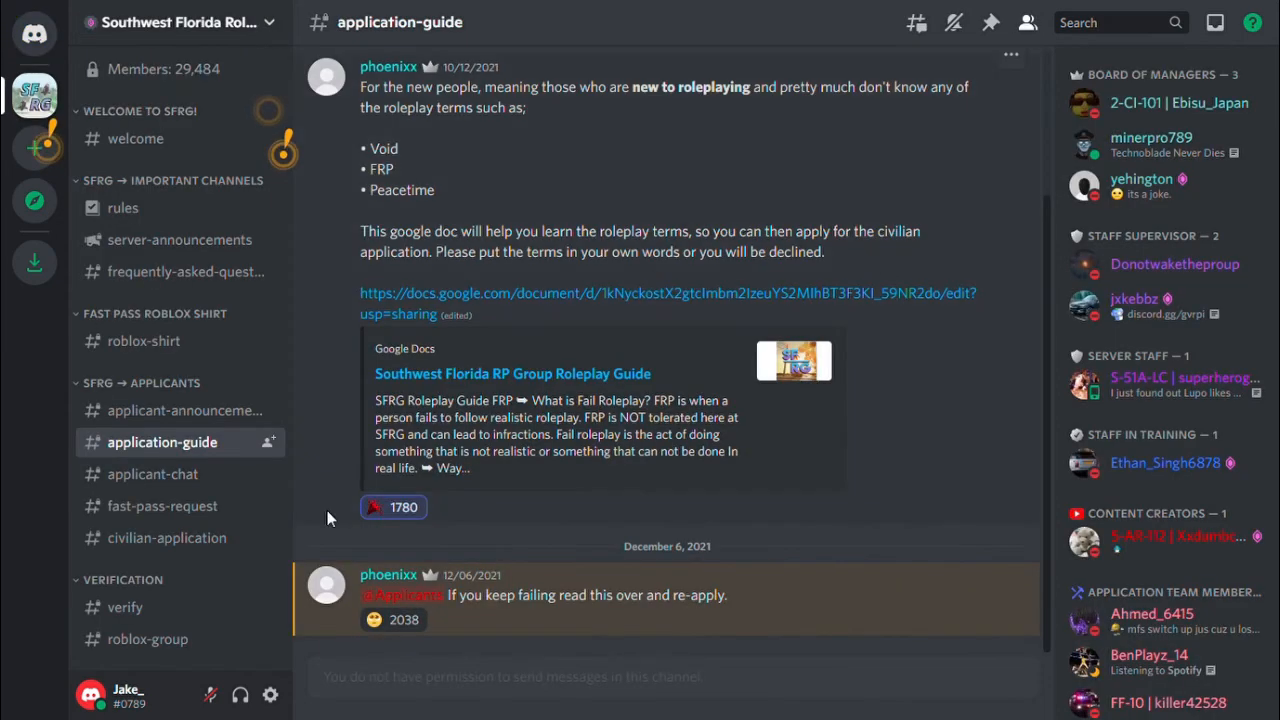
click(180, 22)
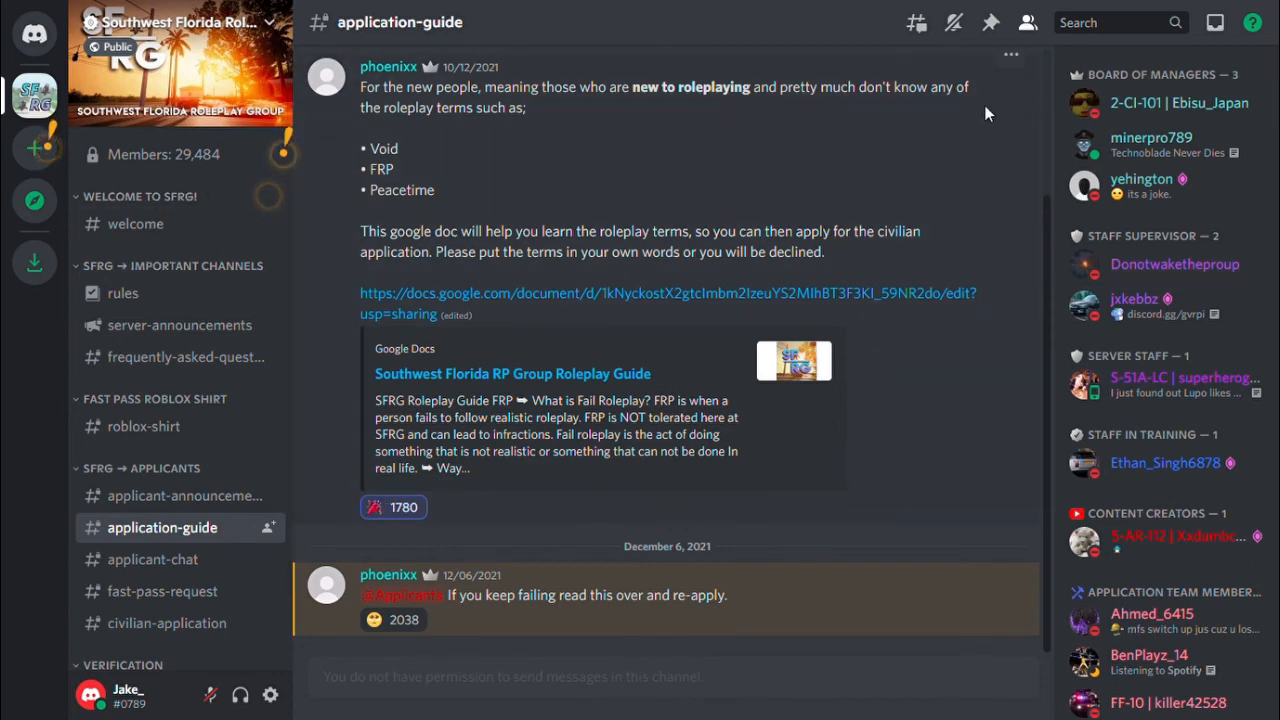
mouse_move(808, 117)
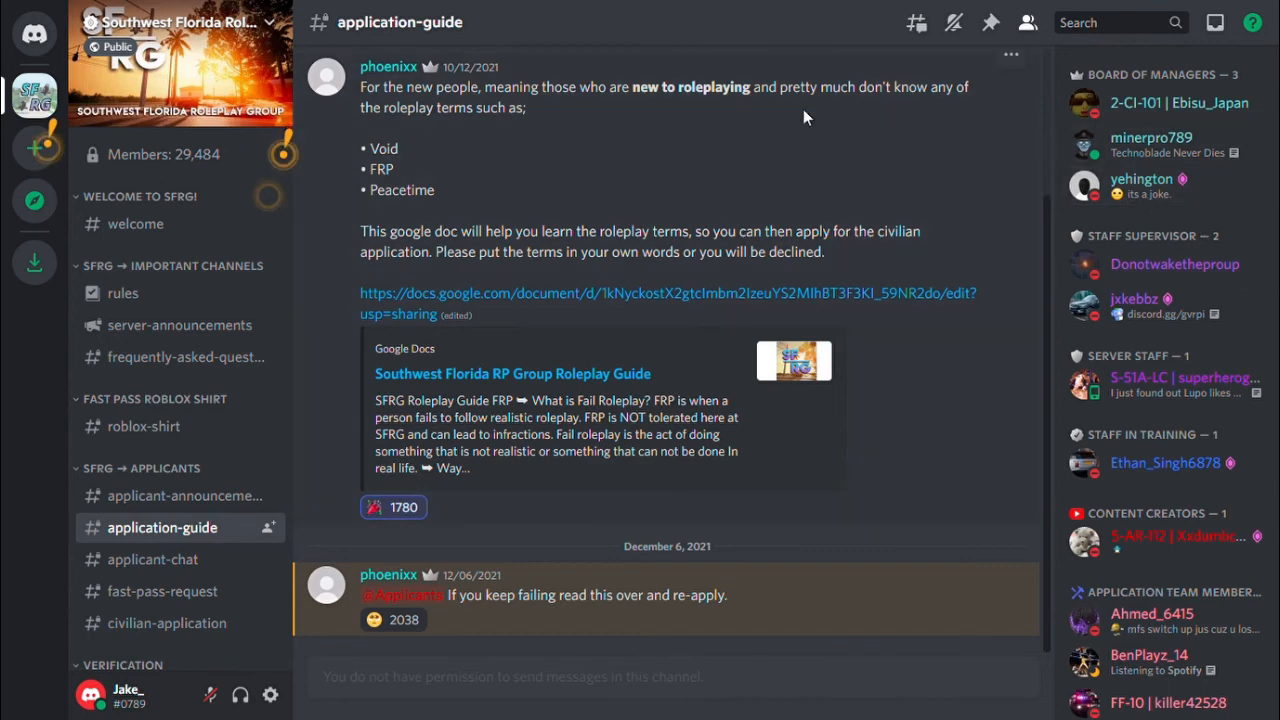
mouse_move(1120, 270)
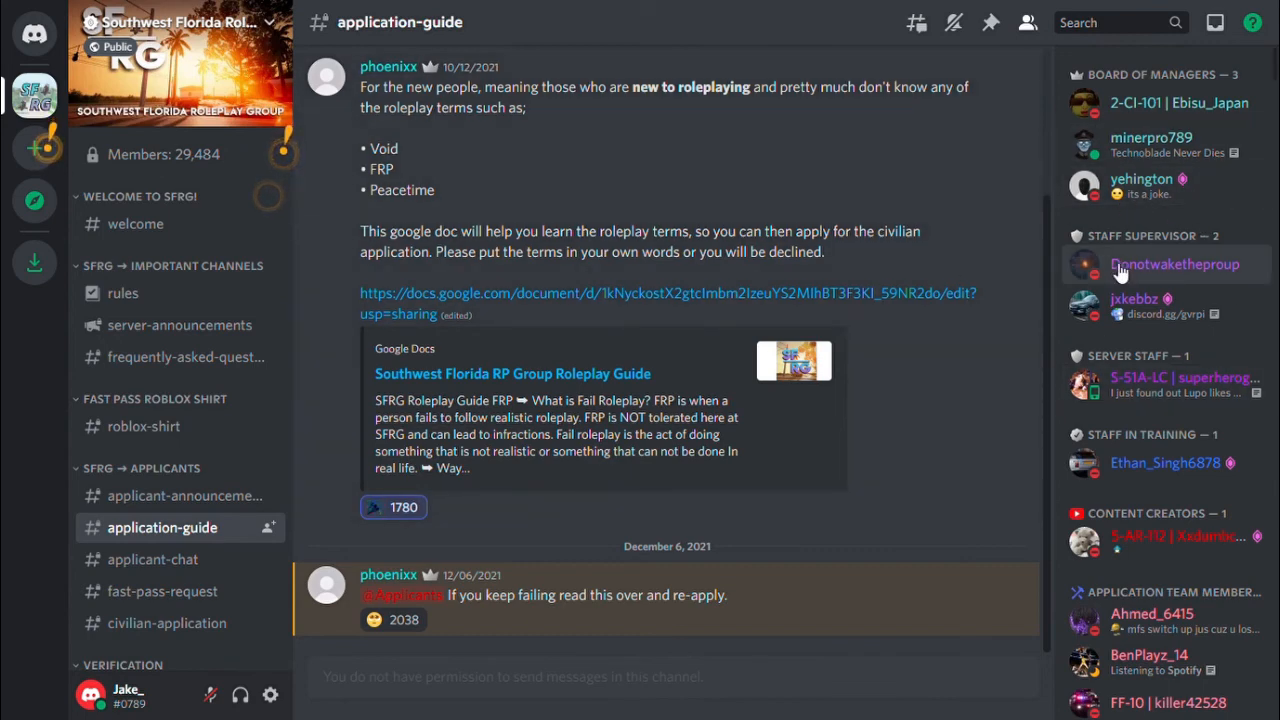
mouse_move(1117, 283)
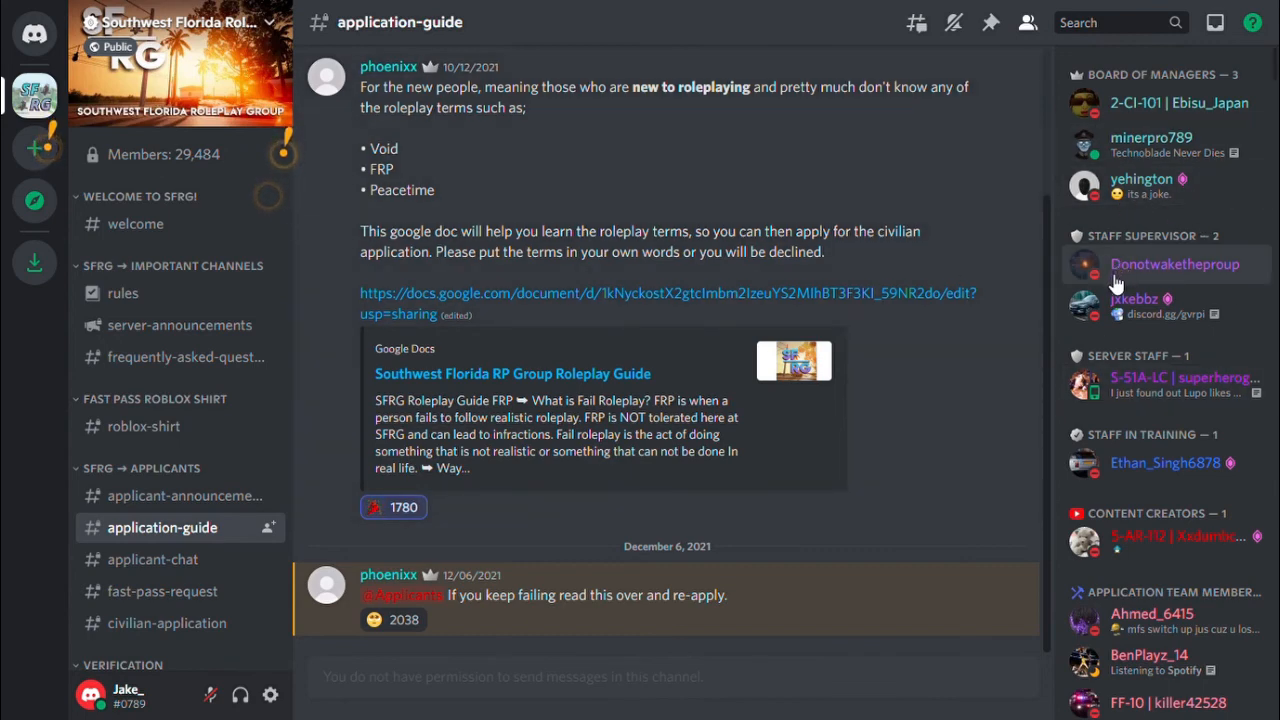
mouse_move(388, 207)
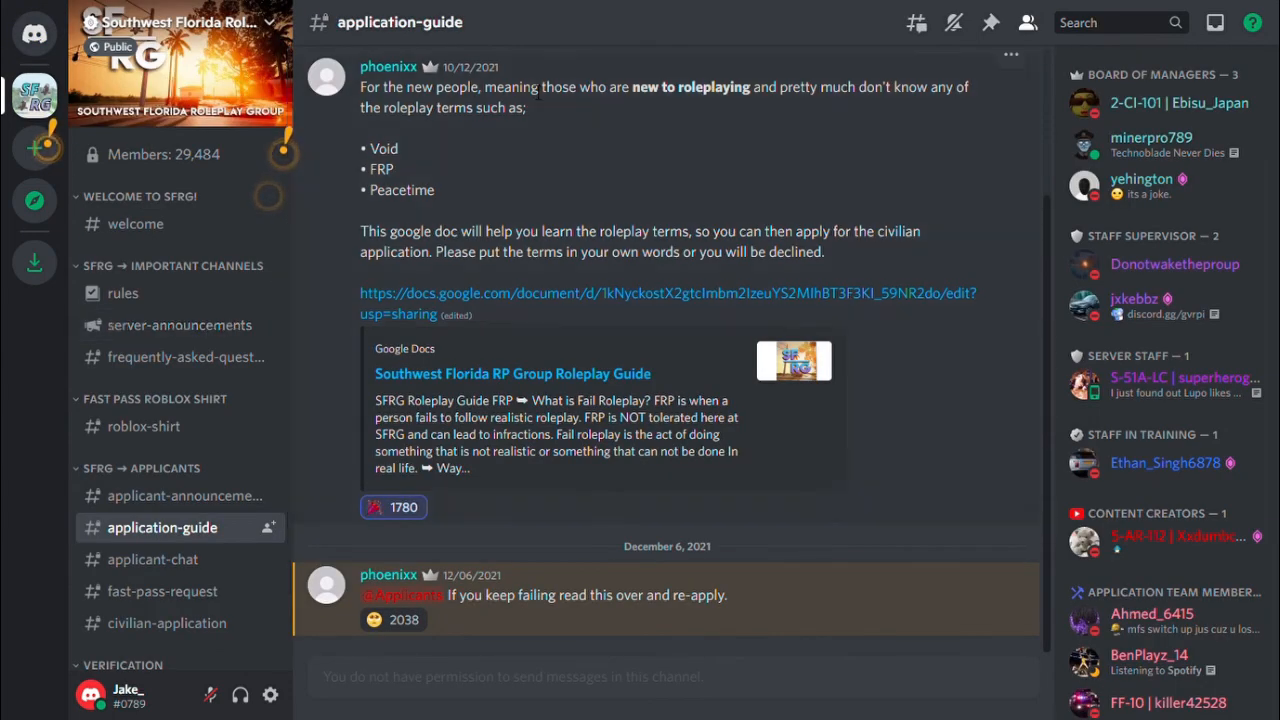
mouse_move(678, 400)
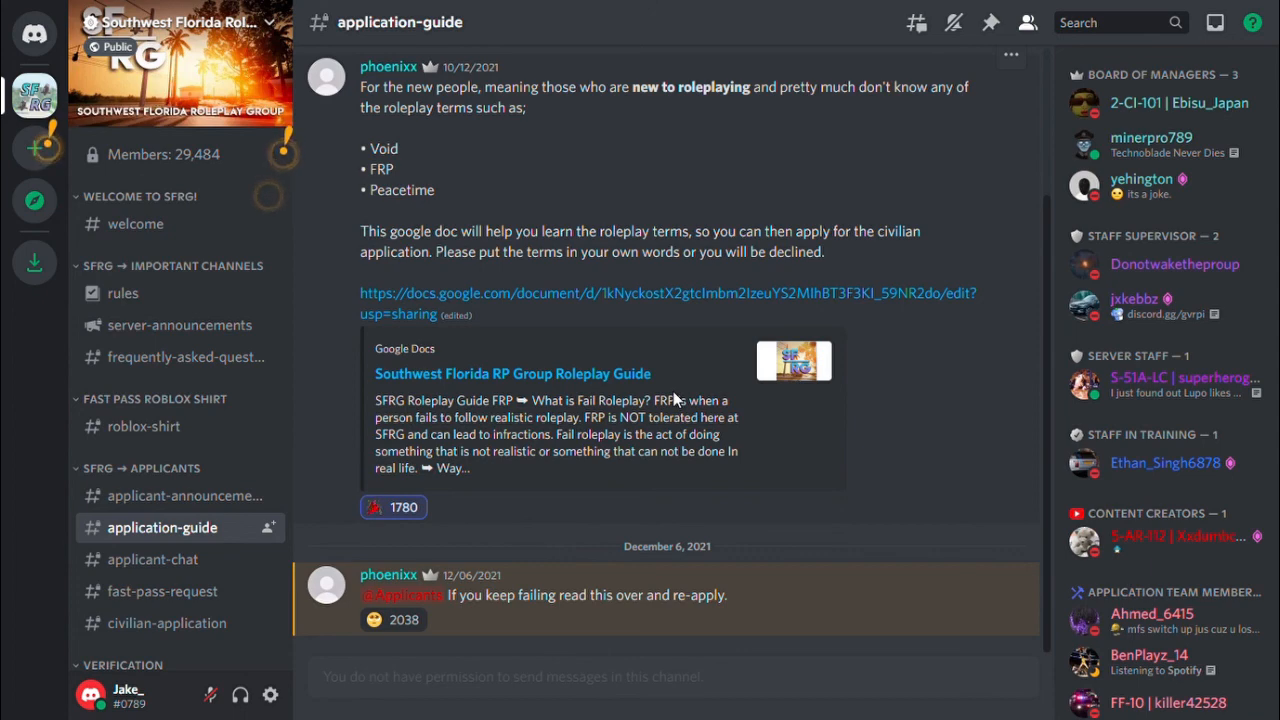
mouse_move(640, 150)
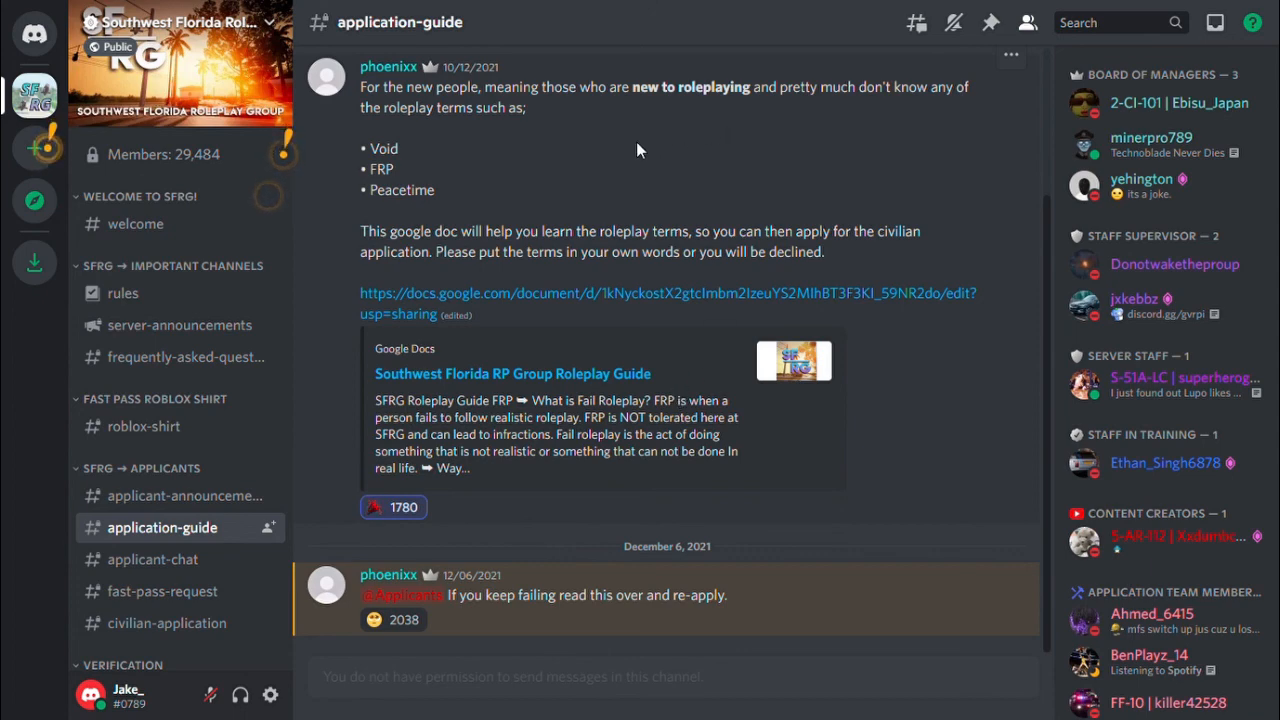
mouse_move(1160, 128)
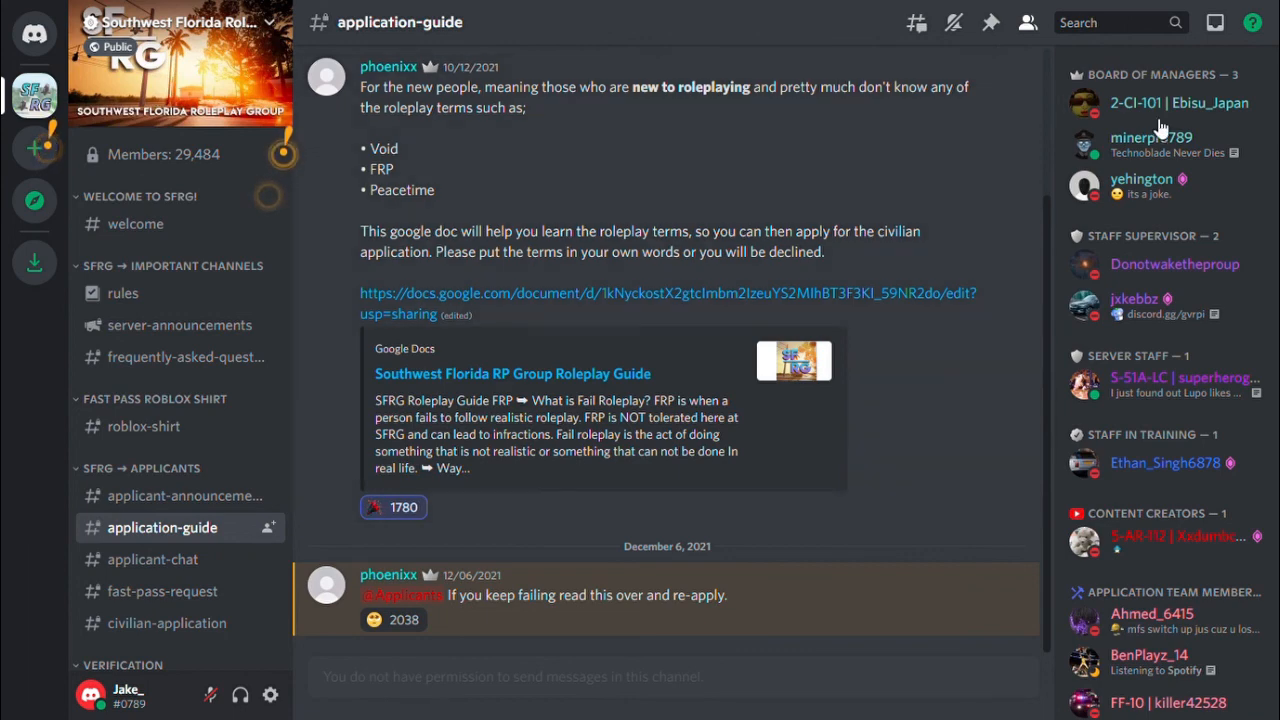
mouse_move(1190, 105)
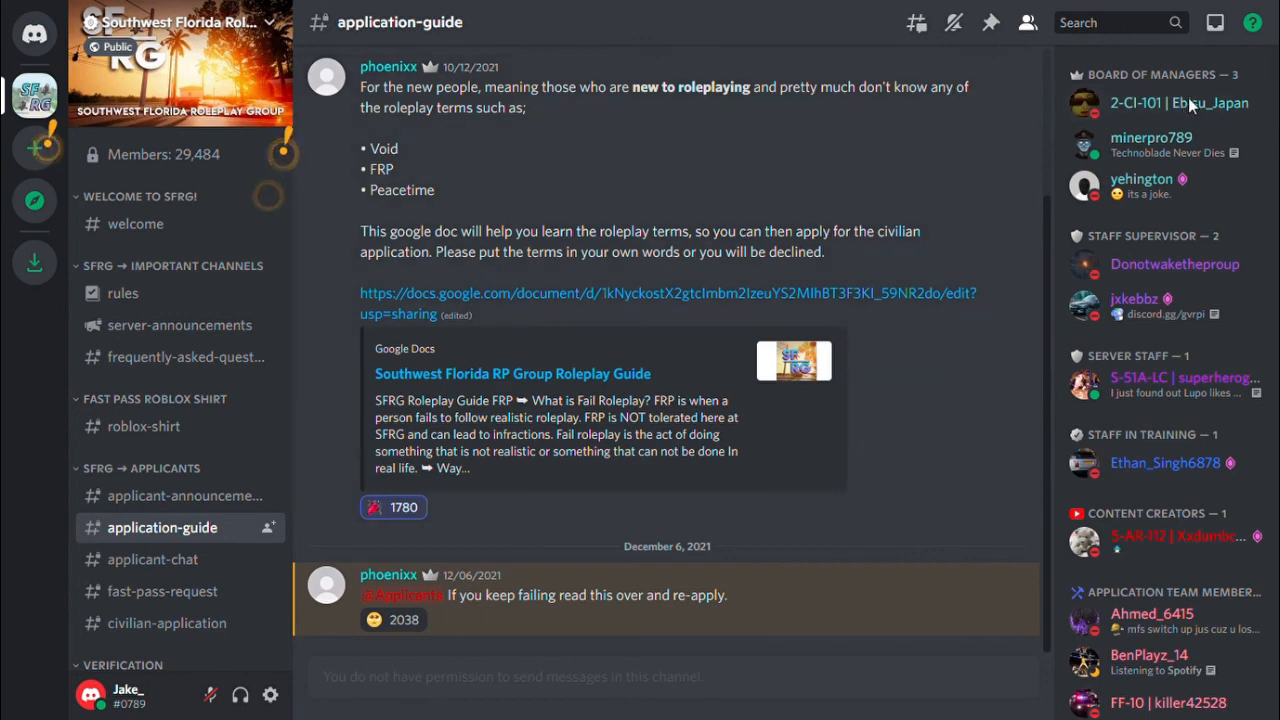